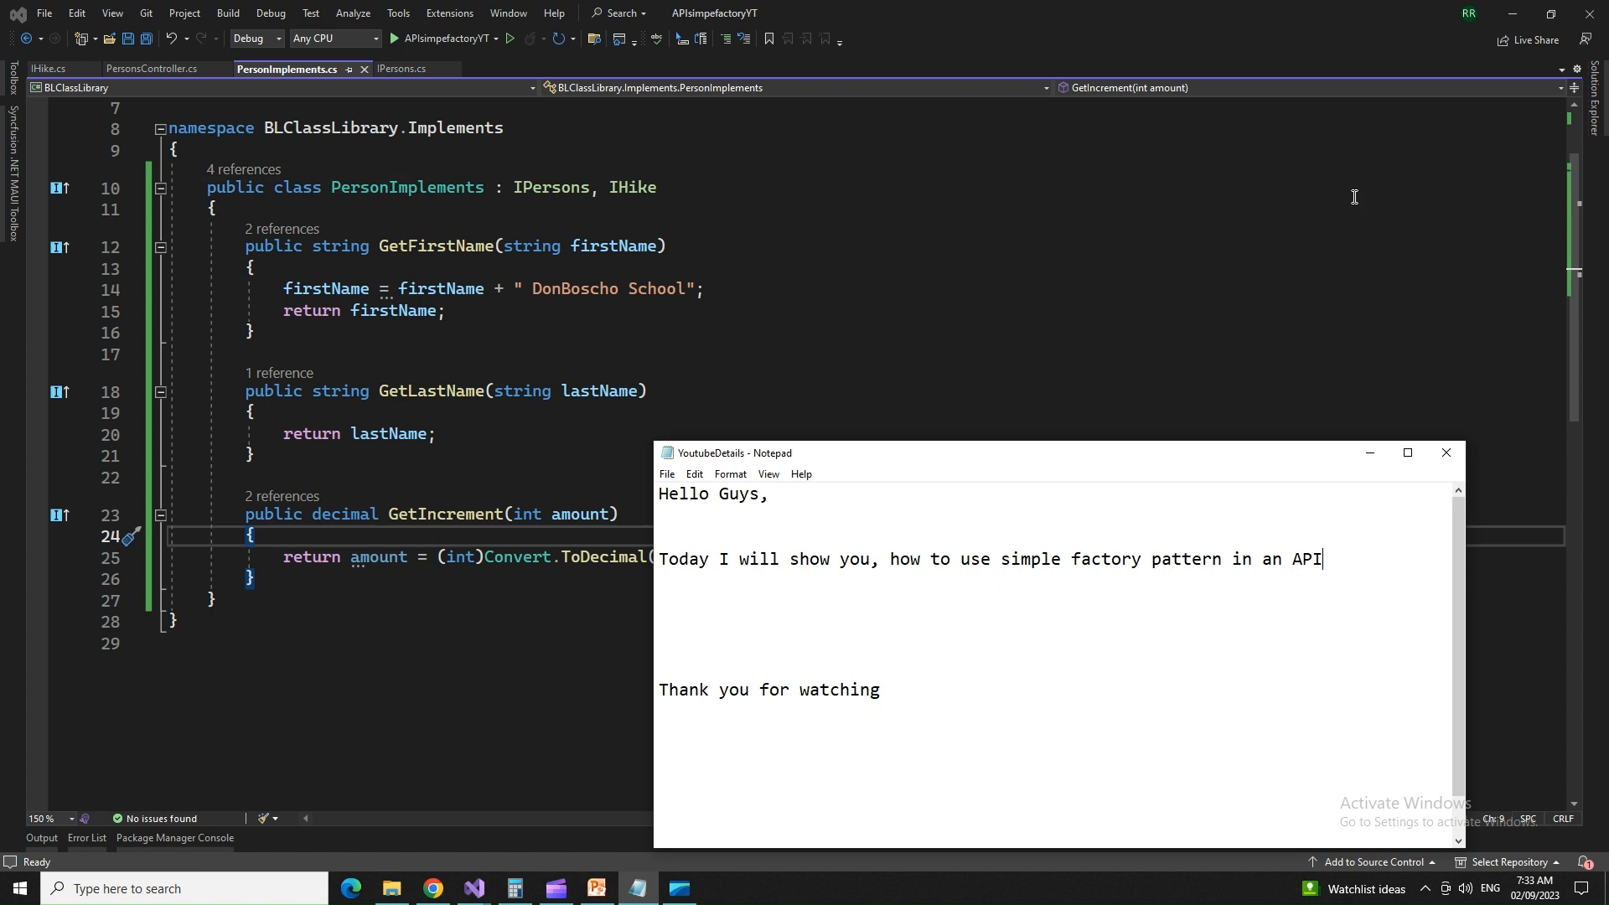
{"action": "mouse_move", "coordinate": [707, 245]}
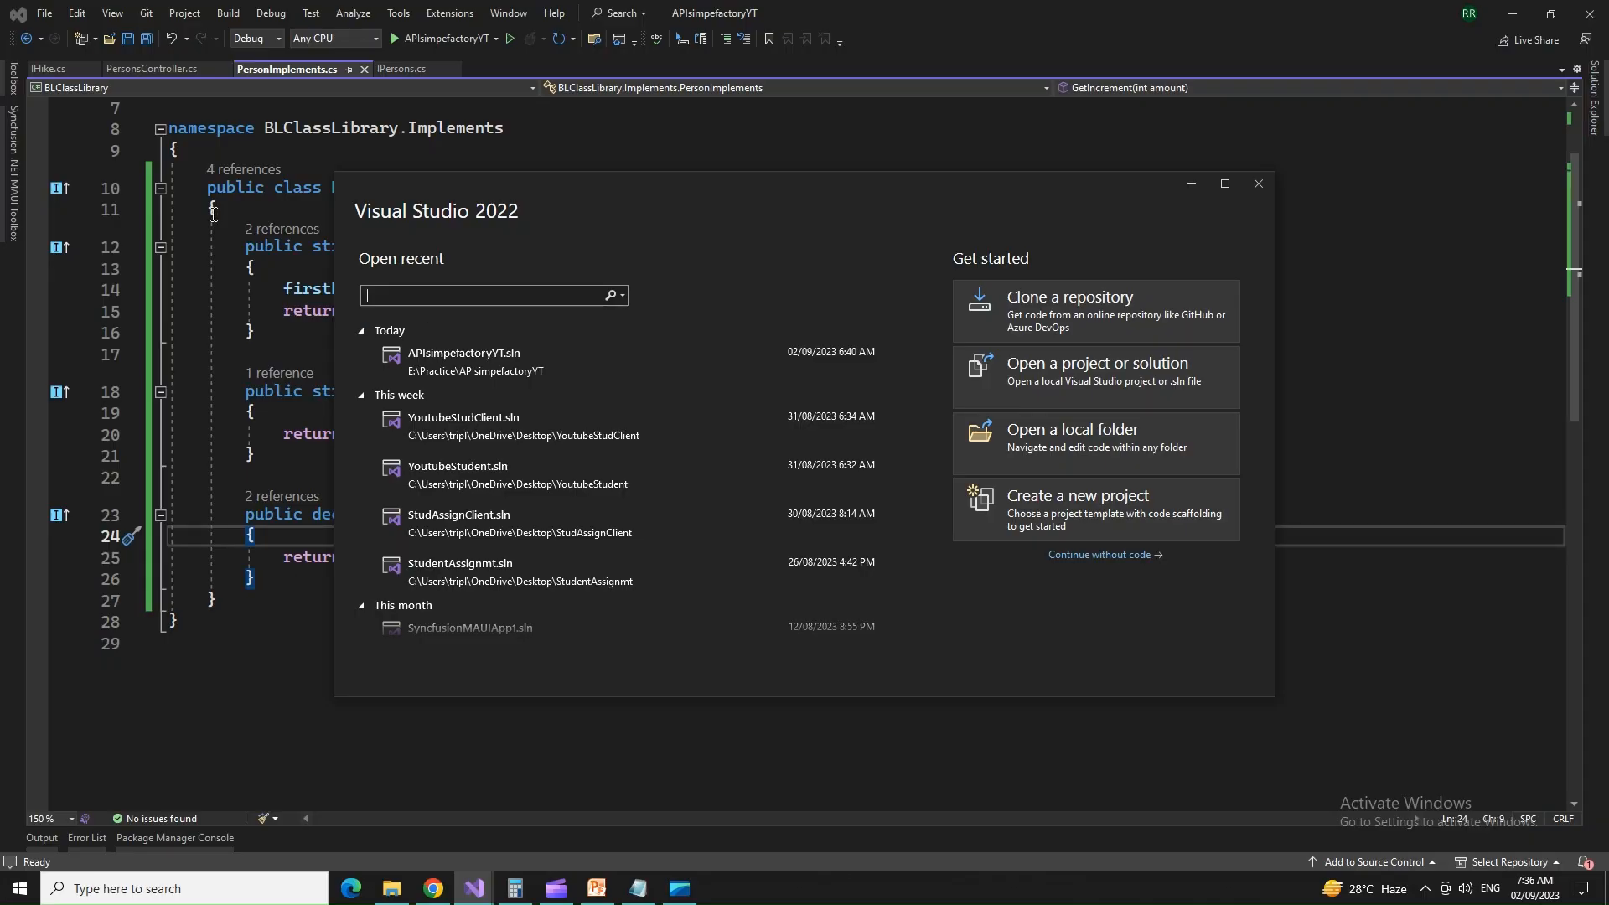
{"action": "mouse_move", "coordinate": [1270, 104]}
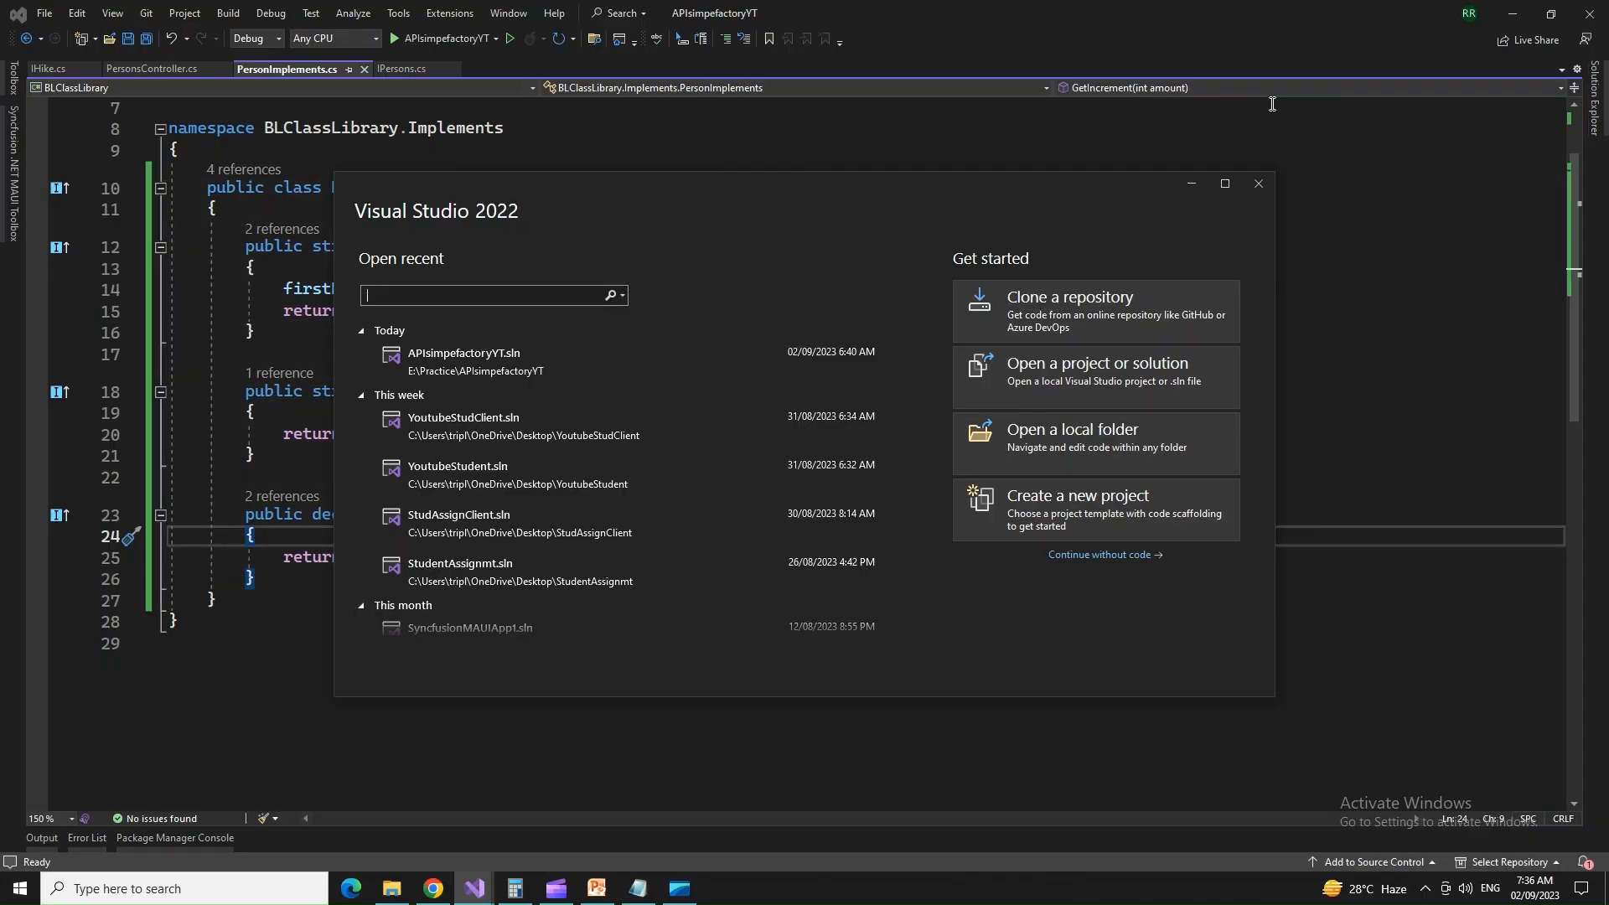
{"action": "mouse_move", "coordinate": [511, 130]}
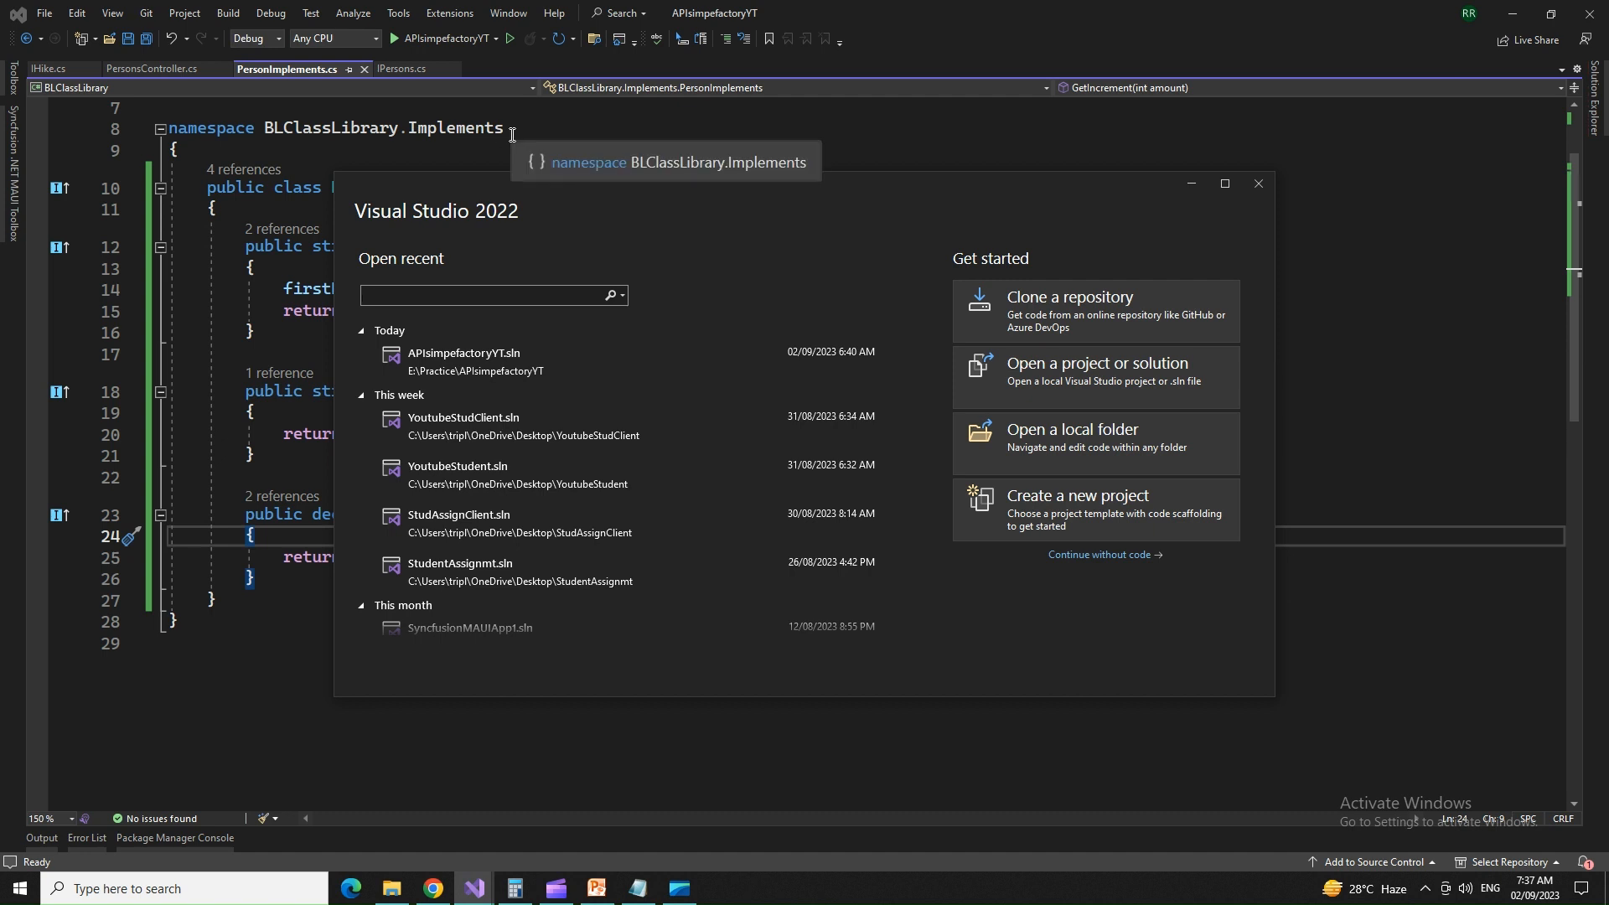
{"action": "mouse_move", "coordinate": [540, 264]}
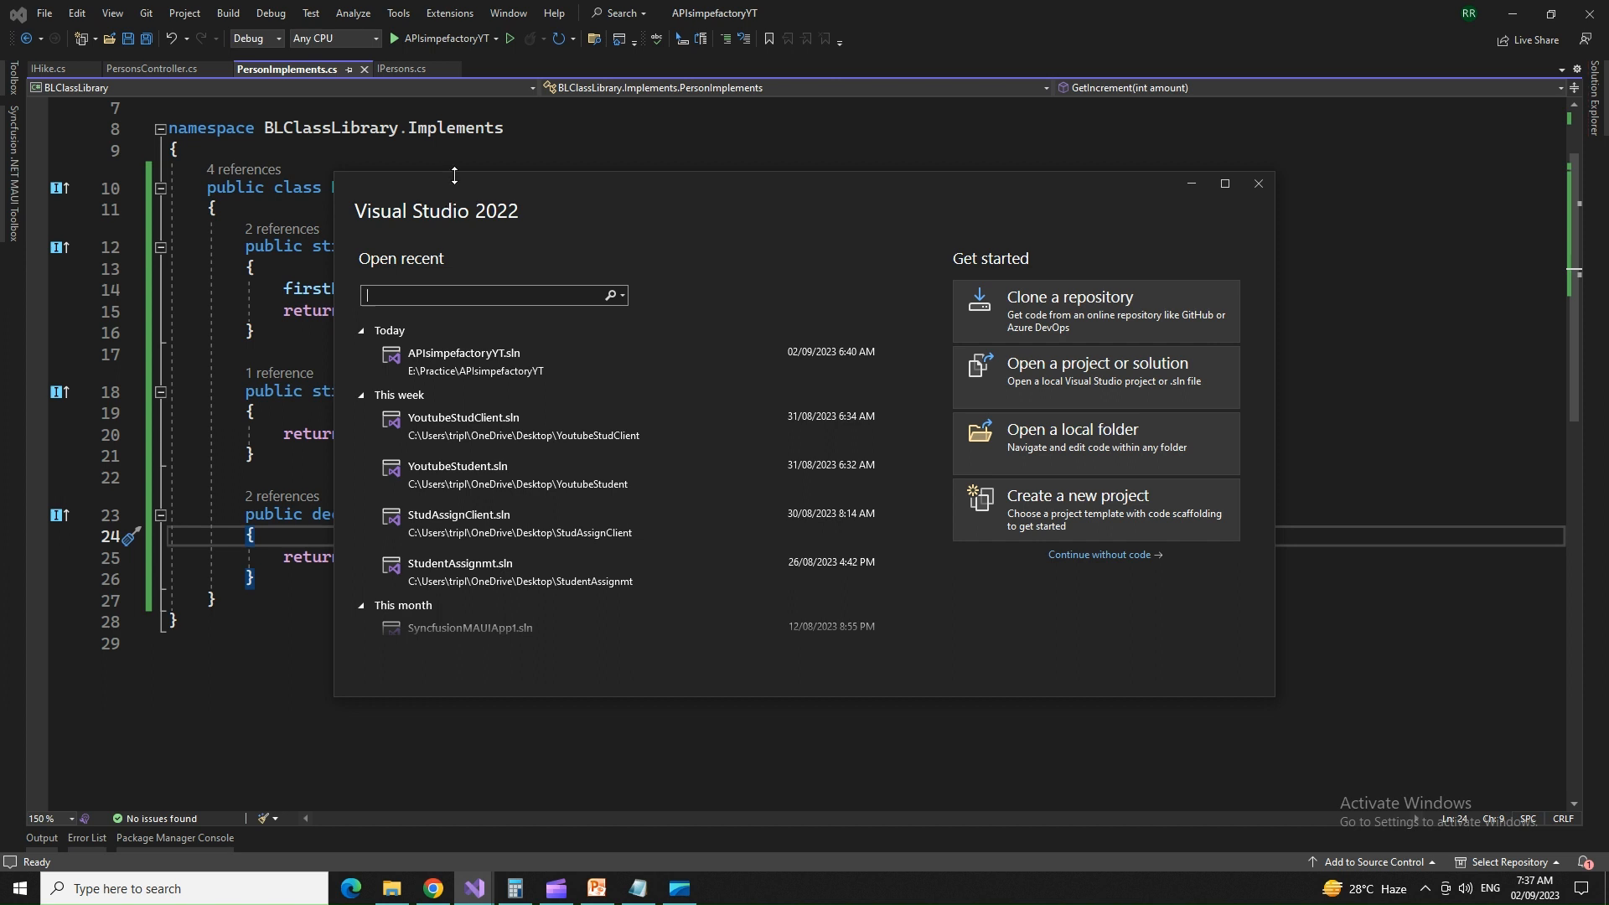
{"action": "mouse_move", "coordinate": [1094, 518]}
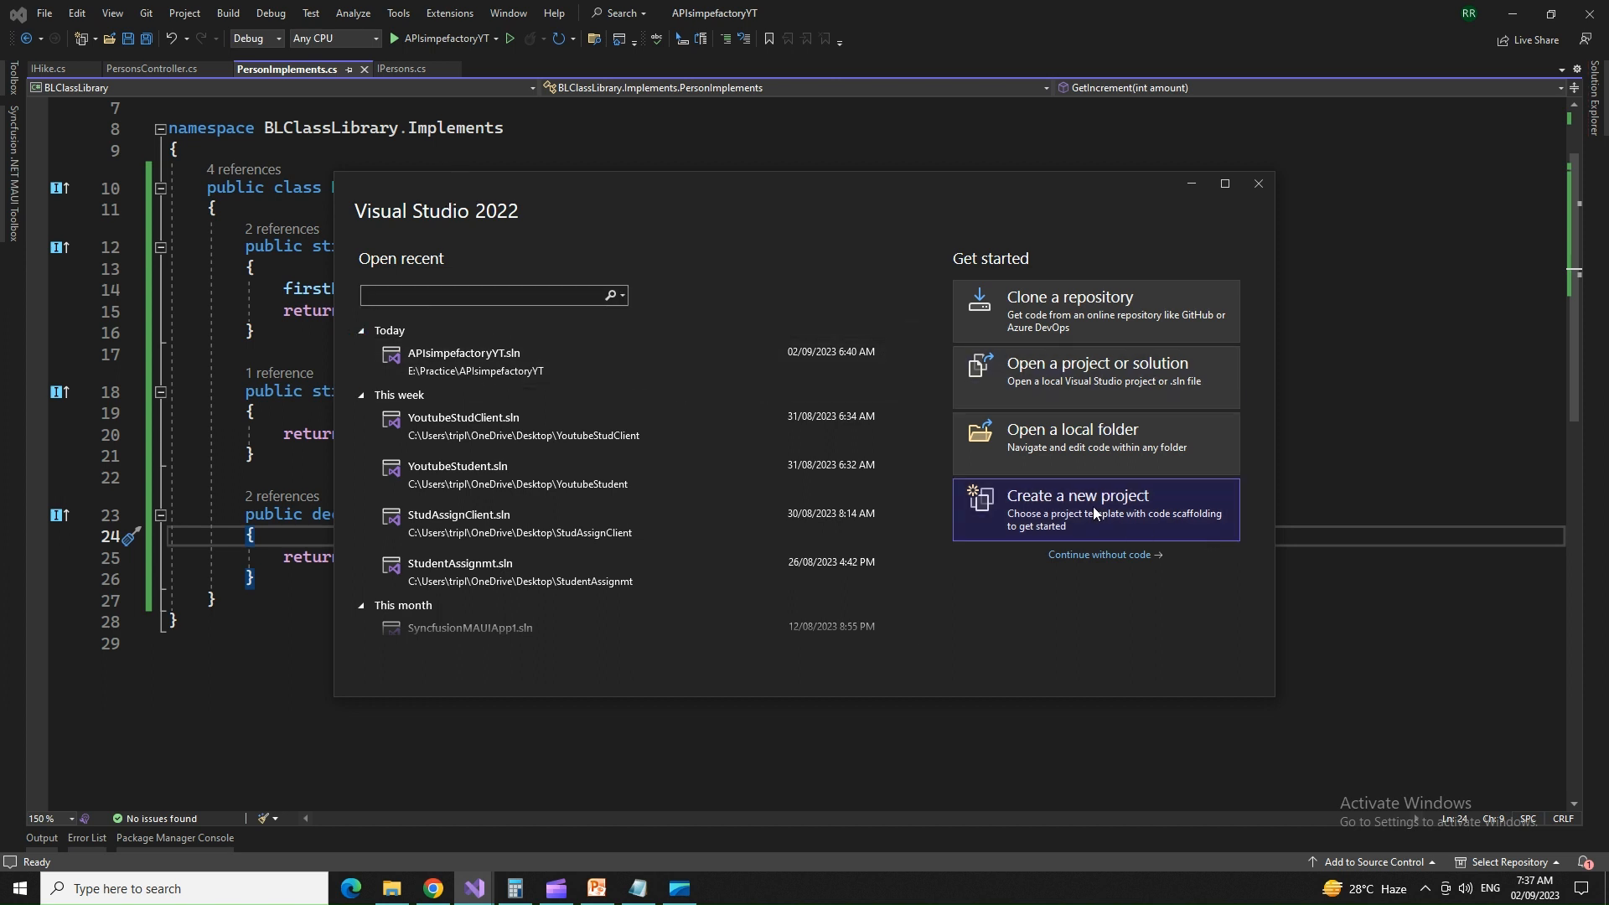
Step: Start a new project and choose the ASP.NET Core Web API template
{"action": "left_click", "coordinate": [1096, 510]}
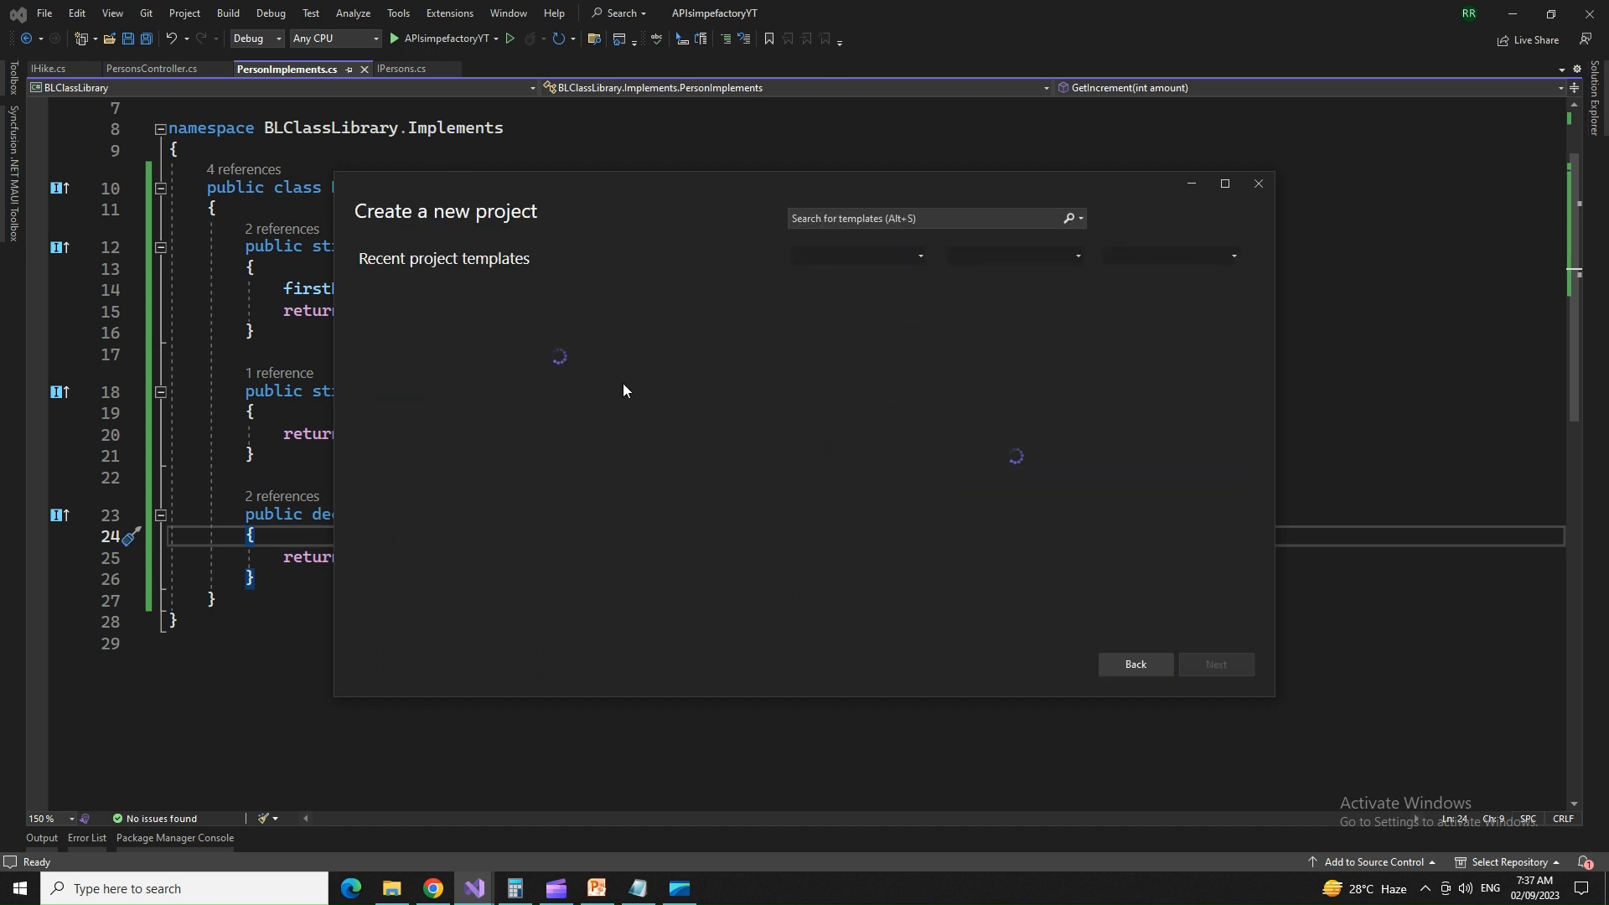
{"action": "left_click", "coordinate": [431, 337]}
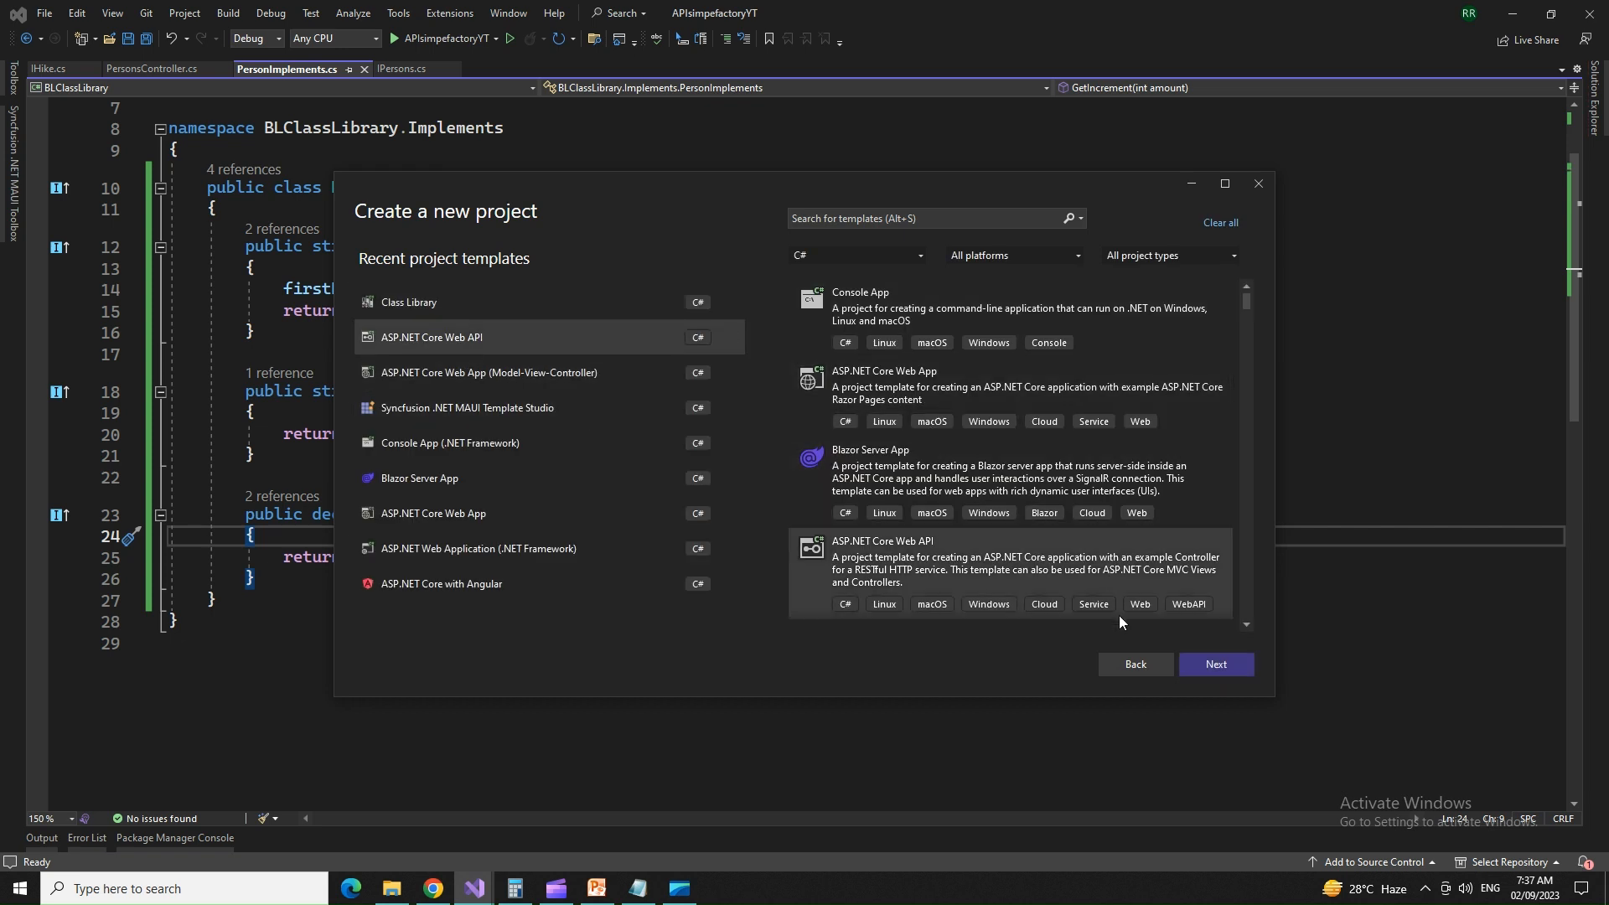
Step: Name the project SimpleFactoryAPI, save it on the Desktop, and continue to additional settings
{"action": "left_click", "coordinate": [1217, 664]}
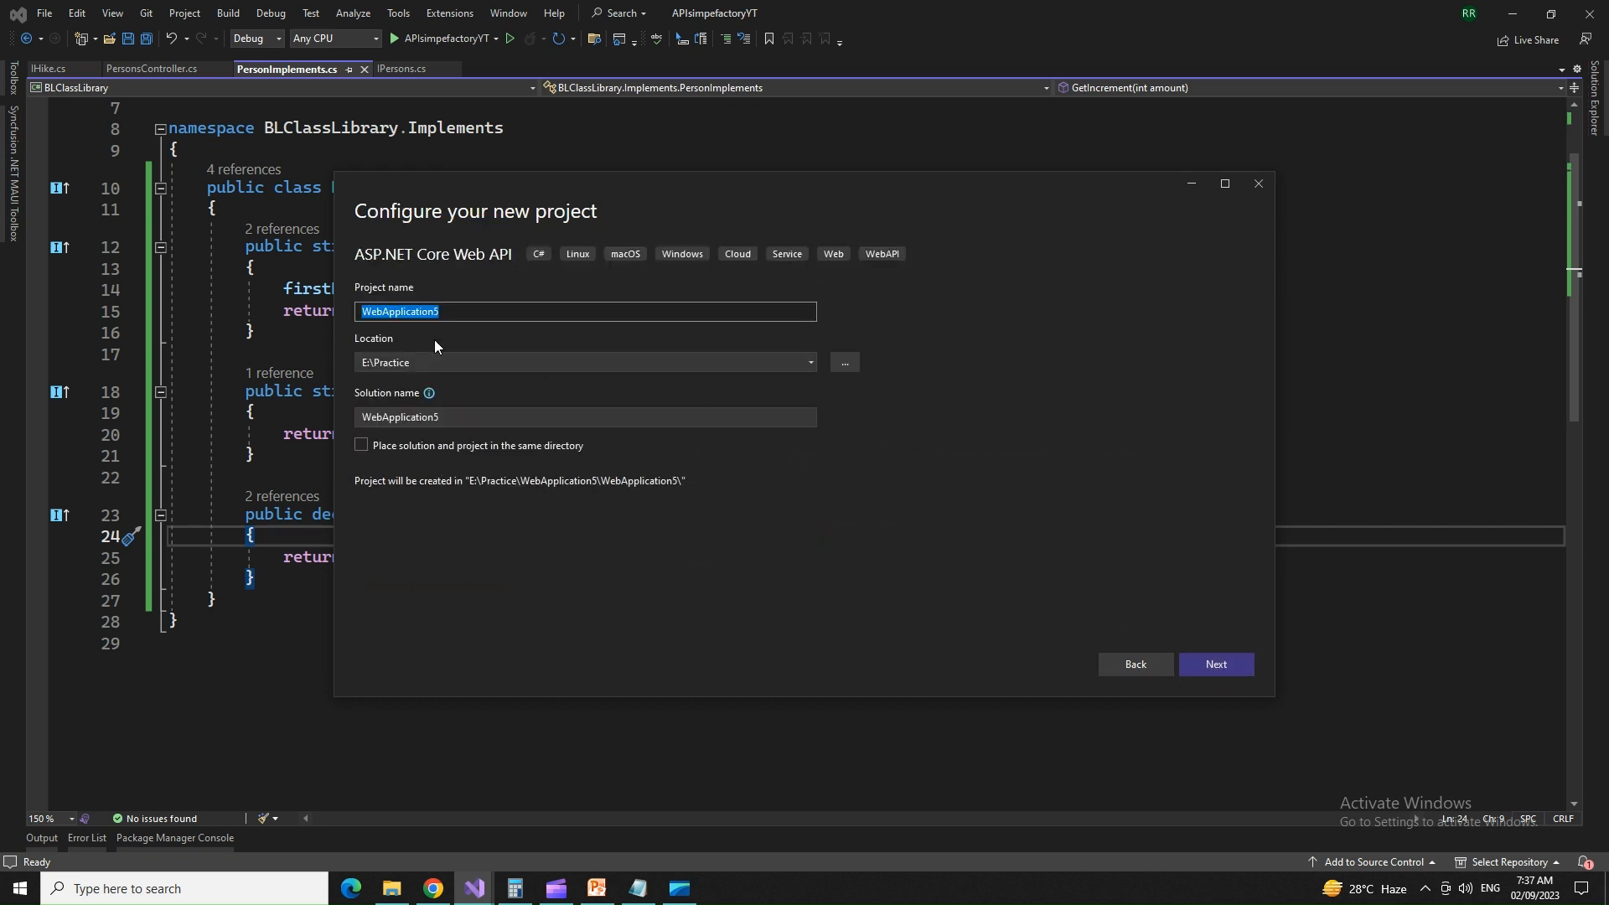
{"action": "mouse_move", "coordinate": [505, 308]}
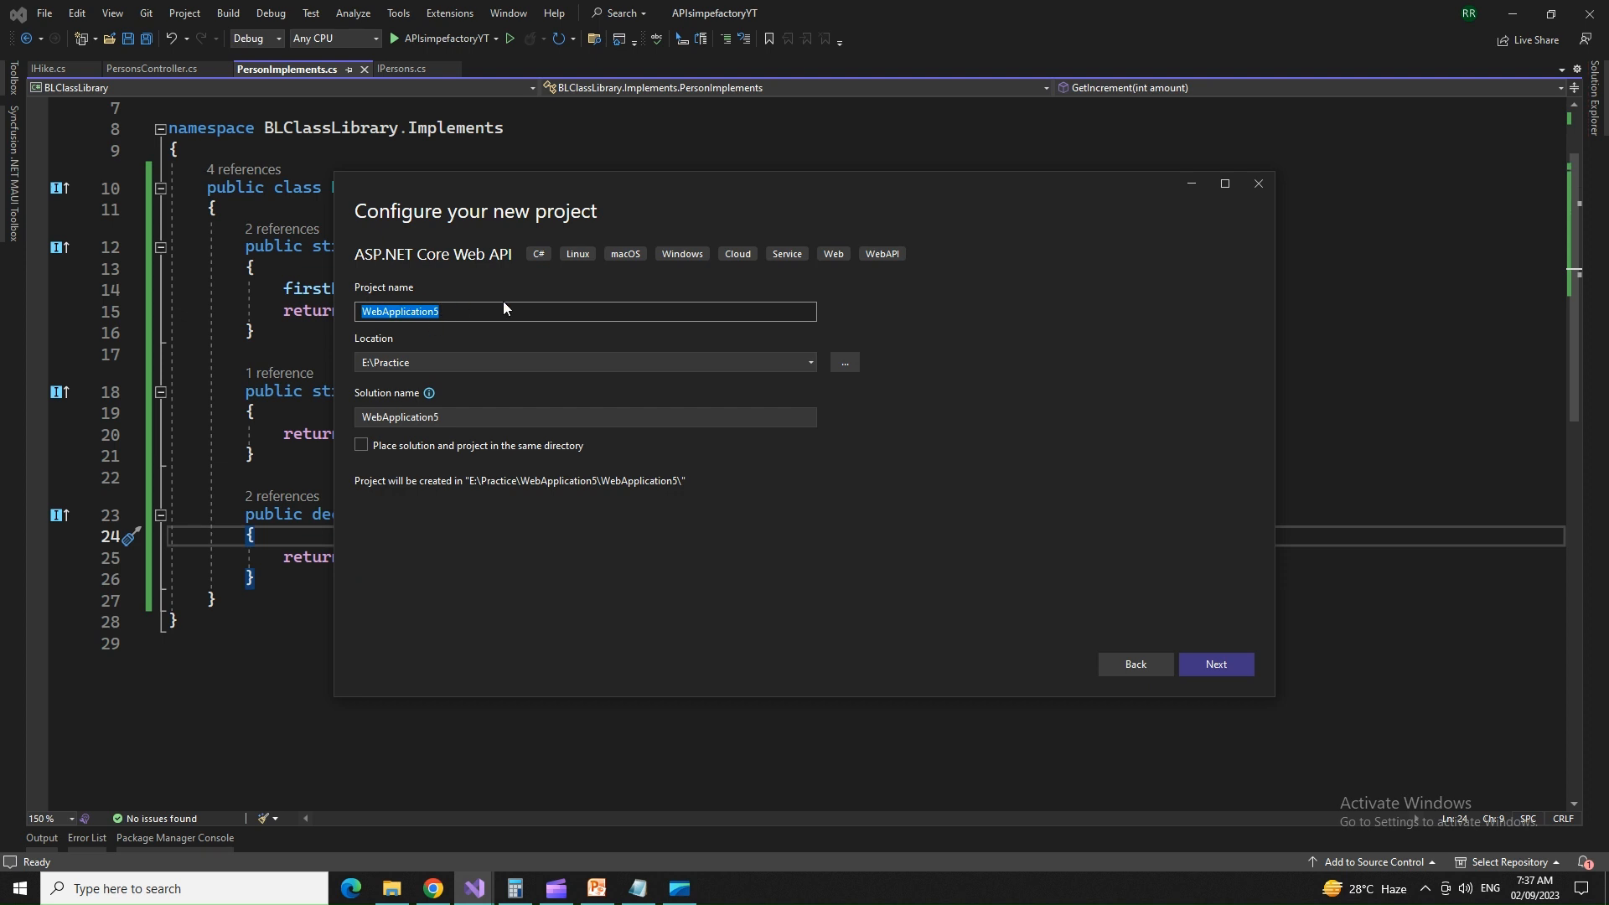
{"action": "left_click", "coordinate": [810, 362]}
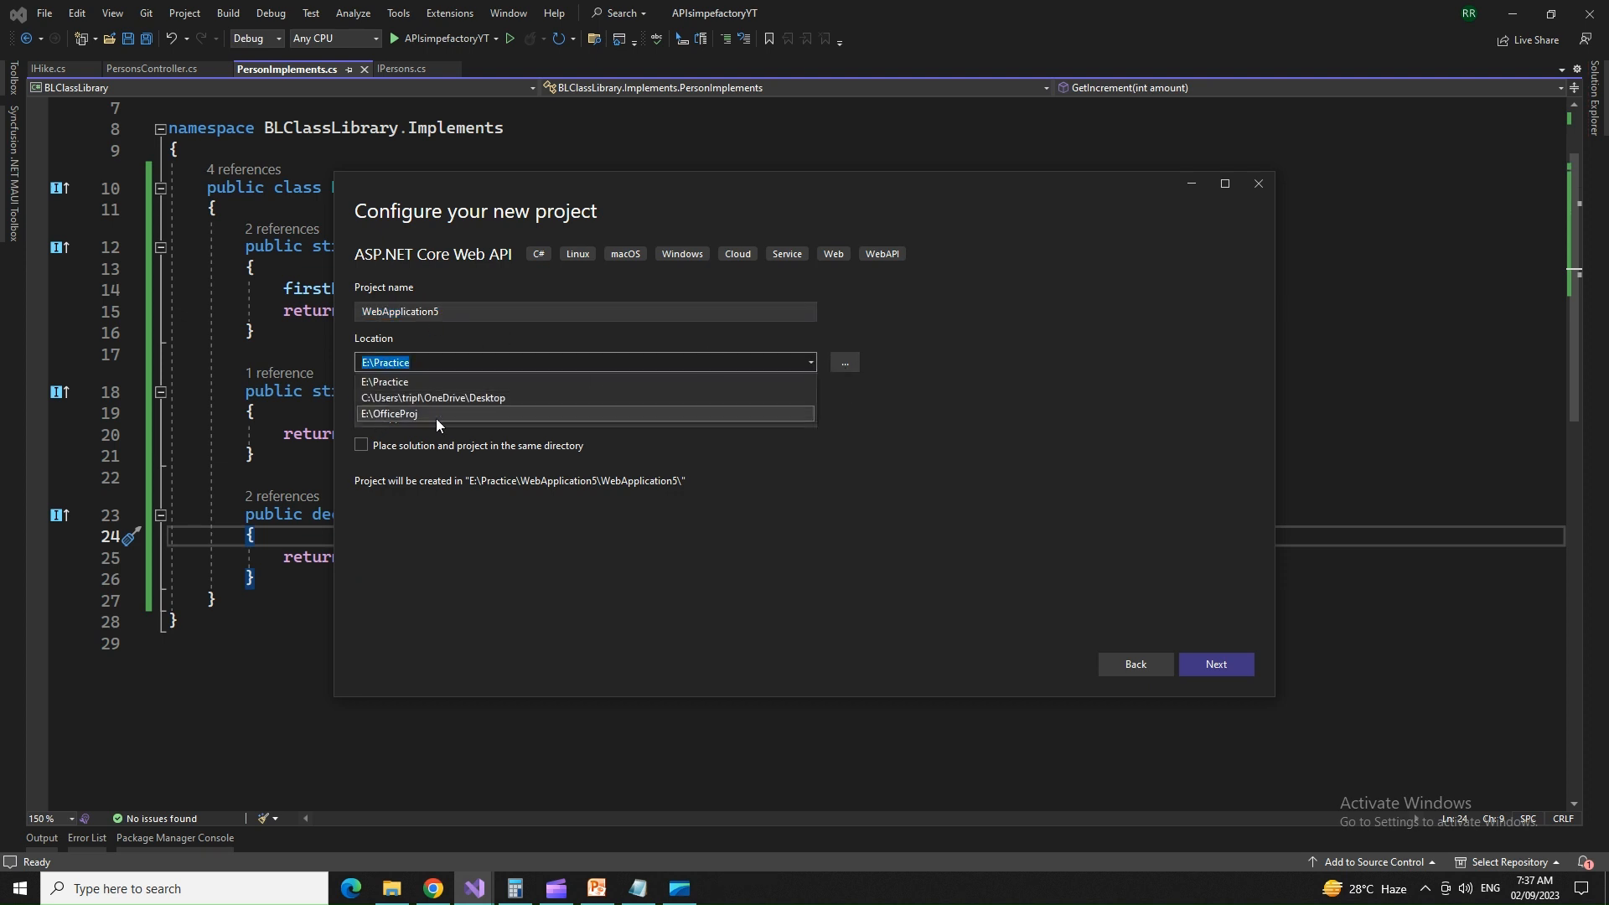
{"action": "left_click", "coordinate": [431, 397]}
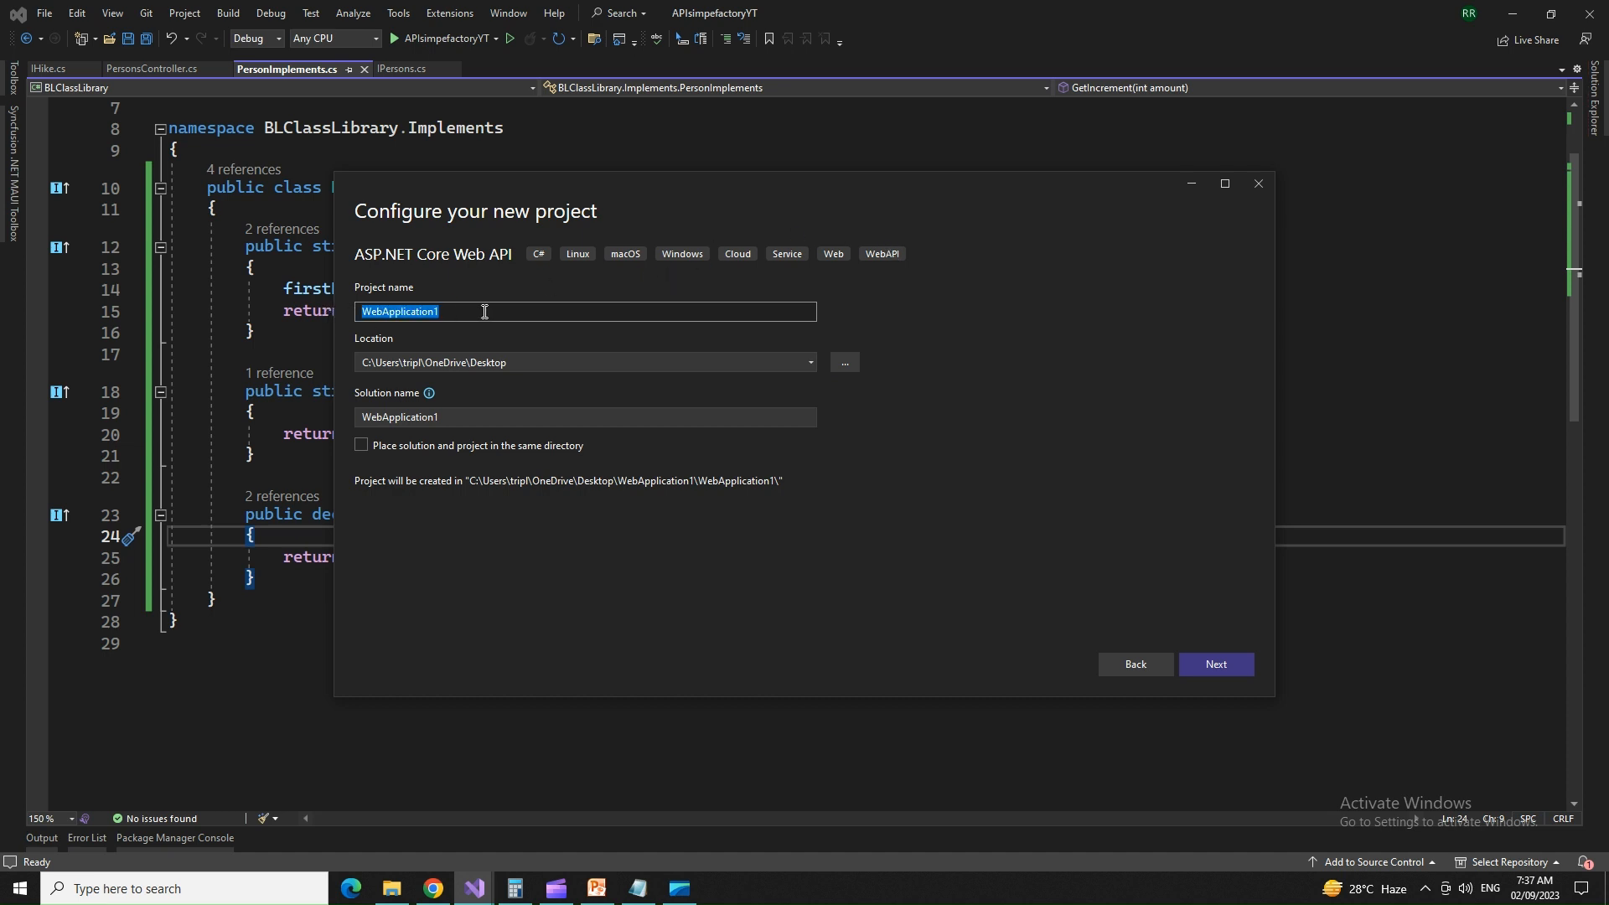
{"action": "mouse_move", "coordinate": [721, 311]}
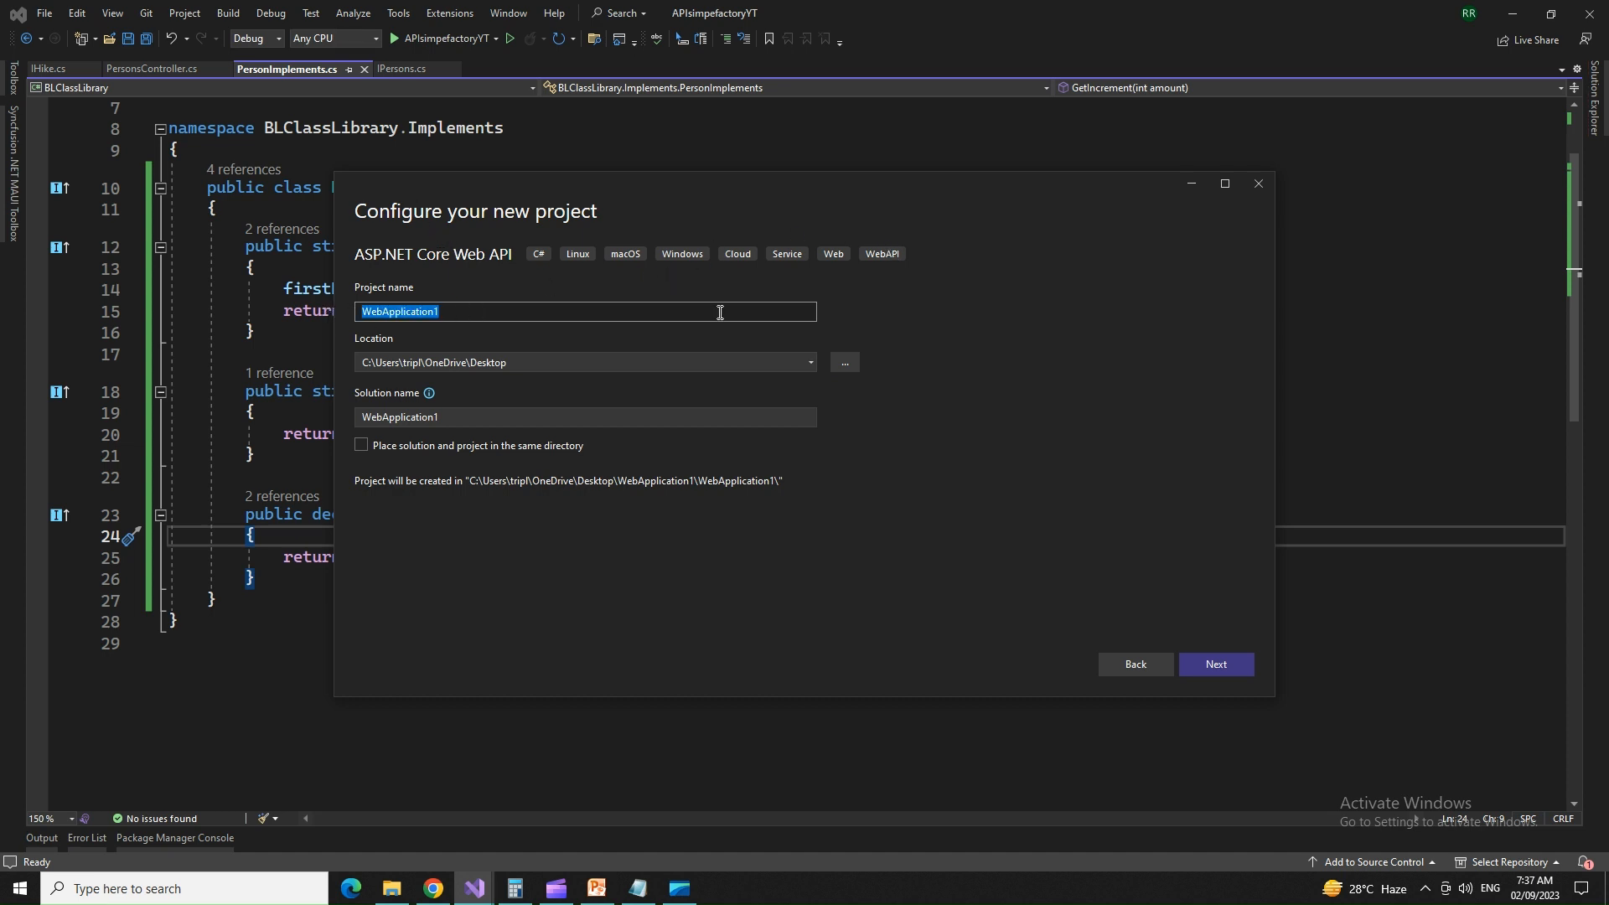
{"action": "type", "text": "API"}
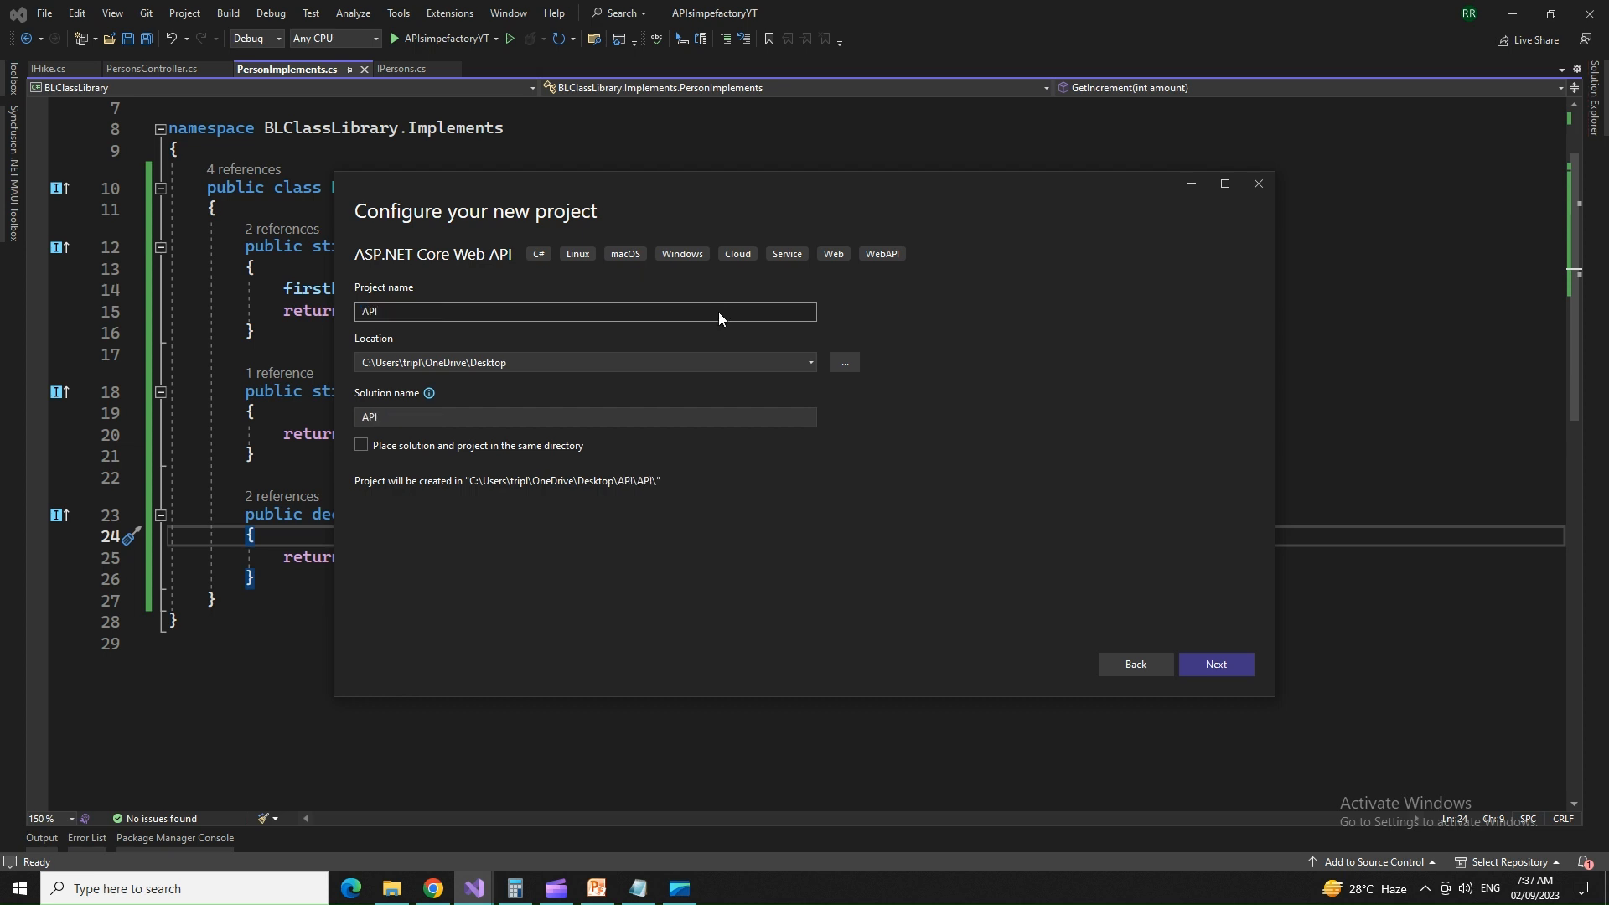
{"action": "type", "text": "SimpleFacory"}
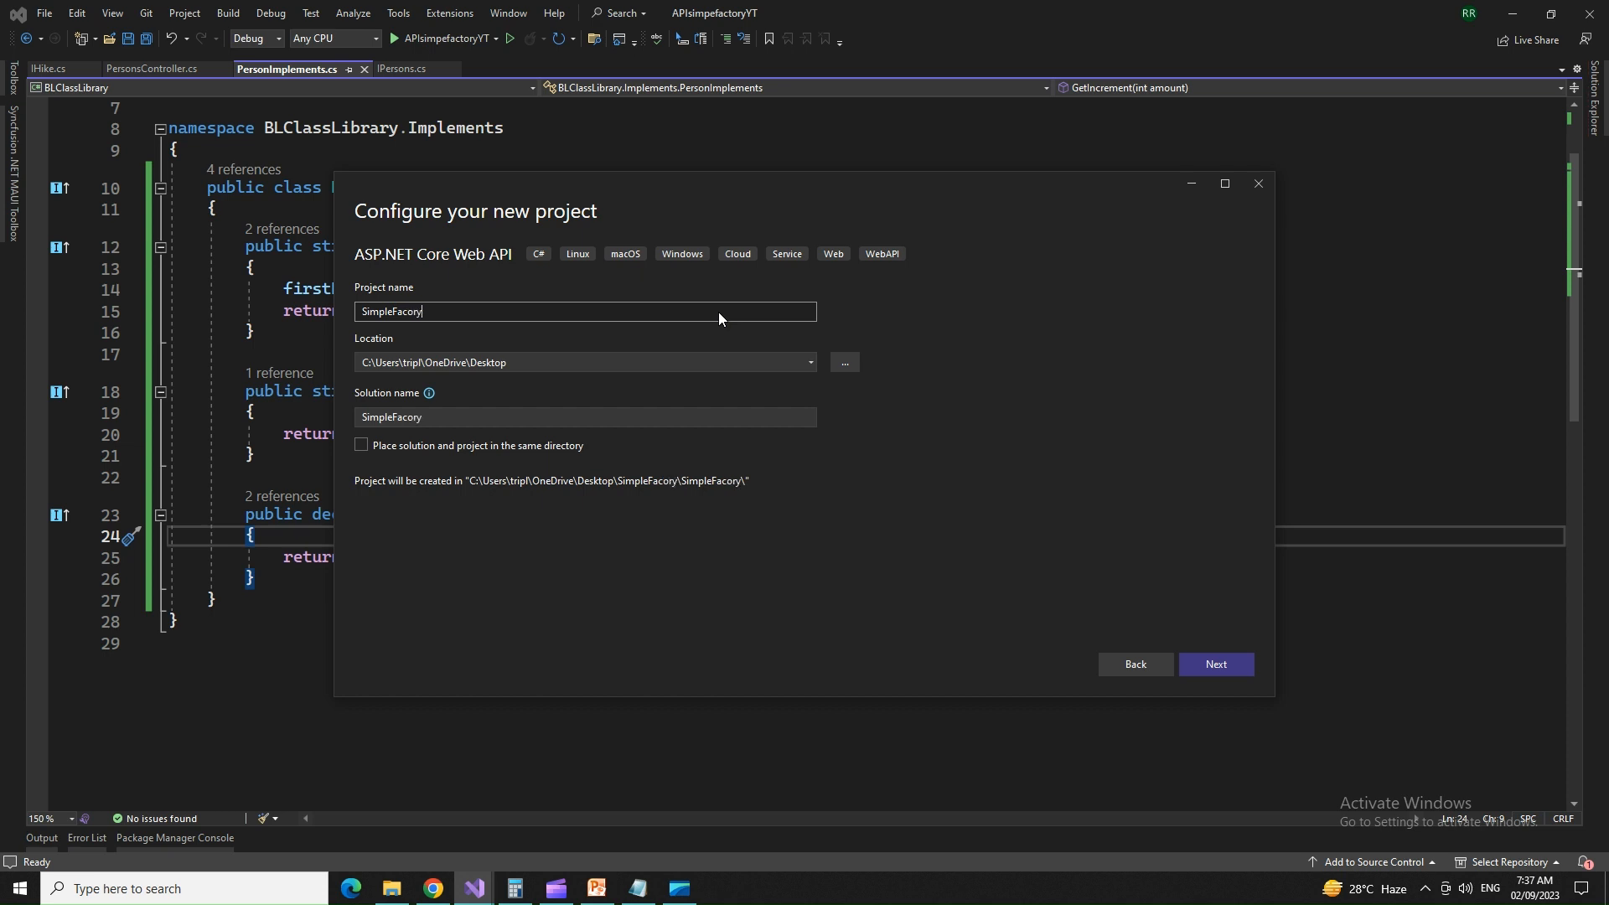
{"action": "key", "text": "Backspace"}
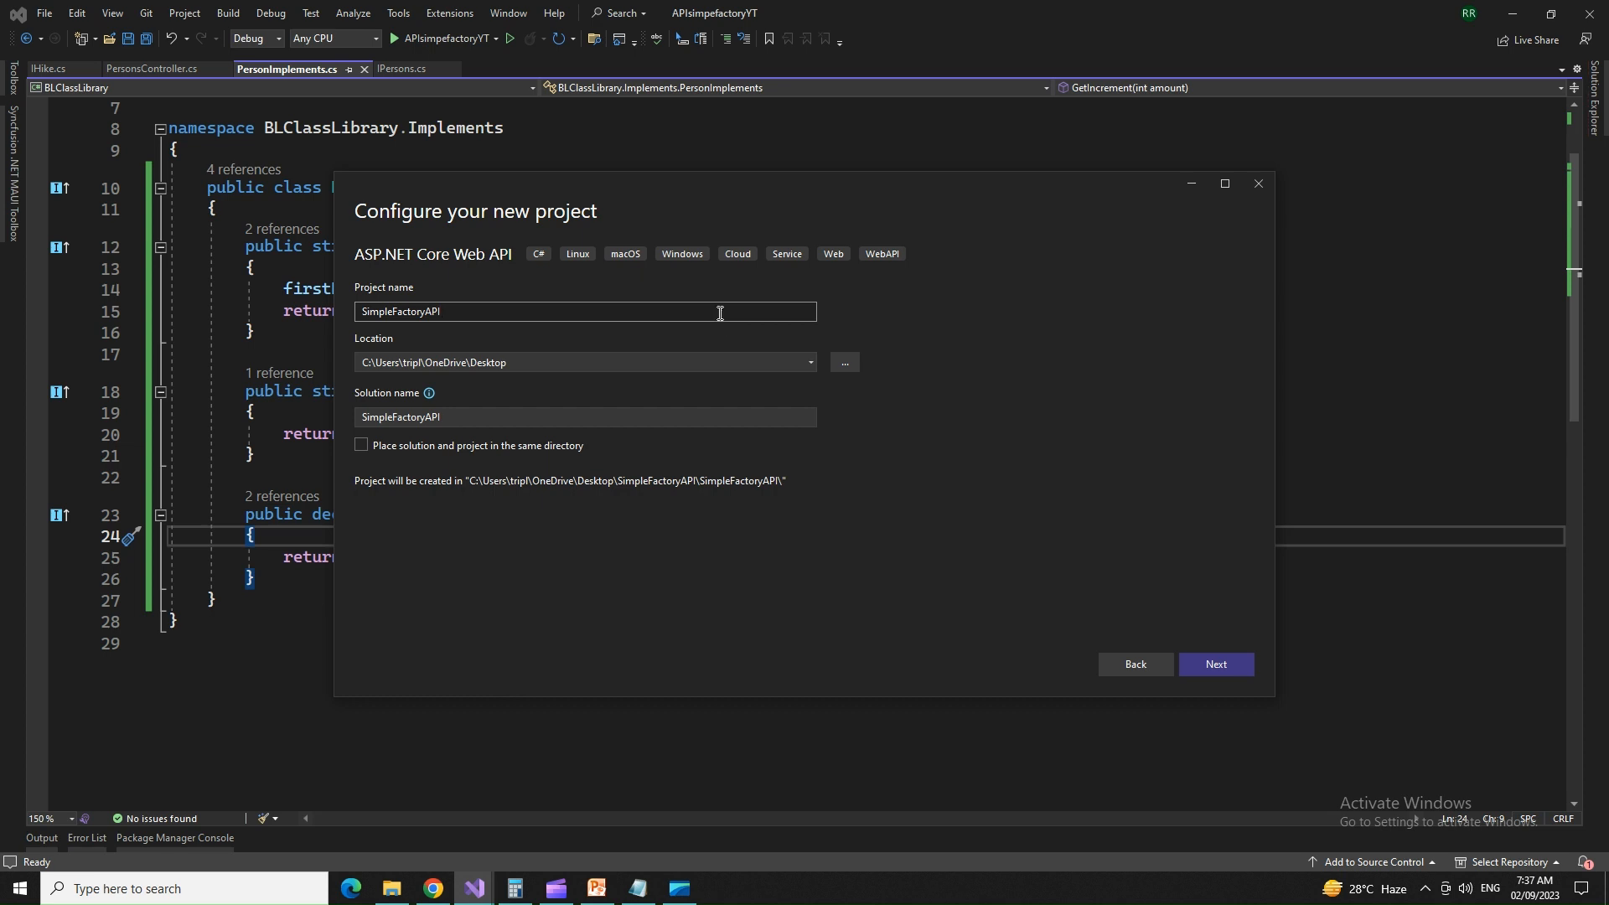
{"action": "left_click", "coordinate": [1217, 664]}
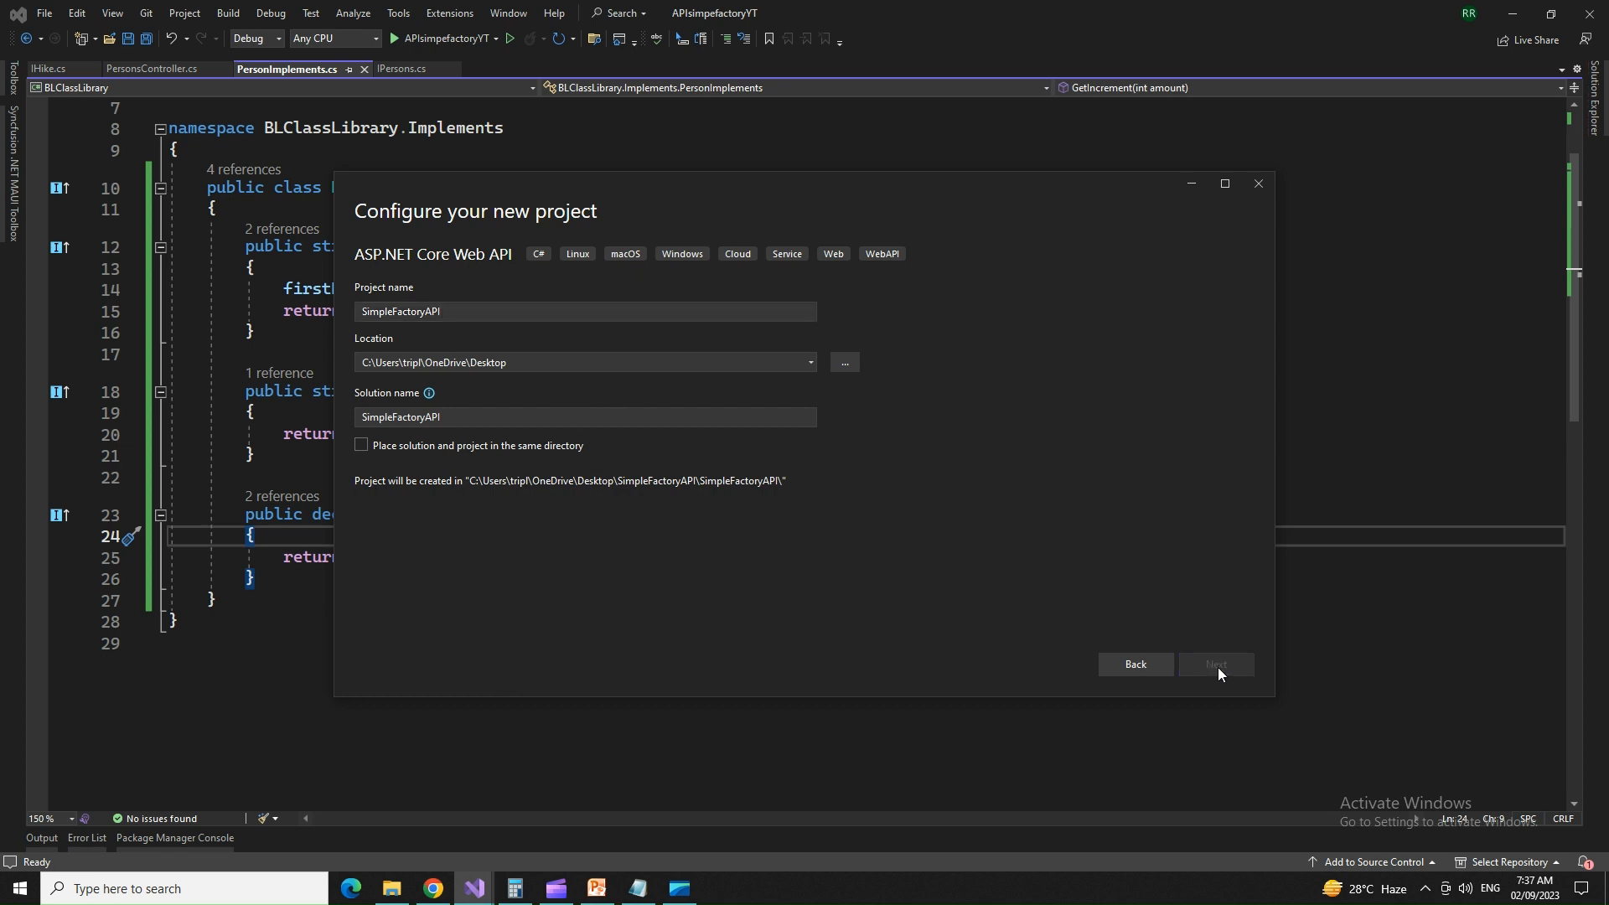
{"action": "left_click", "coordinate": [1216, 663]}
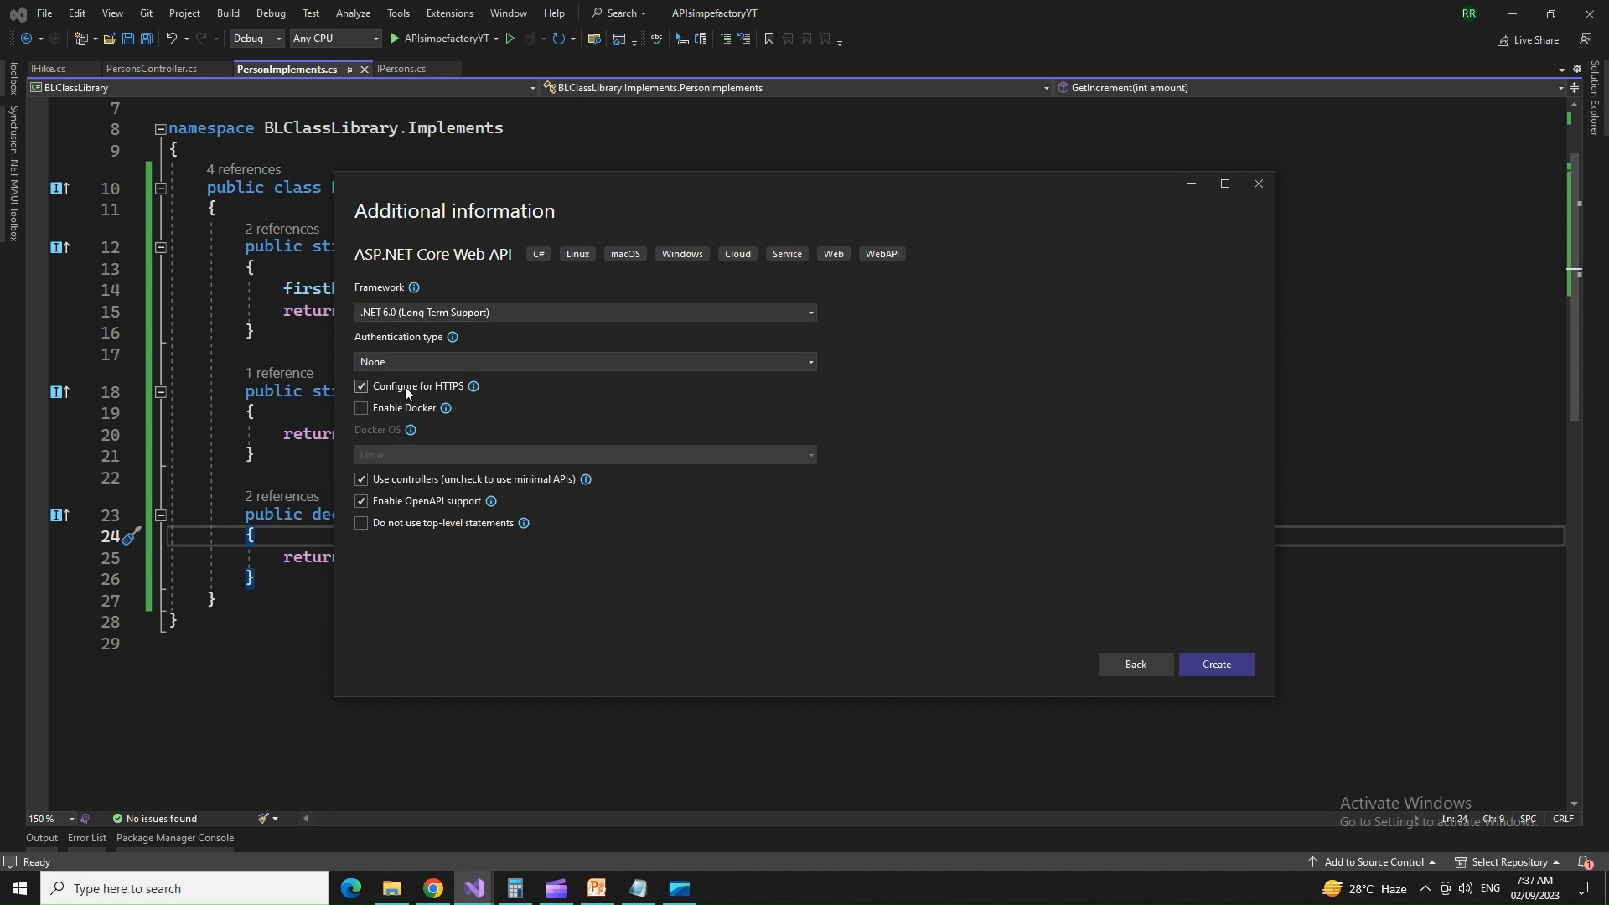
Step: Turn off Configure for HTTPS, keep .NET 6.0 and OpenAPI, and create the project
{"action": "left_click", "coordinate": [362, 385]}
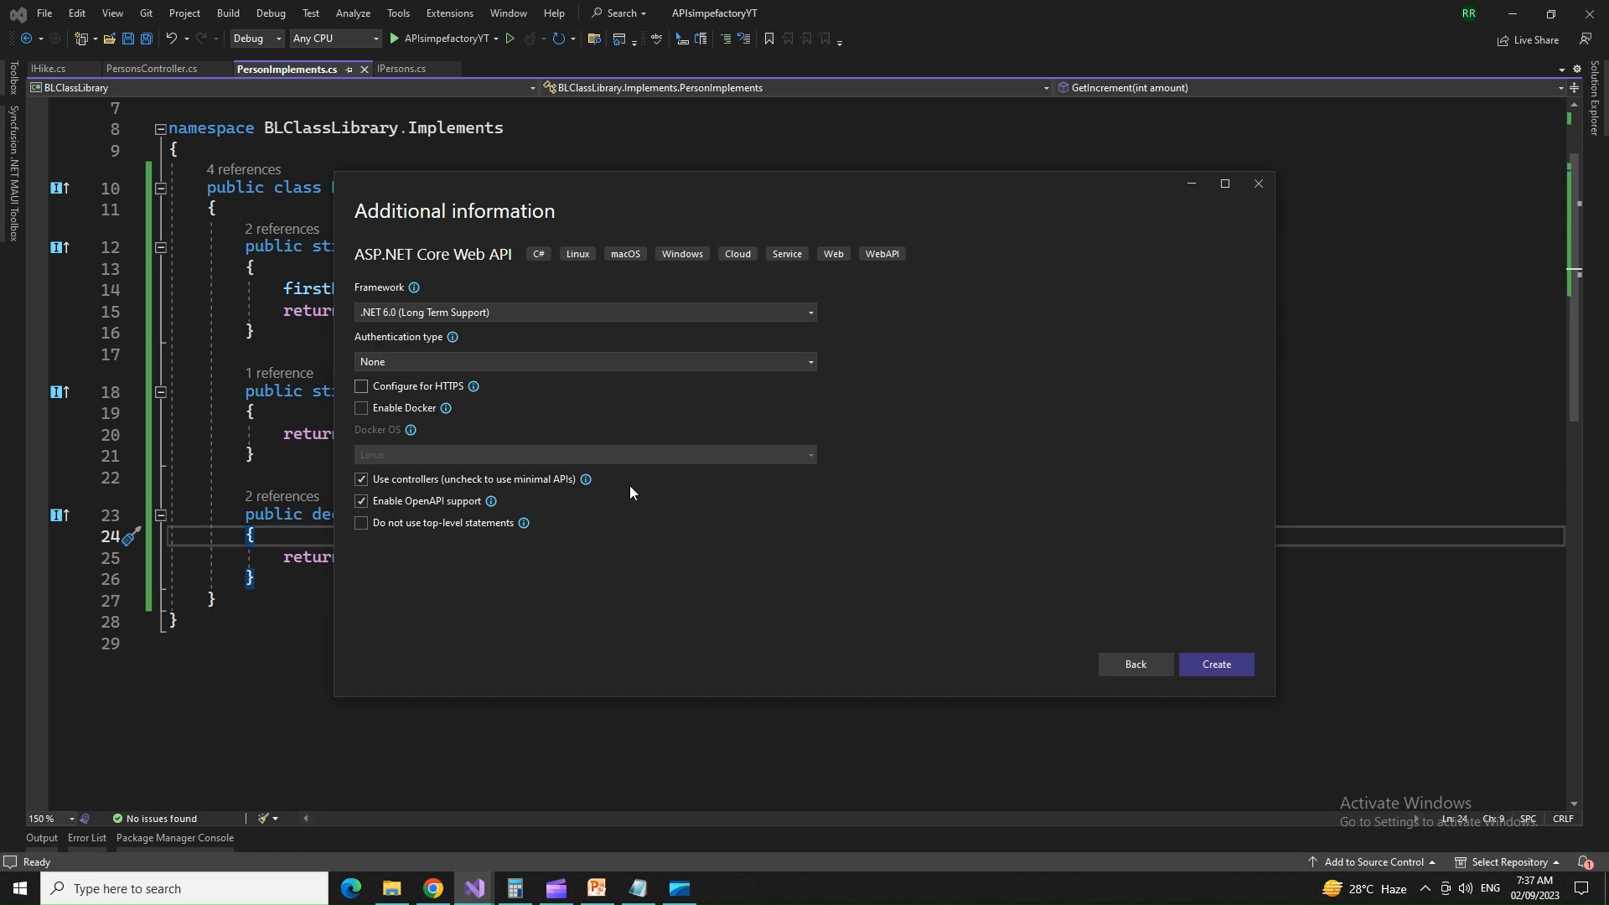
{"action": "mouse_move", "coordinate": [969, 474]}
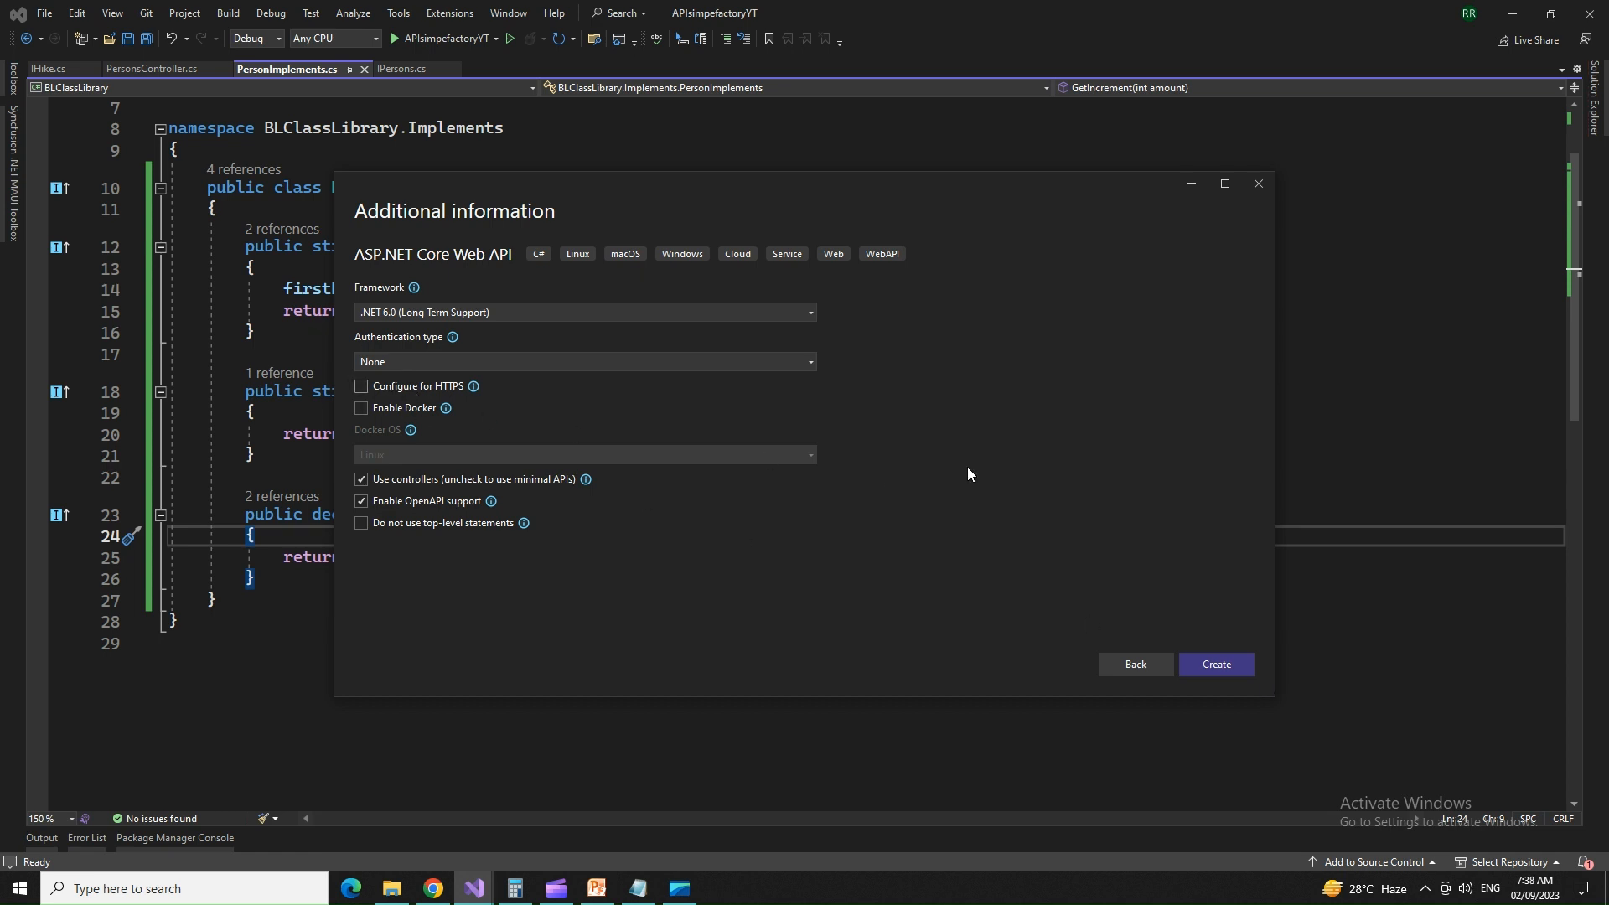
{"action": "mouse_move", "coordinate": [758, 368]}
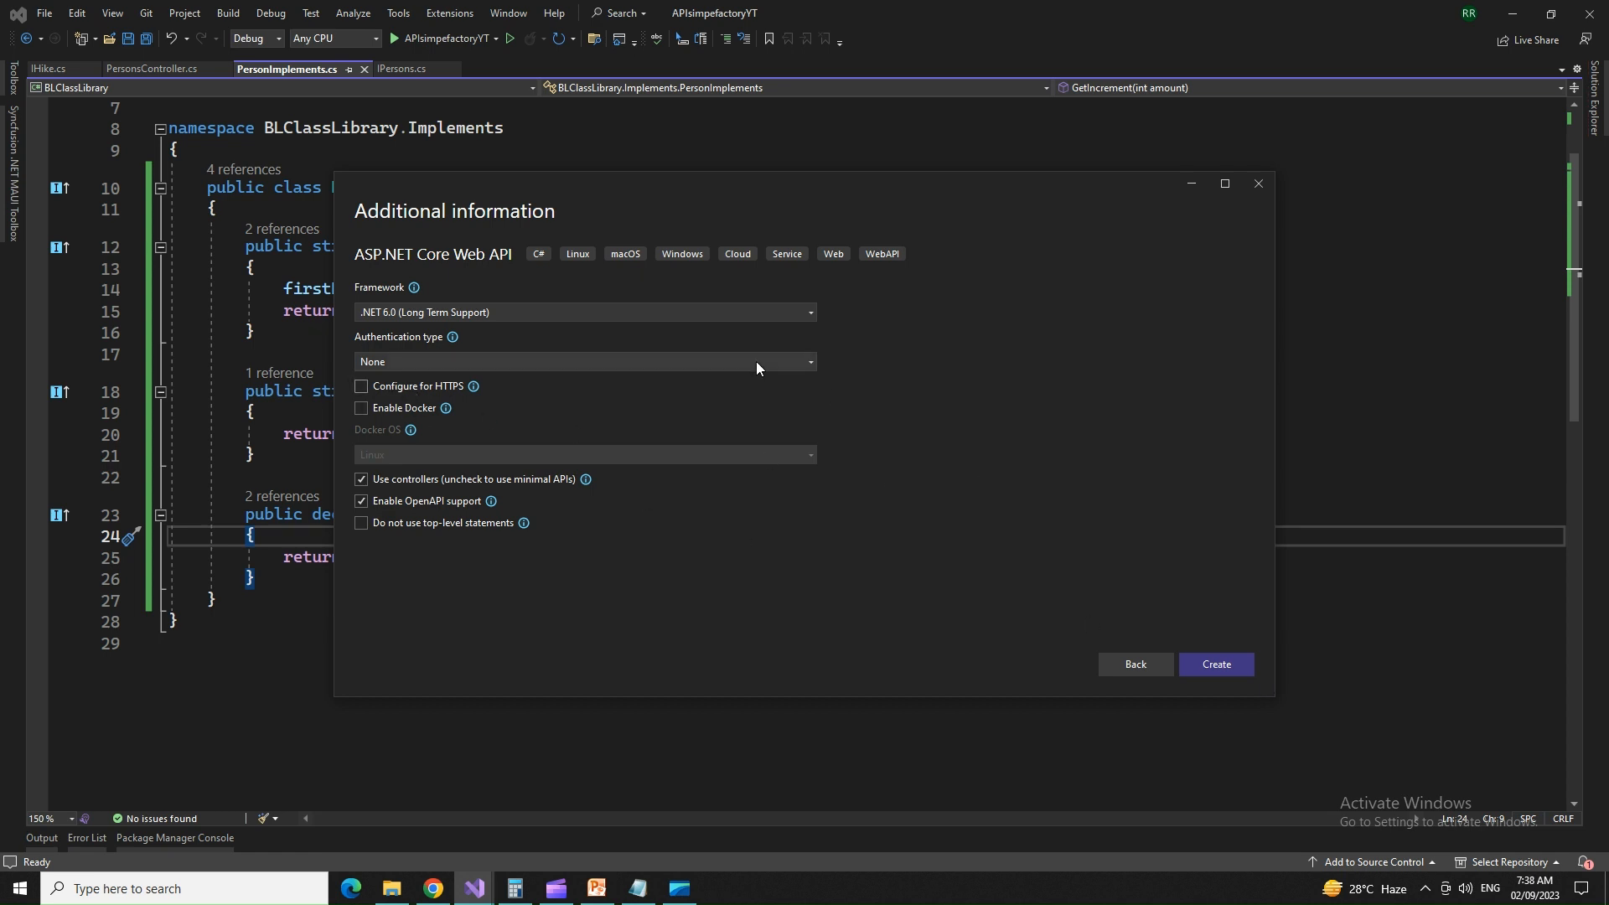
{"action": "mouse_move", "coordinate": [461, 374]}
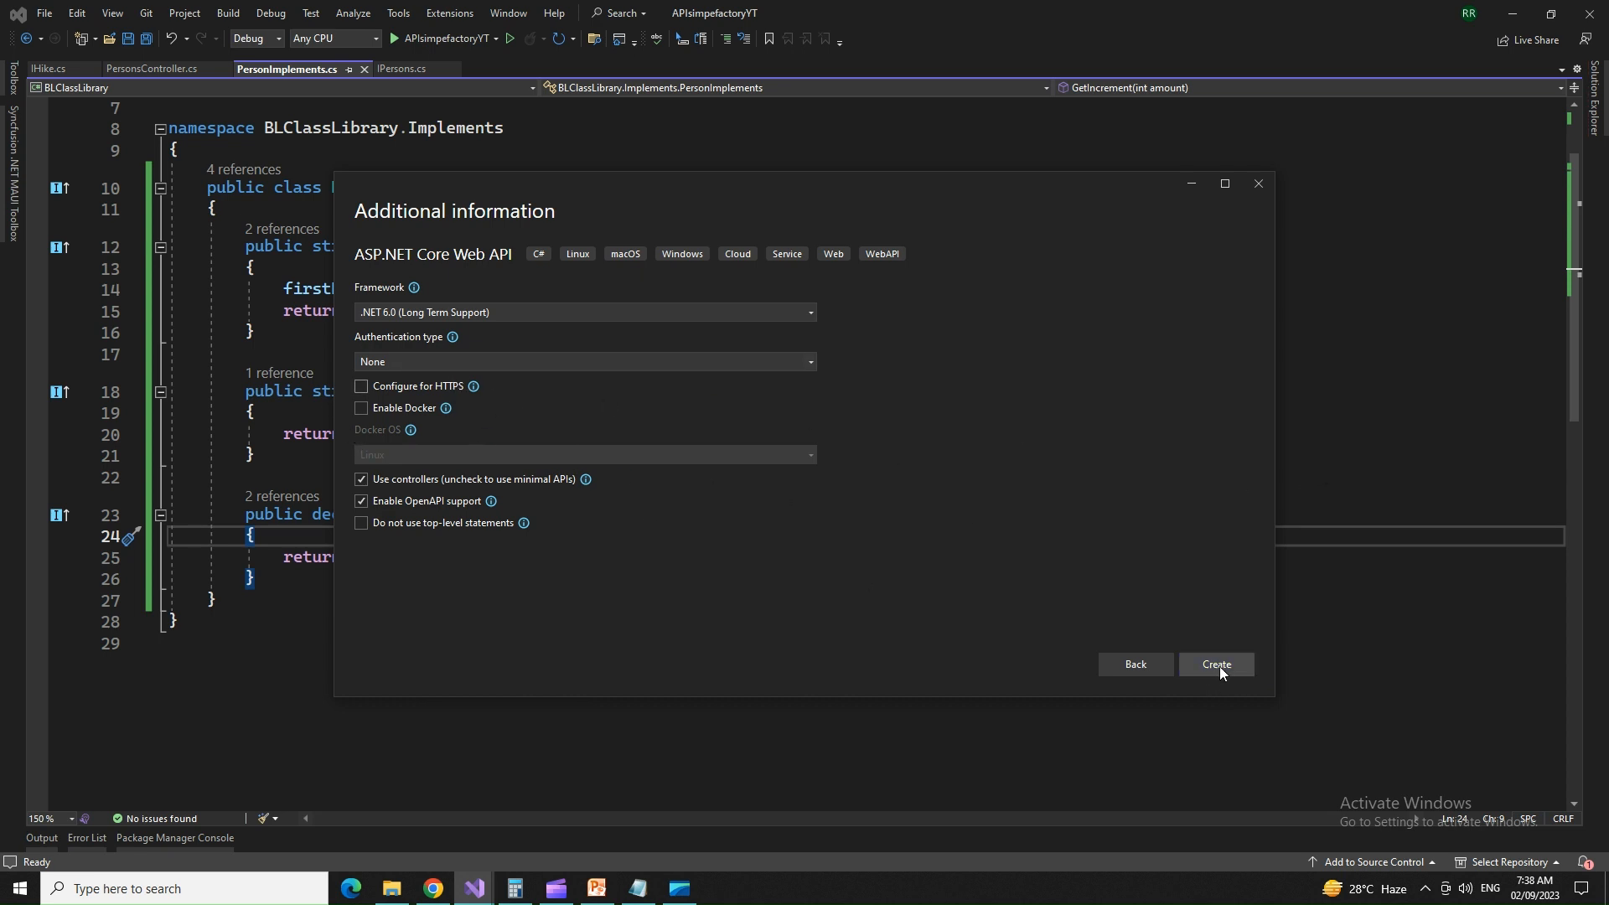
{"action": "left_click", "coordinate": [1217, 664]}
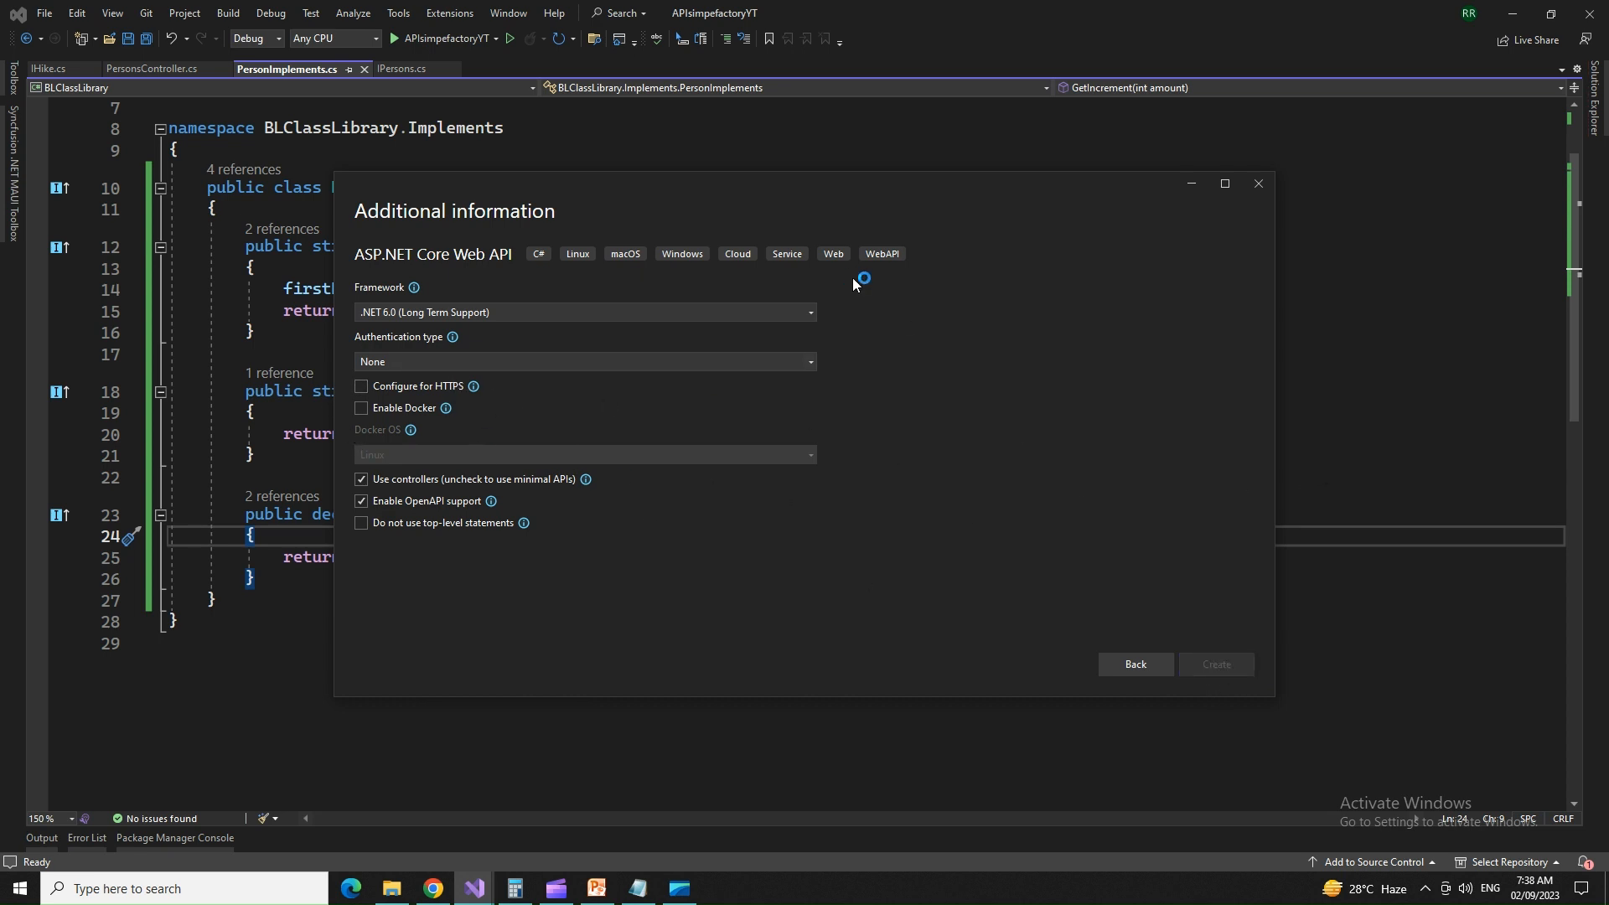
{"action": "left_click", "coordinate": [1257, 183]}
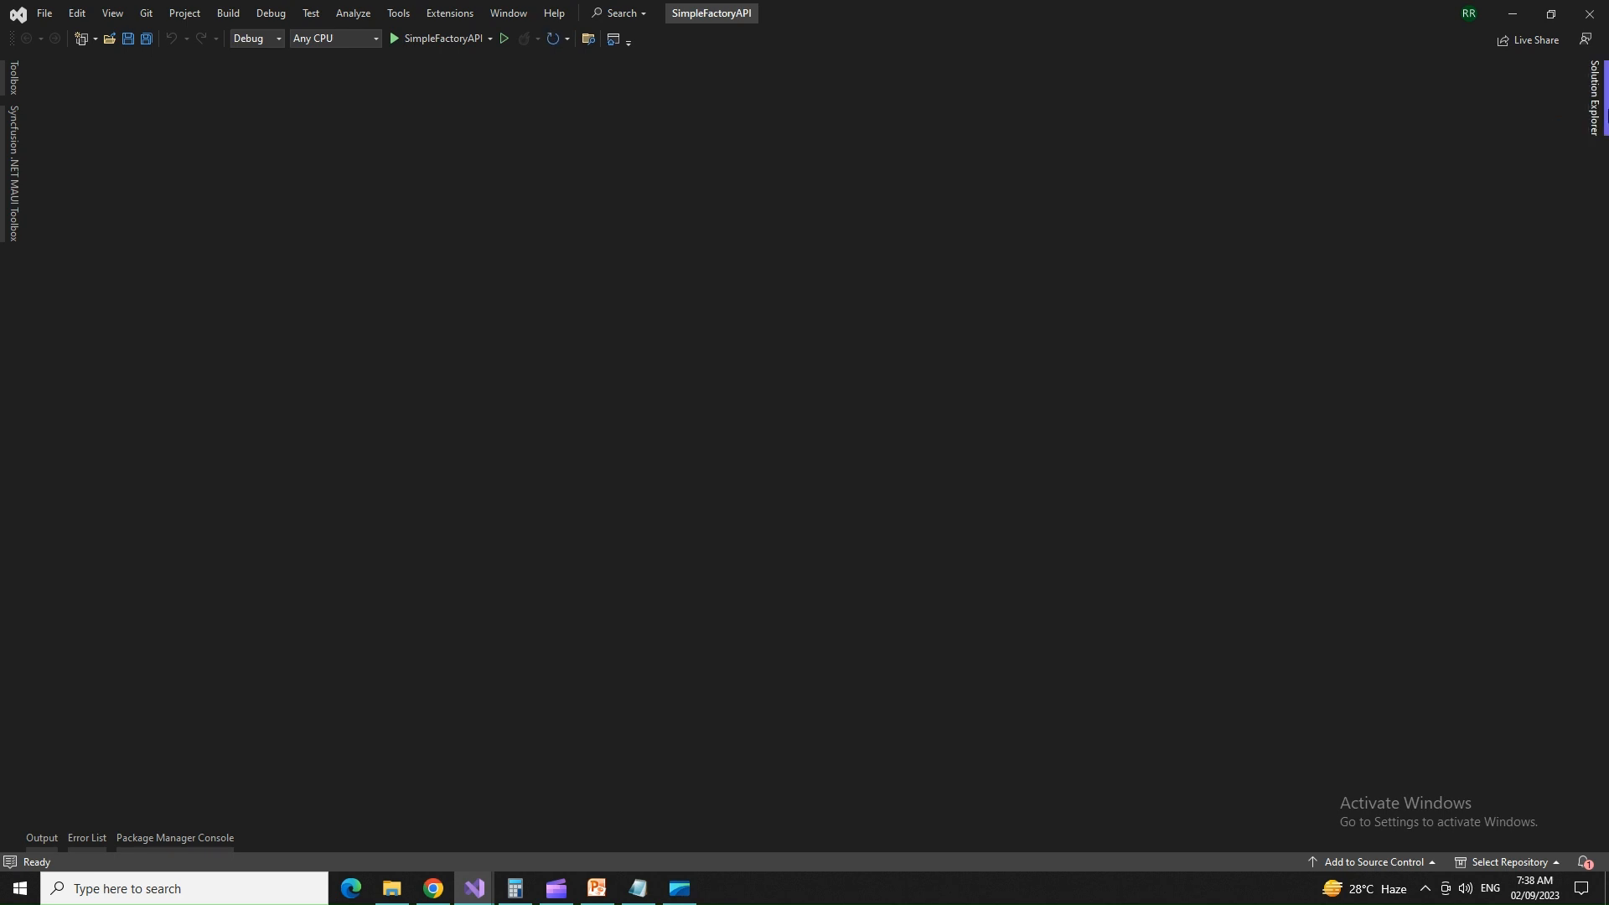
Step: Add an empty API controller named Students to the Controllers folder via Solution Explorer
{"action": "left_click", "coordinate": [1595, 93]}
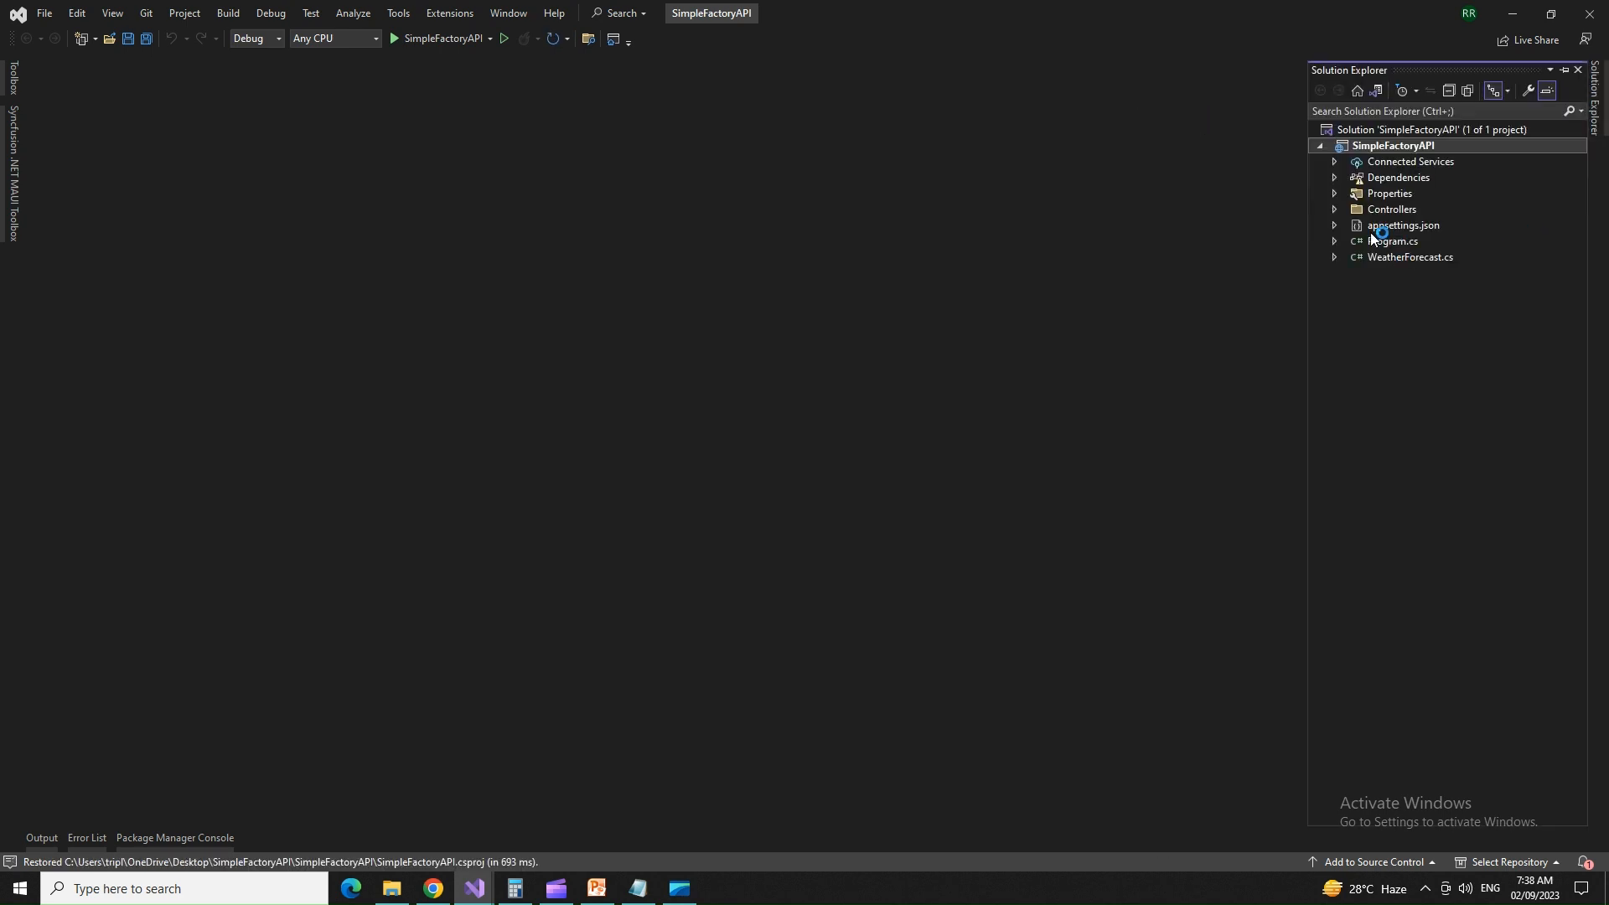
{"action": "left_click", "coordinate": [1334, 207]}
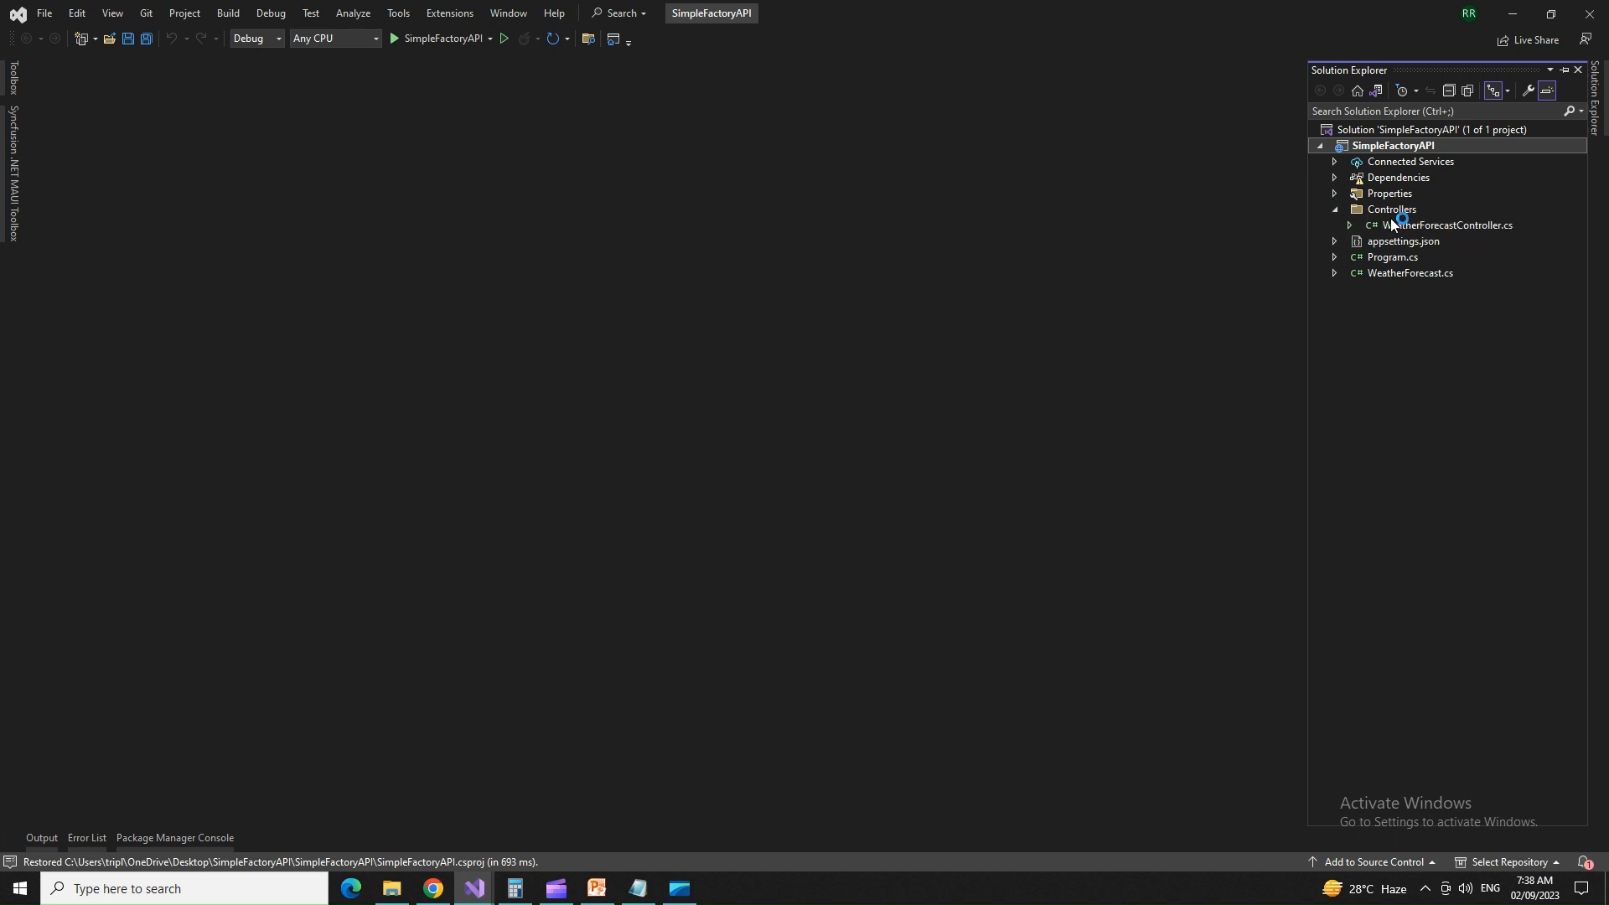
{"action": "left_click", "coordinate": [1556, 71]}
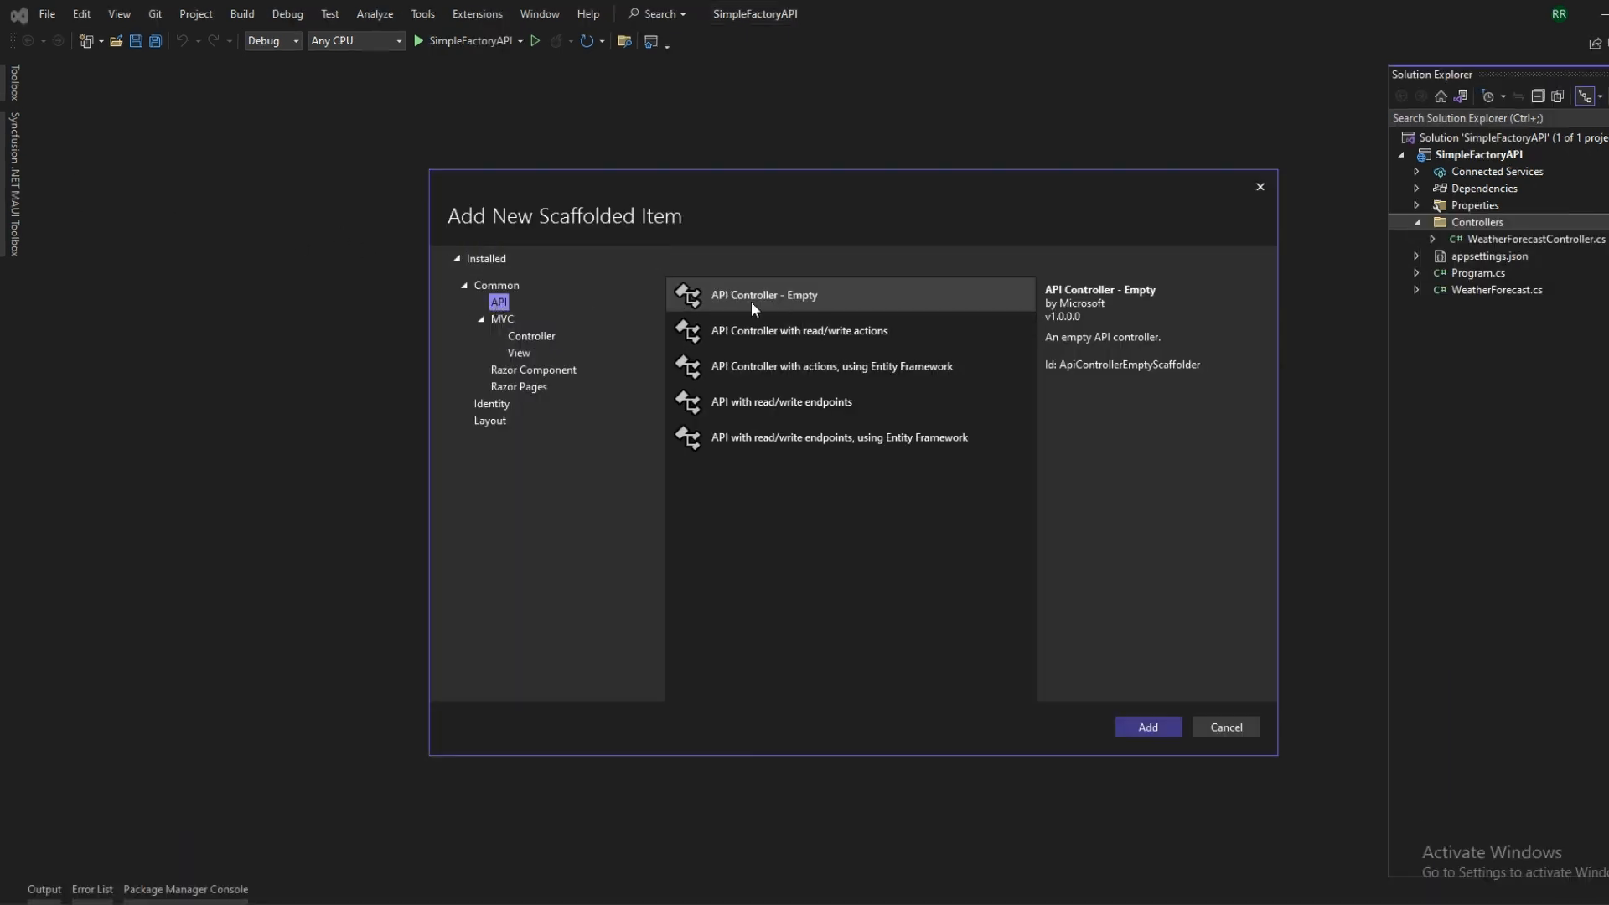
{"action": "left_click", "coordinate": [1146, 725]}
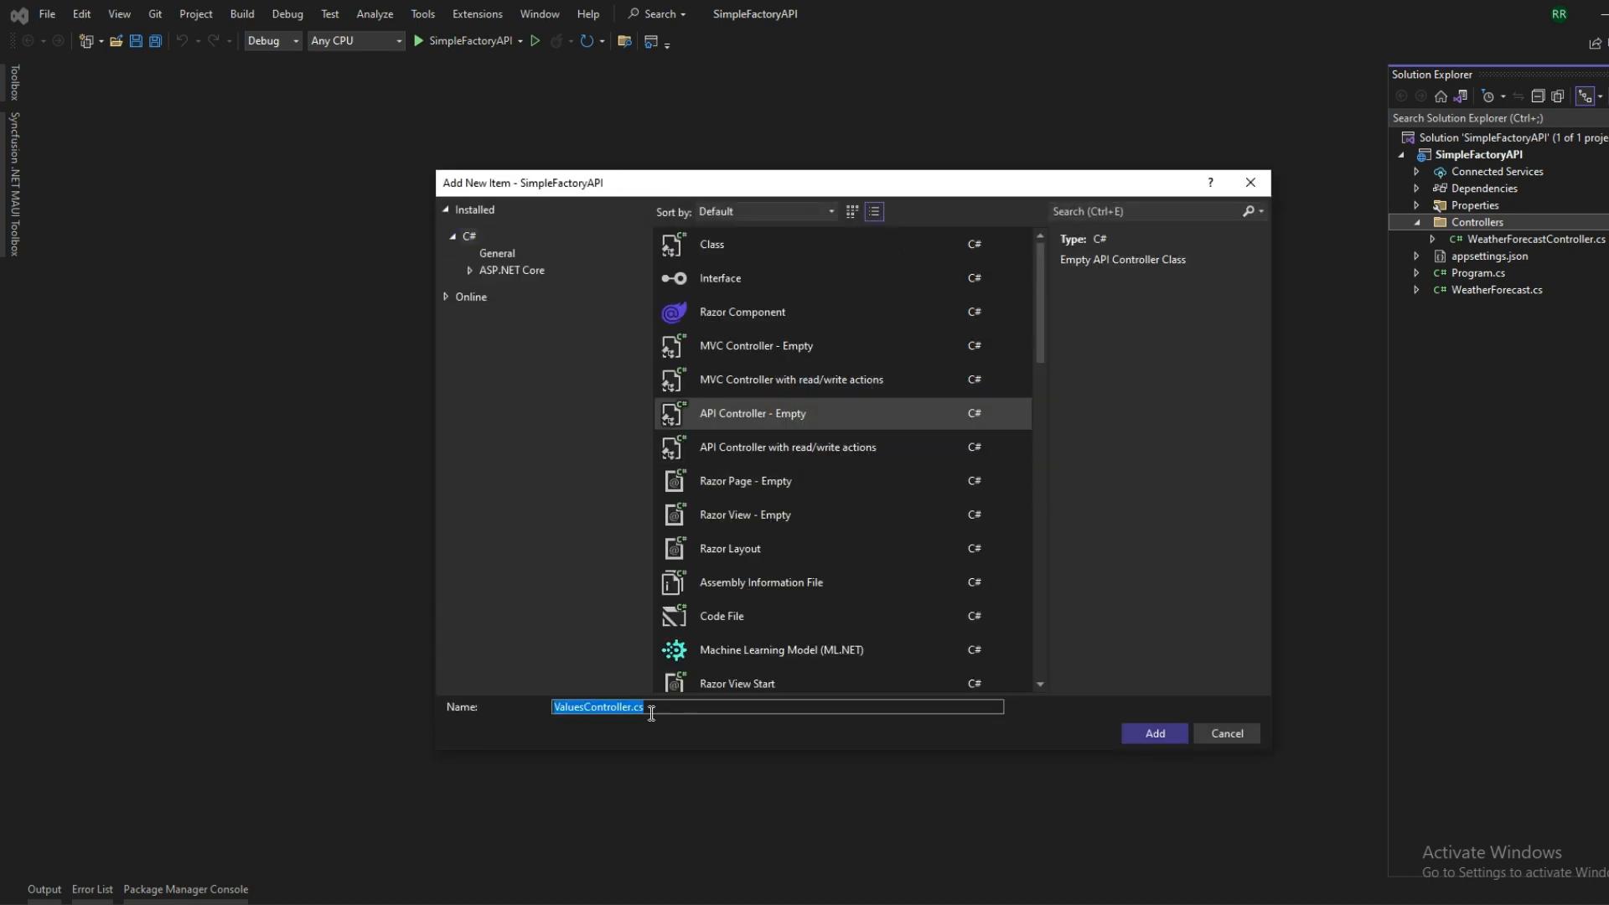
{"action": "type", "text": "Stu"}
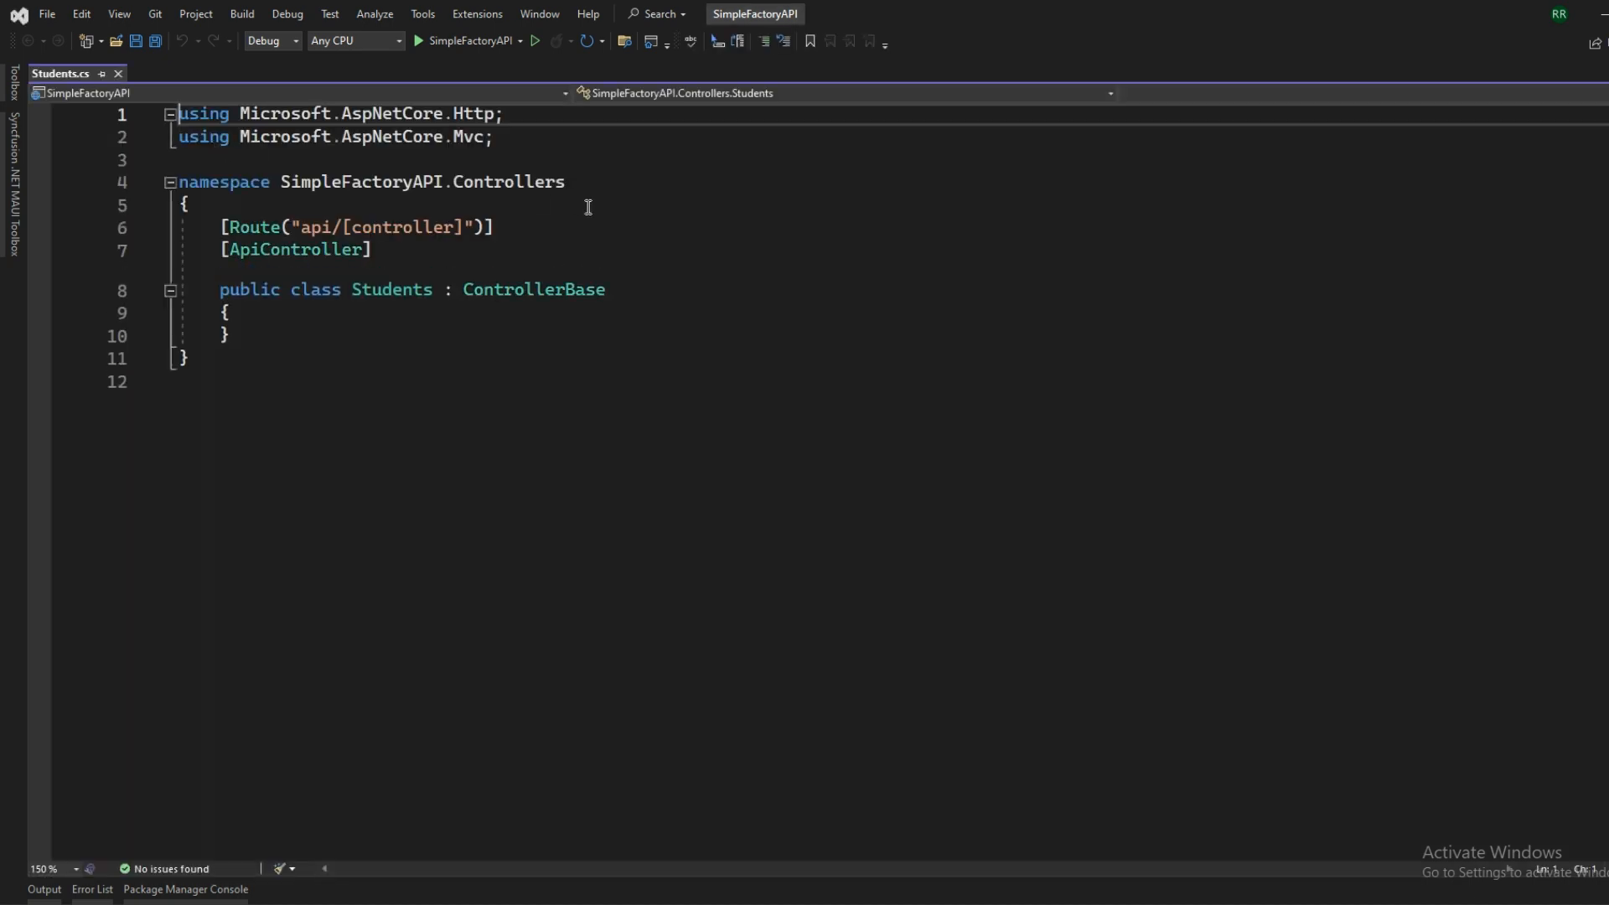
Step: Begin a public member inside the Students class, then view the reference PersonImplements class
{"action": "left_click", "coordinate": [372, 248]}
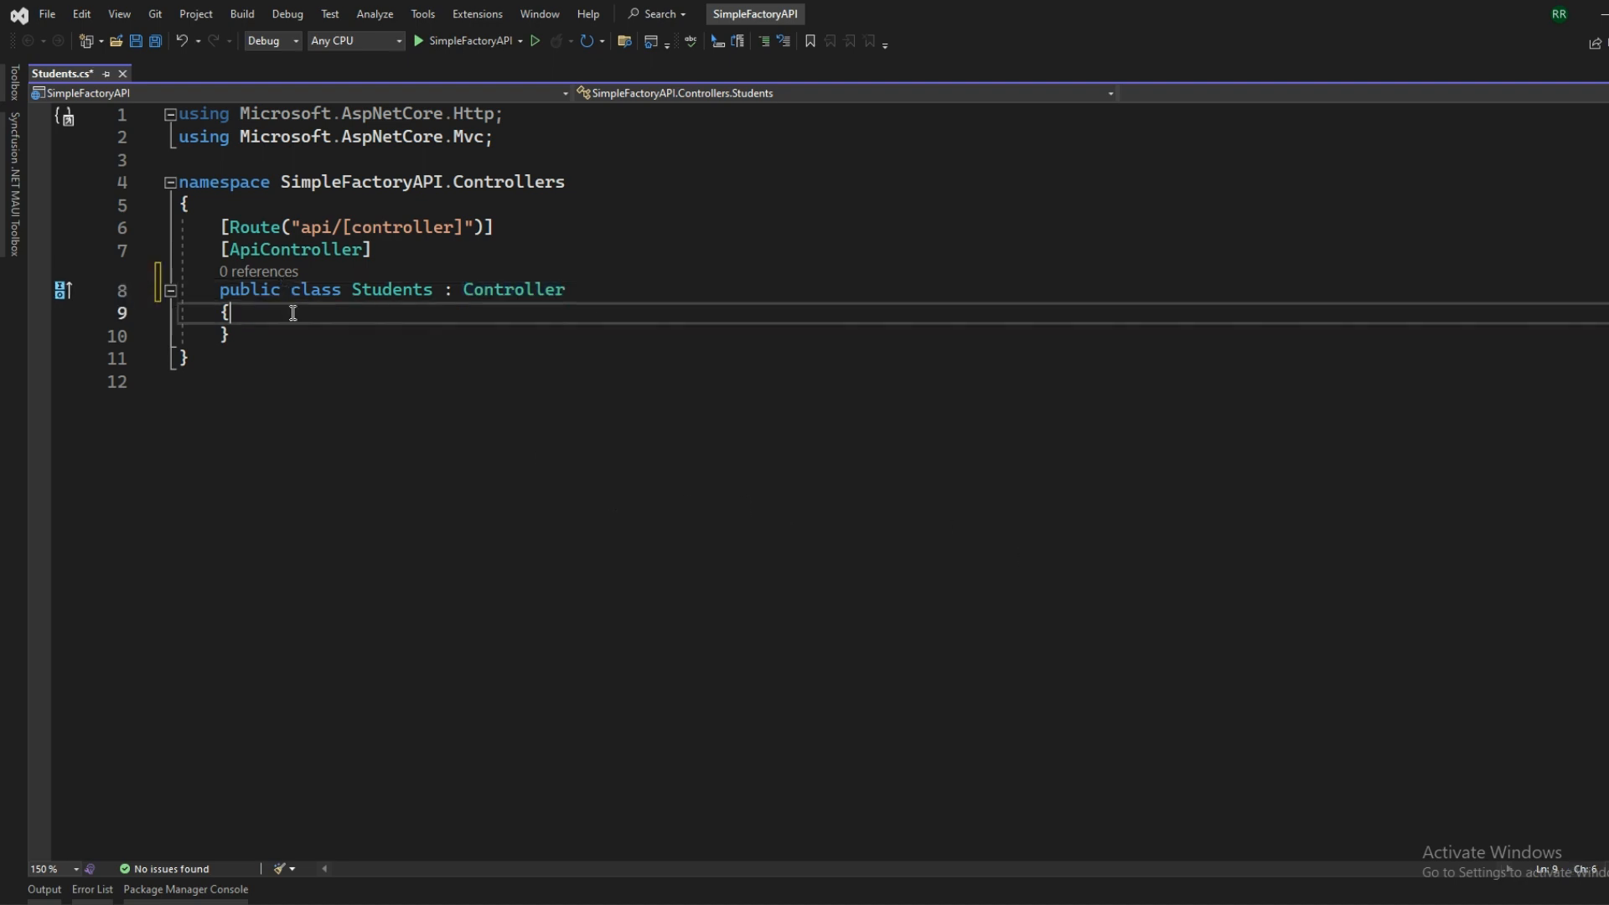
{"action": "key", "text": "Enter"}
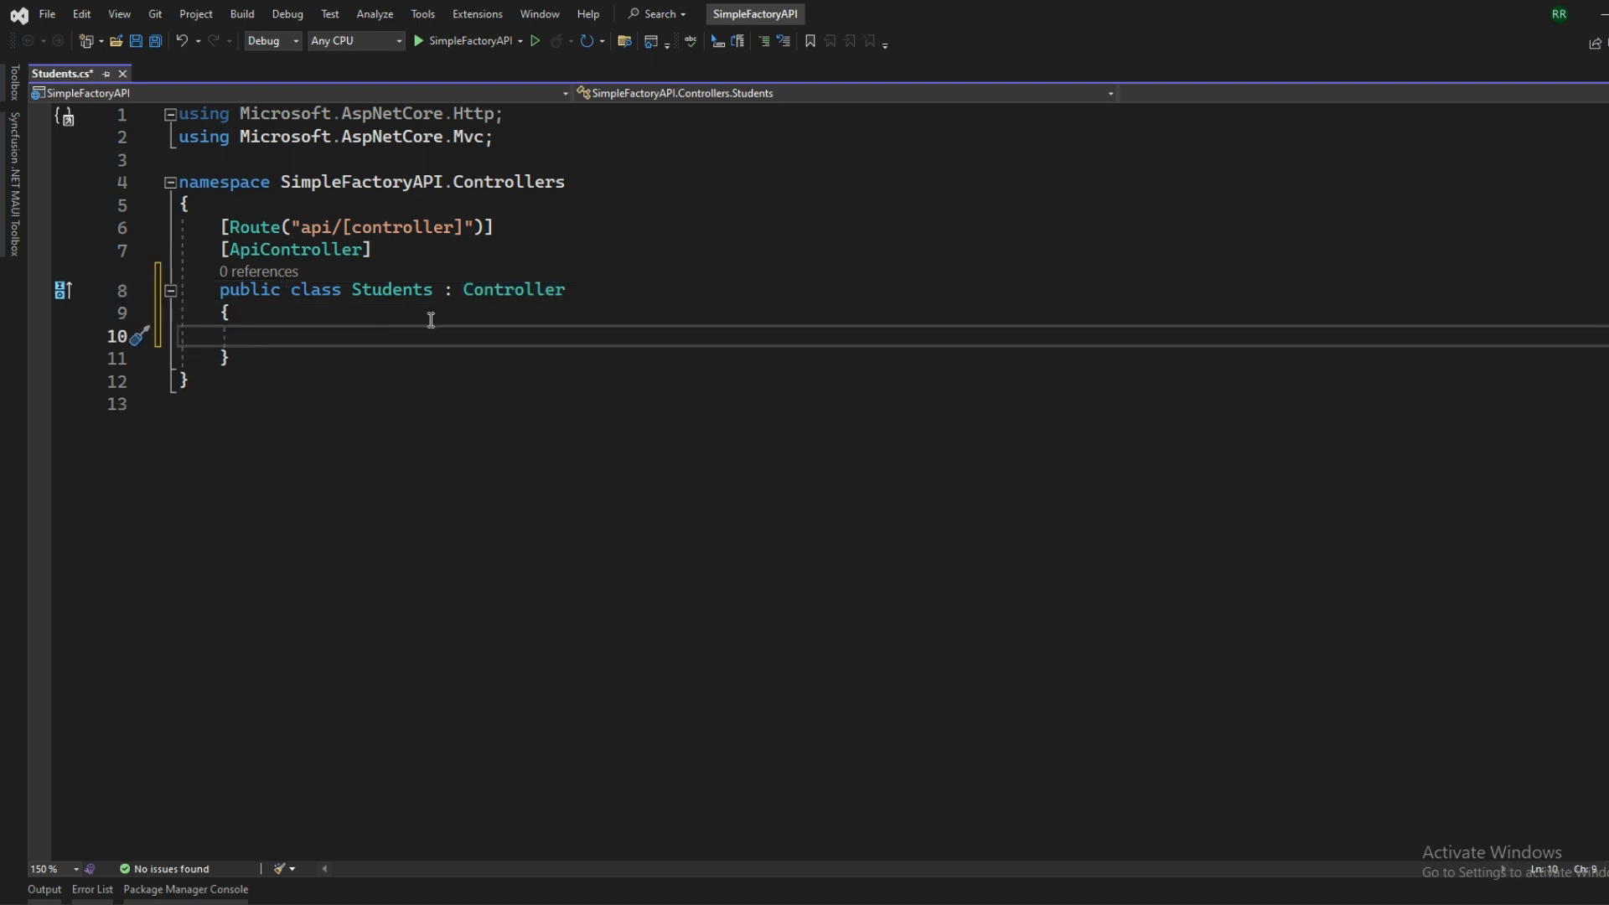
{"action": "type", "text": "publ"}
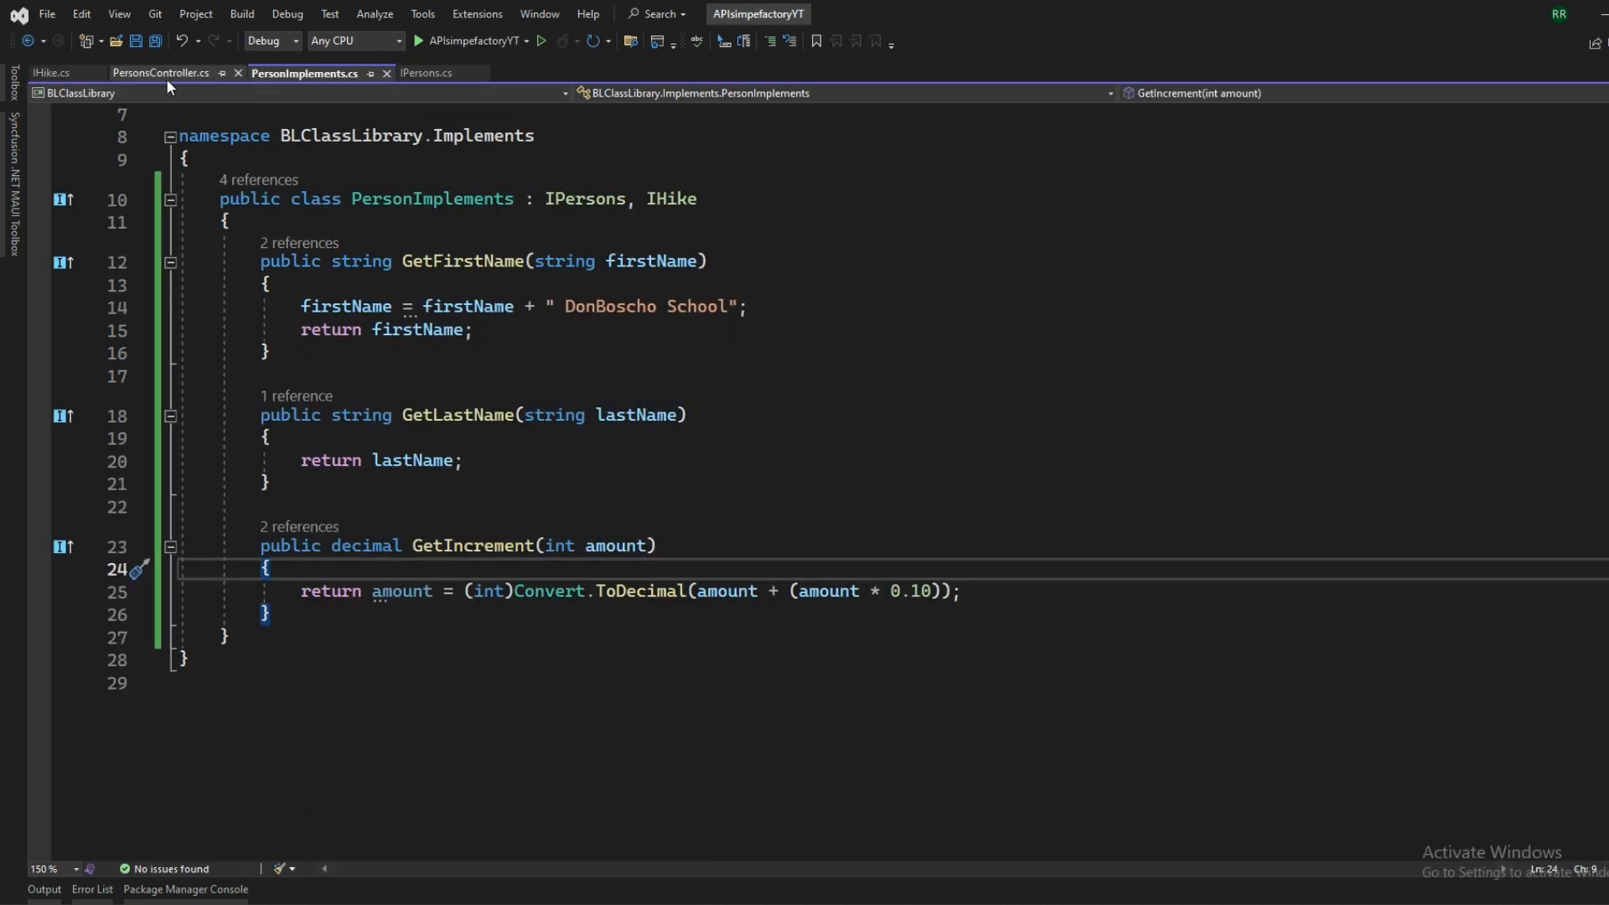
Step: Switch to the reference PersonsController showing GetPeople and GetTeachersHike
{"action": "left_click", "coordinate": [159, 72]}
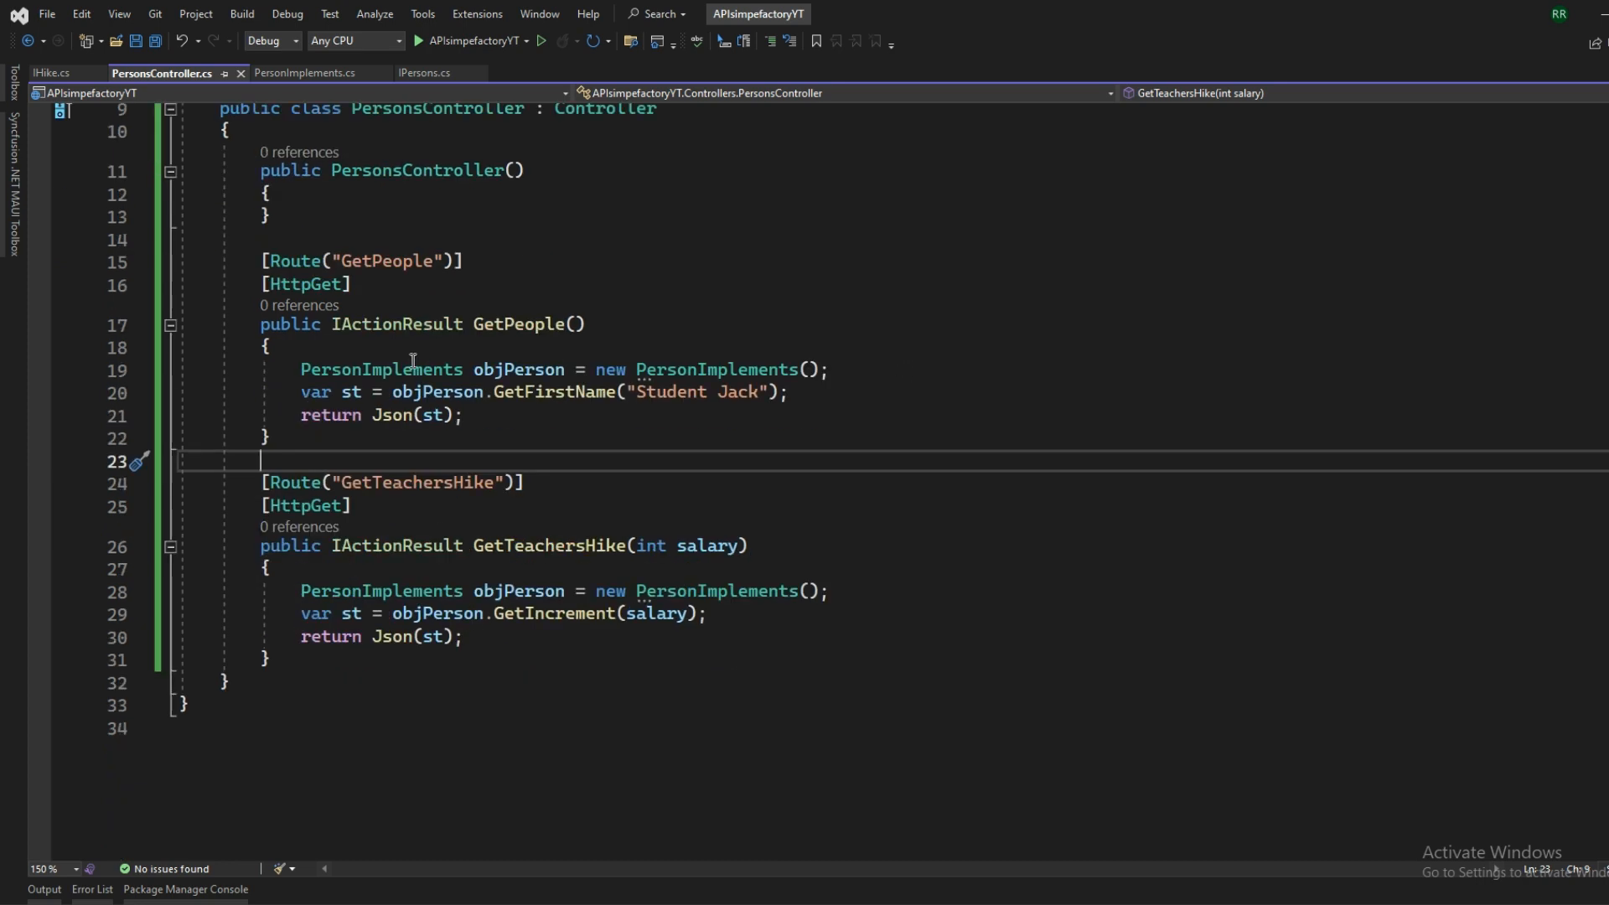
{"action": "mouse_move", "coordinate": [254, 315]}
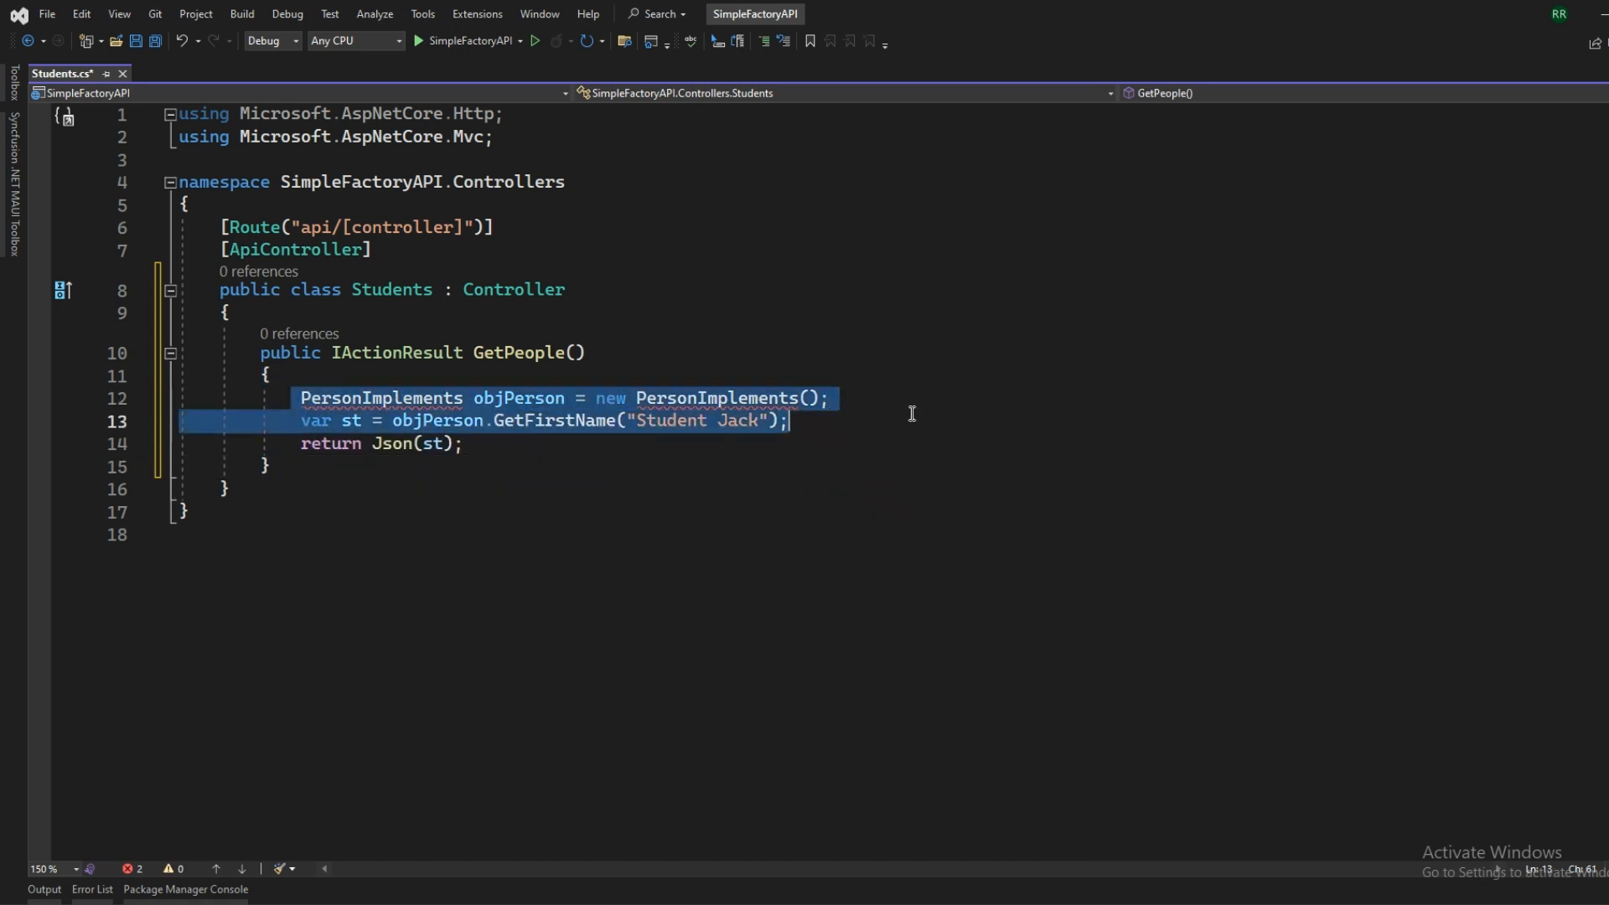
Step: Replace the PersonImplements lines with string a = ""; returning Json(a), and select GetPeople to duplicate it
{"action": "key", "text": "Delete"}
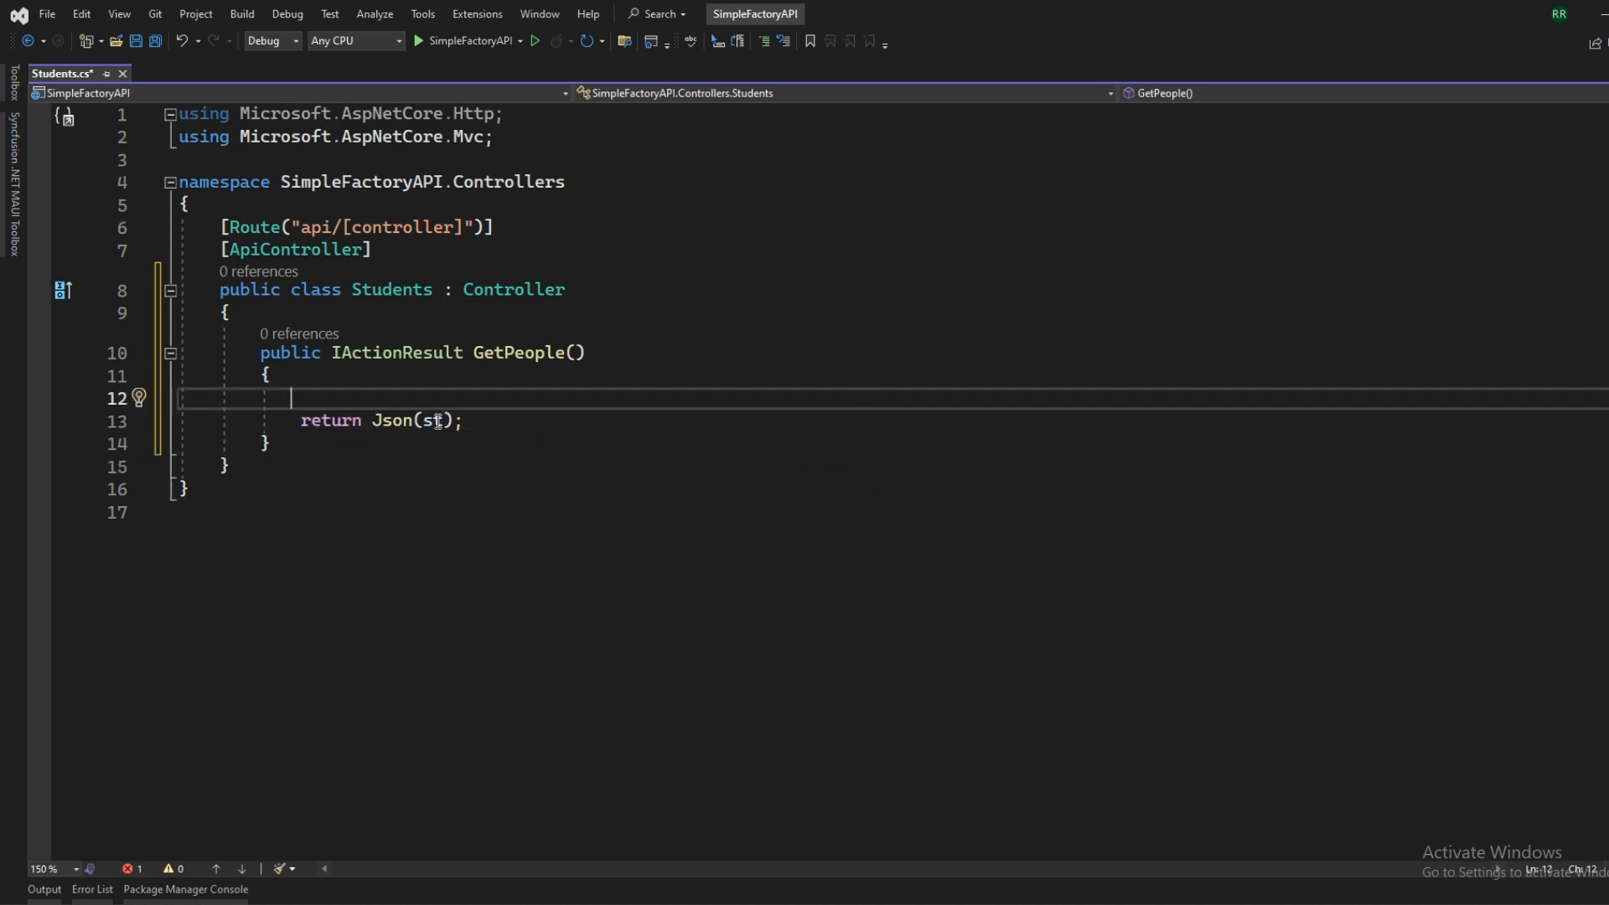
{"action": "key", "text": "Backspace"}
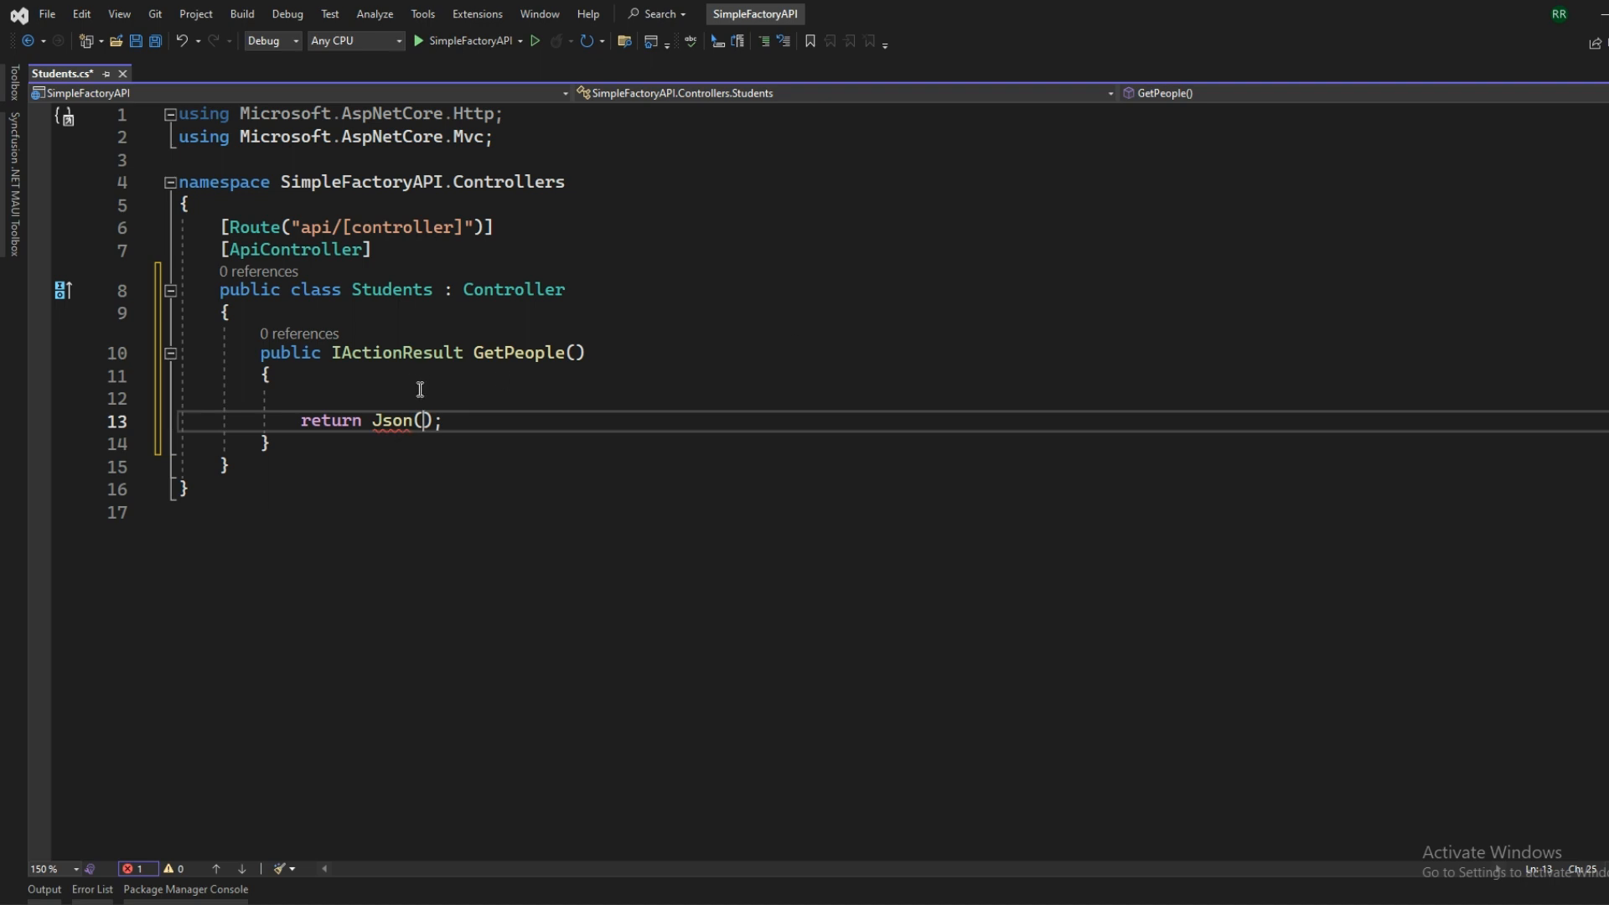
{"action": "mouse_move", "coordinate": [379, 376]}
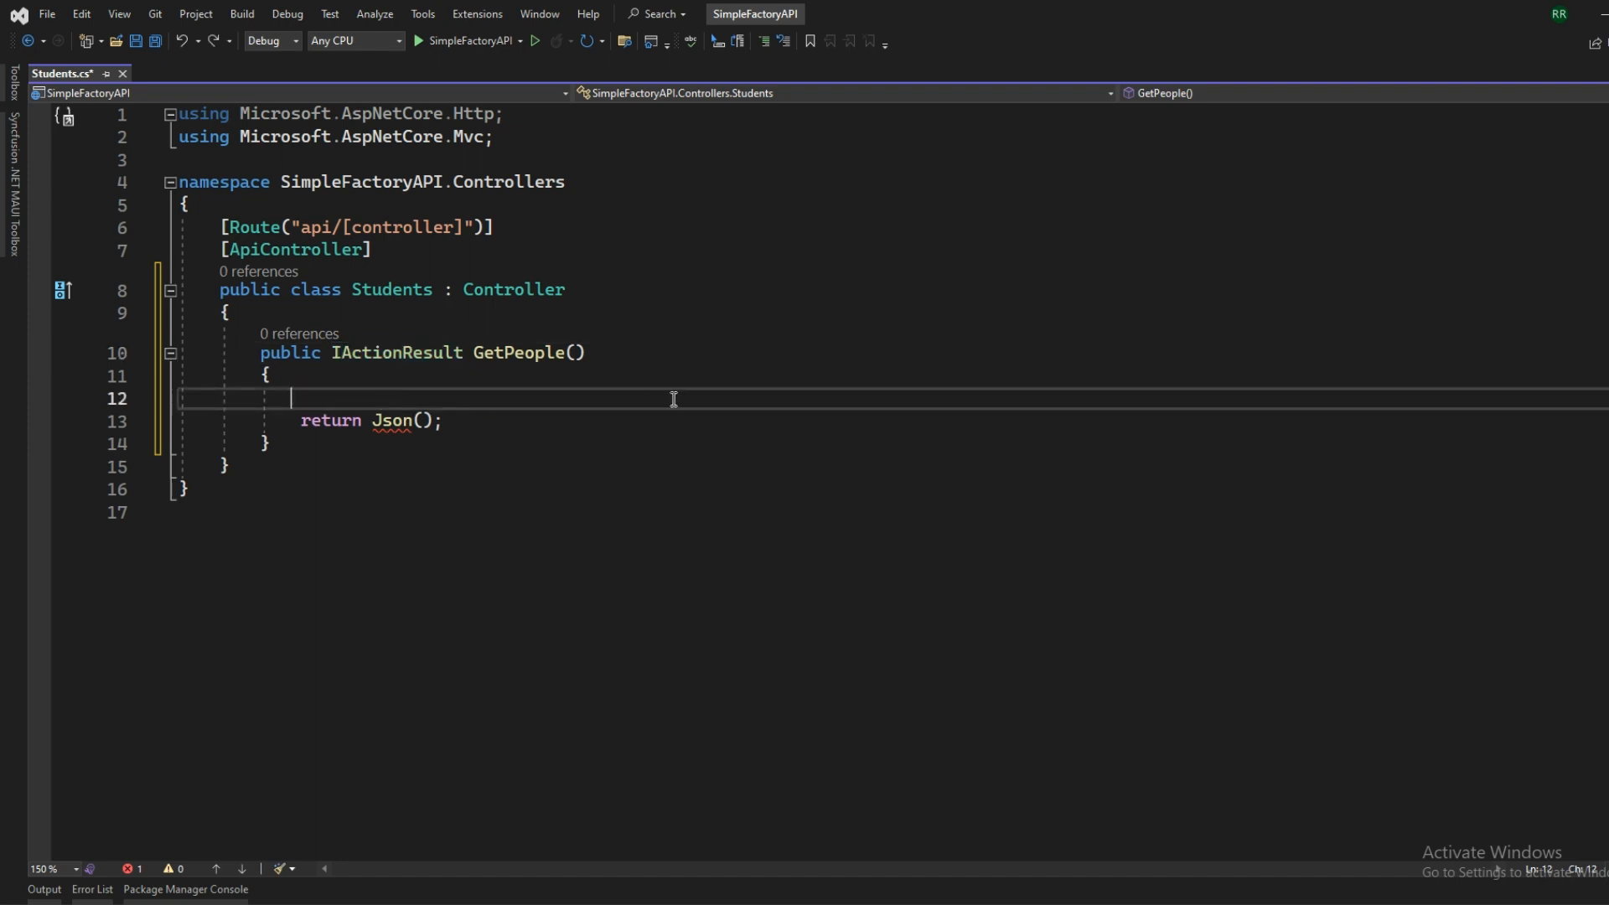
{"action": "type", "text": "var"}
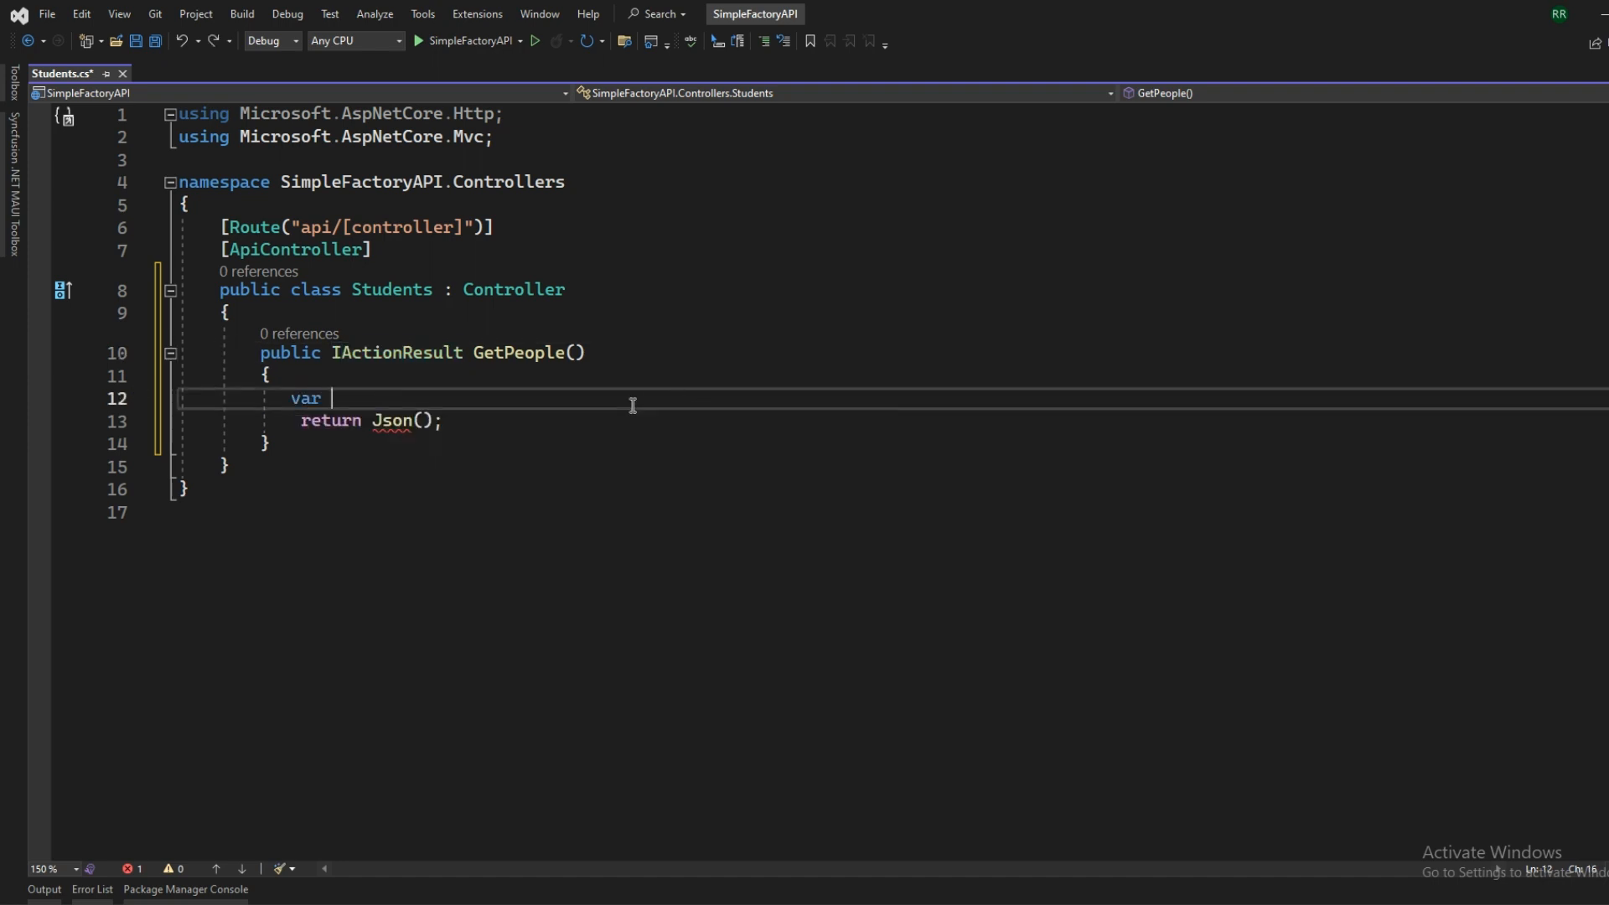
{"action": "type", "text": "a"}
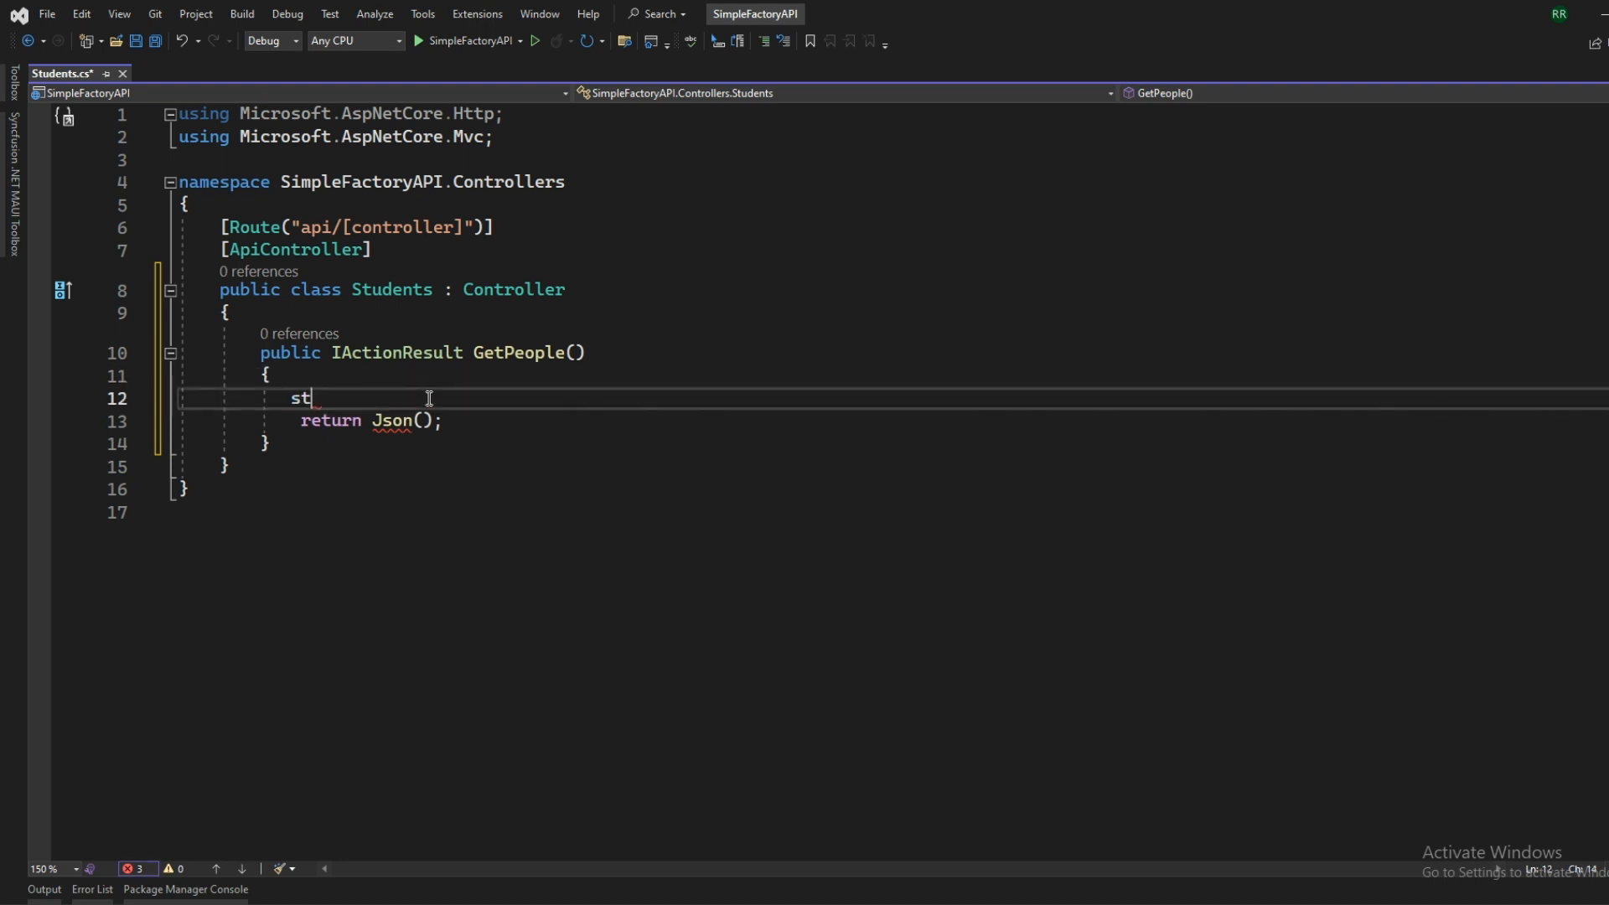
{"action": "type", "text": "ring a ="}
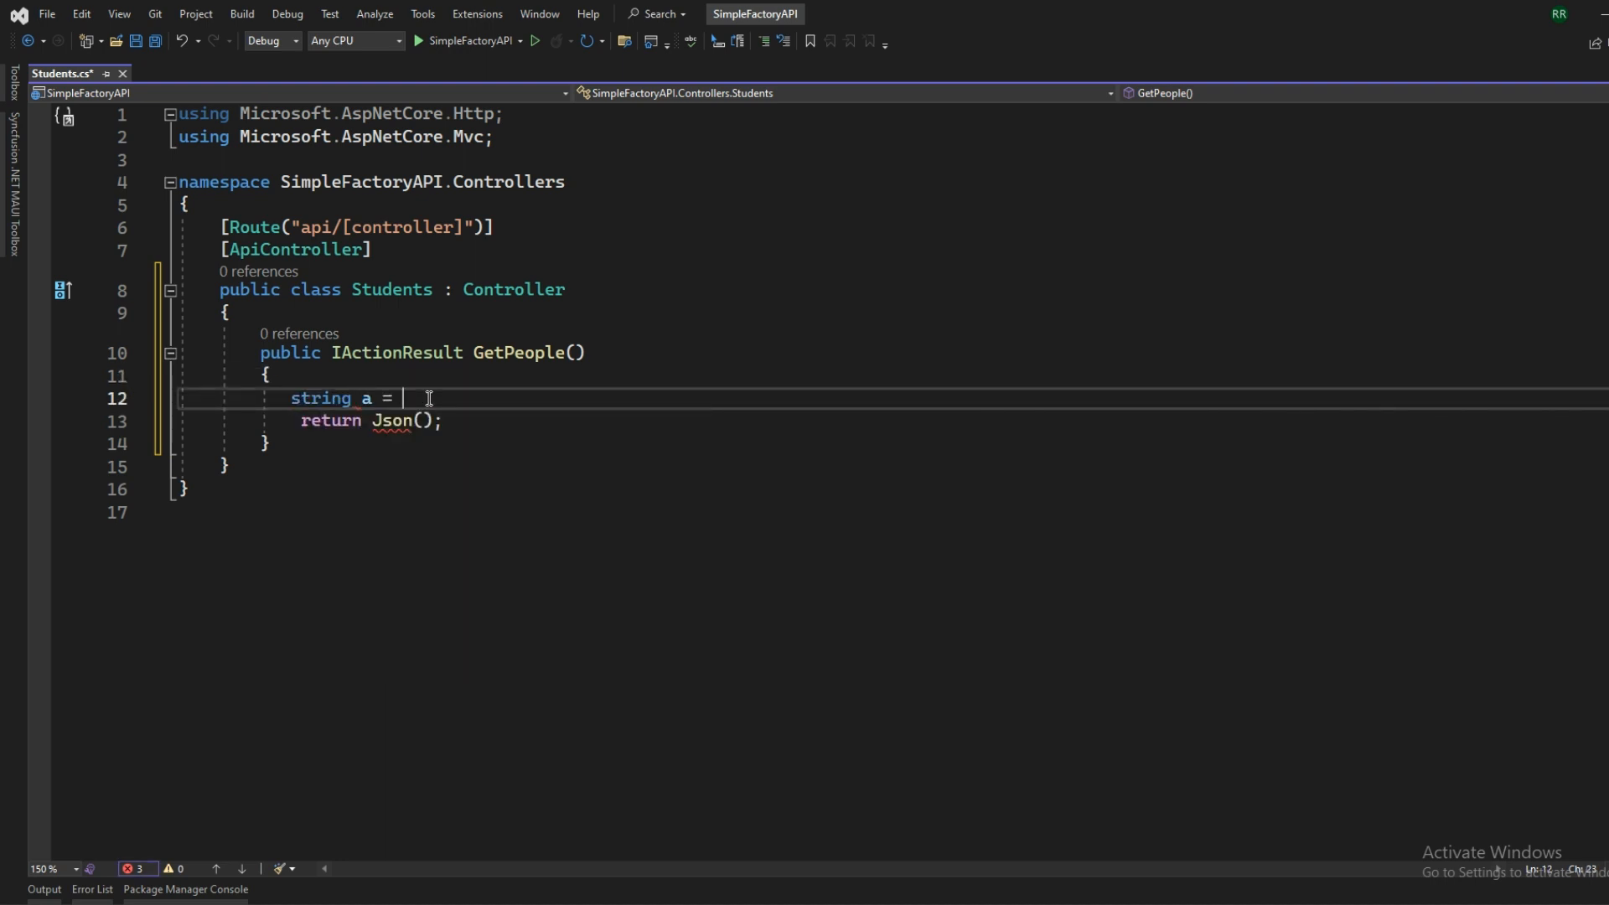
{"action": "type", "text": "\"\";"}
{"action": "left_click", "coordinate": [892, 419]}
{"action": "type", "text": "a"}
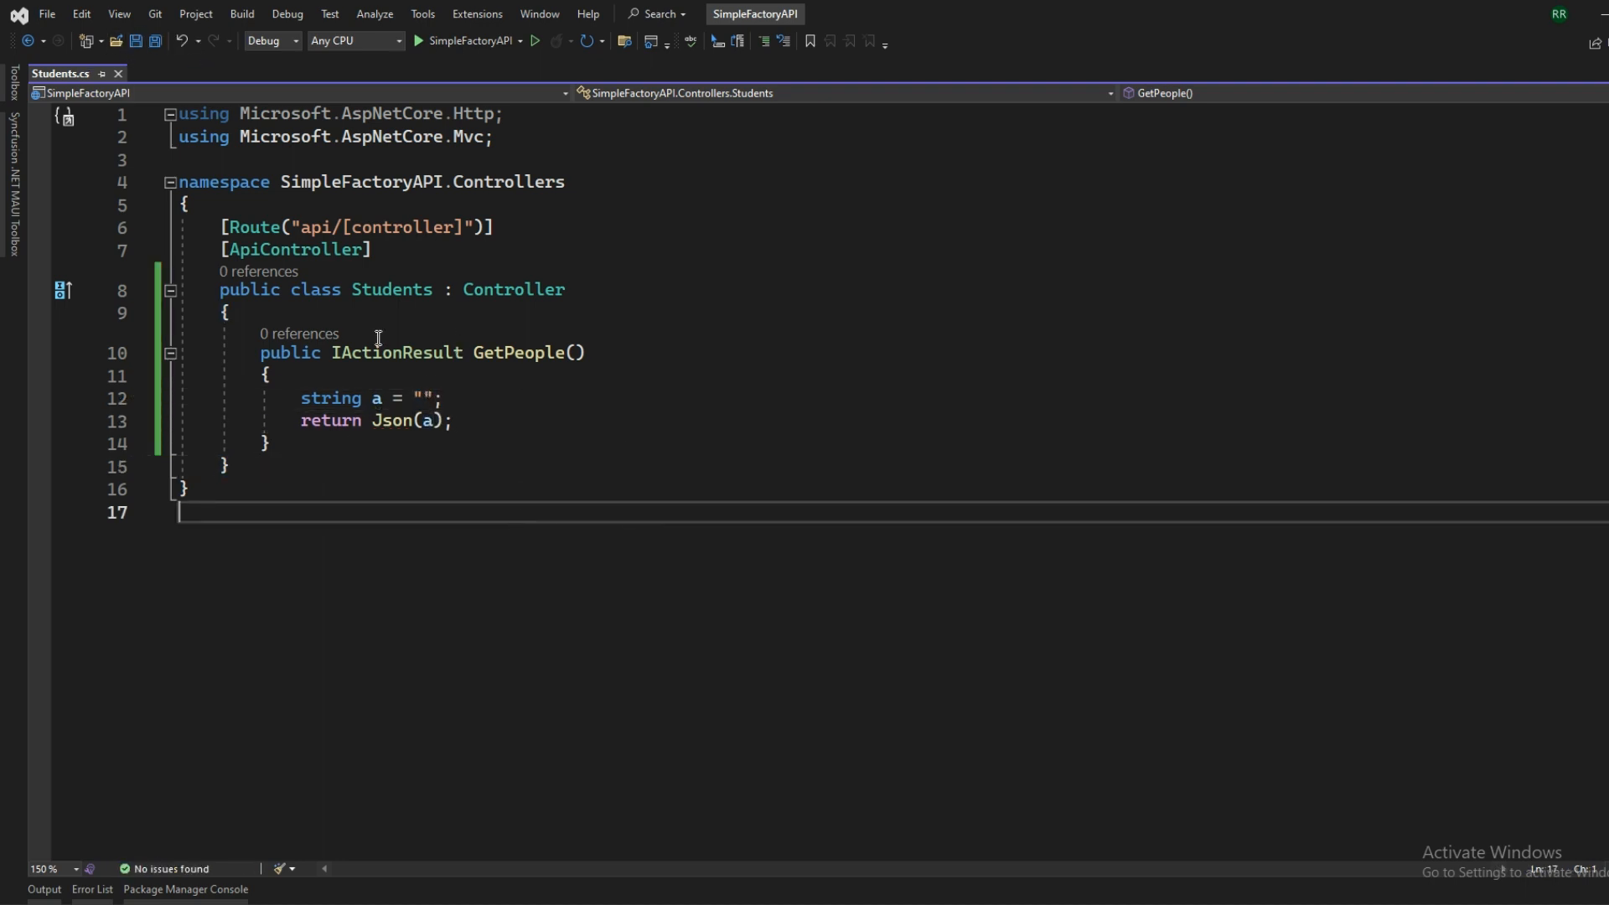
{"action": "left_click_drag", "start_coordinate": [260, 352], "coordinate": [286, 421]}
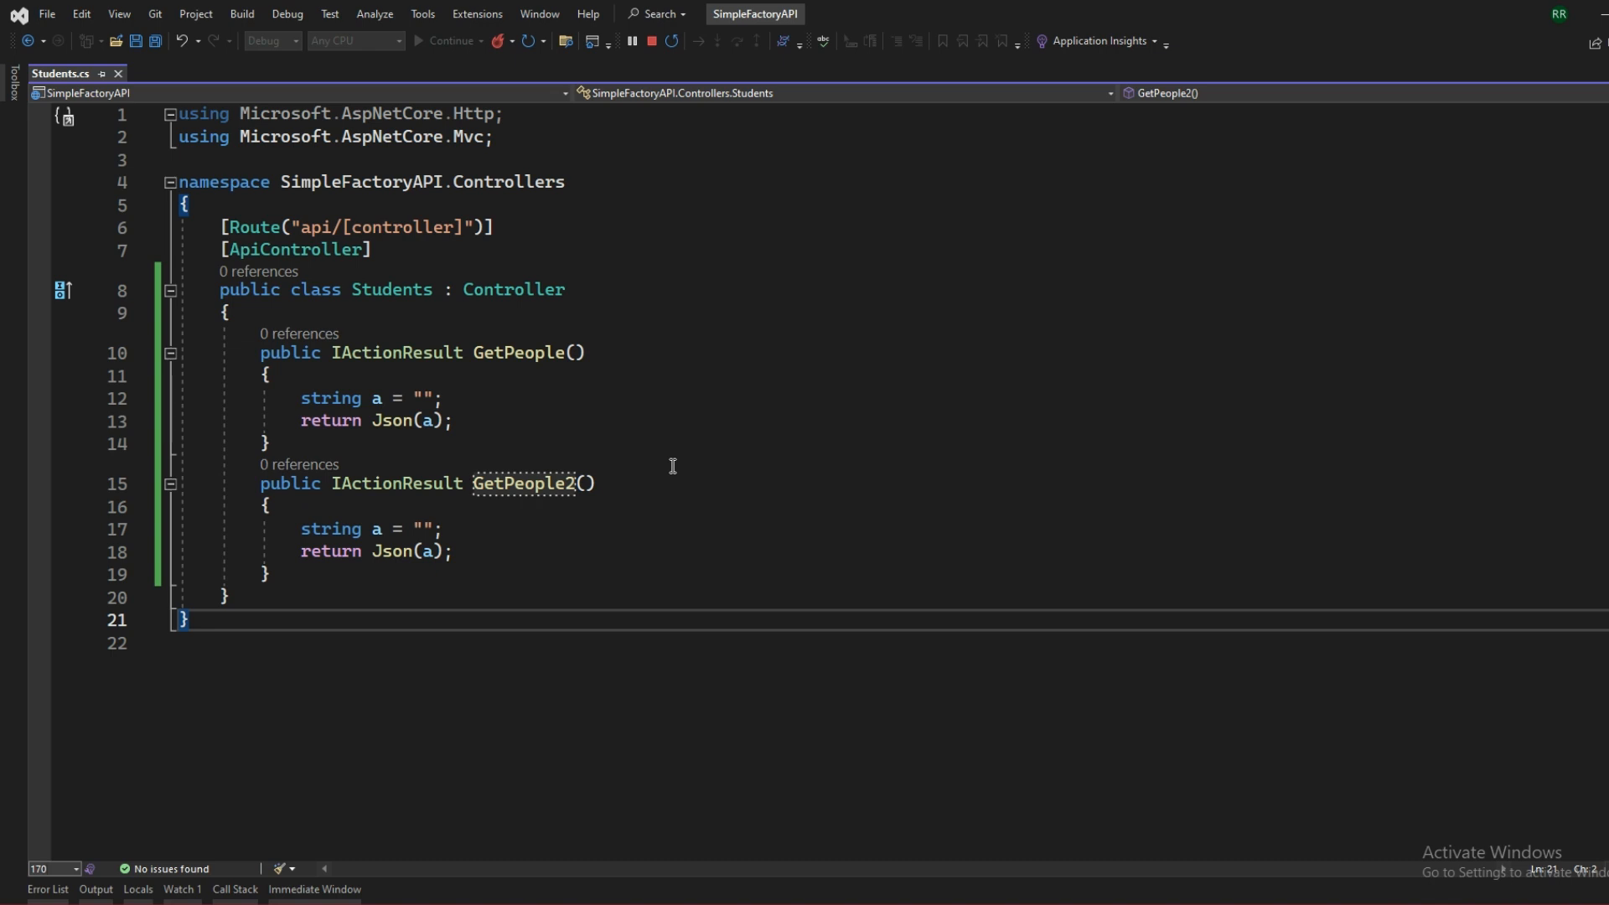
{"action": "mouse_move", "coordinate": [743, 236]}
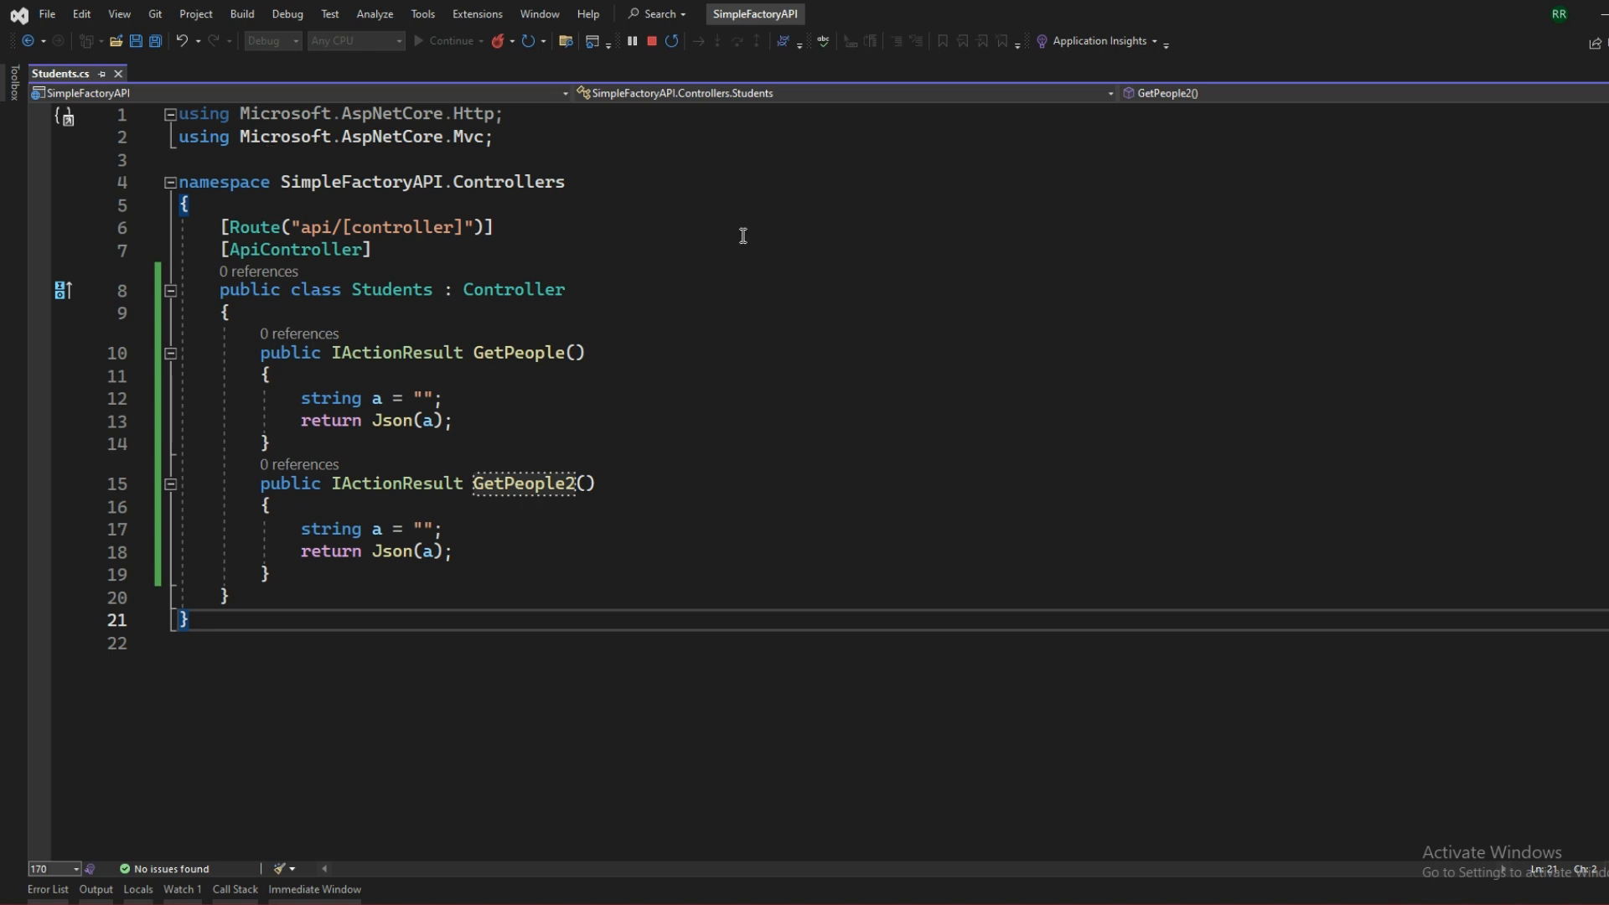
{"action": "mouse_move", "coordinate": [727, 232]}
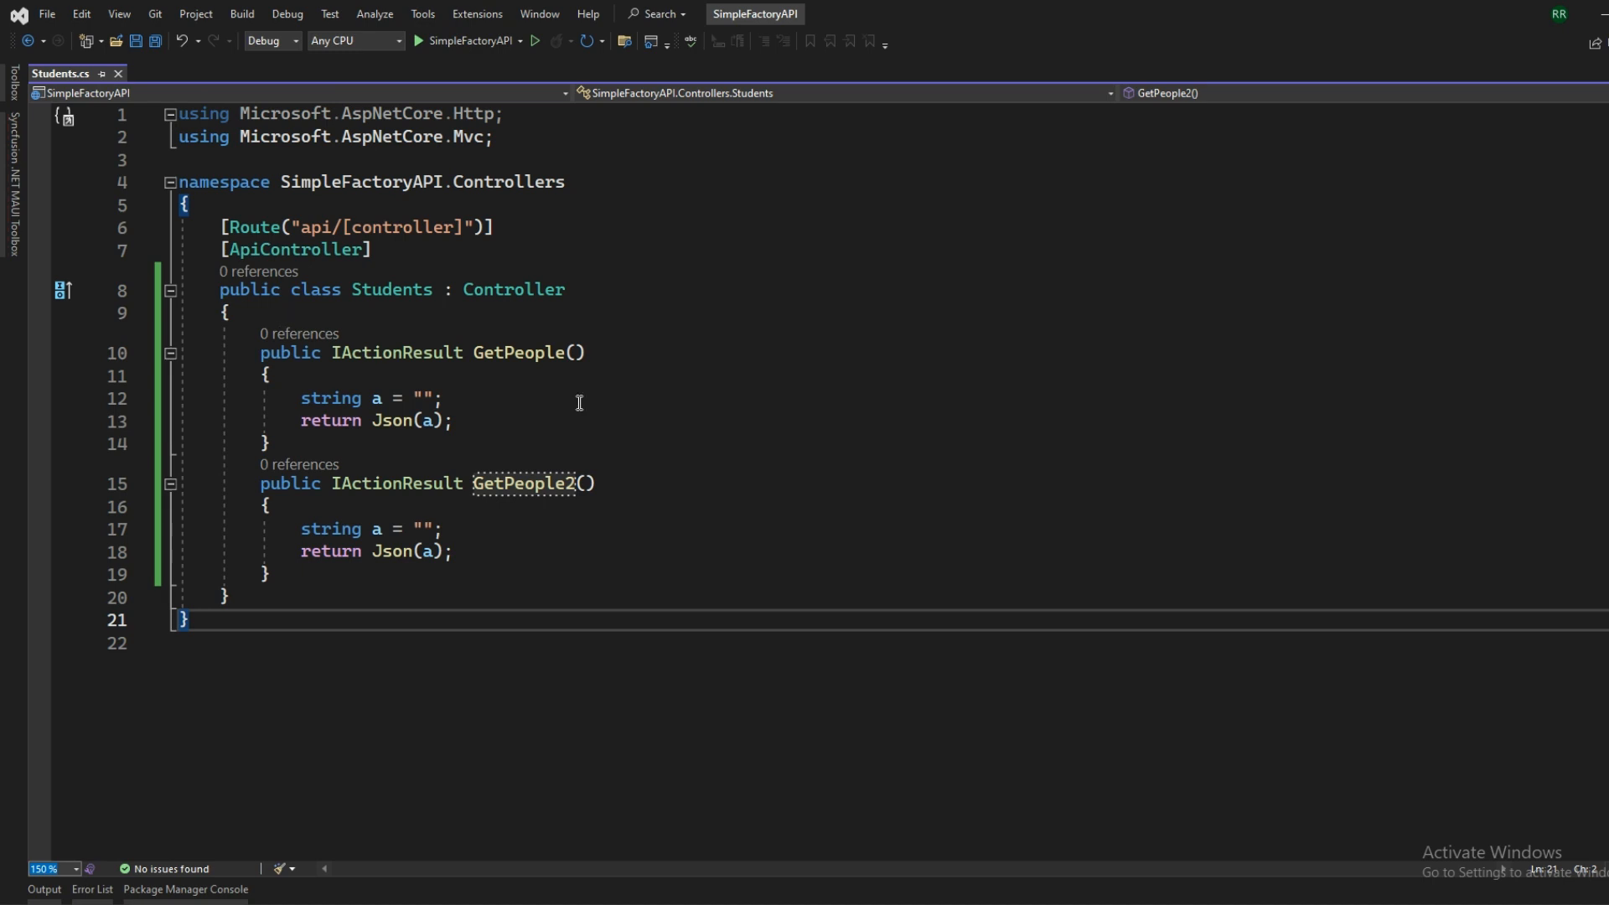
Step: Add [HttpGet] above GetPeople and GetPeople2, save, and run the API
{"action": "type", "text": "[HttpGet]"}
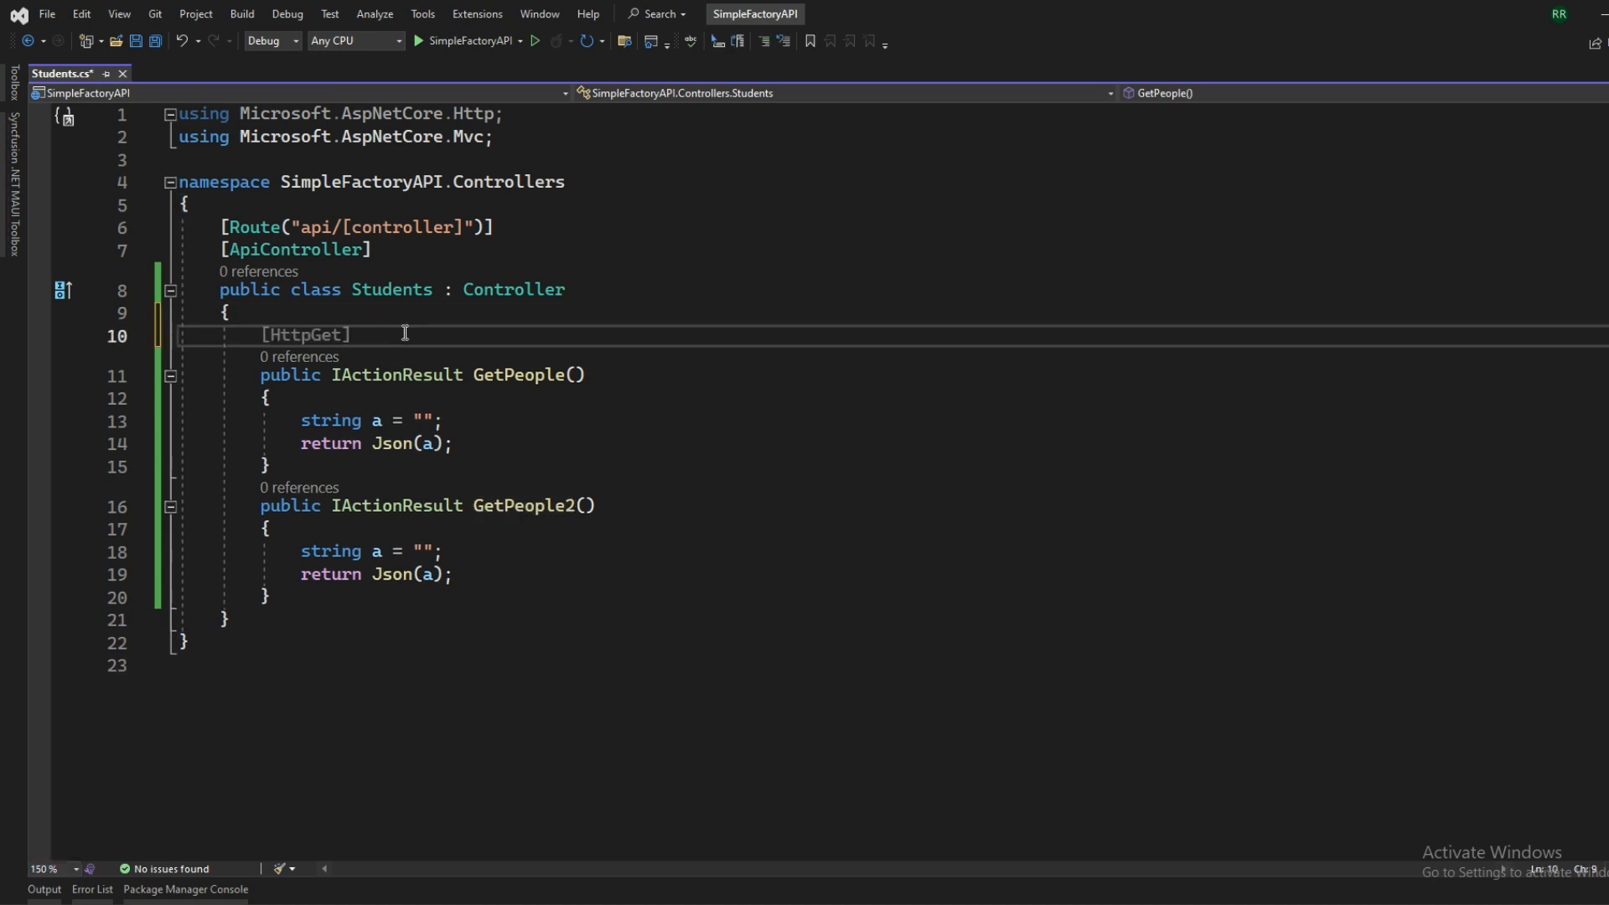
{"action": "type", "text": "HTTP"}
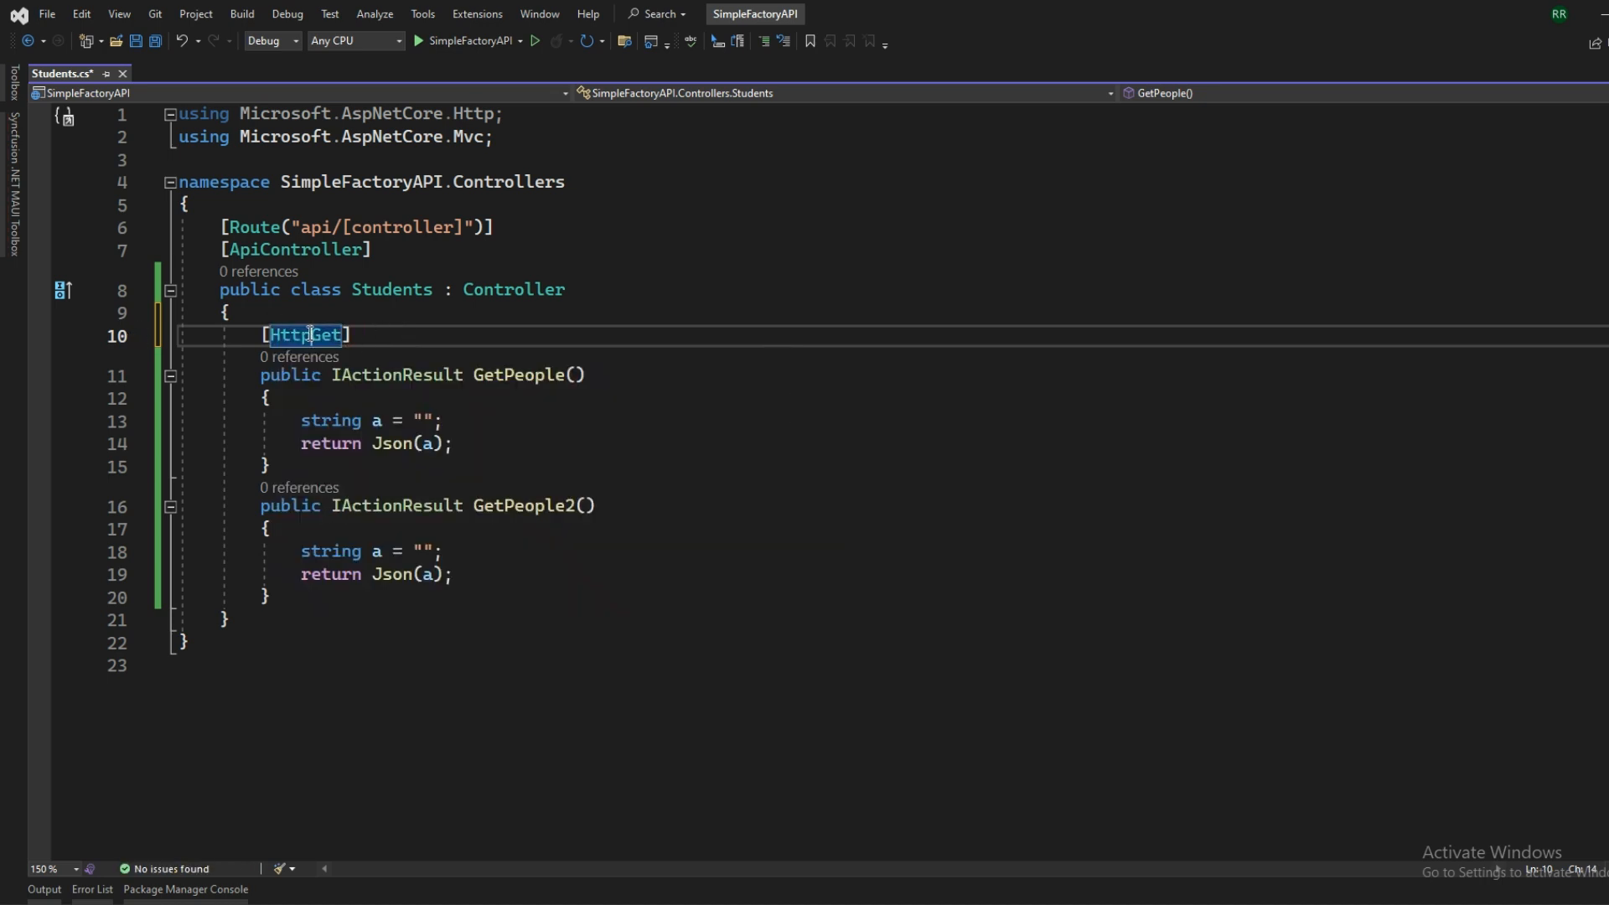
{"action": "double_click", "coordinate": [306, 334]}
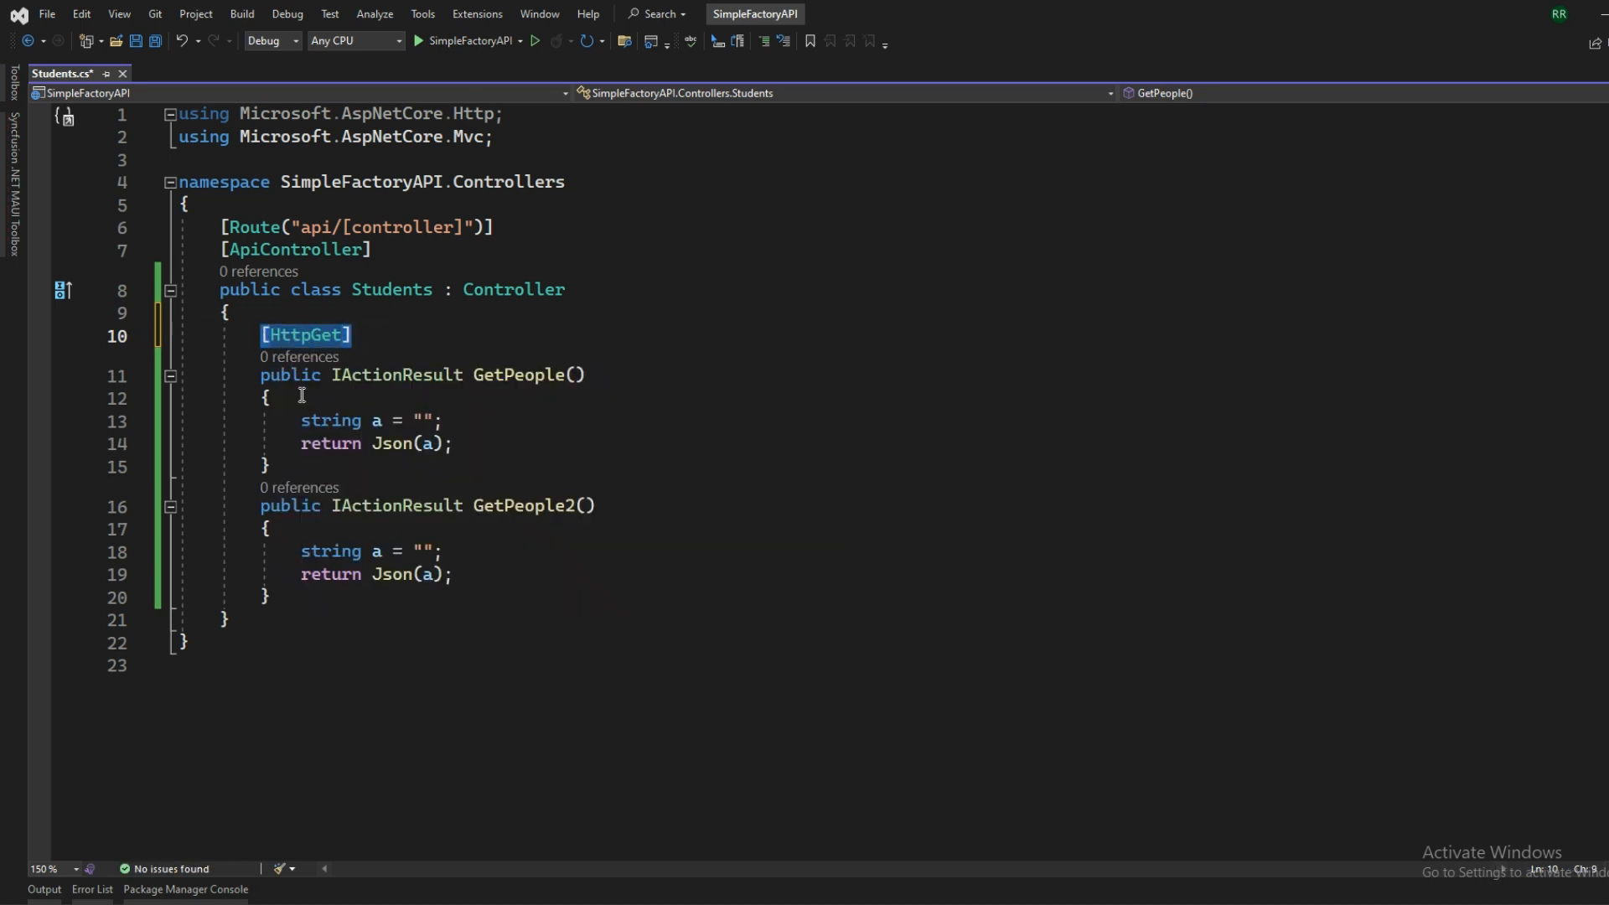
{"action": "type", "text": "[HttpGet]"}
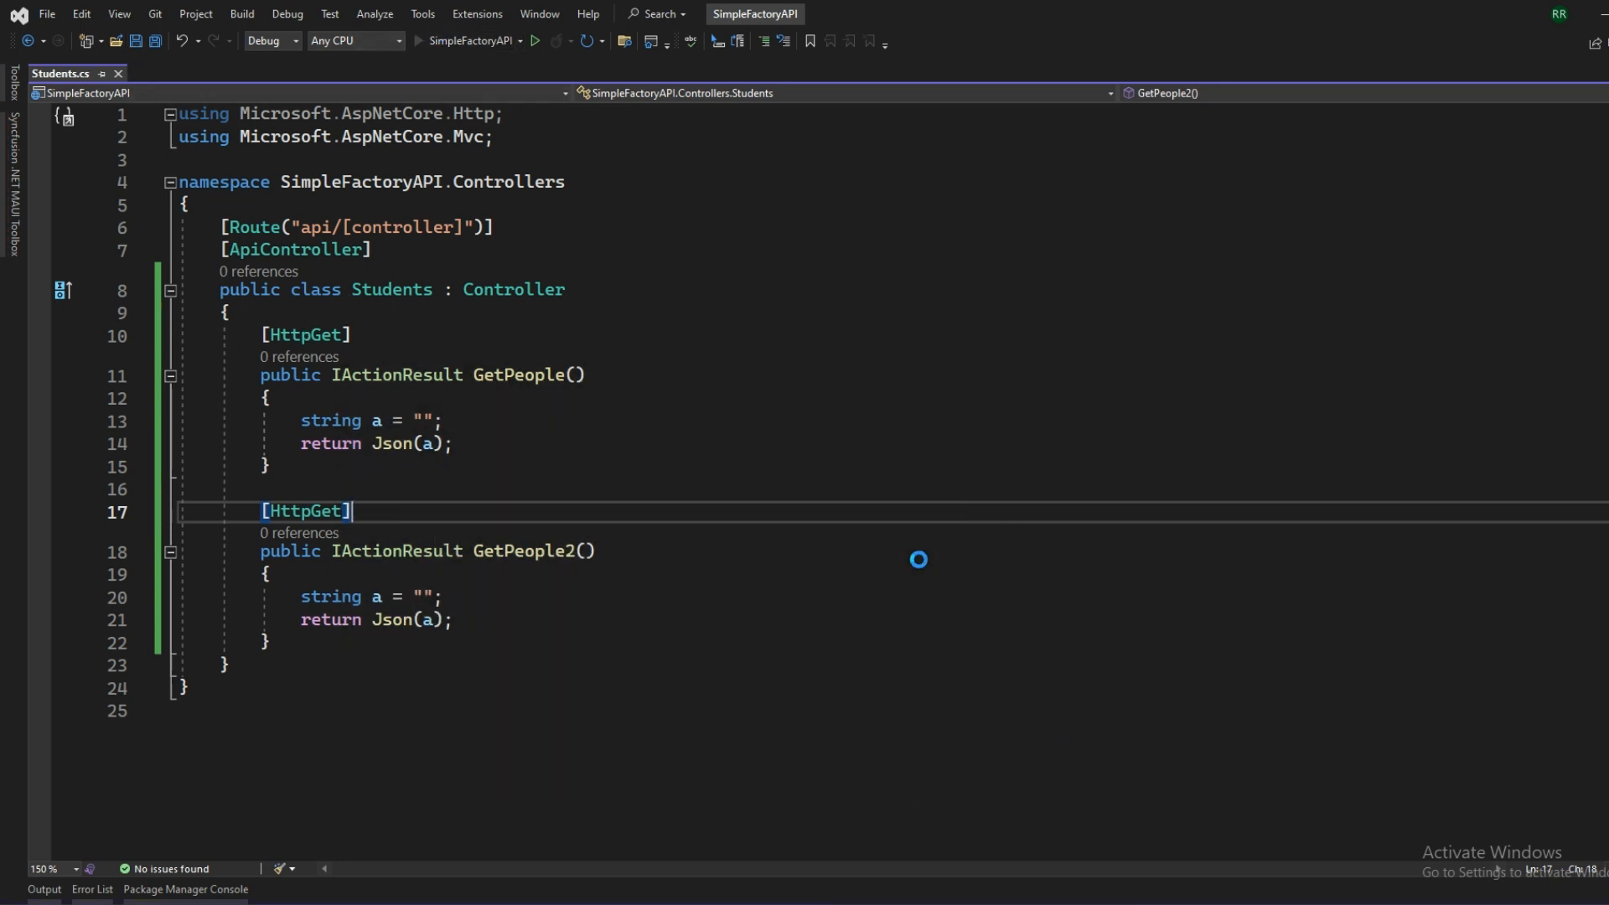
{"action": "left_click", "coordinate": [536, 40]}
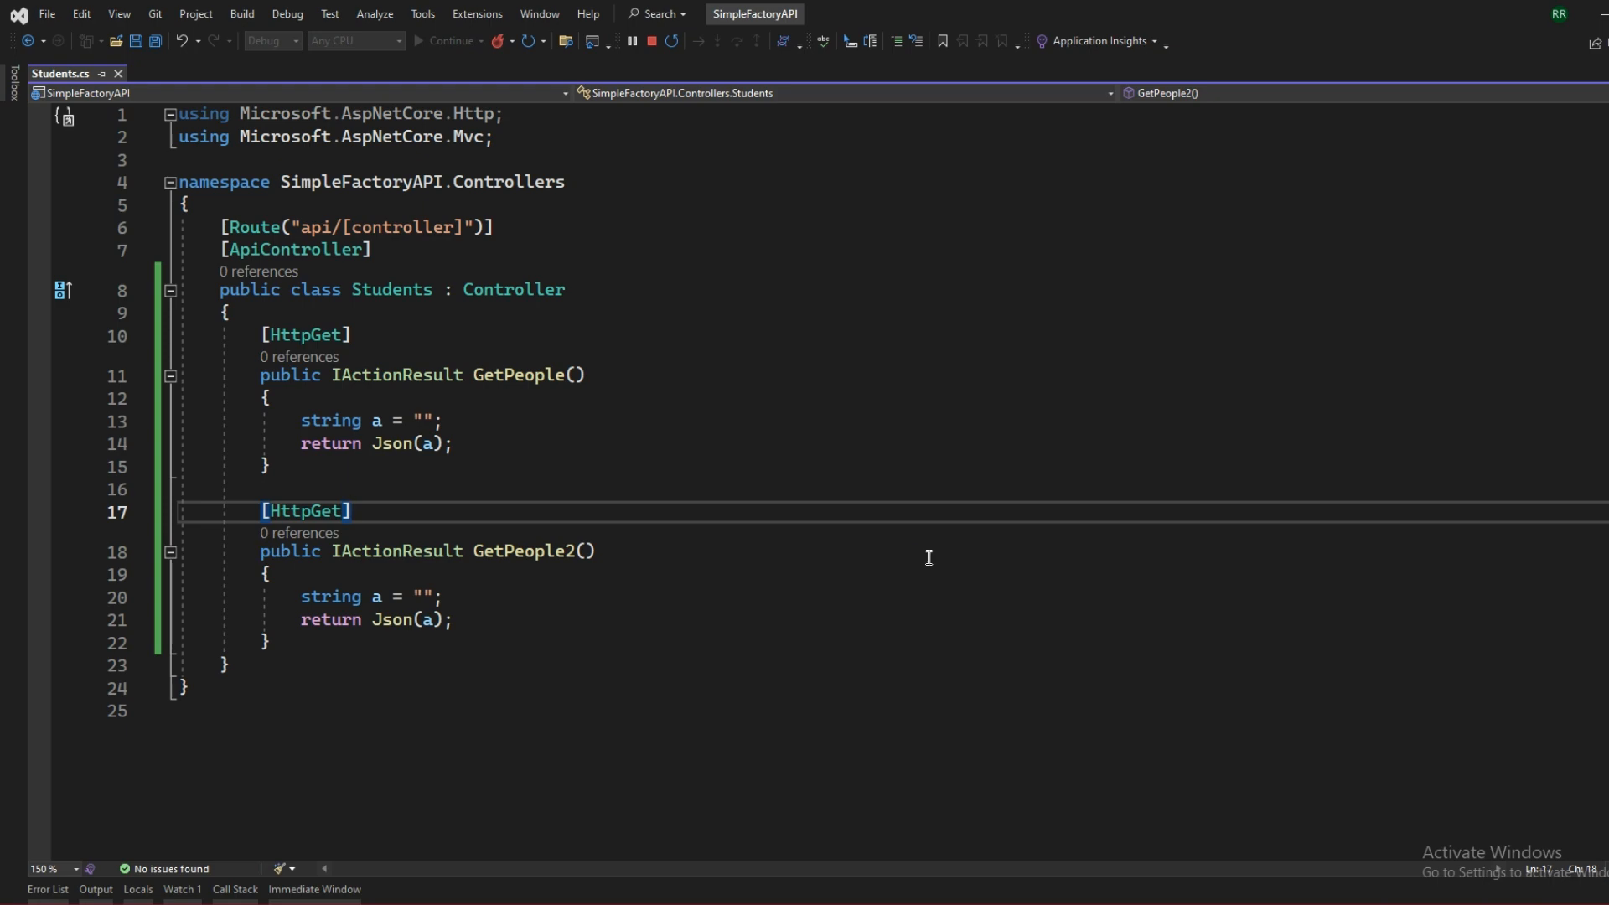
{"action": "mouse_move", "coordinate": [392, 288]}
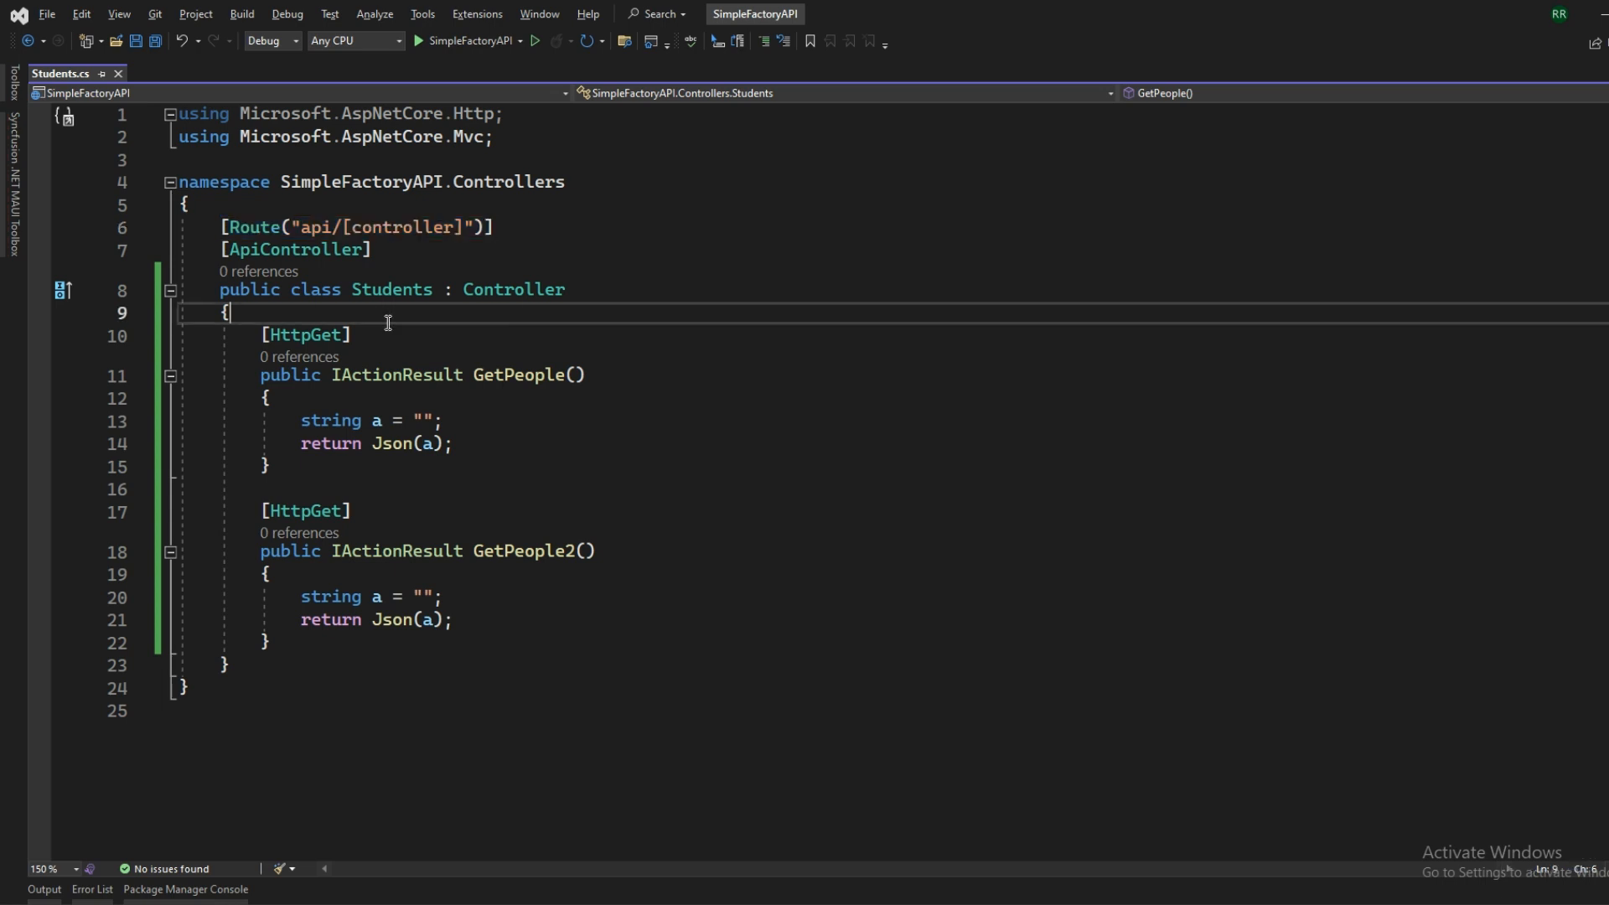
Step: Add [Route("GetPeople")] and [Route("GetPeople2")] to the actions and launch the API
{"action": "type", "text": "public Students() { }"}
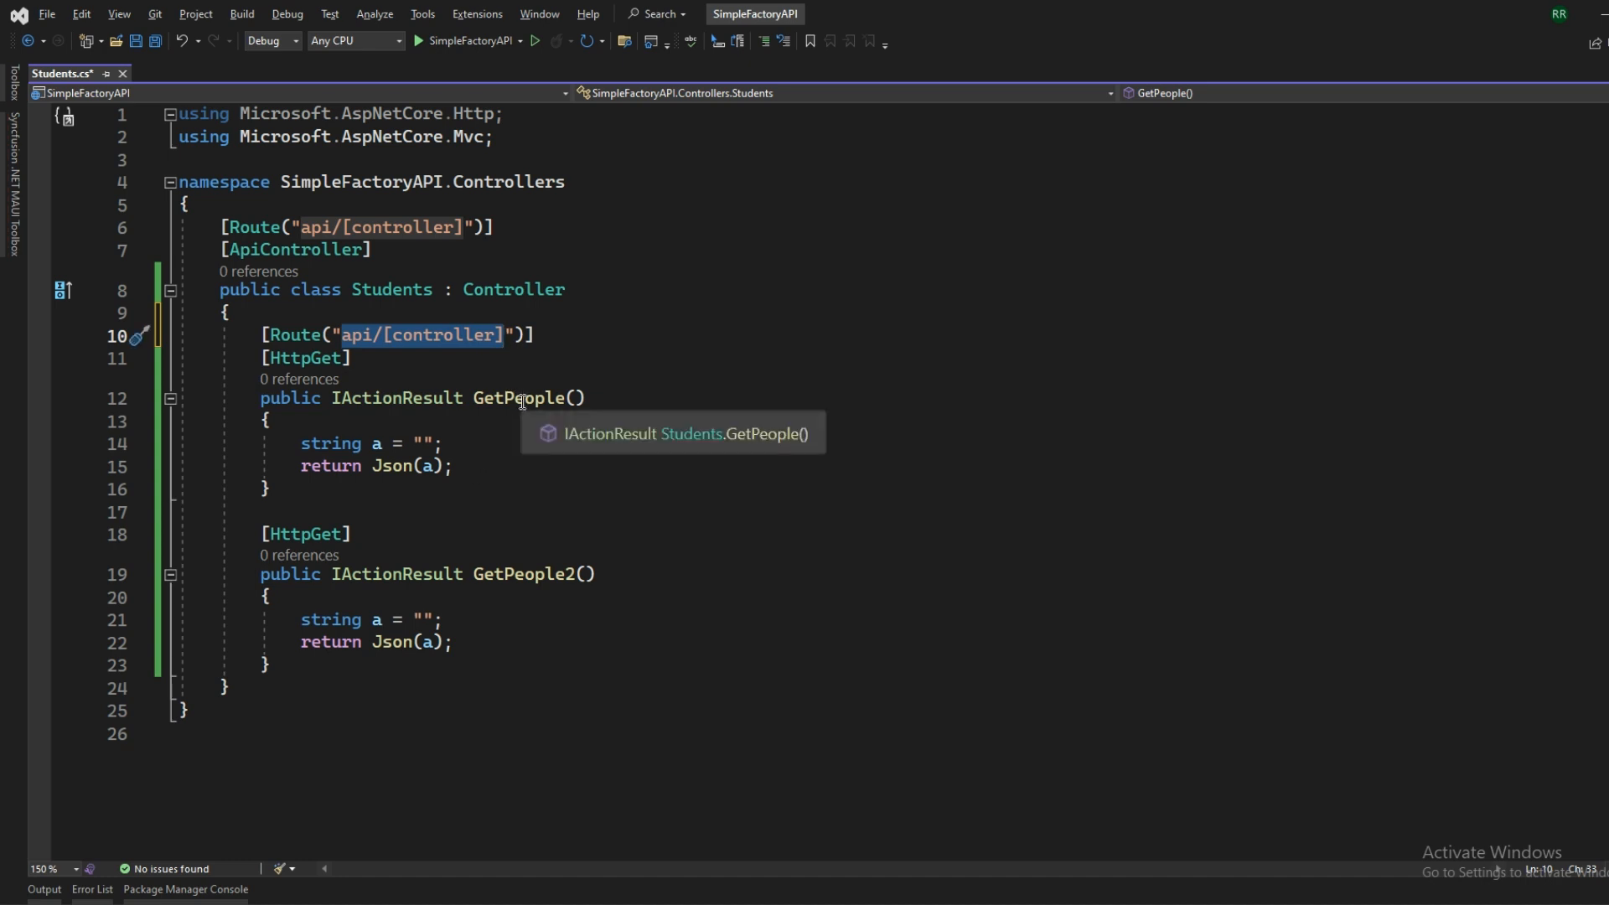
{"action": "key", "text": "Delete"}
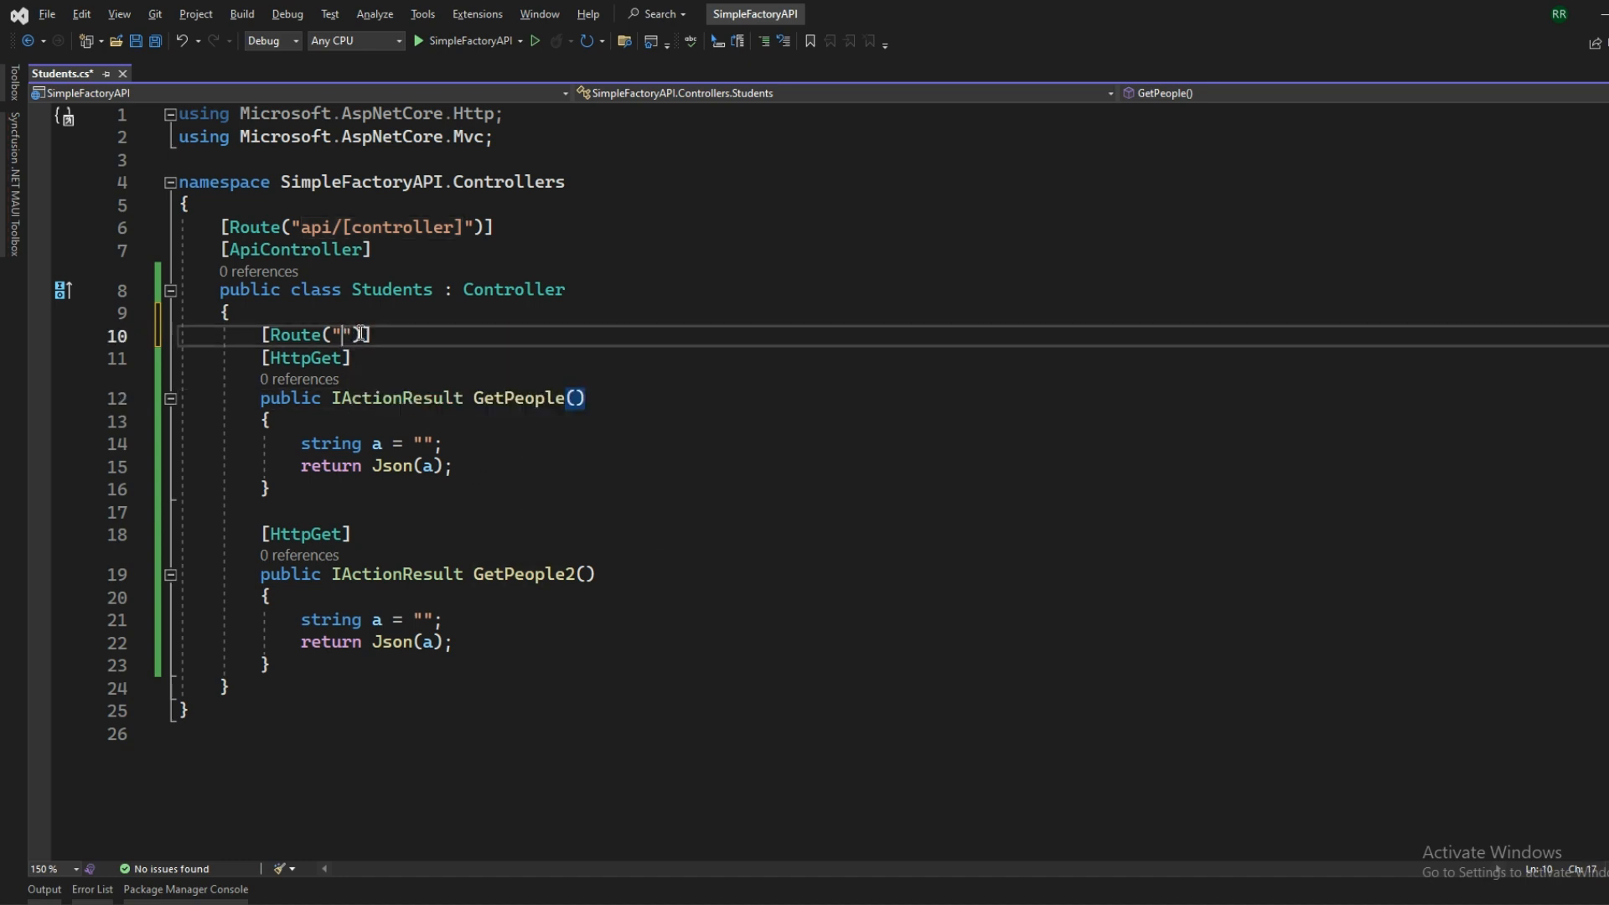
{"action": "type", "text": "GetPeople"}
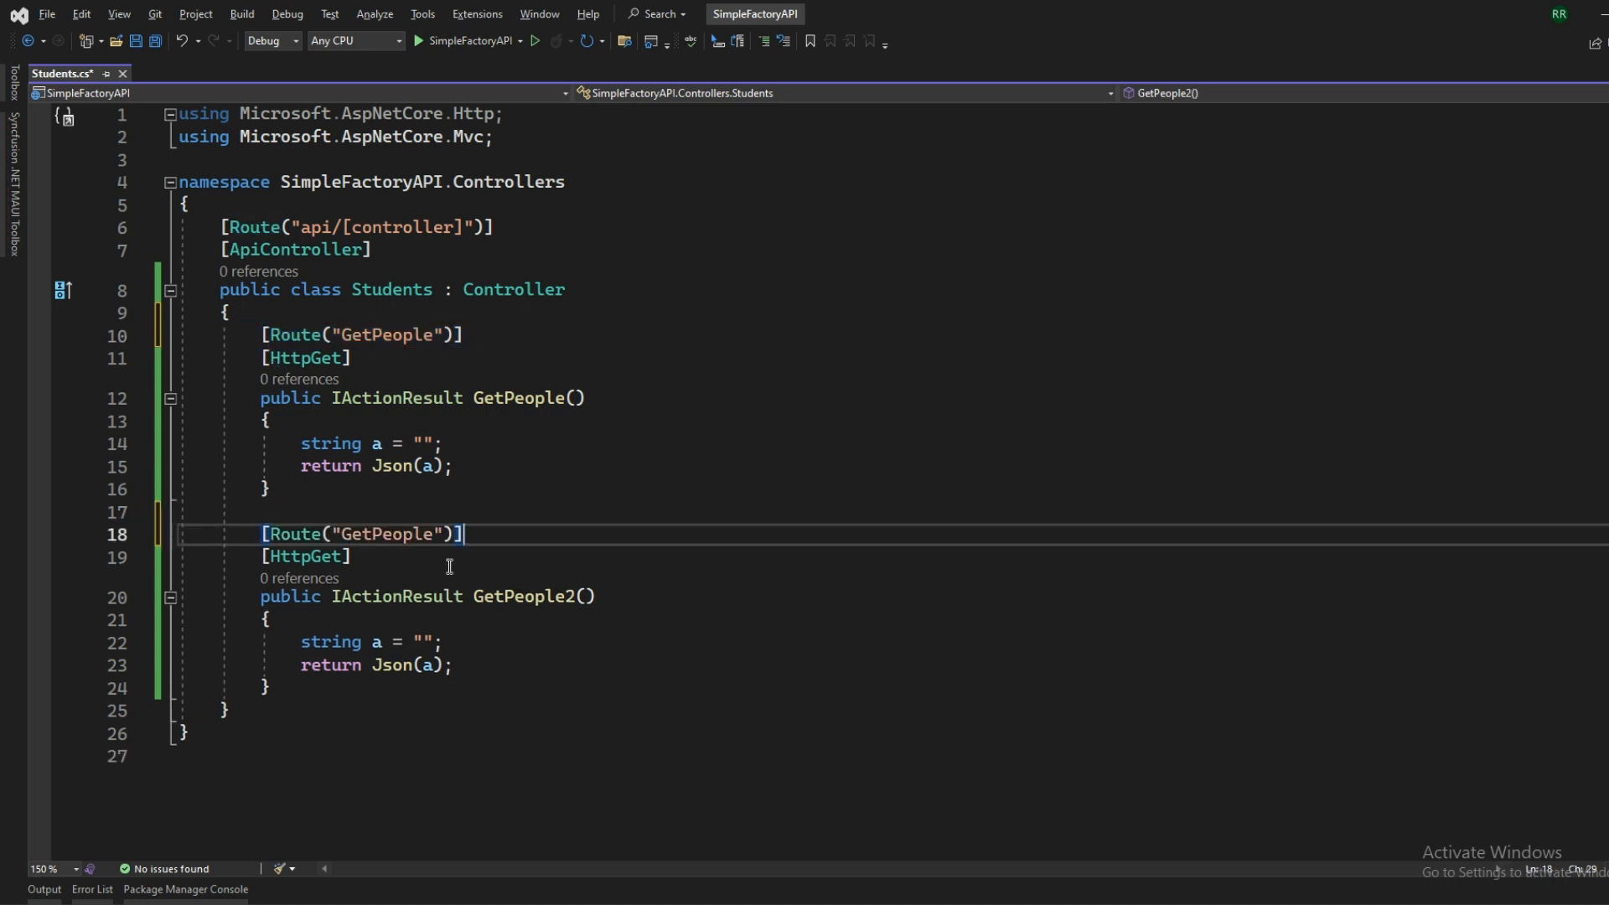
{"action": "type", "text": "2"}
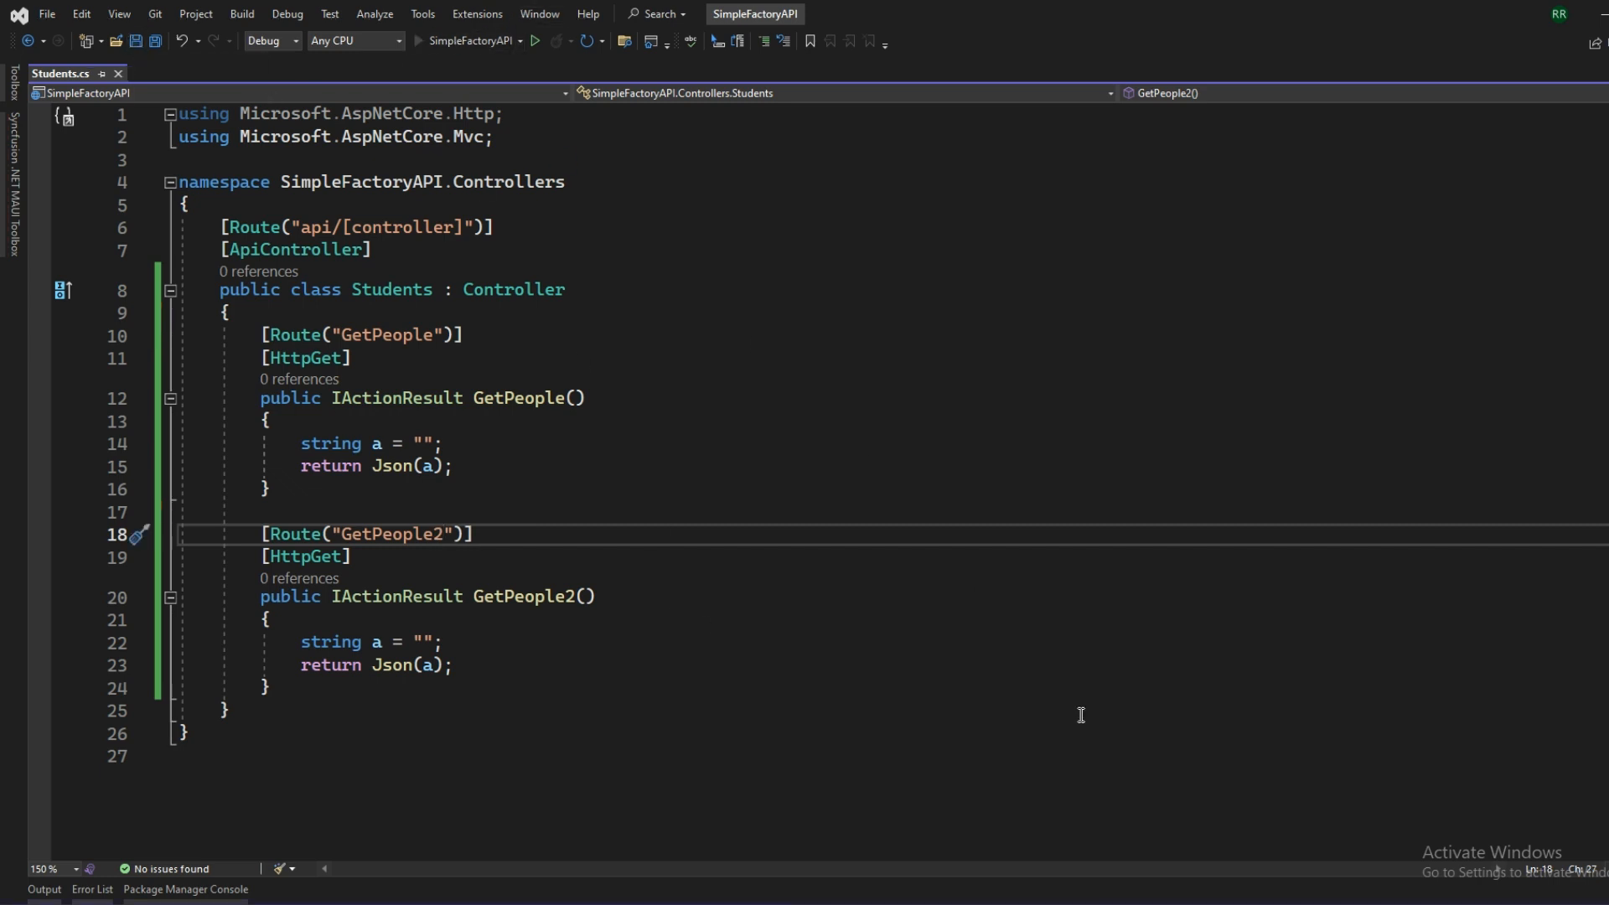
{"action": "left_click", "coordinate": [538, 40]}
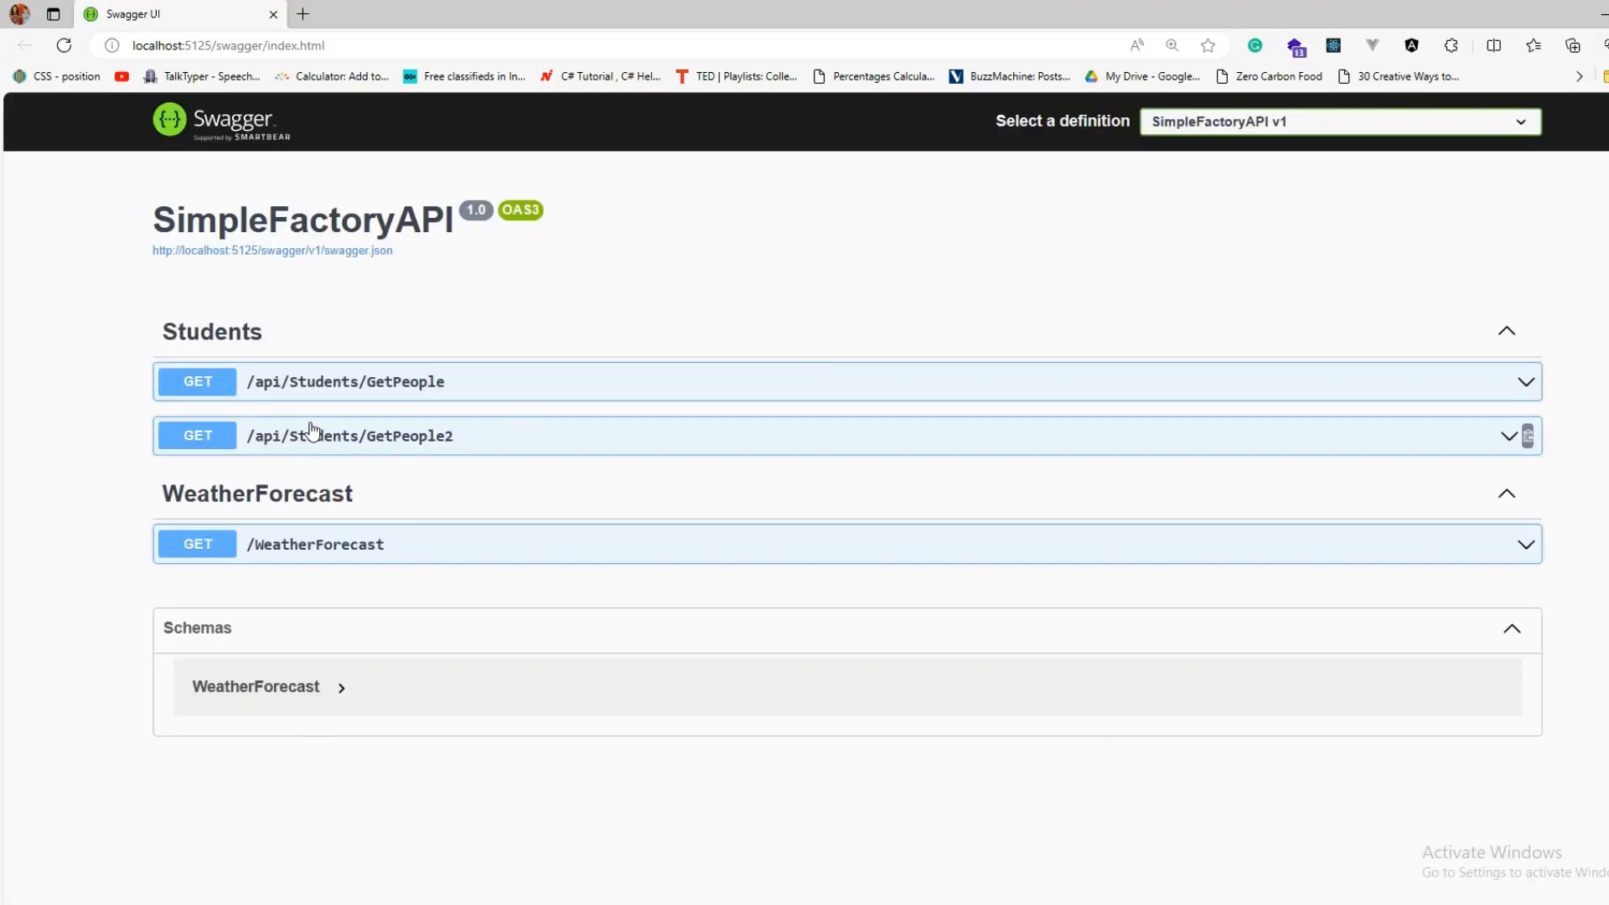
Step: Execute a Try-it-out request on GET /api/Students/GetPeople in Swagger, then close the page
{"action": "left_click", "coordinate": [346, 382]}
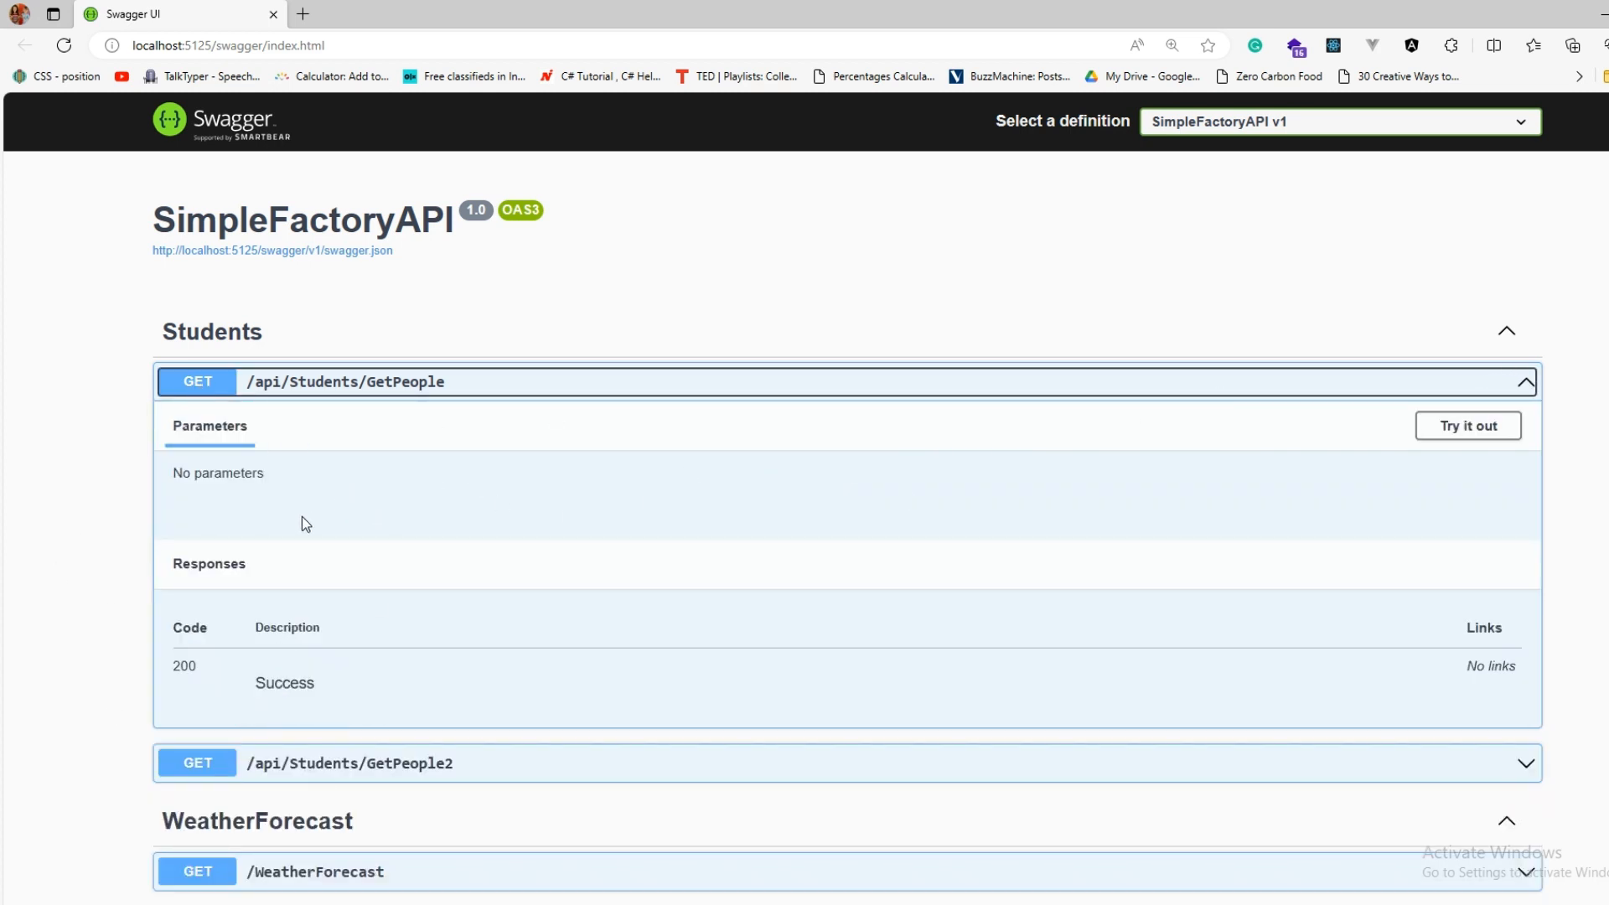
{"action": "left_click", "coordinate": [1467, 426]}
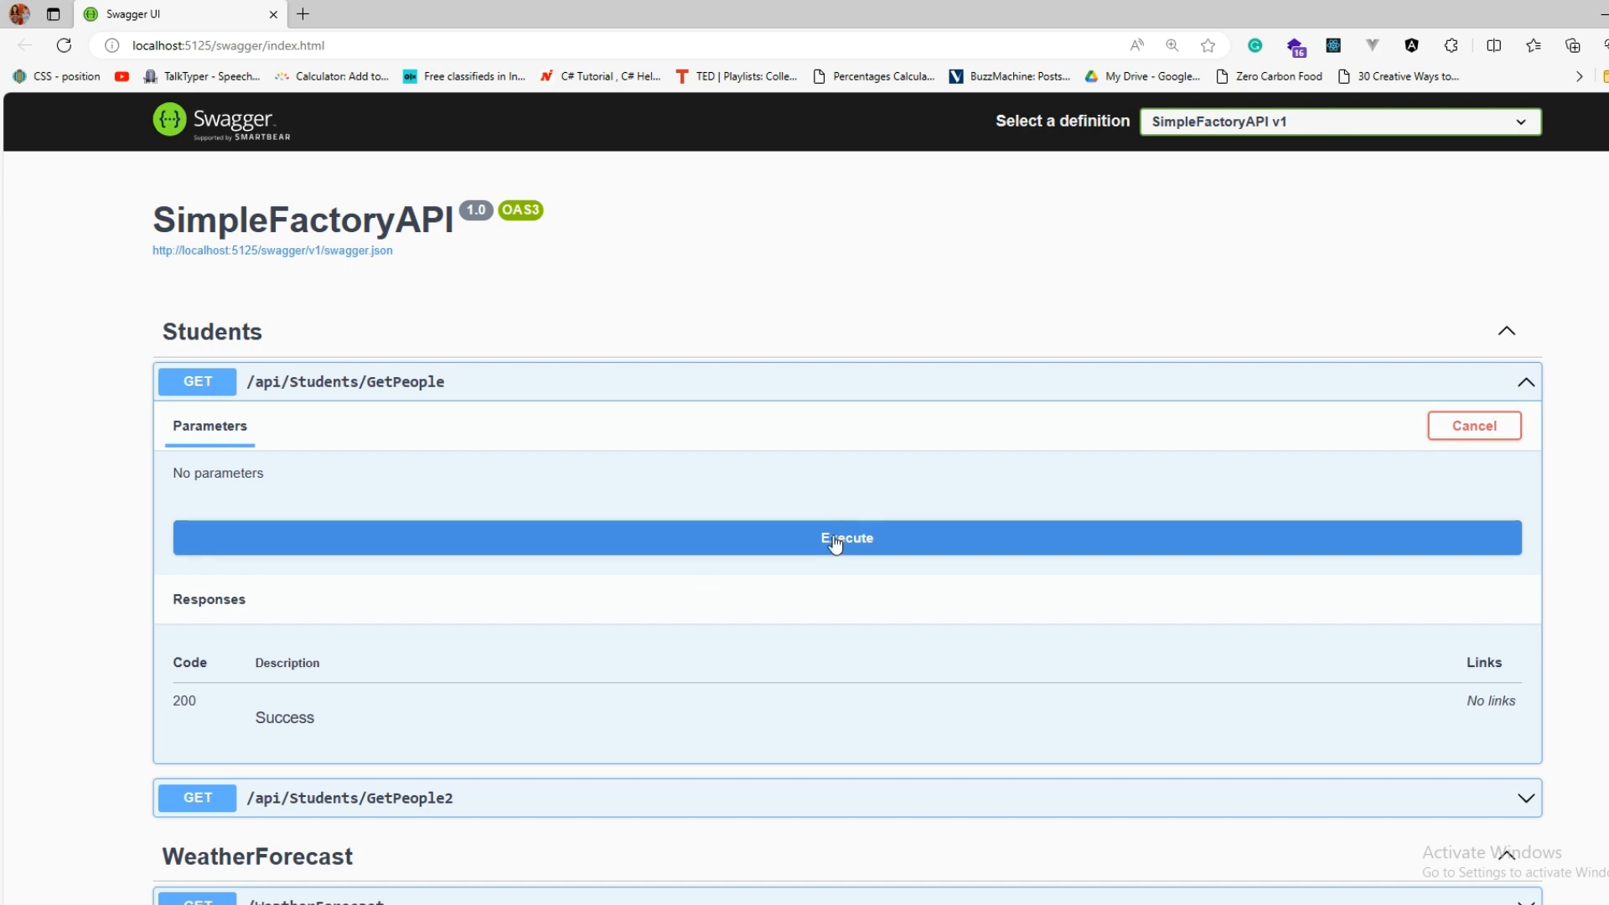
{"action": "left_click", "coordinate": [844, 538]}
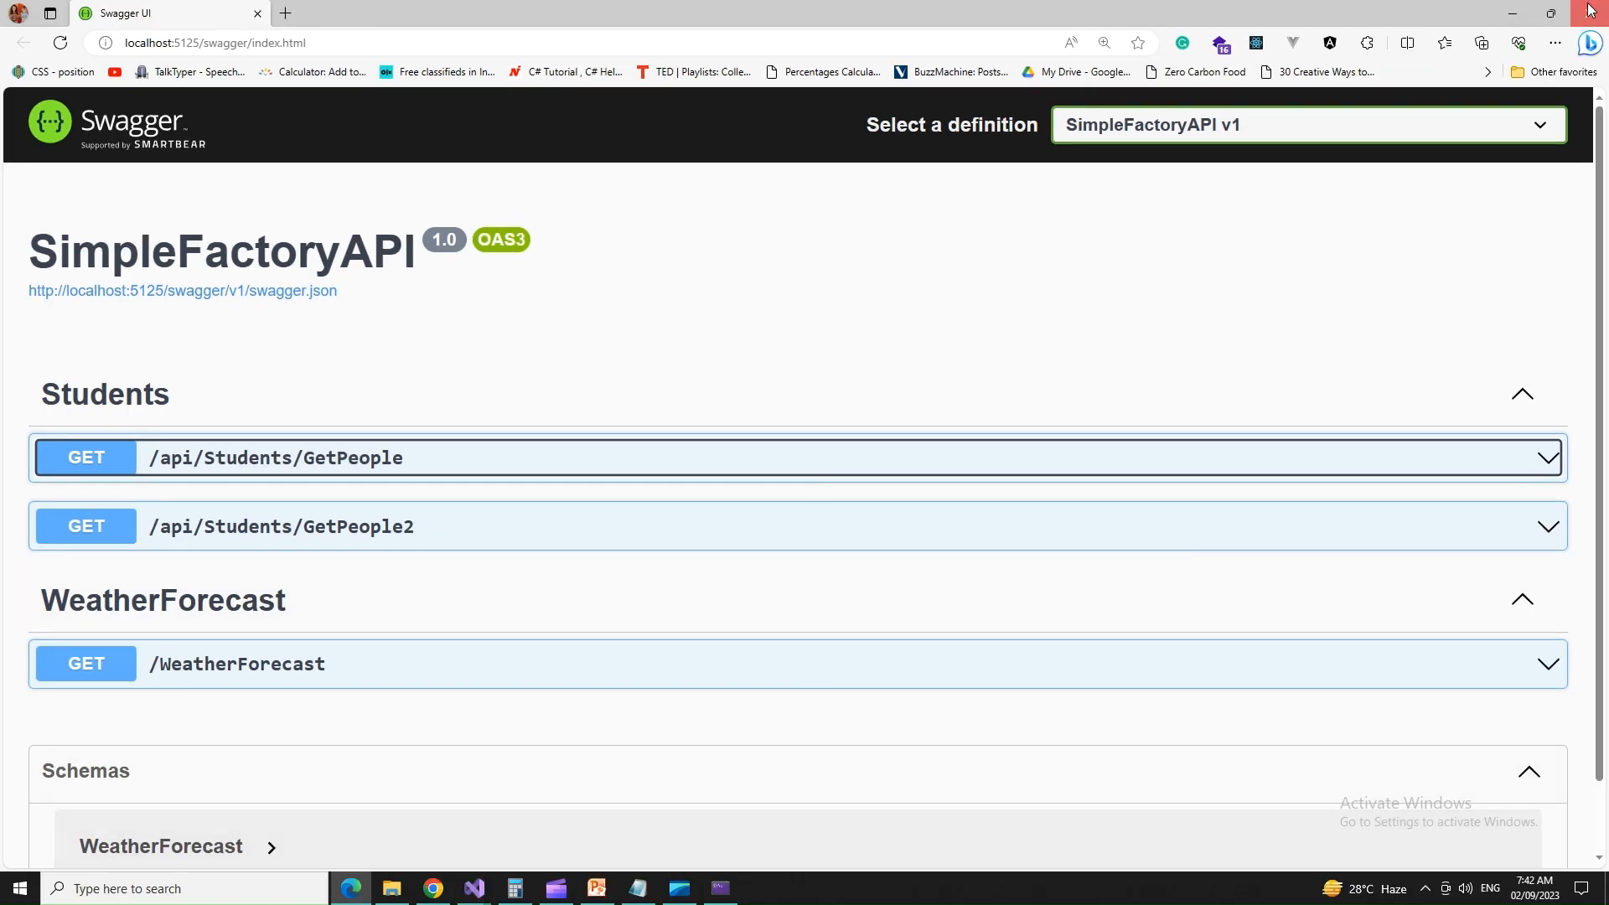
{"action": "left_click", "coordinate": [473, 889]}
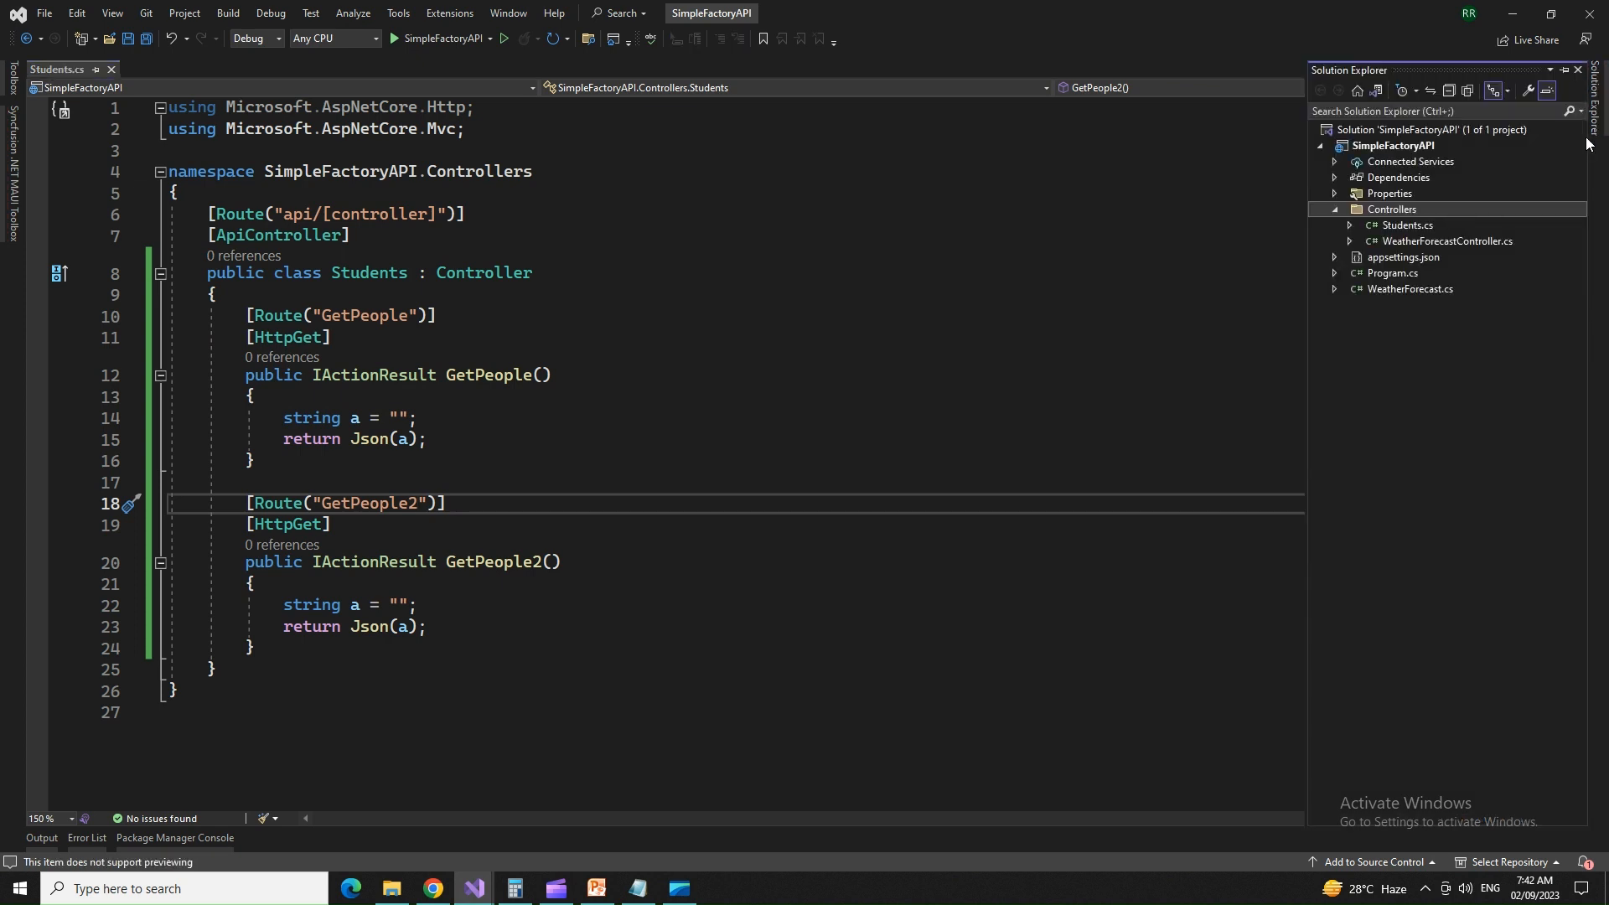
Step: Start adding to the solution via its context menu, then cancel the mistaken loose-item dialog
{"action": "left_click", "coordinate": [1320, 144]}
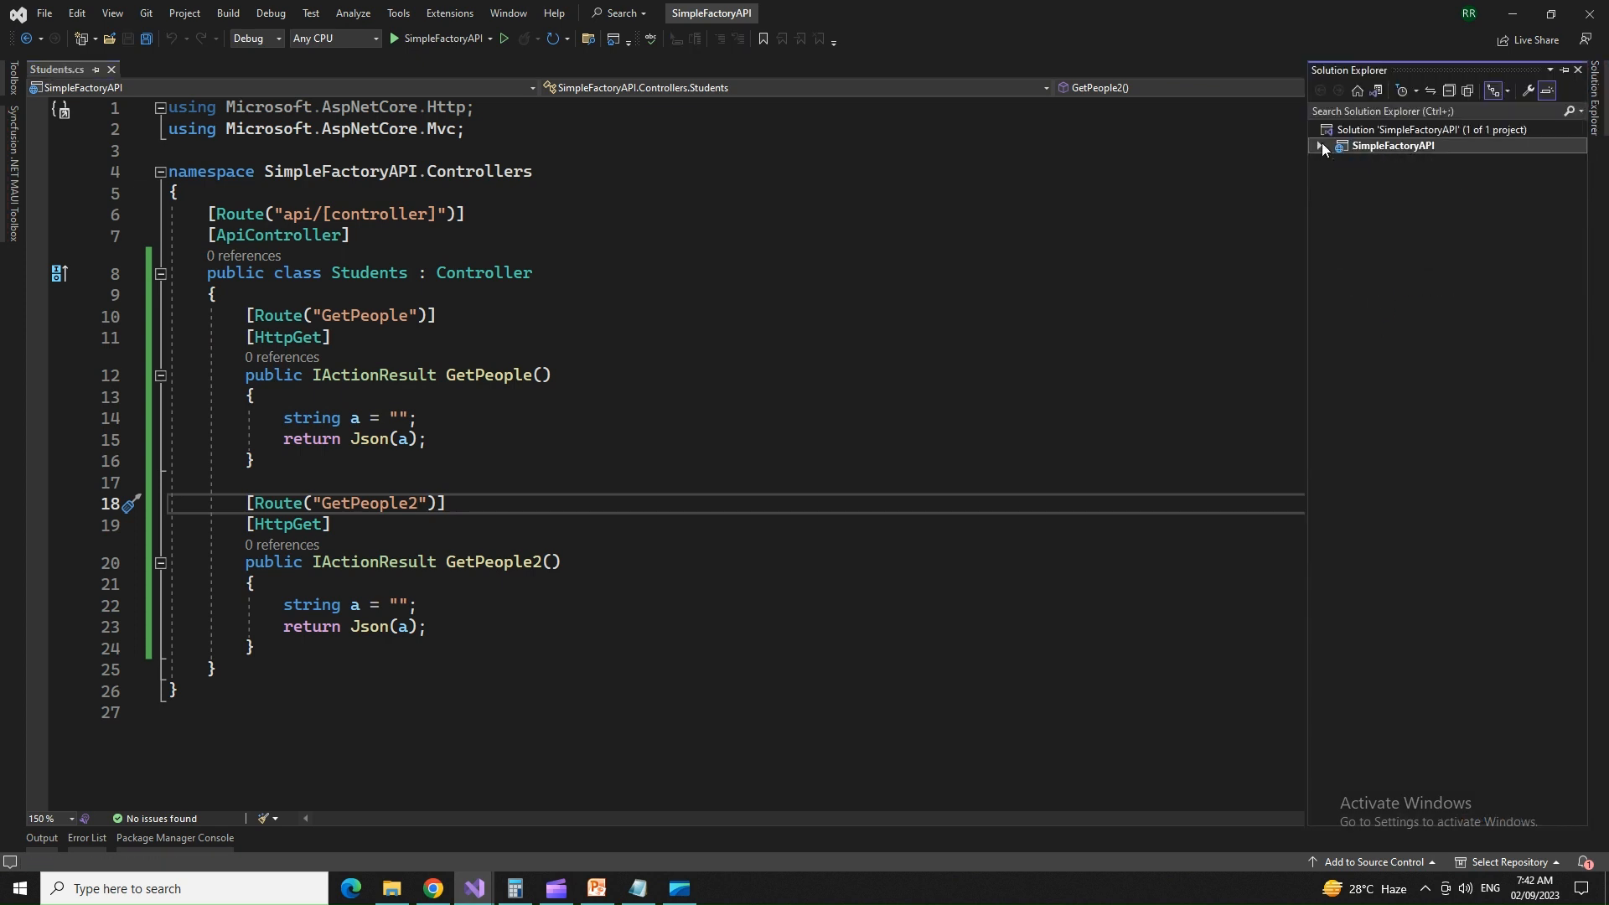
{"action": "right_click", "coordinate": [1395, 144]}
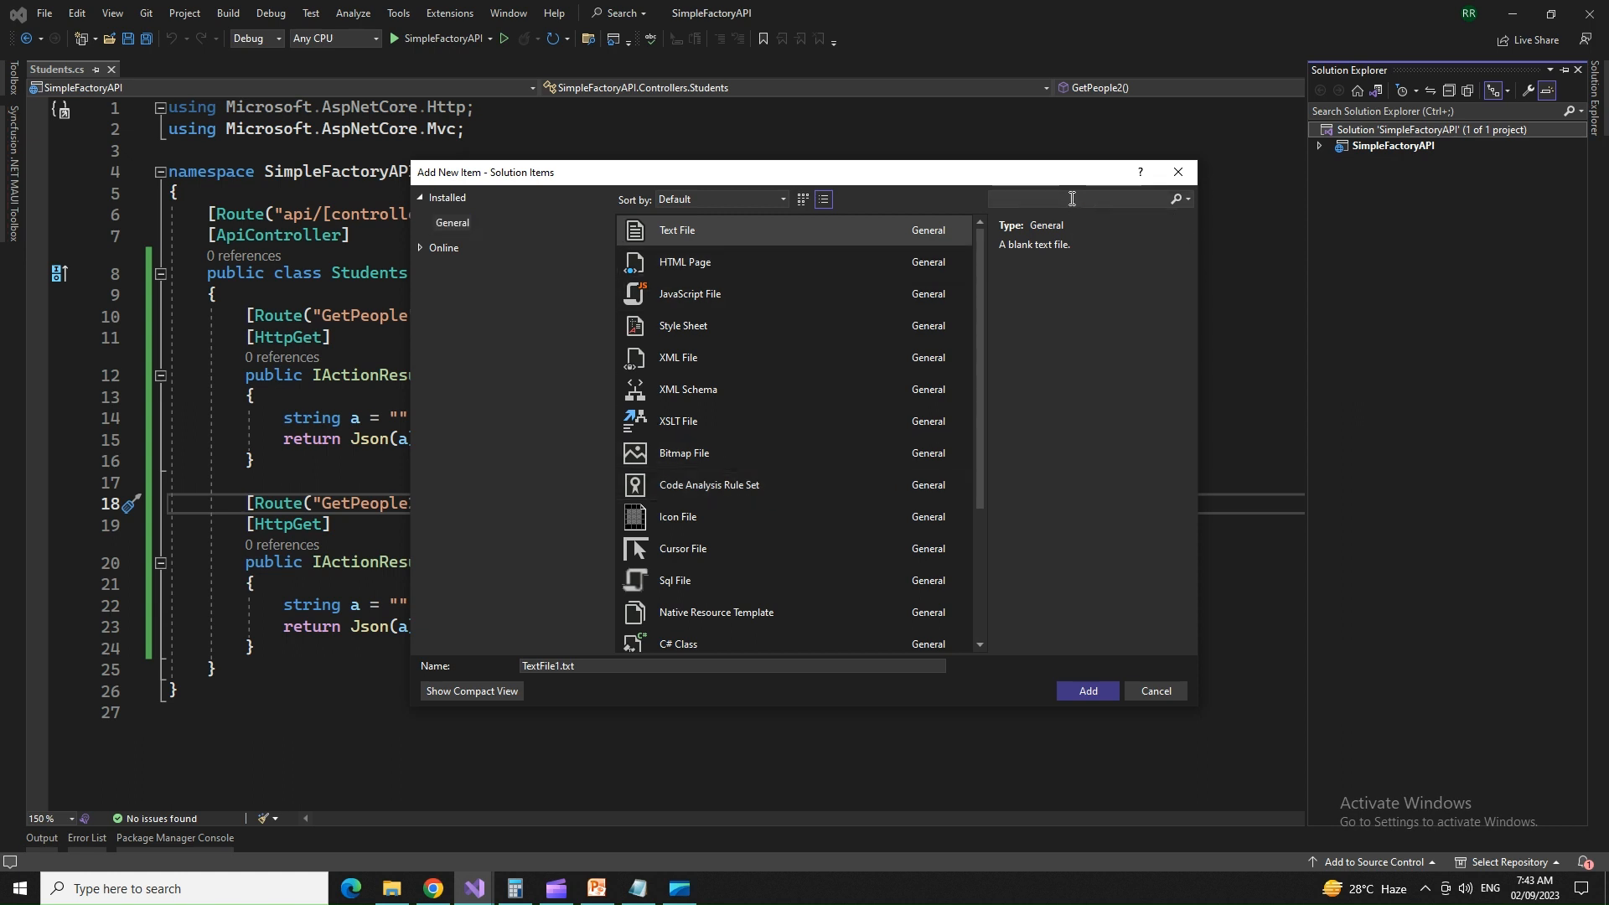
{"action": "type", "text": "class"}
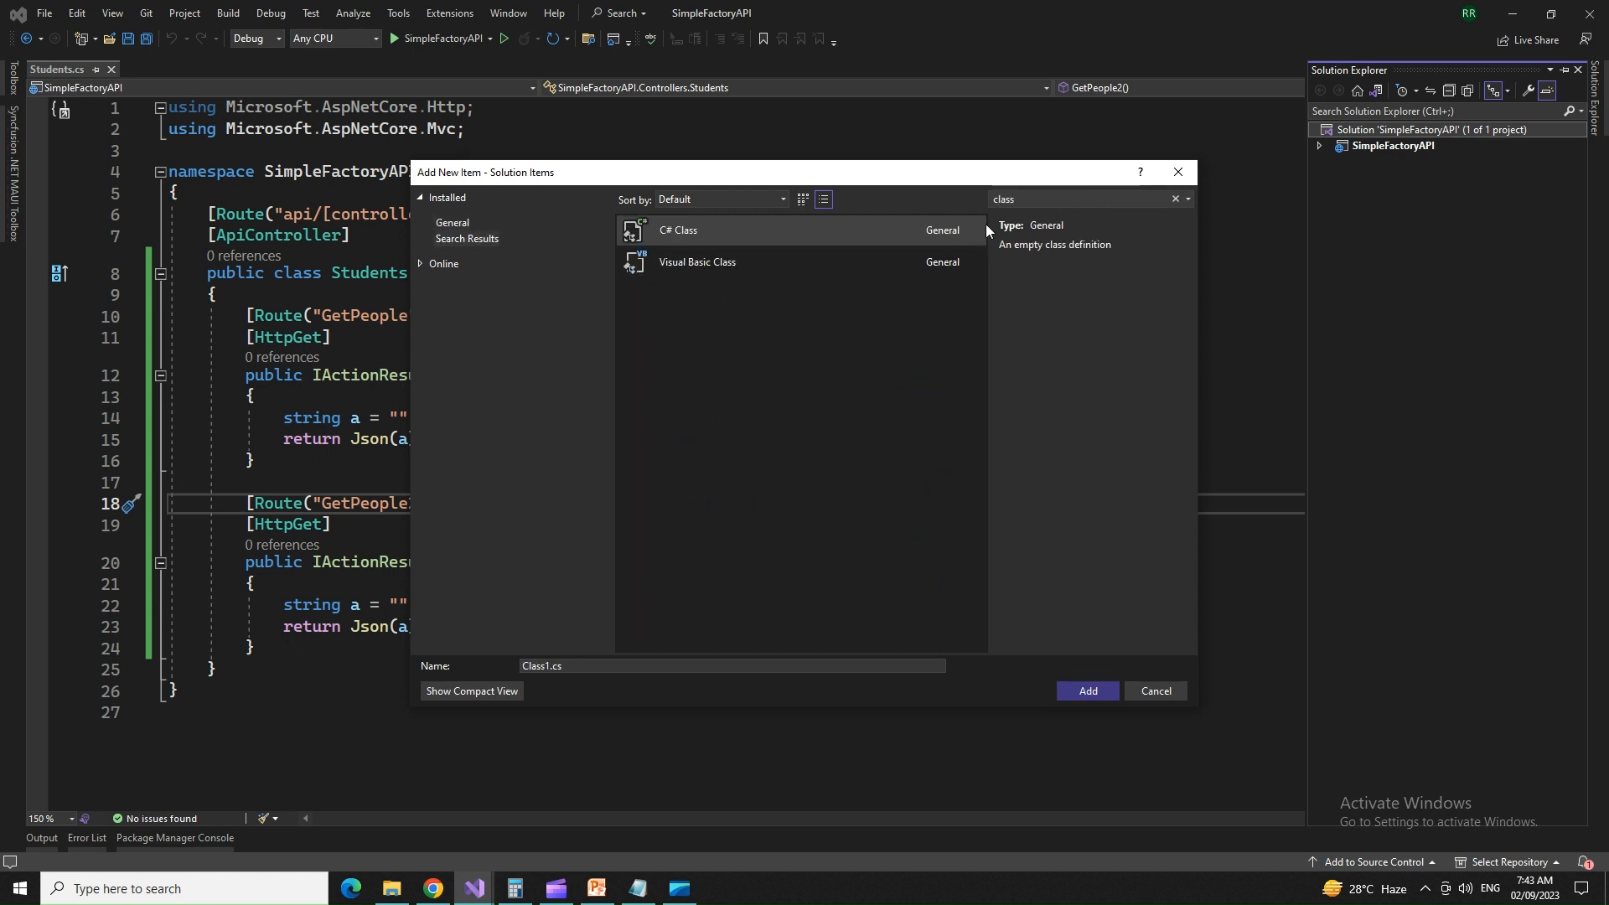
{"action": "left_click", "coordinate": [1155, 690]}
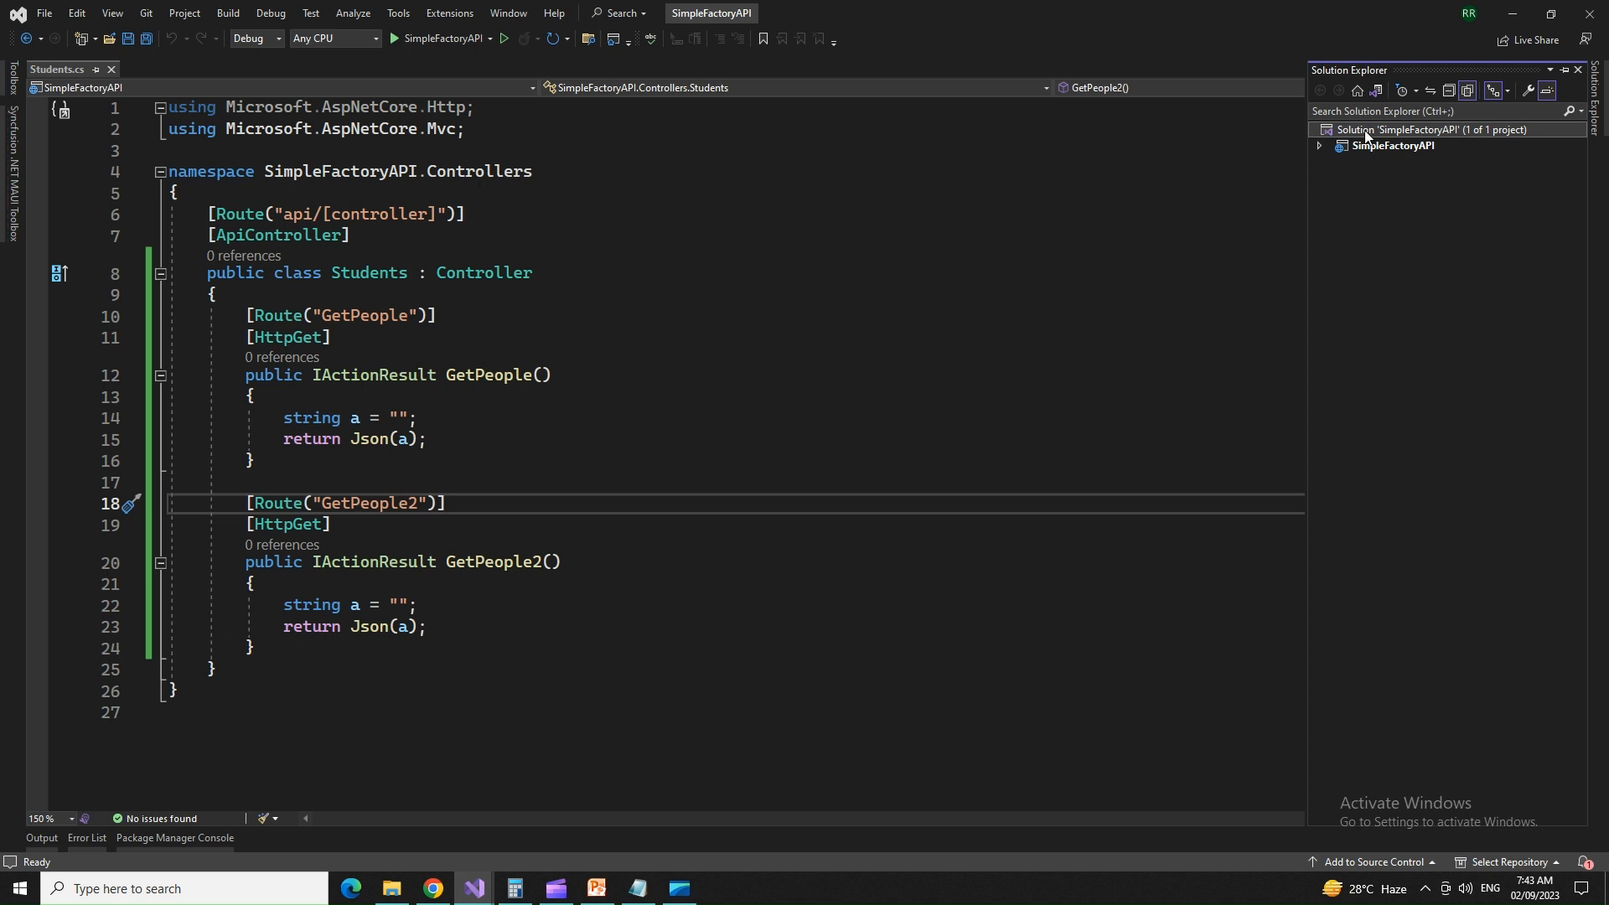
Step: Add a new project to the solution and choose the Class Library template
{"action": "right_click", "coordinate": [1371, 130]}
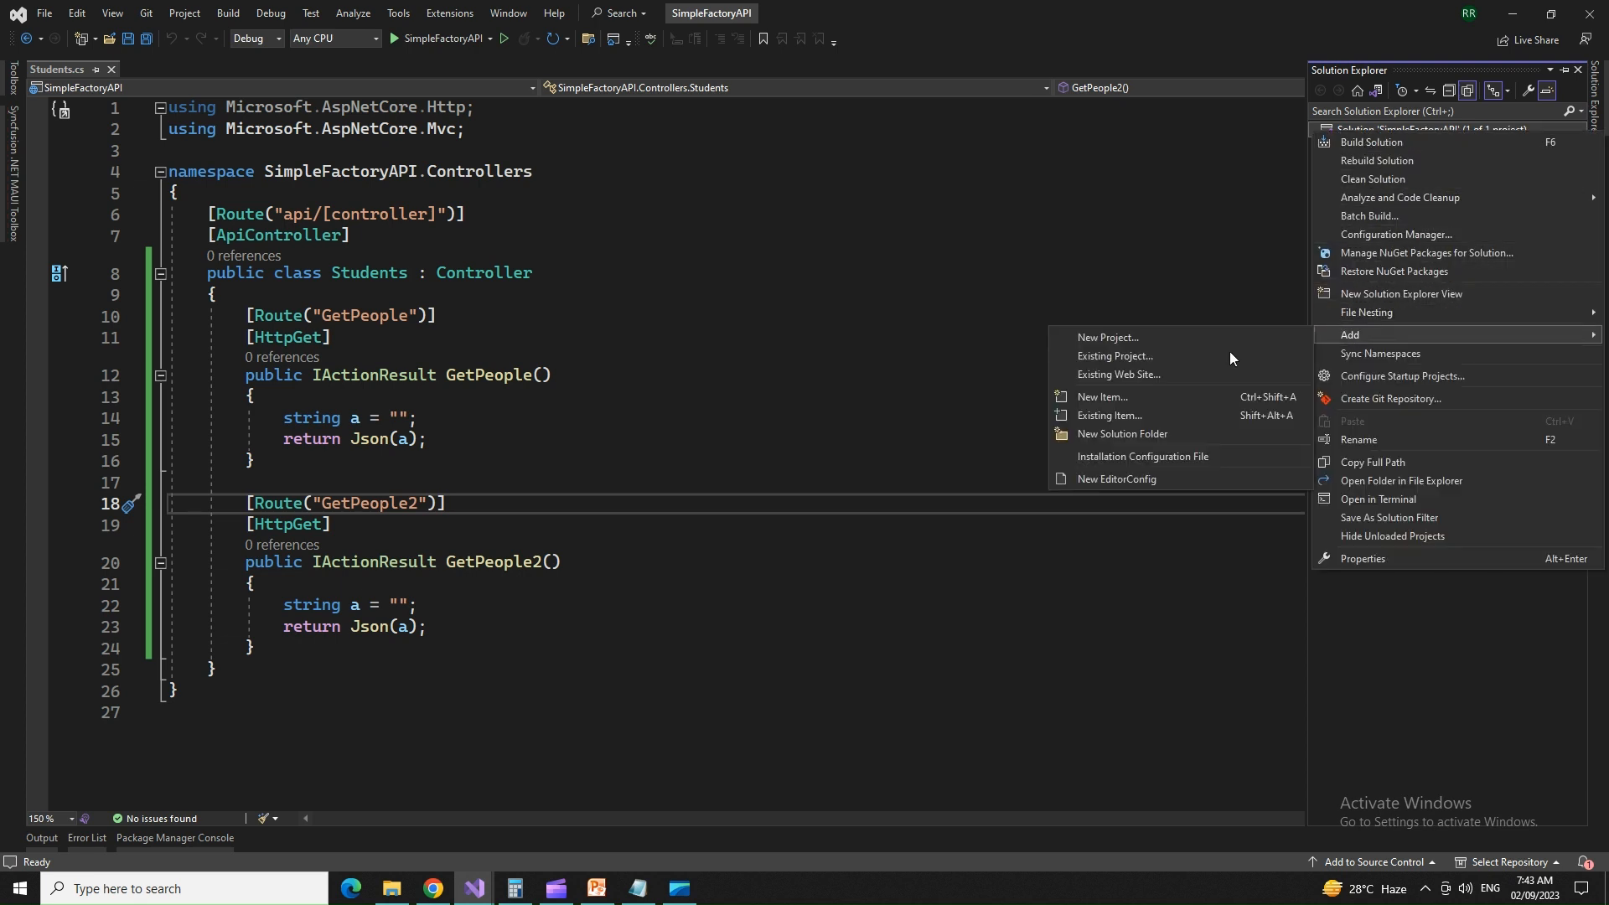
{"action": "left_click", "coordinate": [1108, 337]}
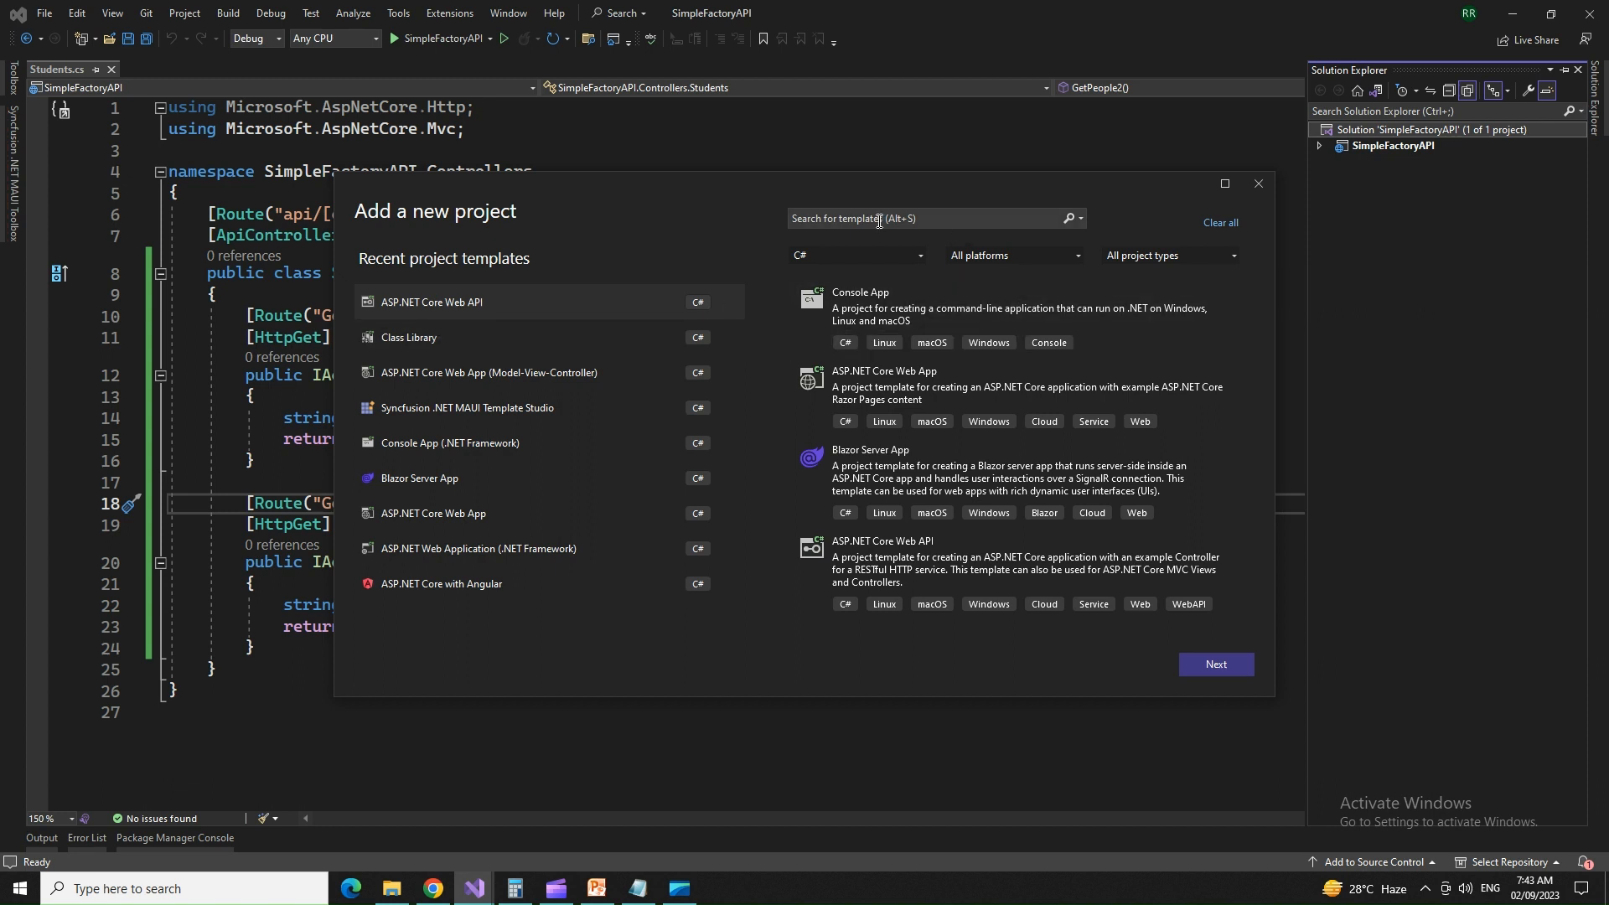
{"action": "type", "text": "class"}
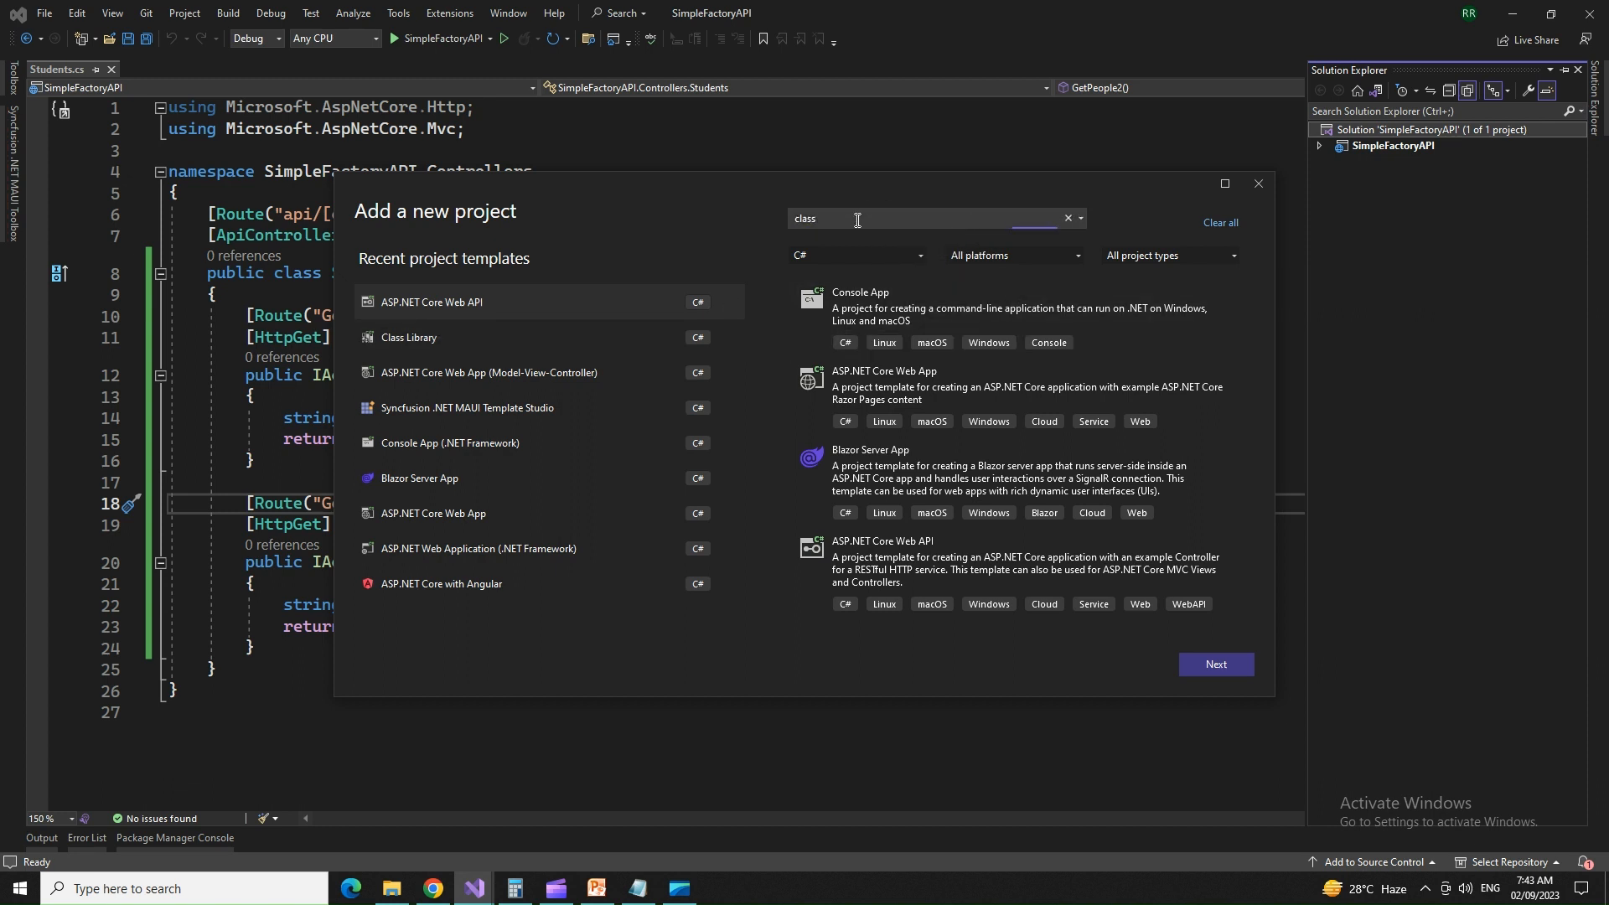
{"action": "type", "text": "class"}
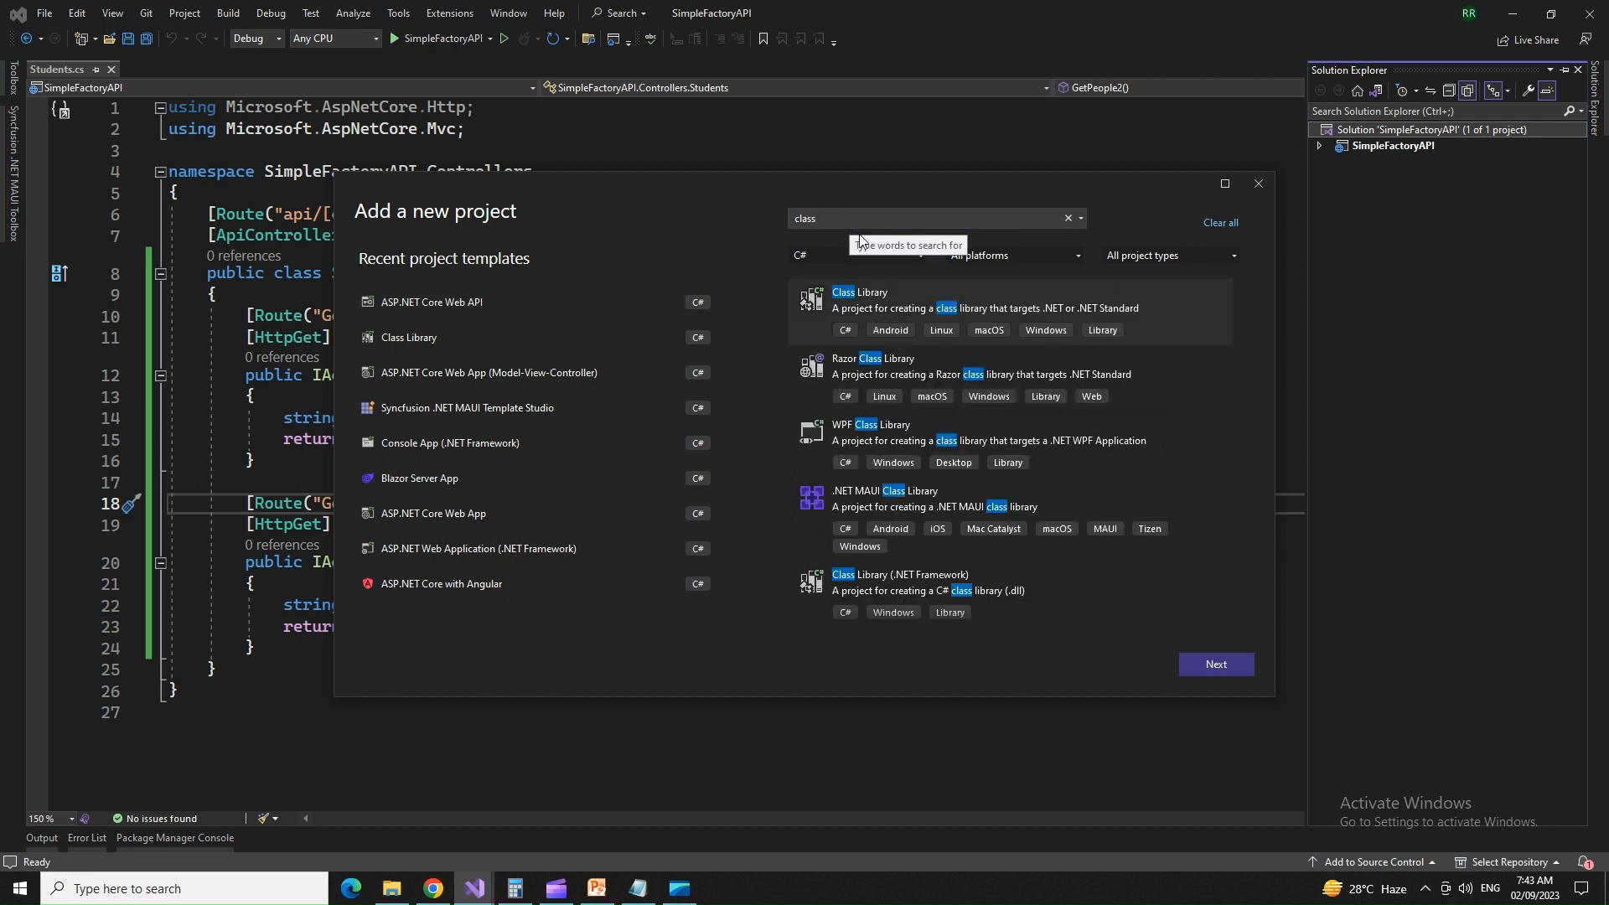
{"action": "left_click", "coordinate": [1216, 663]}
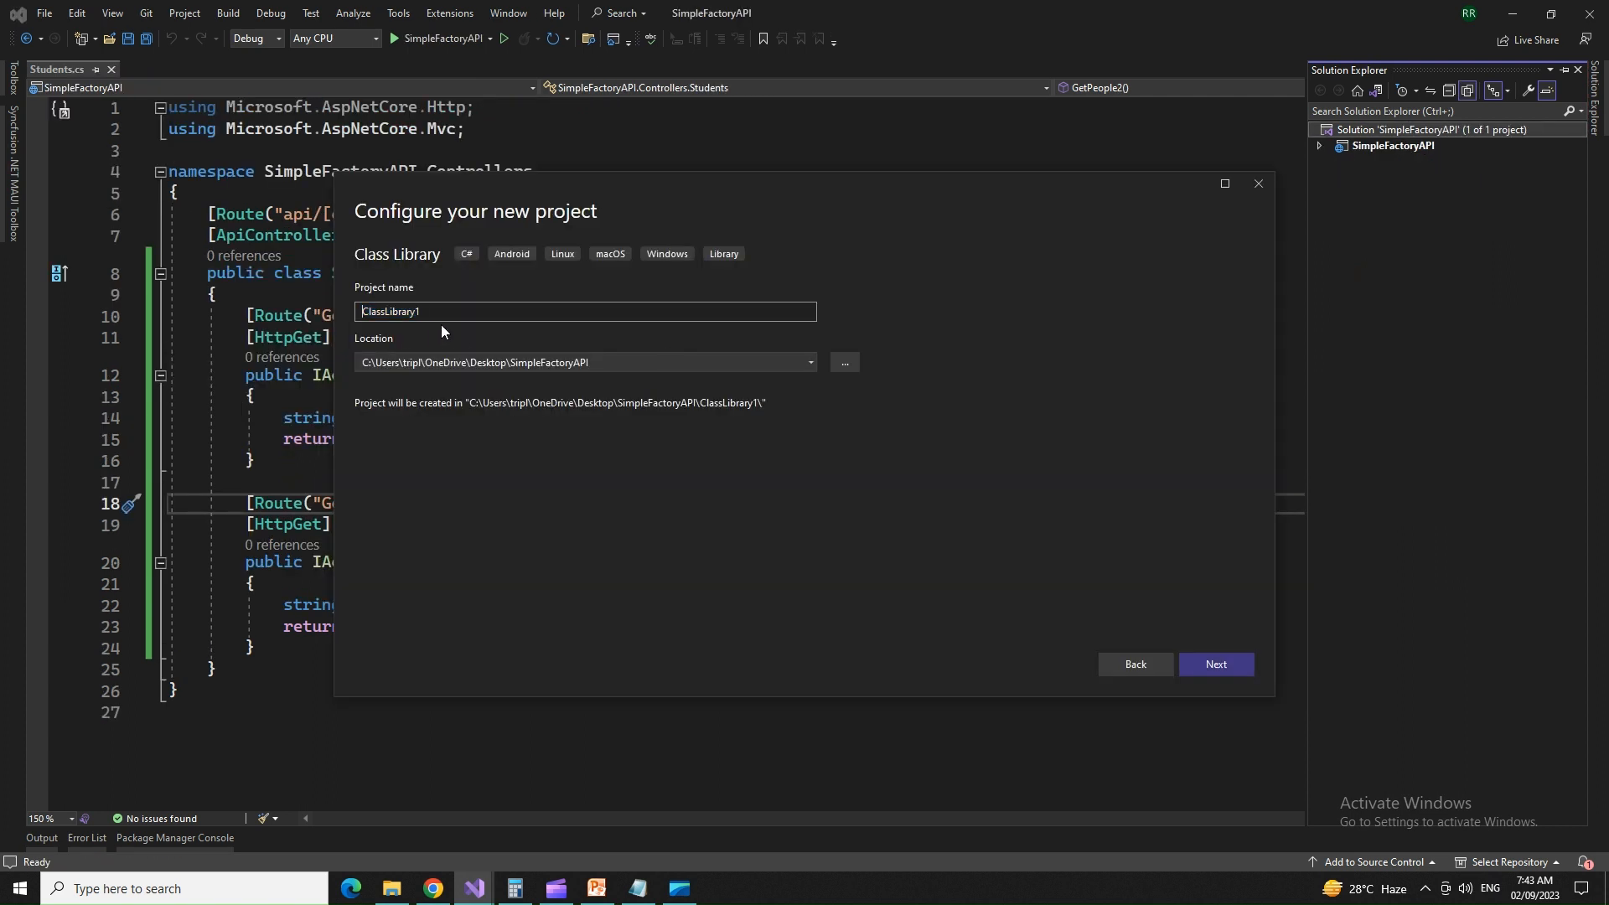
Step: Name the project BLClassLibrary, keep .NET 6.0 and create it
{"action": "type", "text": "BLClassLibrary"}
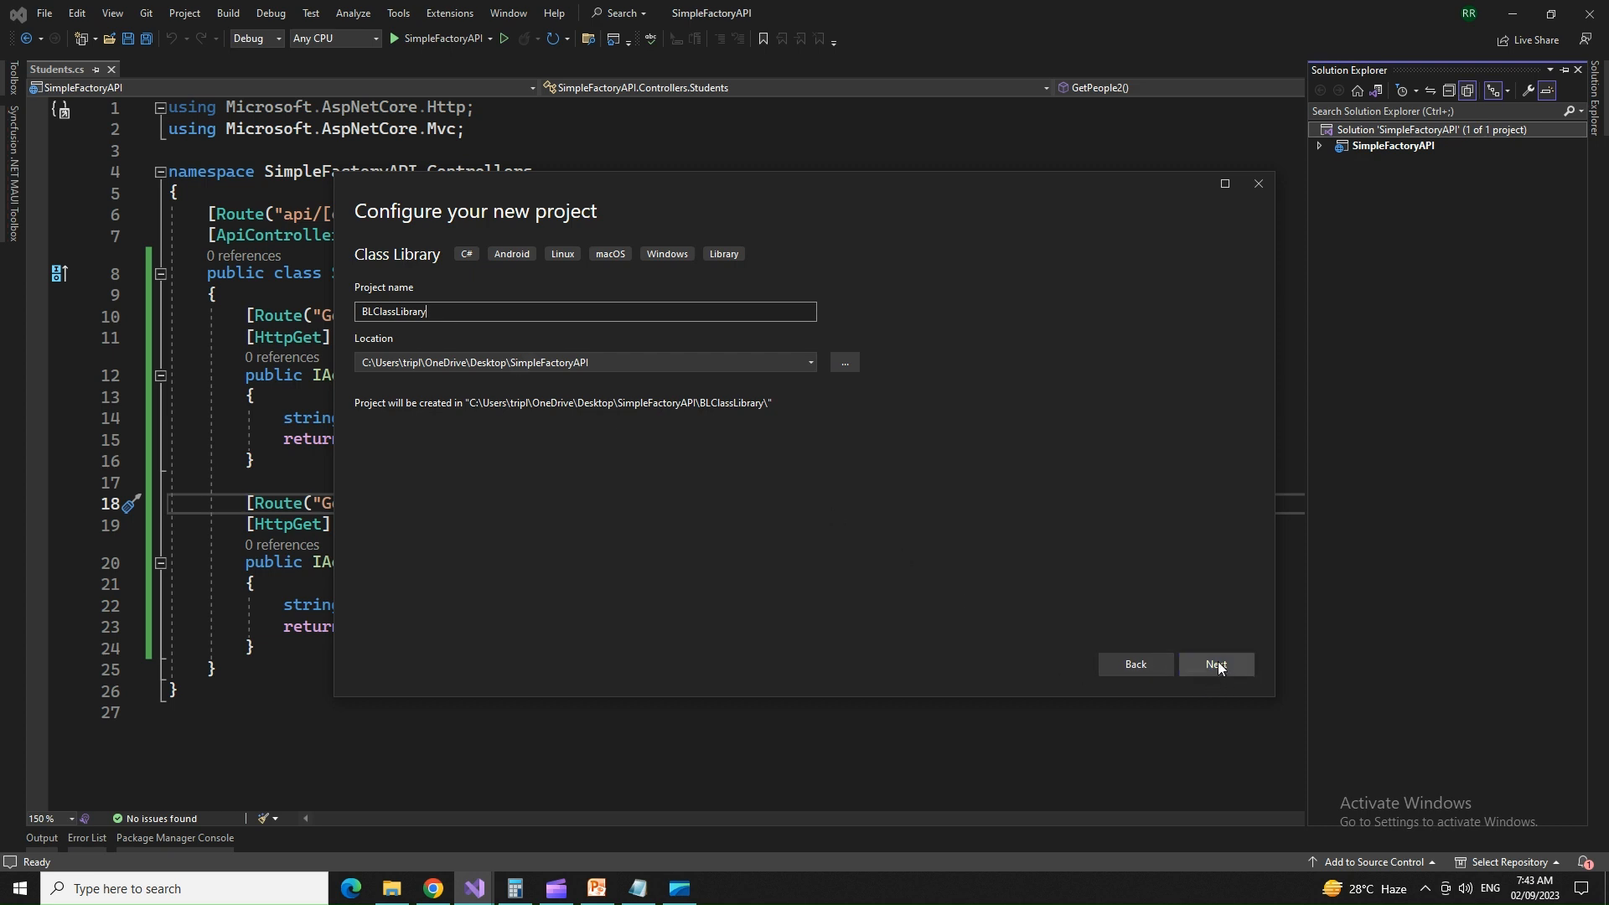
{"action": "left_click", "coordinate": [1217, 663]}
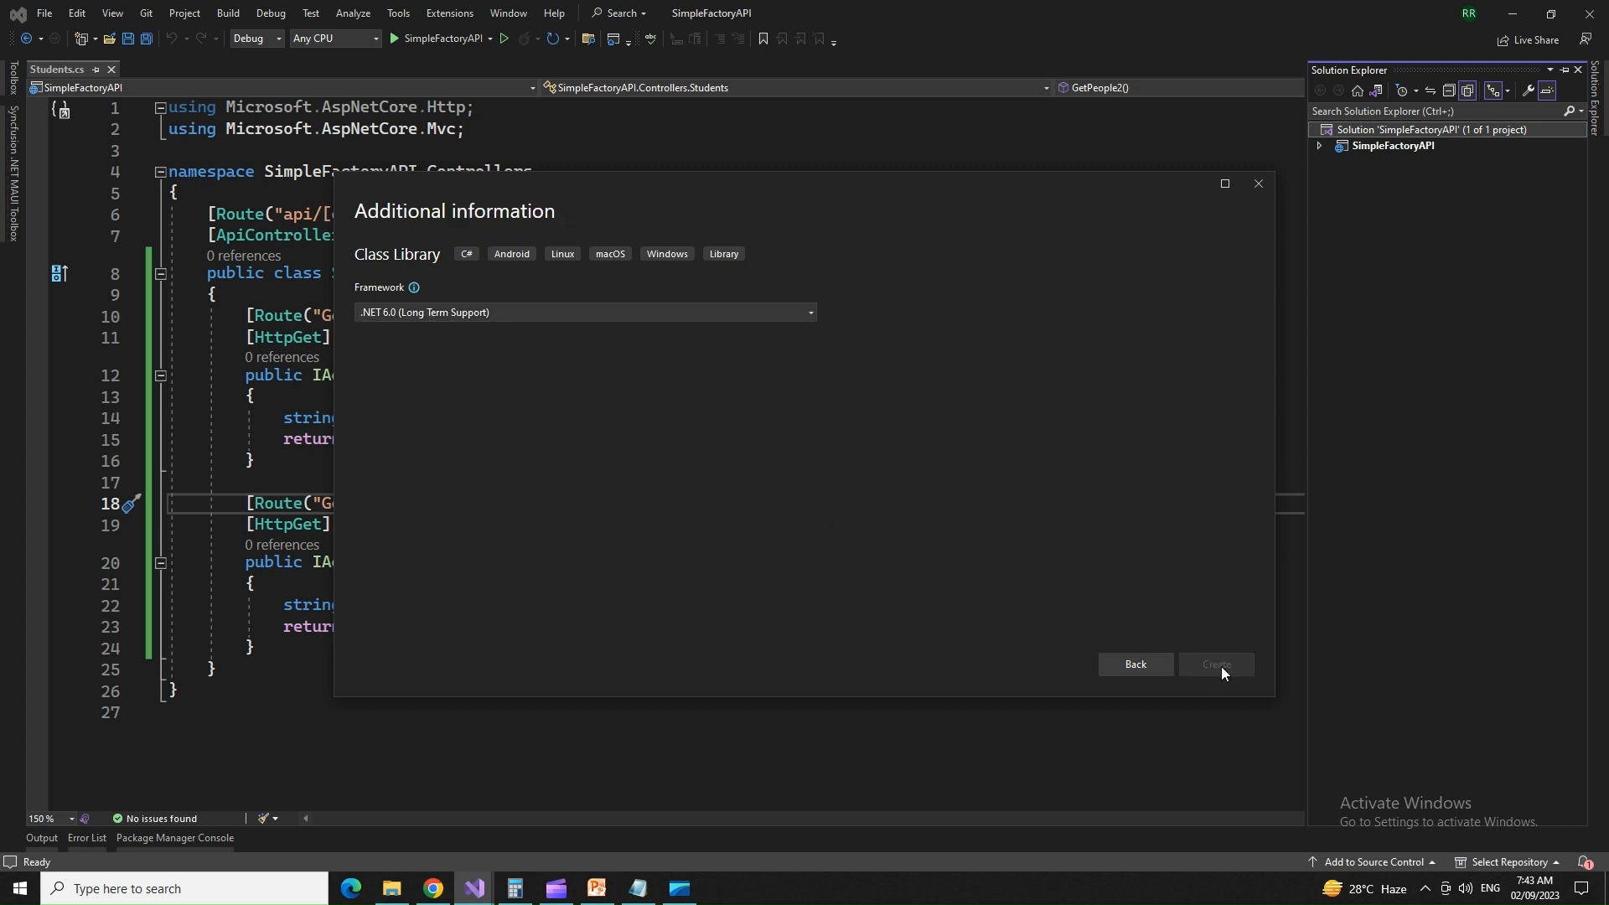
{"action": "left_click", "coordinate": [1217, 664]}
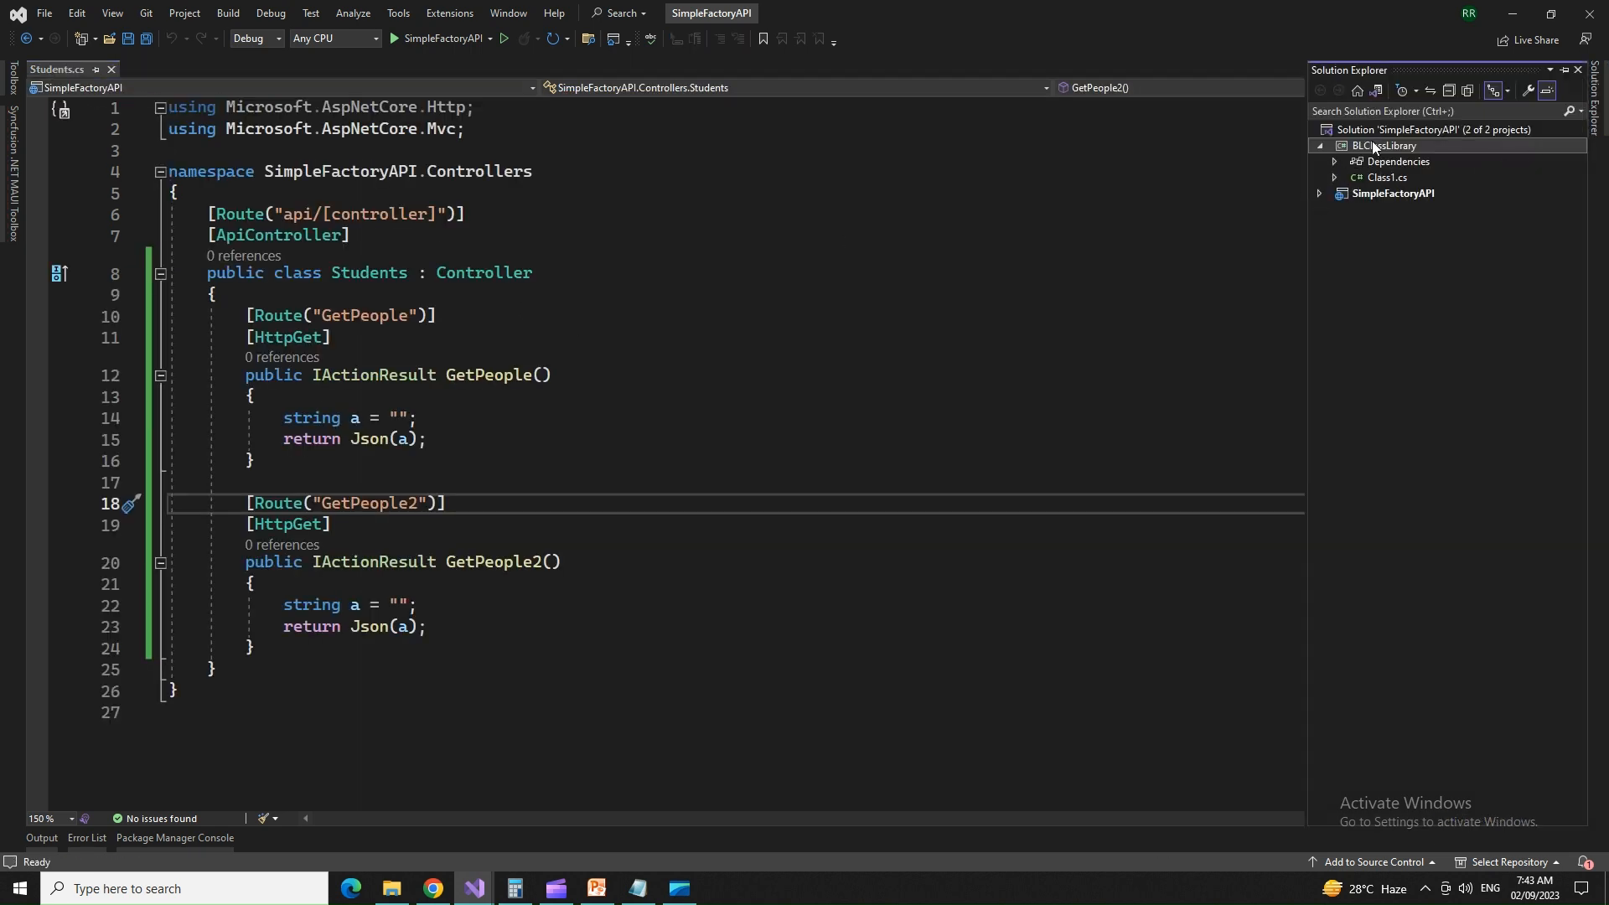
Step: Create Implementation and Interfaces folders and add a new IPersons interface item under Interfaces
{"action": "right_click", "coordinate": [1376, 144]}
{"action": "type", "text": "Implementation"}
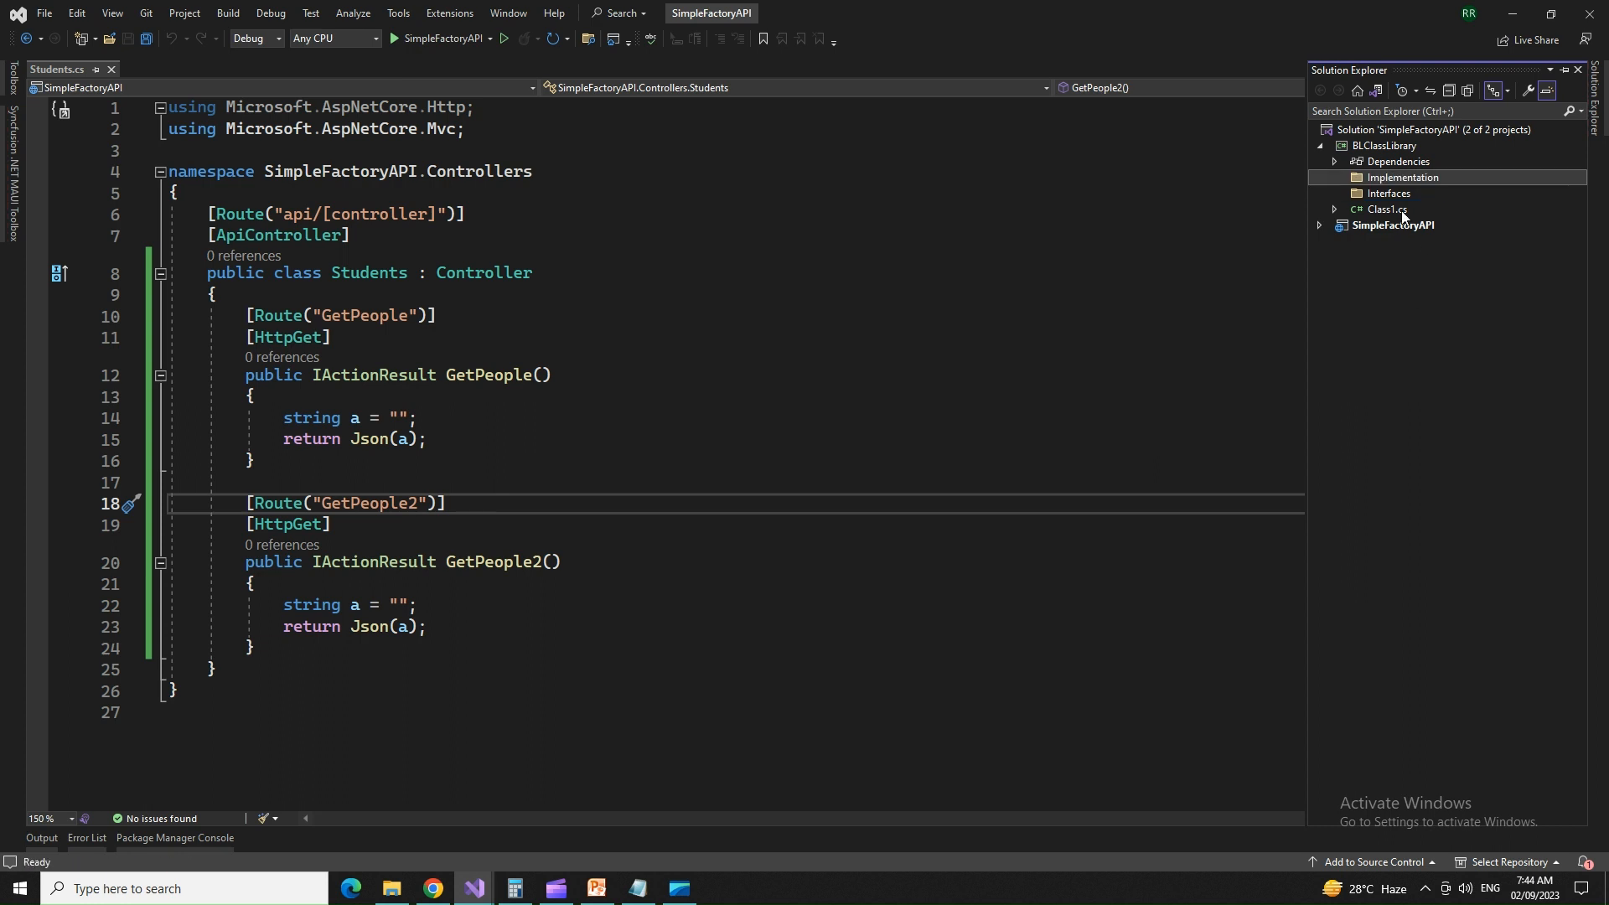
{"action": "right_click", "coordinate": [1388, 193]}
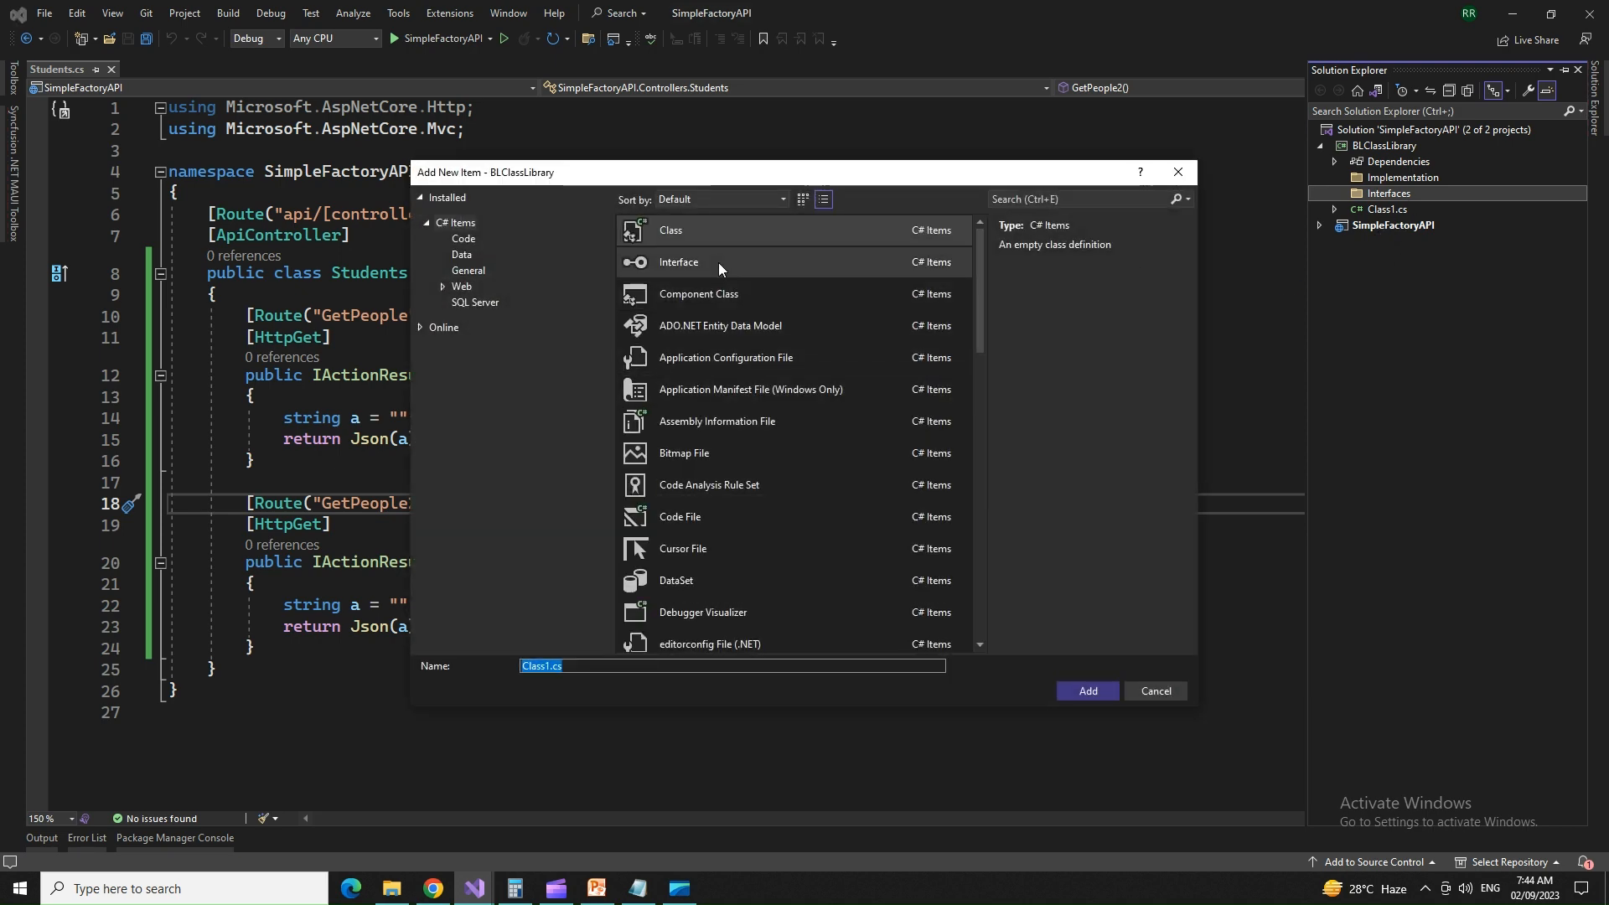
{"action": "left_click", "coordinate": [720, 262]}
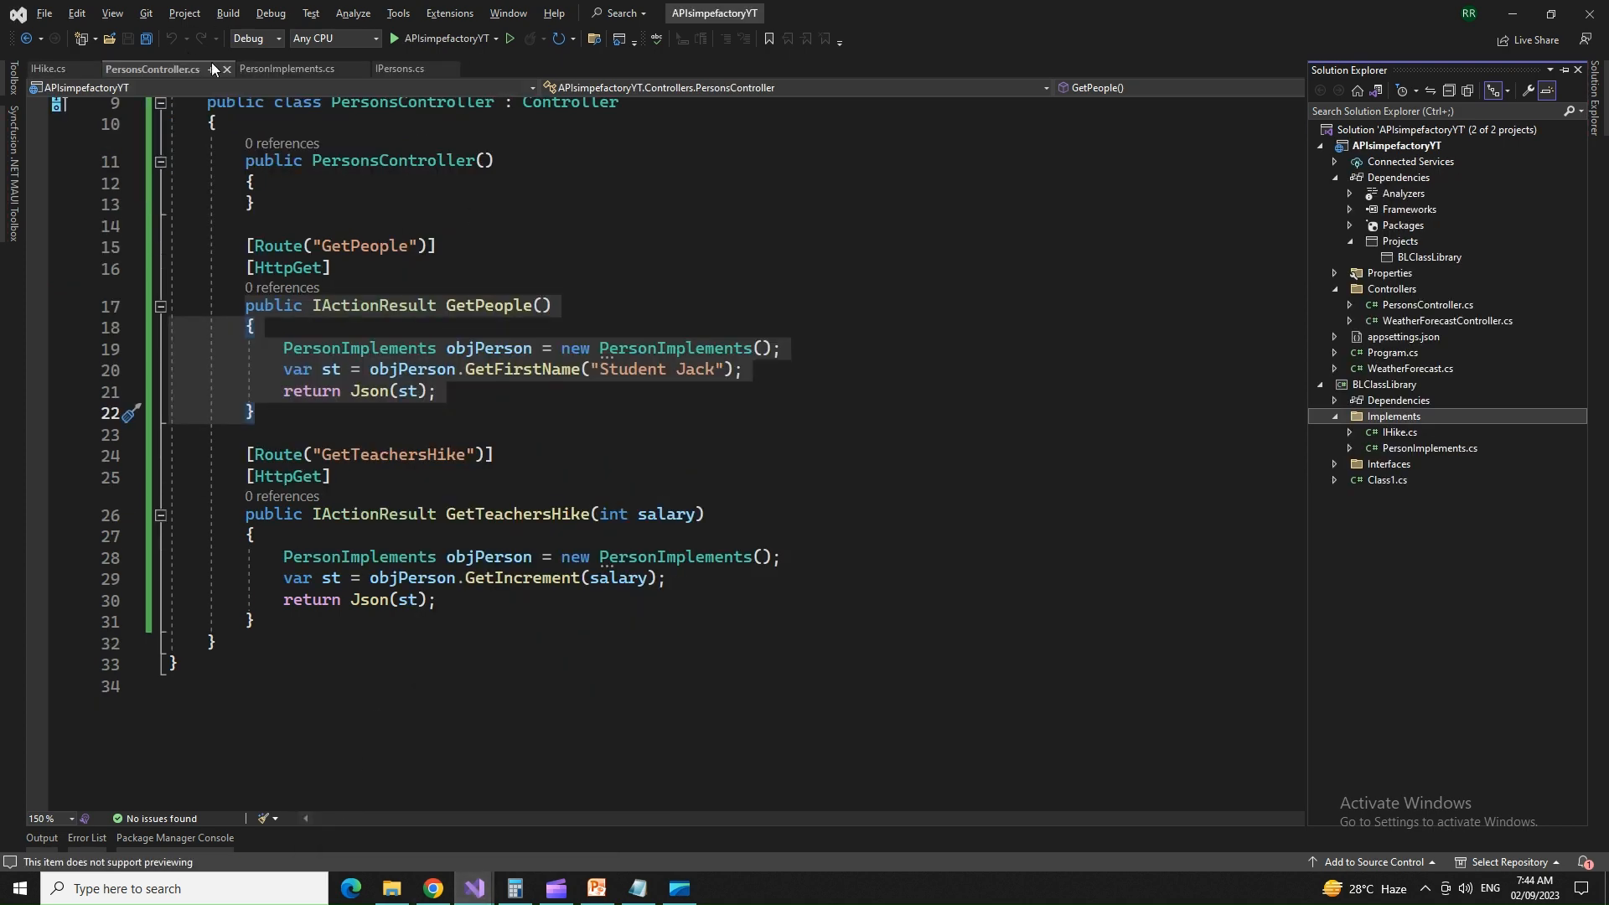
{"action": "left_click", "coordinate": [395, 69]}
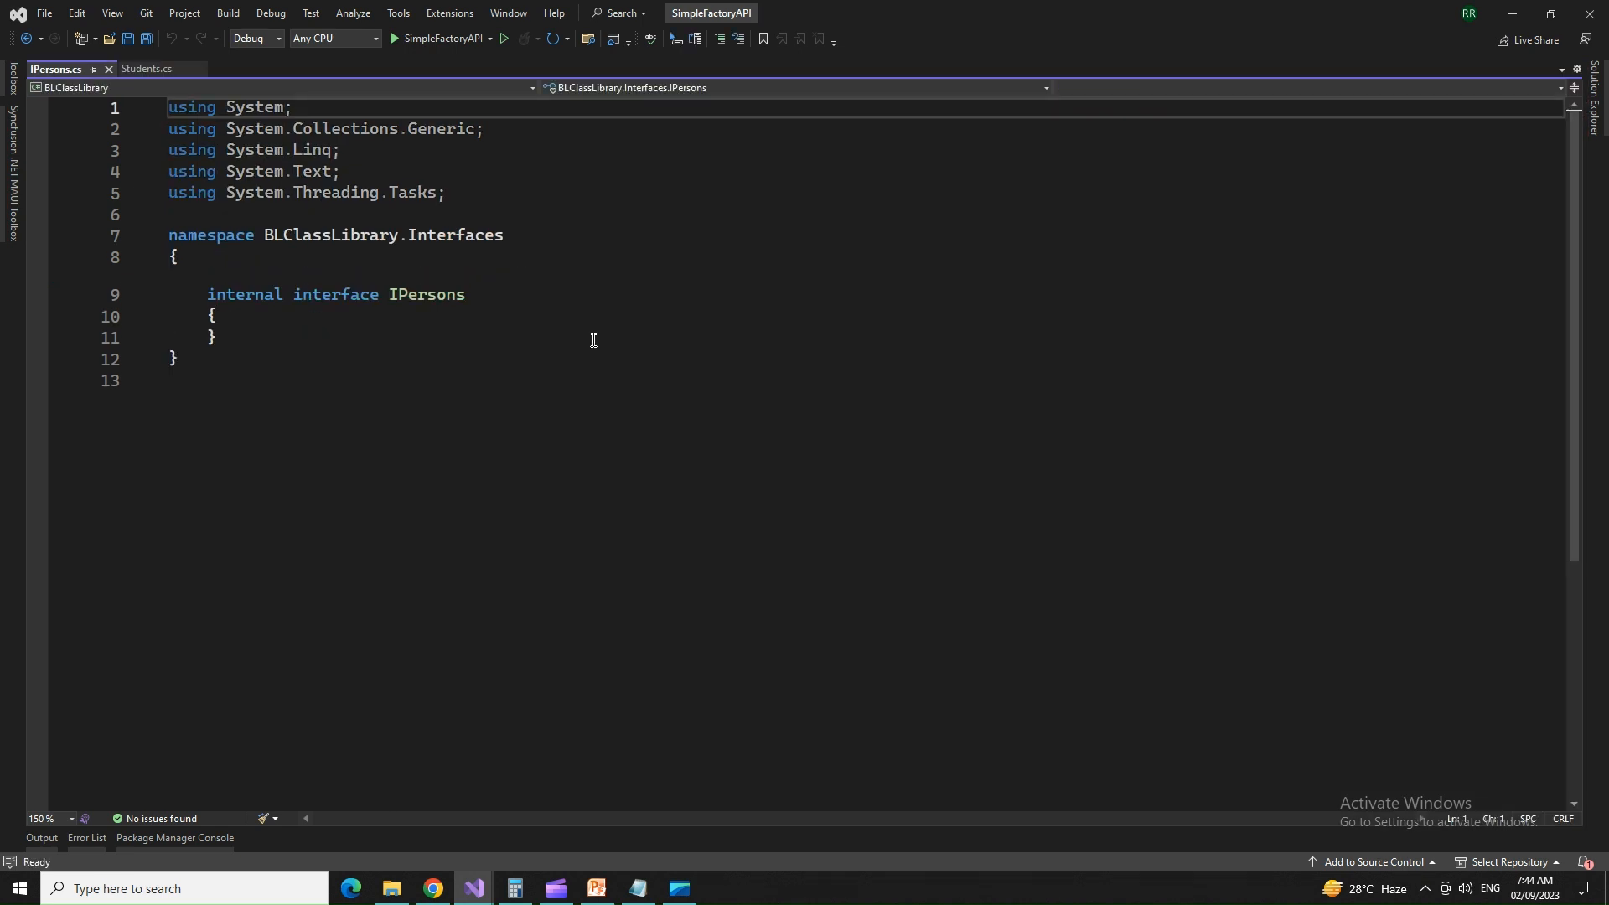
Step: Make IPersons public and declare its GetFirstName and GetLastName members
{"action": "type", "text": "public"}
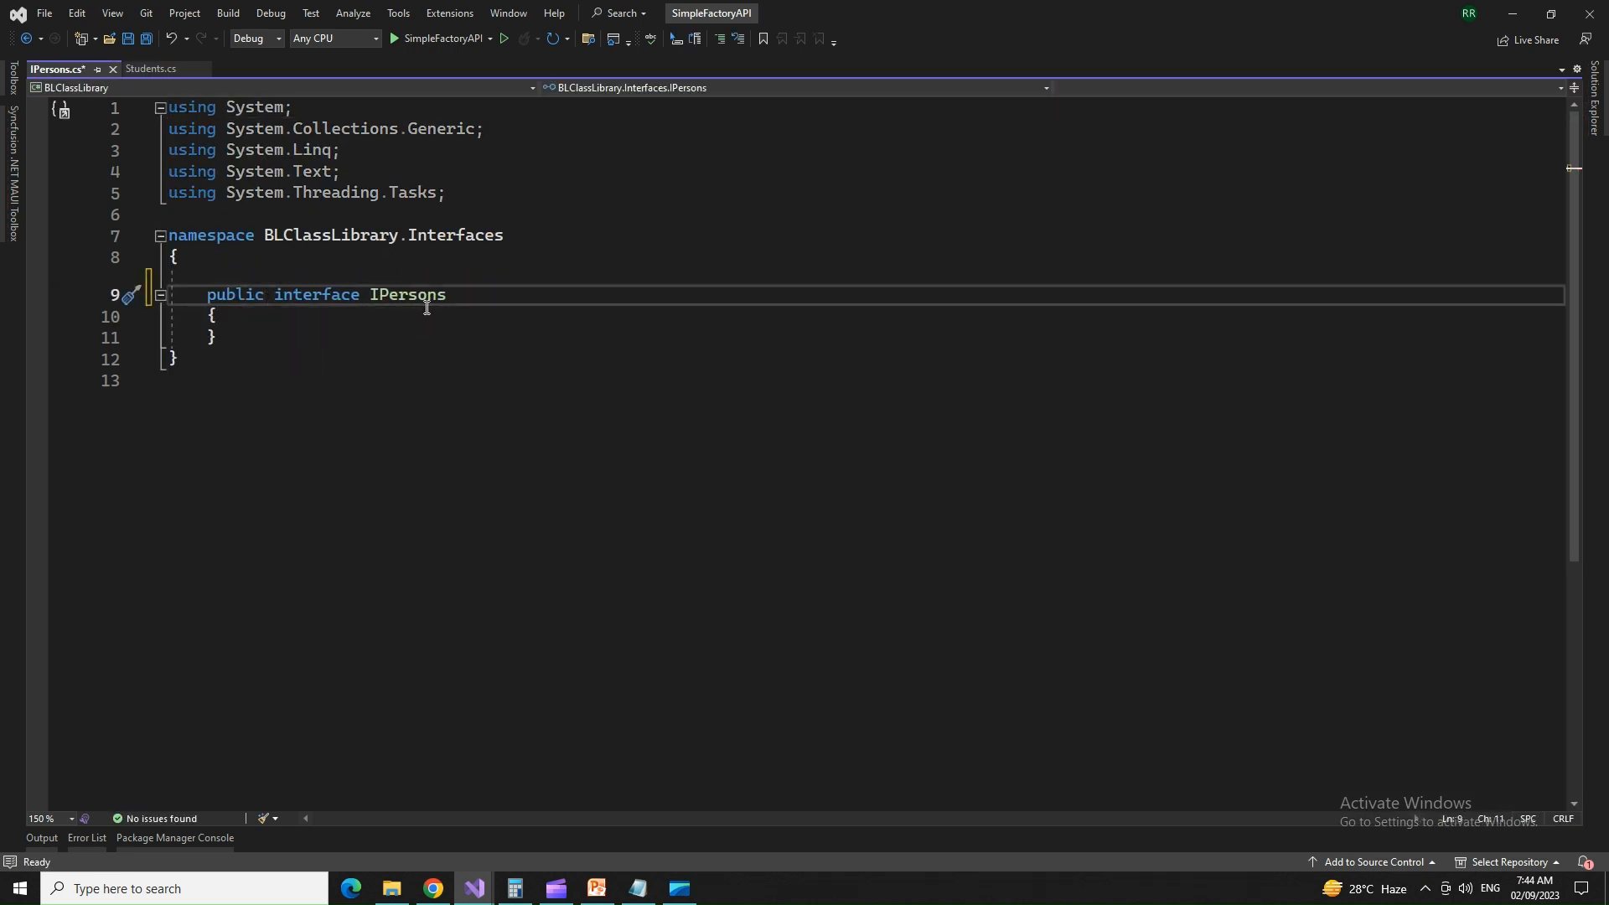
{"action": "type", "text": "string Name { get; }"}
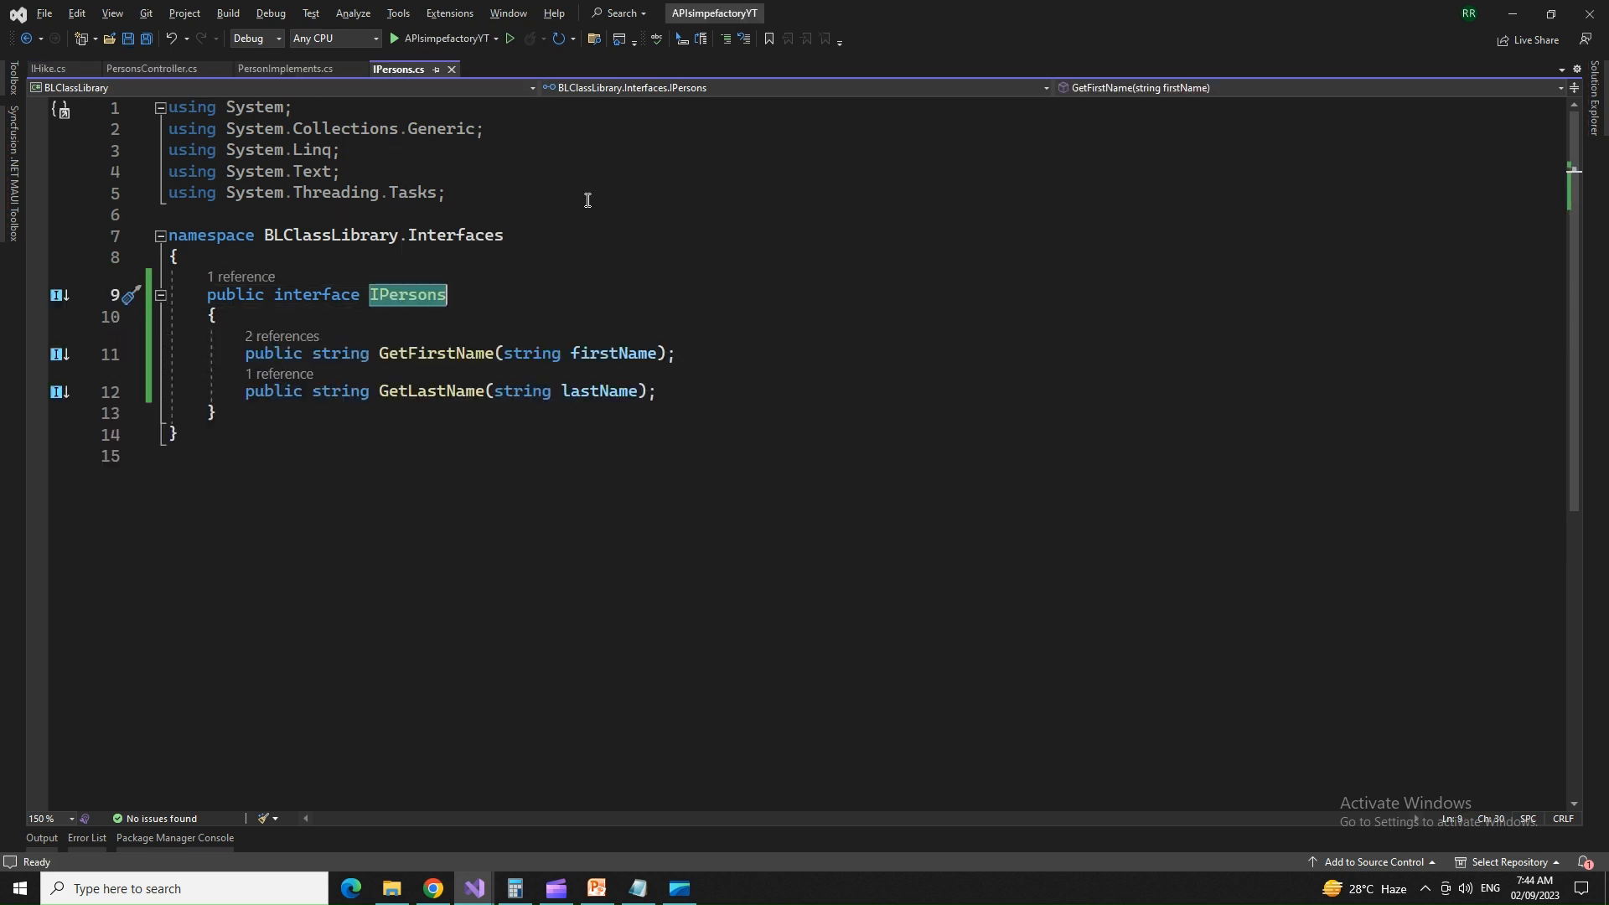
{"action": "left_click_drag", "start_coordinate": [245, 353], "coordinate": [657, 390]}
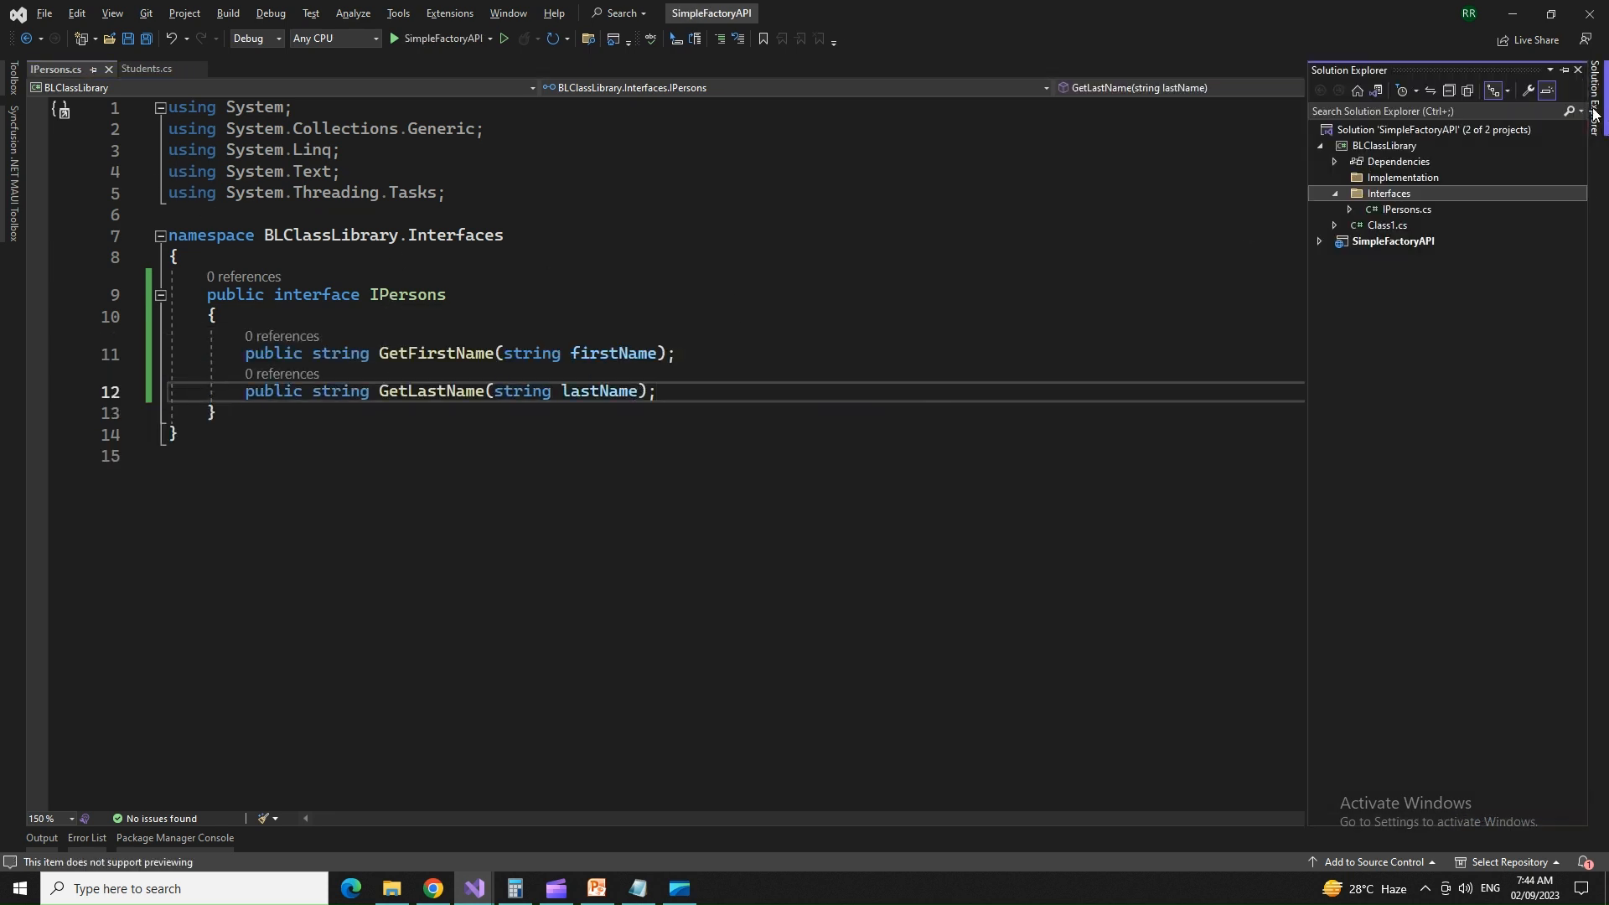
{"action": "right_click", "coordinate": [1403, 178]}
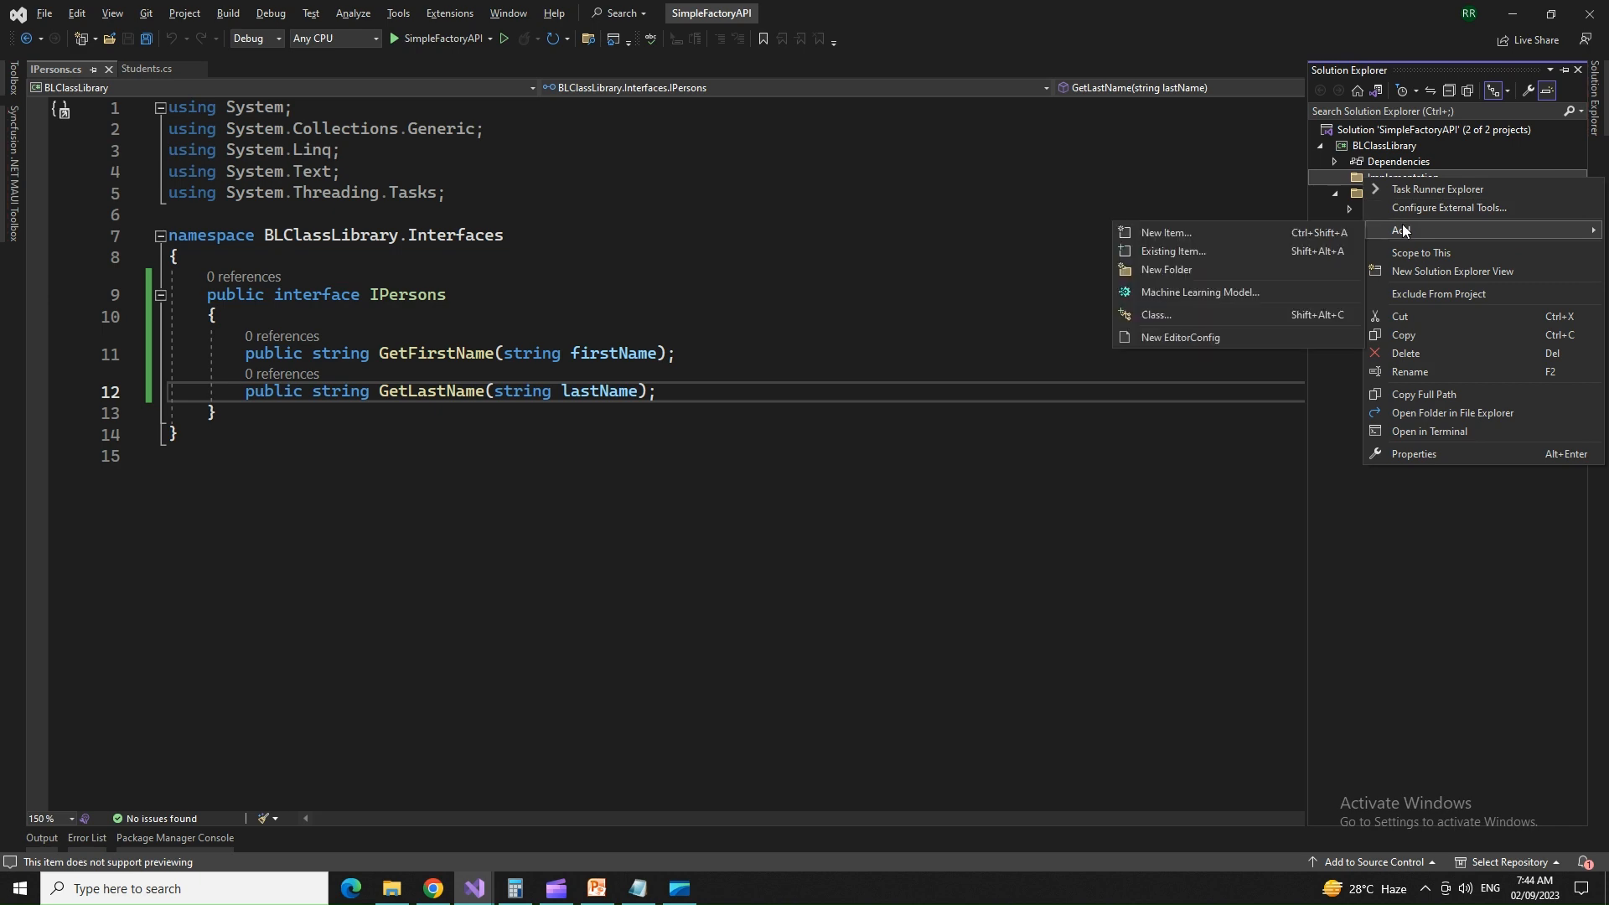
{"action": "left_click", "coordinate": [1156, 315]}
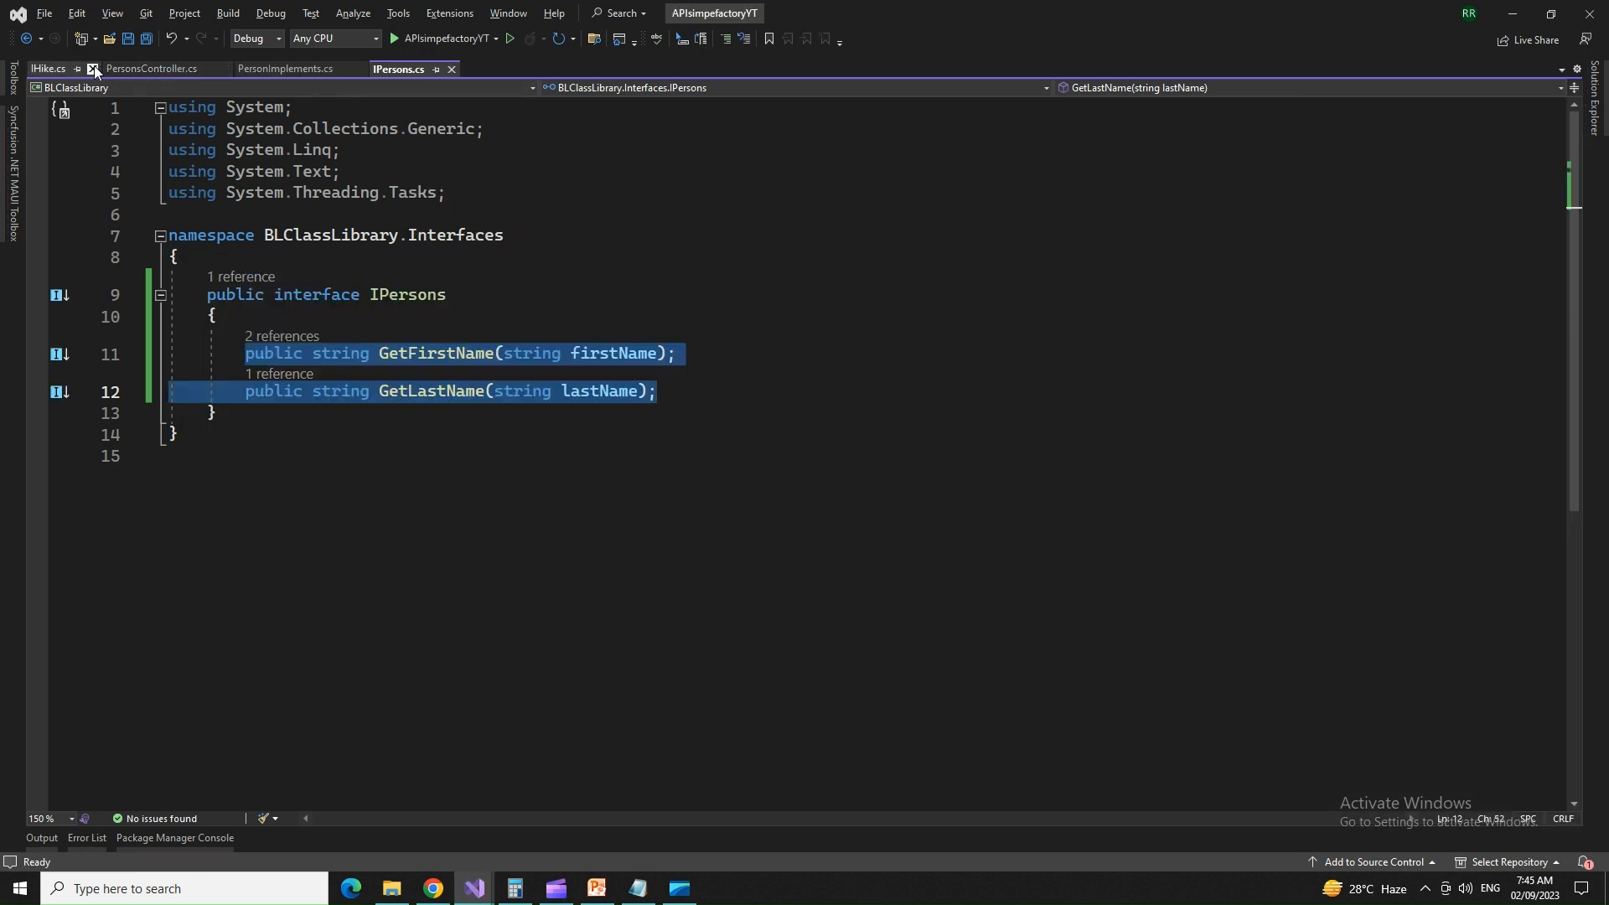
{"action": "left_click", "coordinate": [287, 69]}
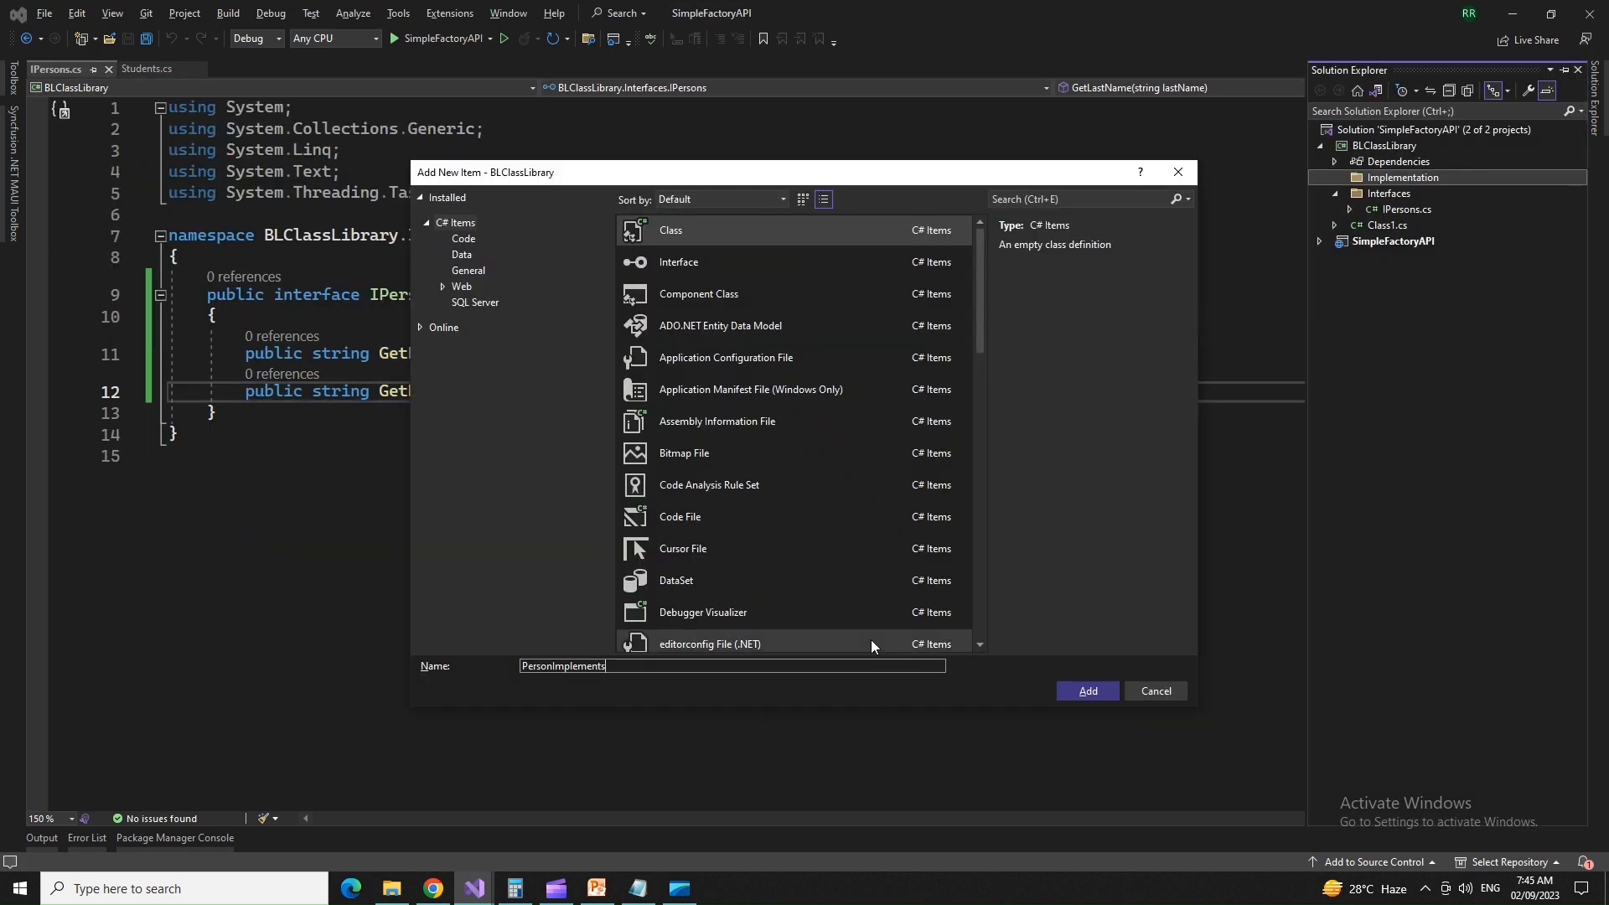
{"action": "left_click", "coordinate": [1155, 690]}
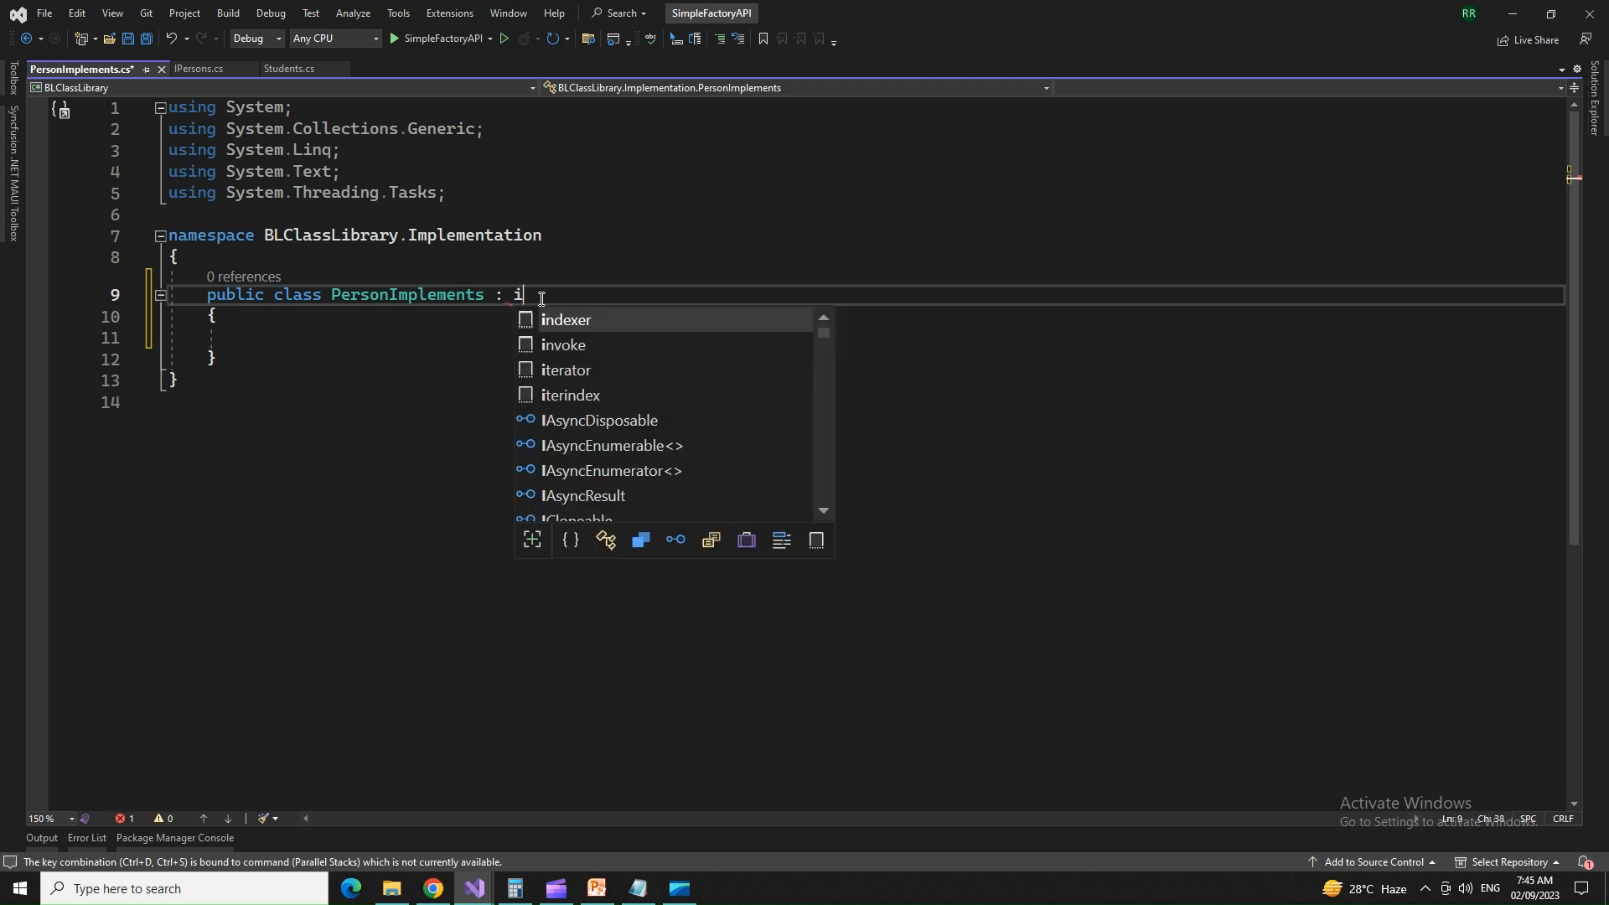
{"action": "type", "text": "per"}
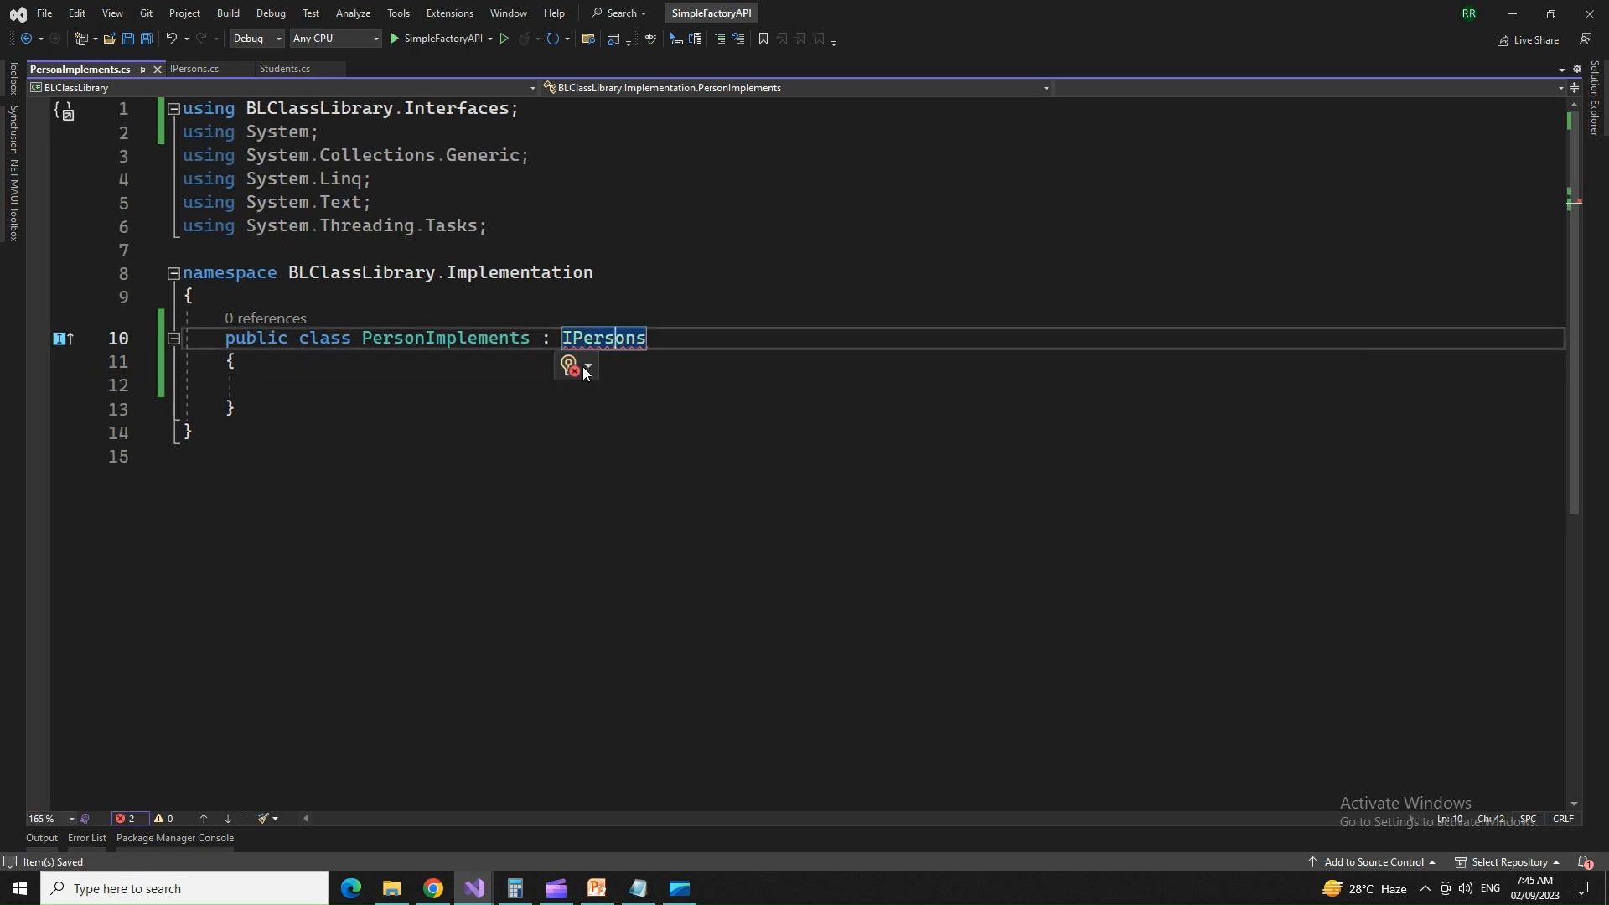
{"action": "left_click", "coordinate": [585, 365]}
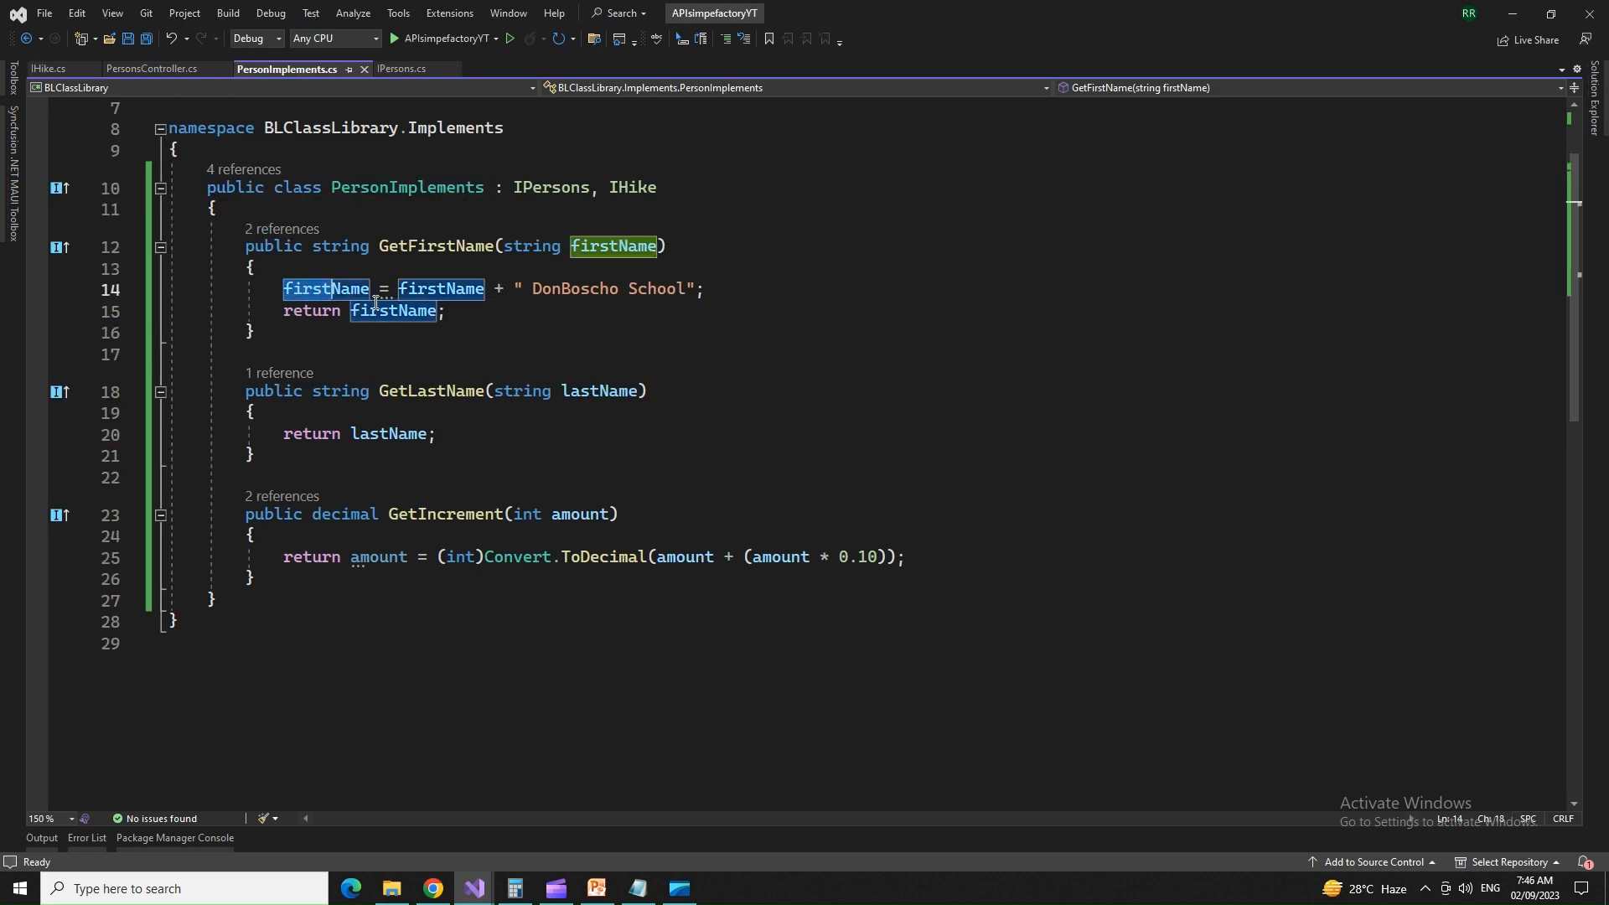
{"action": "left_click_drag", "start_coordinate": [285, 288], "coordinate": [446, 311]}
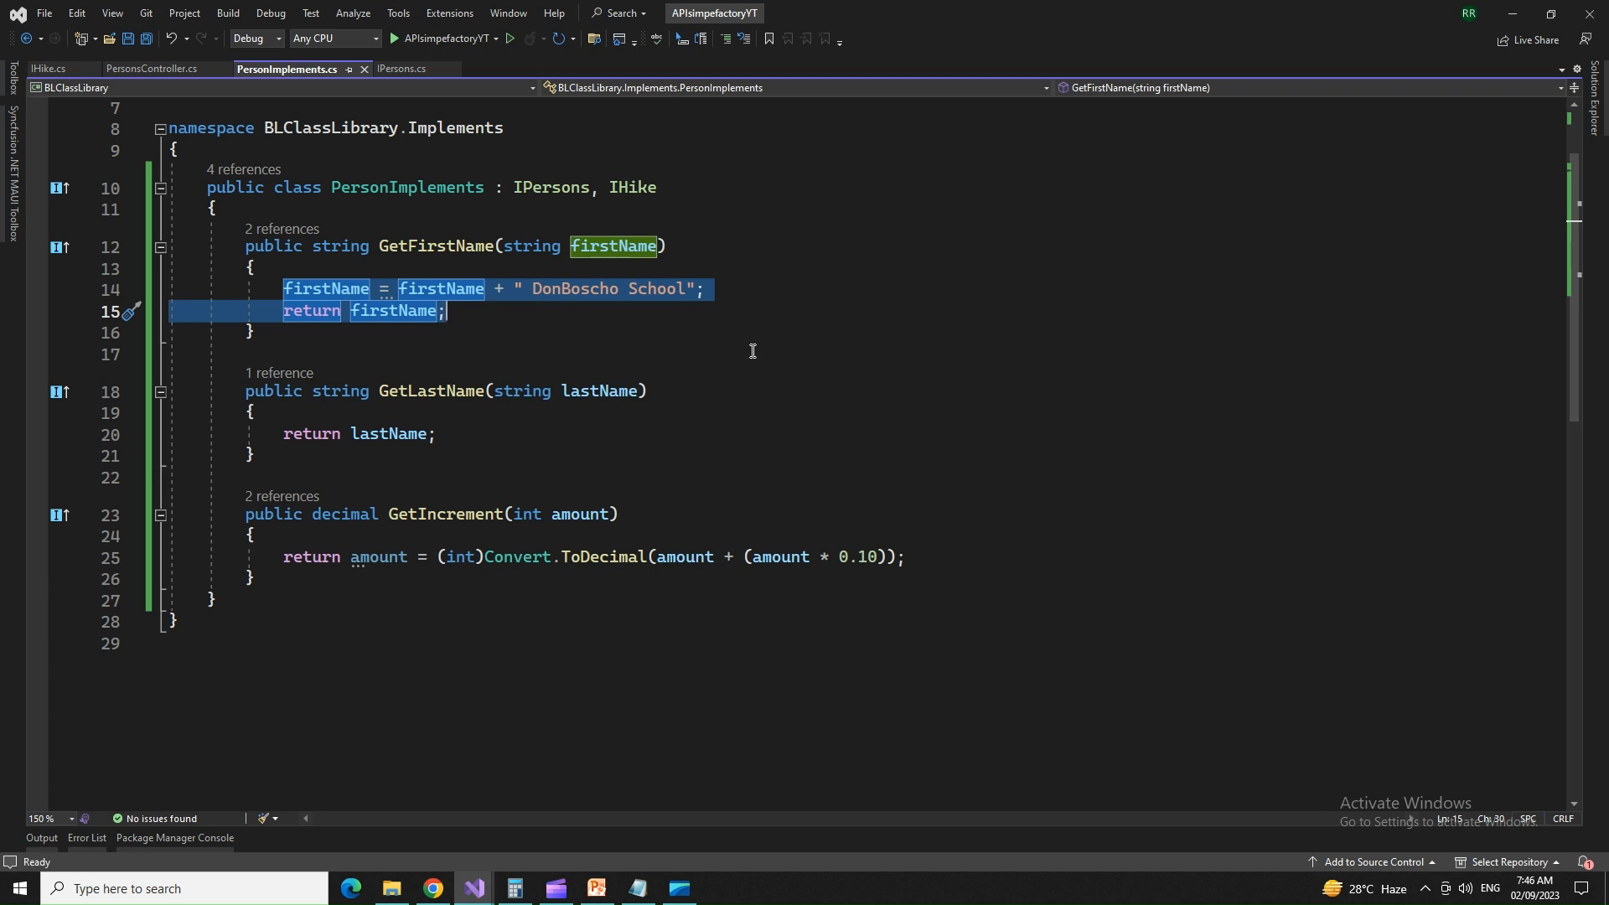
{"action": "left_click", "coordinate": [667, 245]}
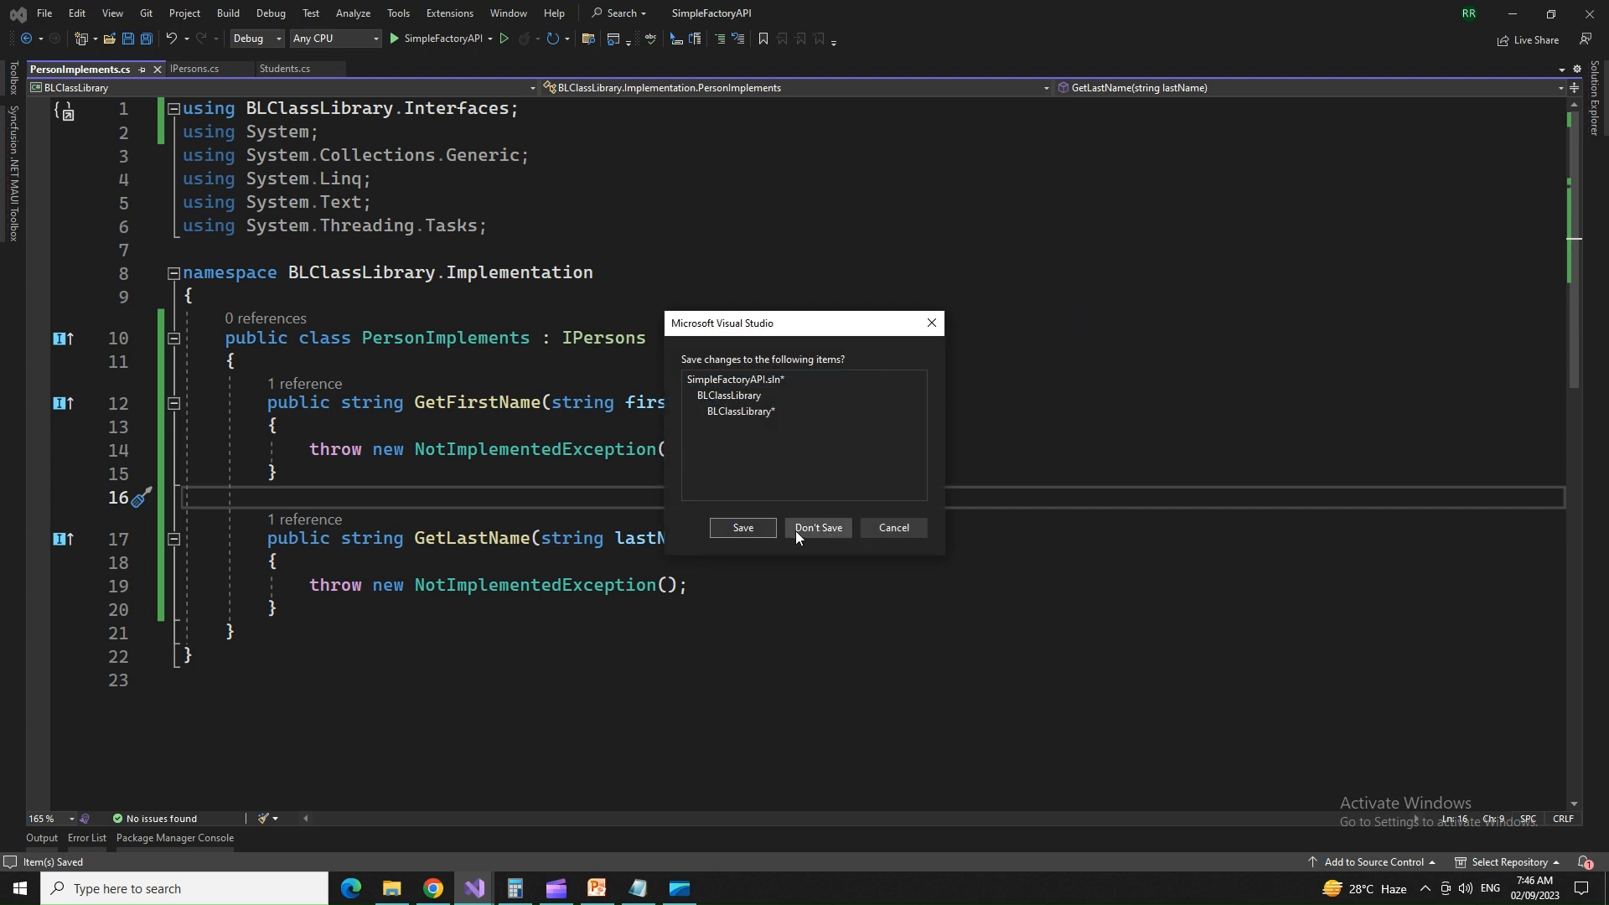
{"action": "left_click", "coordinate": [818, 528]}
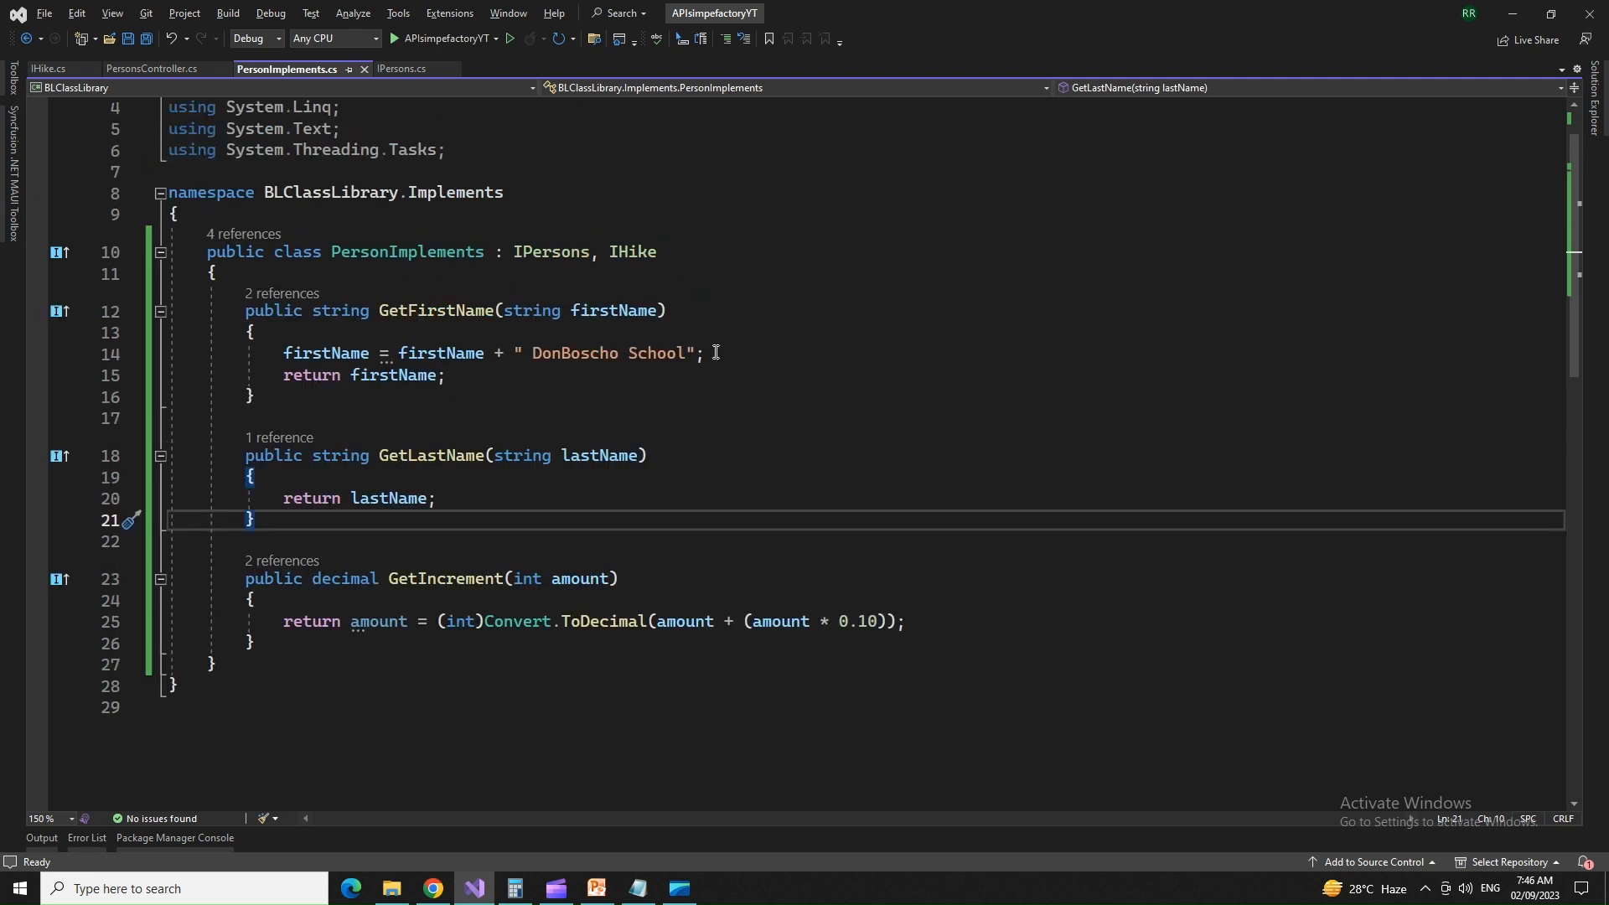
{"action": "double_click", "coordinate": [633, 251]}
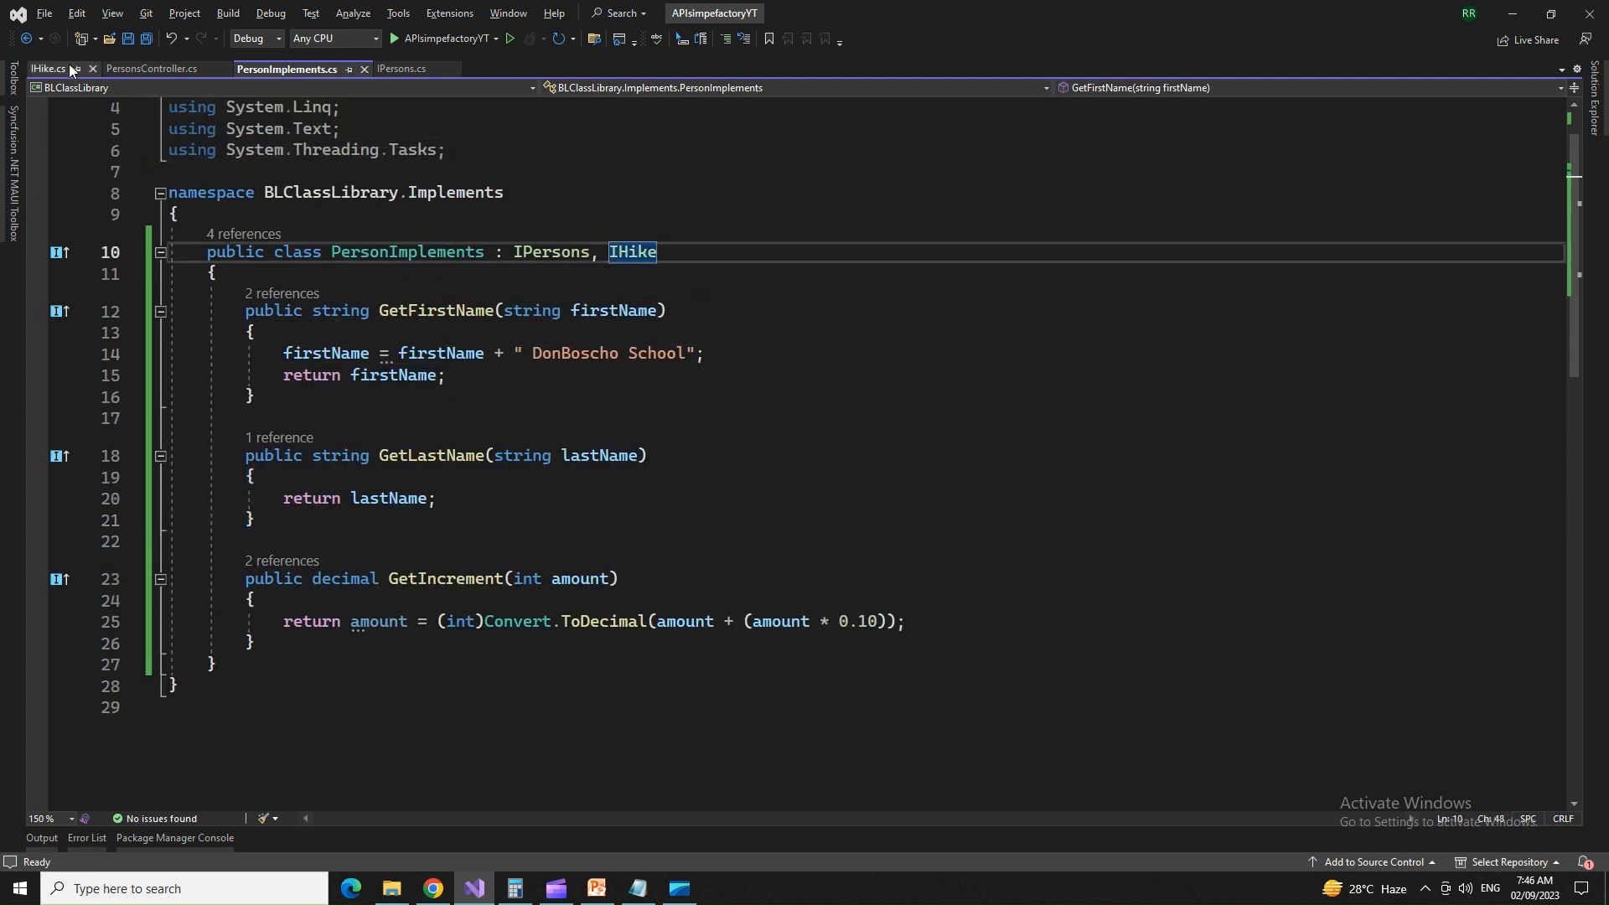
{"action": "left_click", "coordinate": [399, 69]}
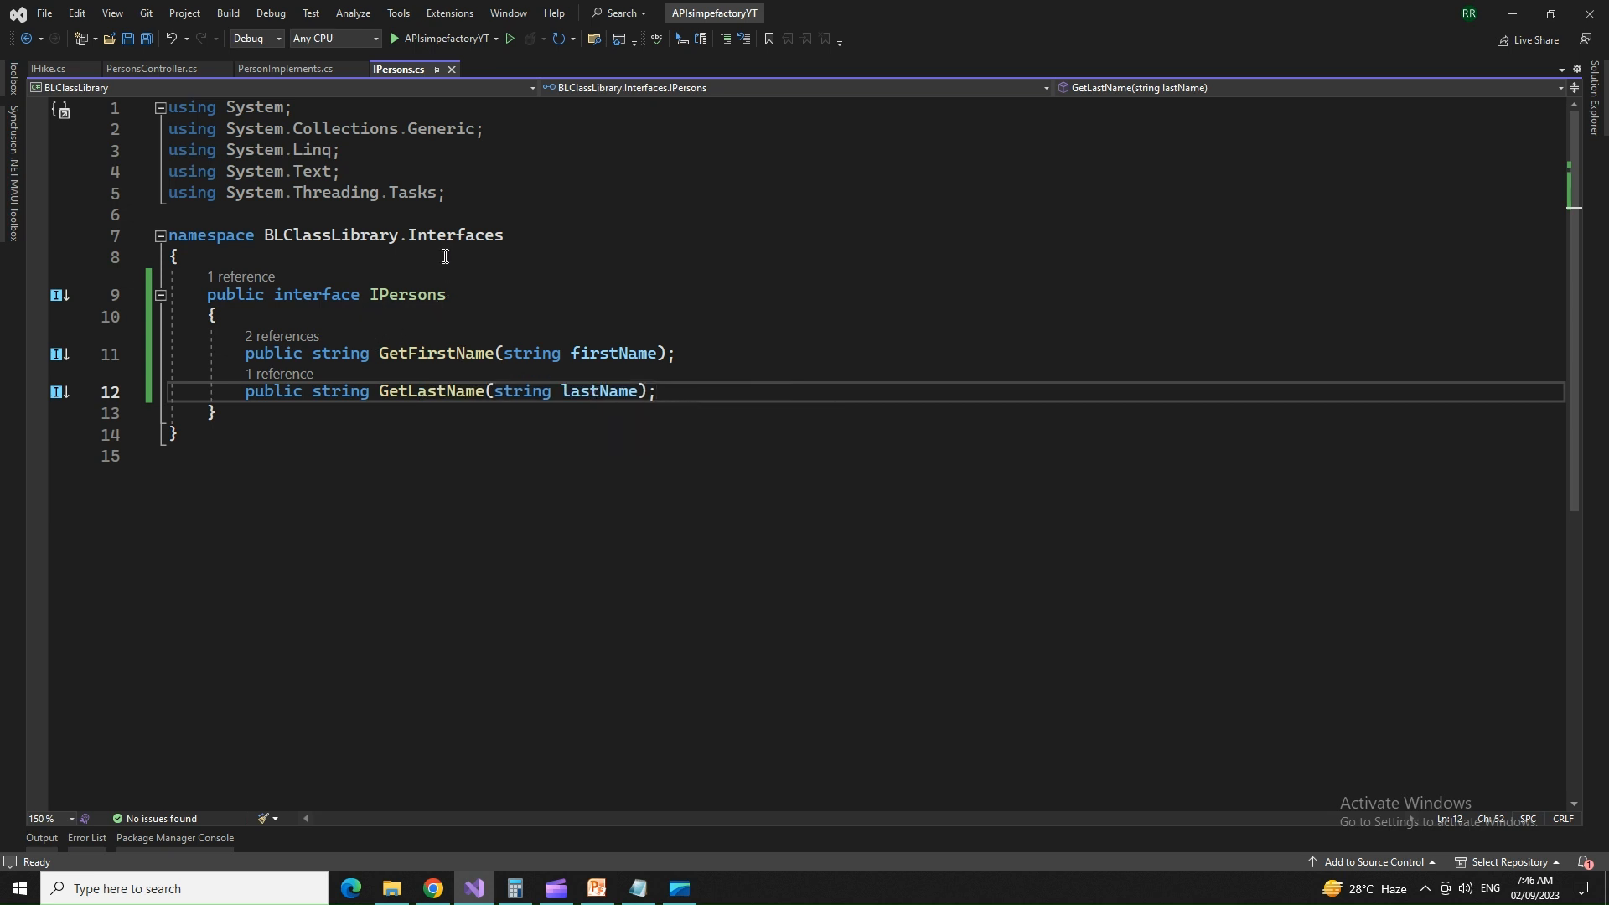
{"action": "left_click_drag", "start_coordinate": [245, 354], "coordinate": [642, 390]}
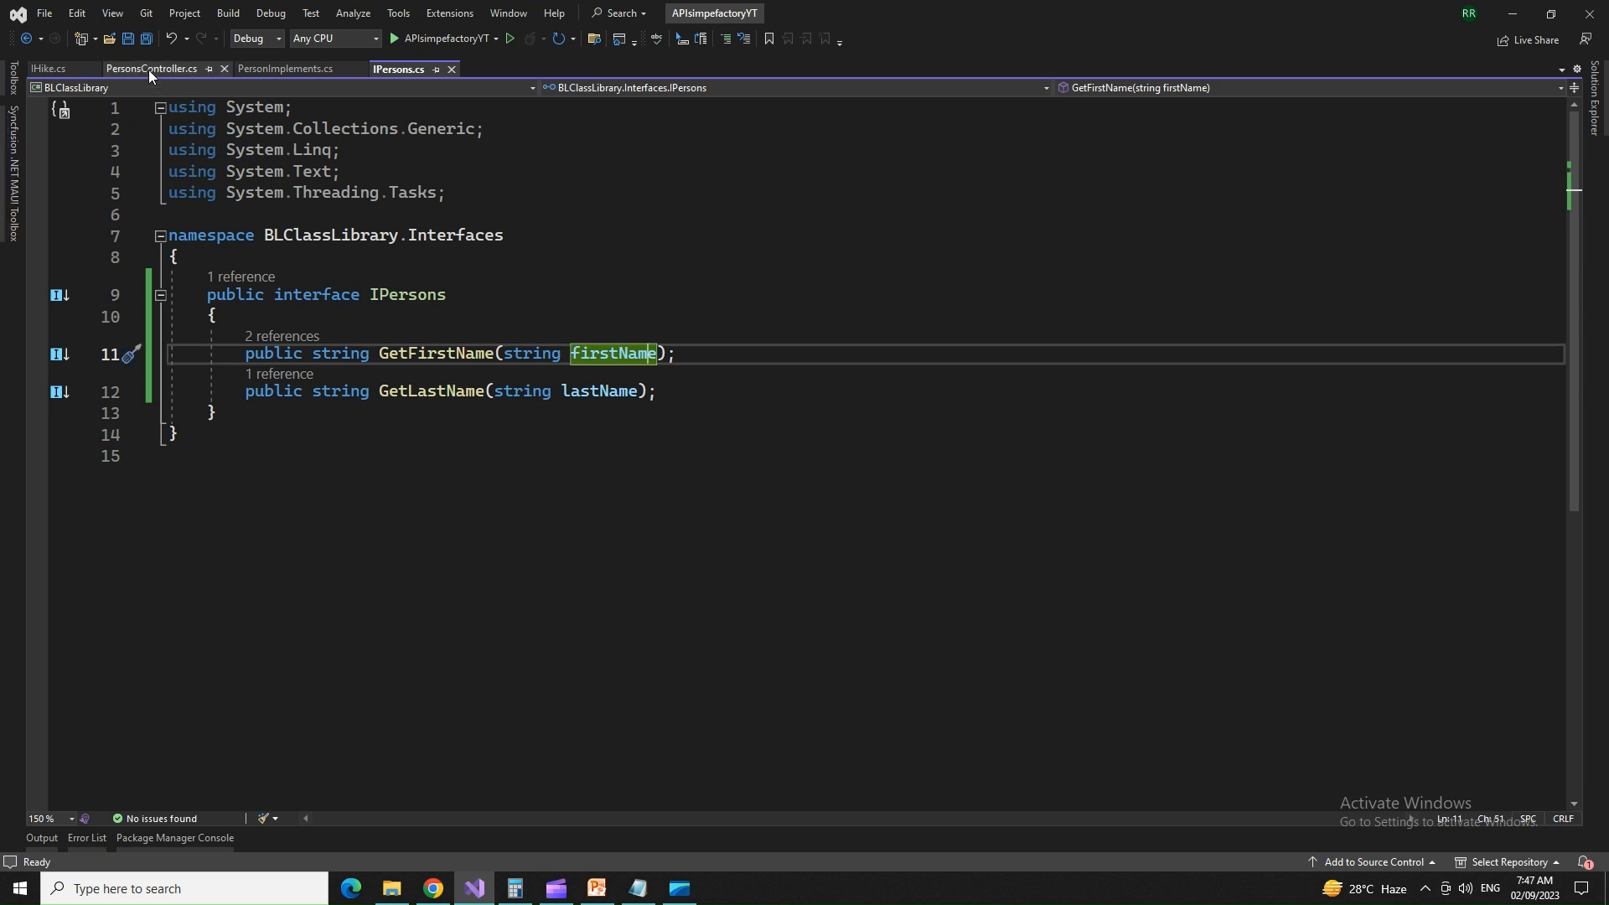
{"action": "left_click", "coordinate": [288, 68]}
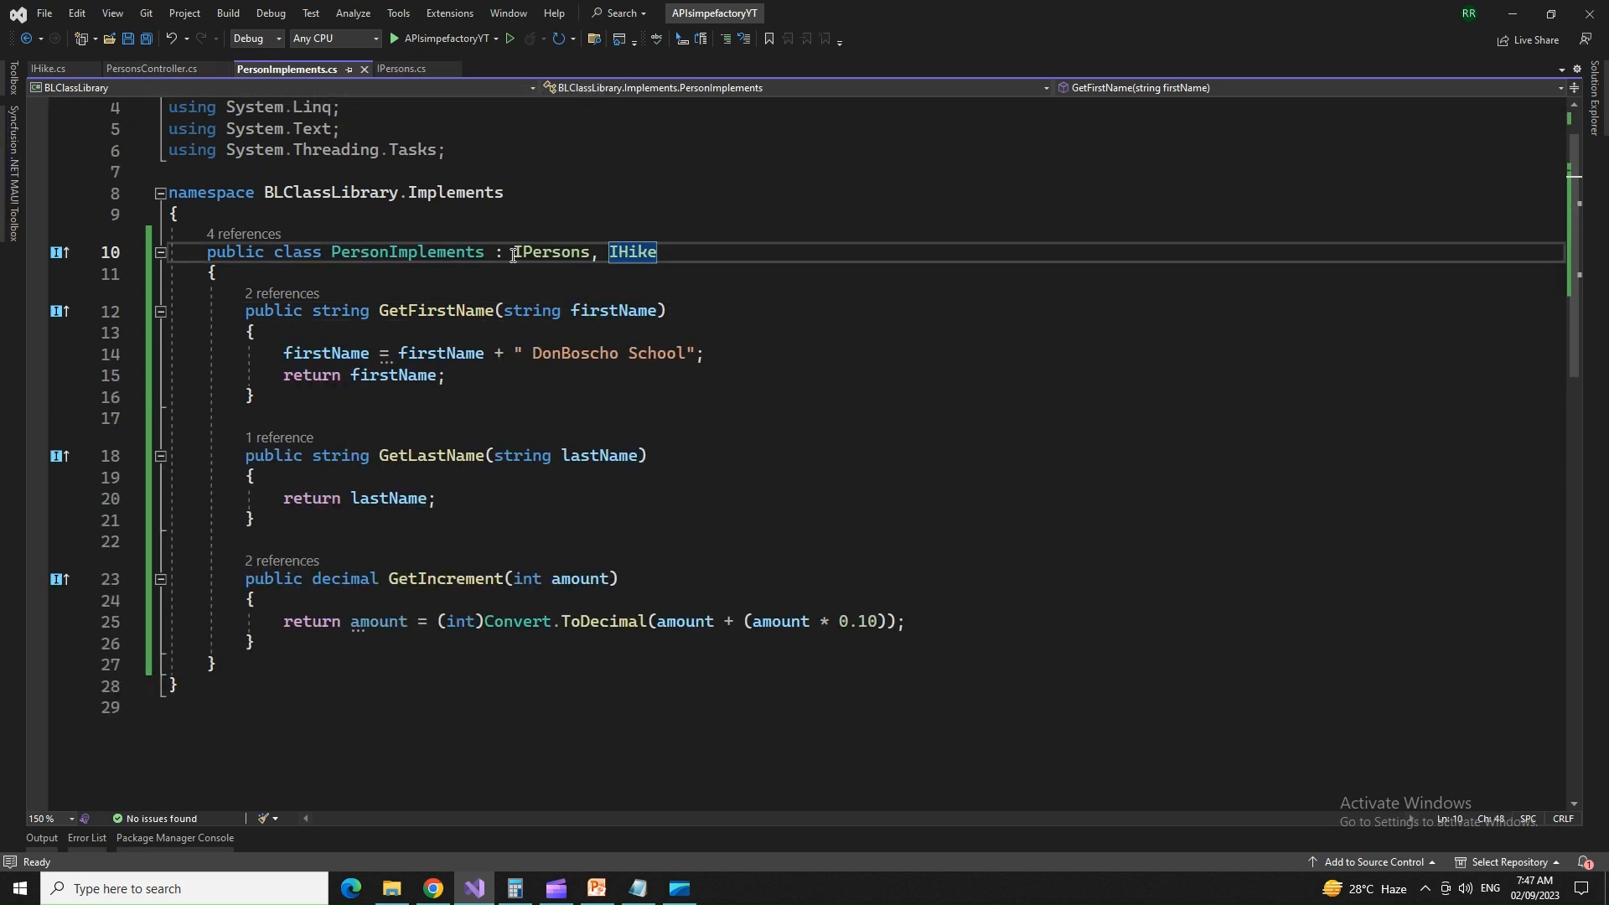
{"action": "left_click", "coordinate": [476, 312]}
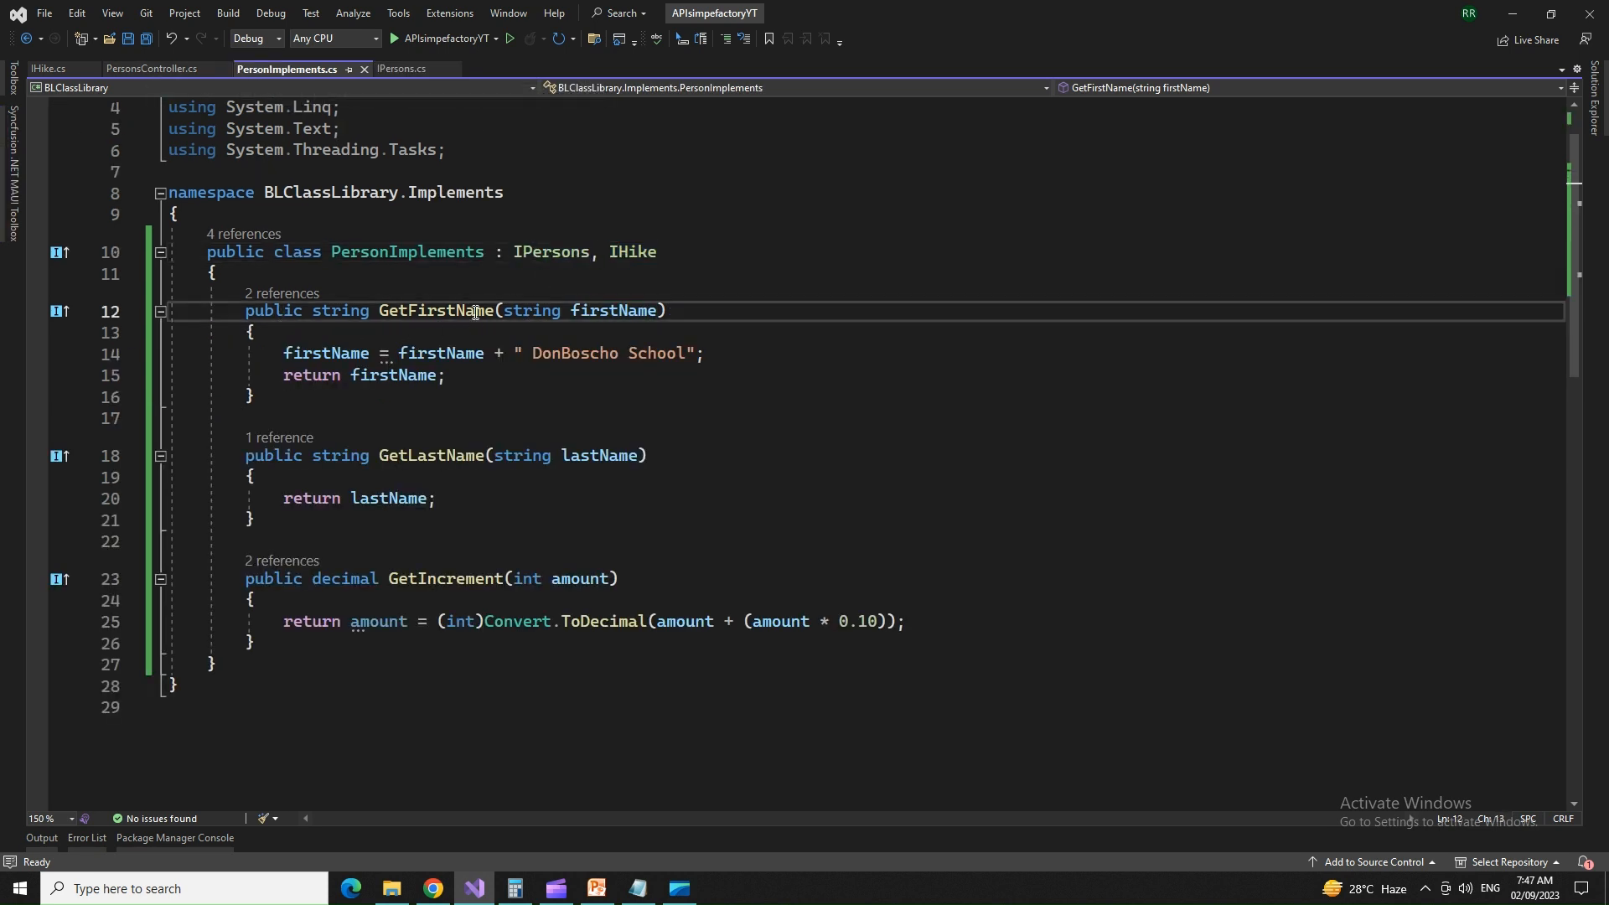
{"action": "double_click", "coordinate": [436, 310]}
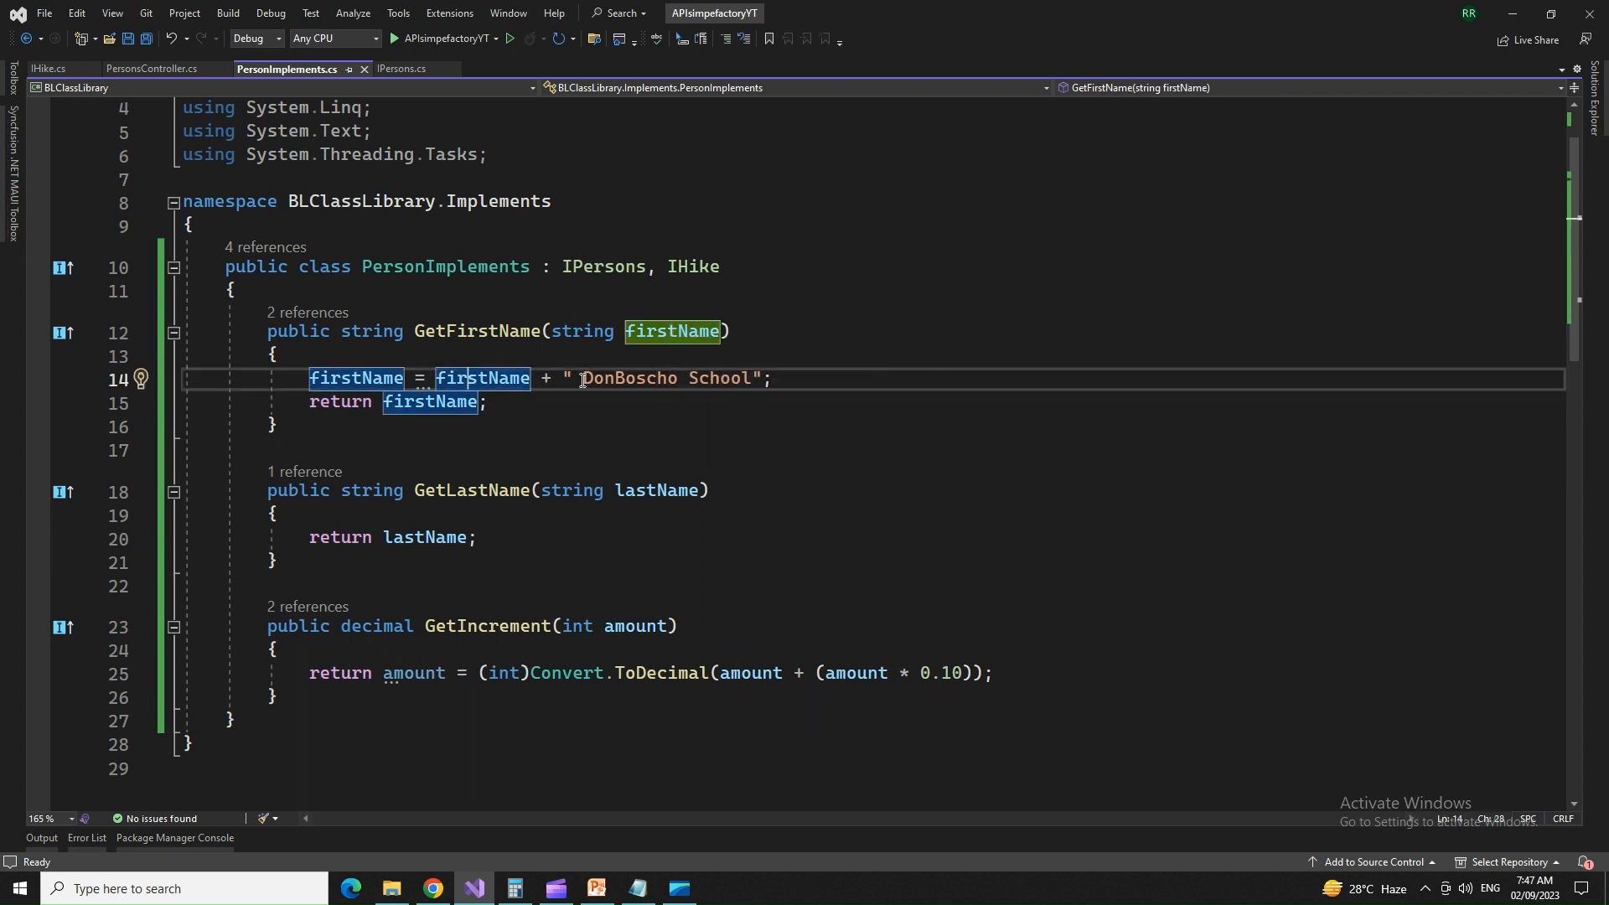
{"action": "left_click", "coordinate": [278, 513]}
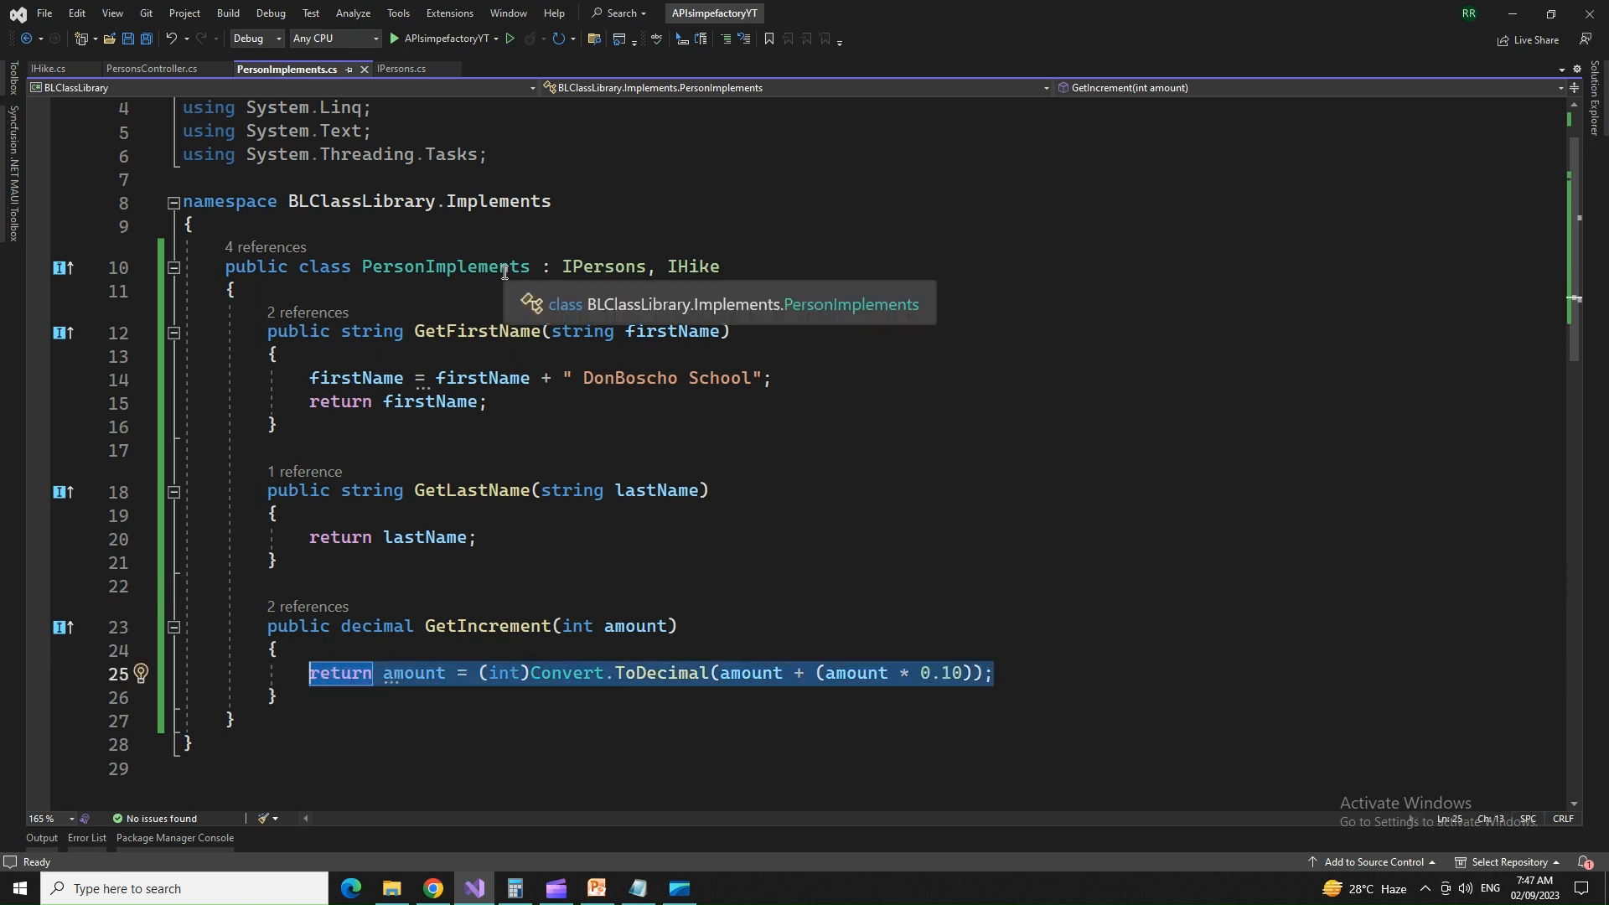
{"action": "mouse_move", "coordinate": [331, 75]}
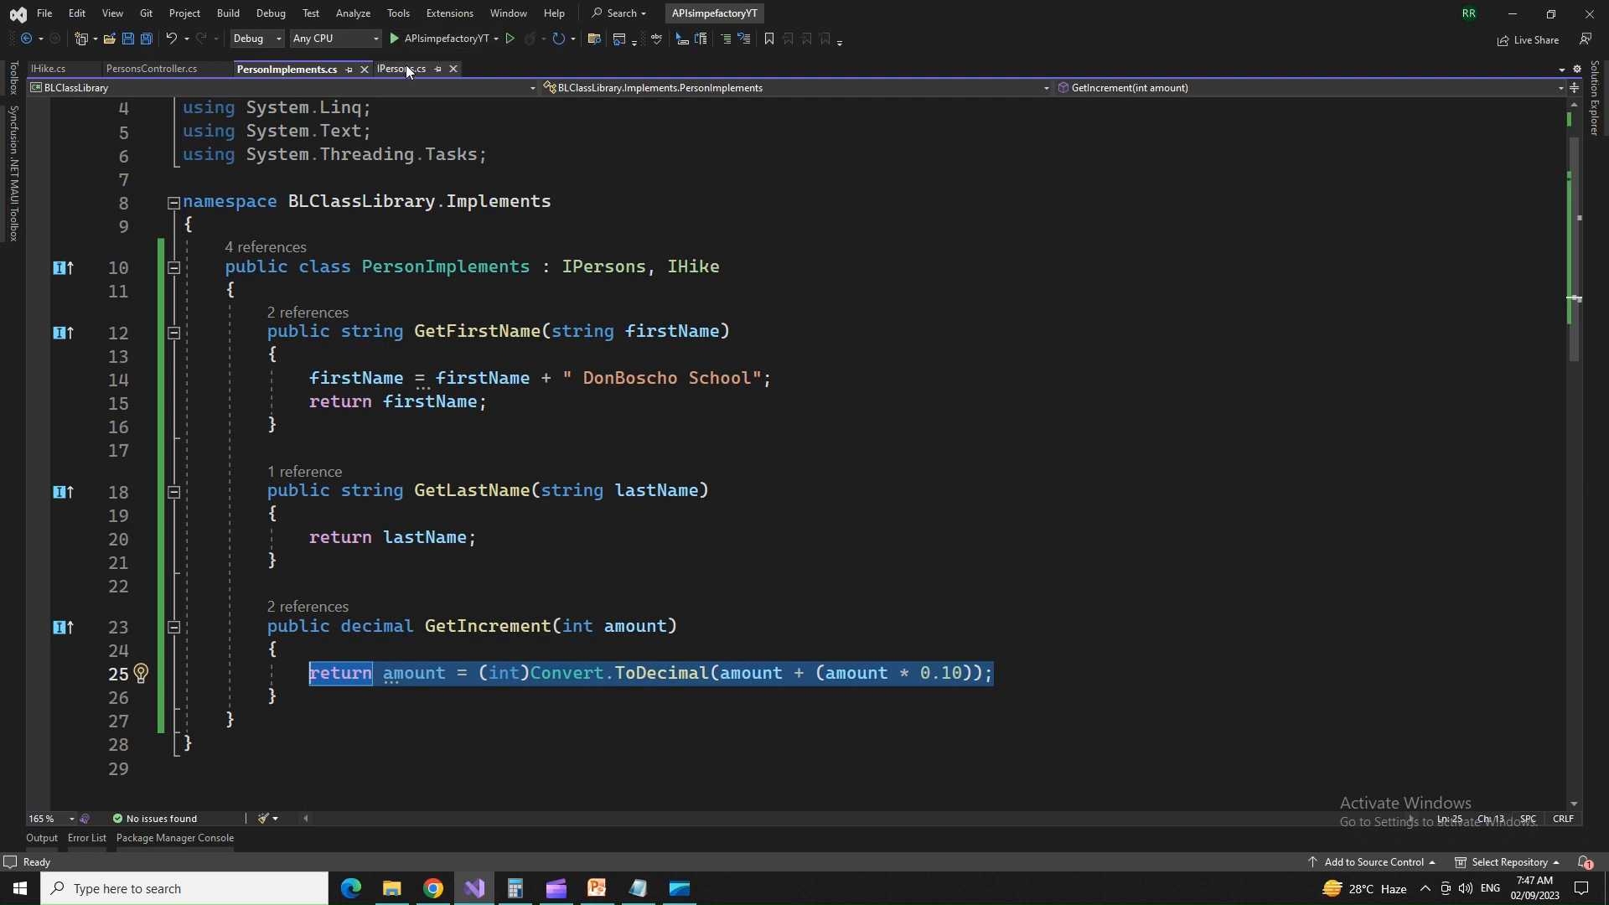
{"action": "left_click", "coordinate": [402, 68]}
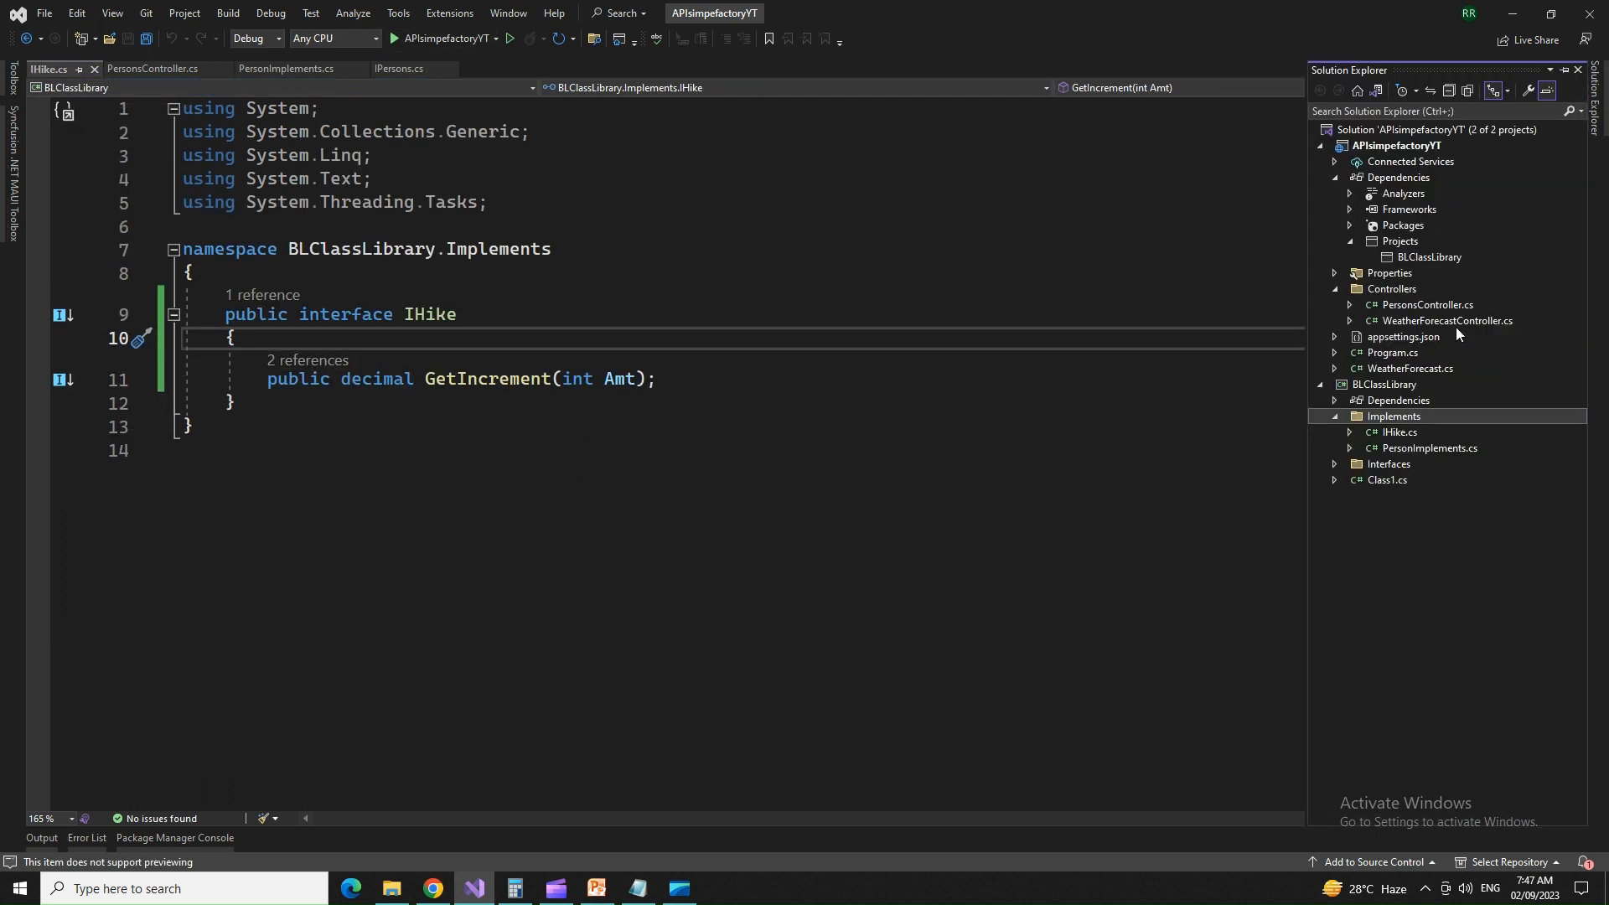
{"action": "right_click", "coordinate": [1393, 416]}
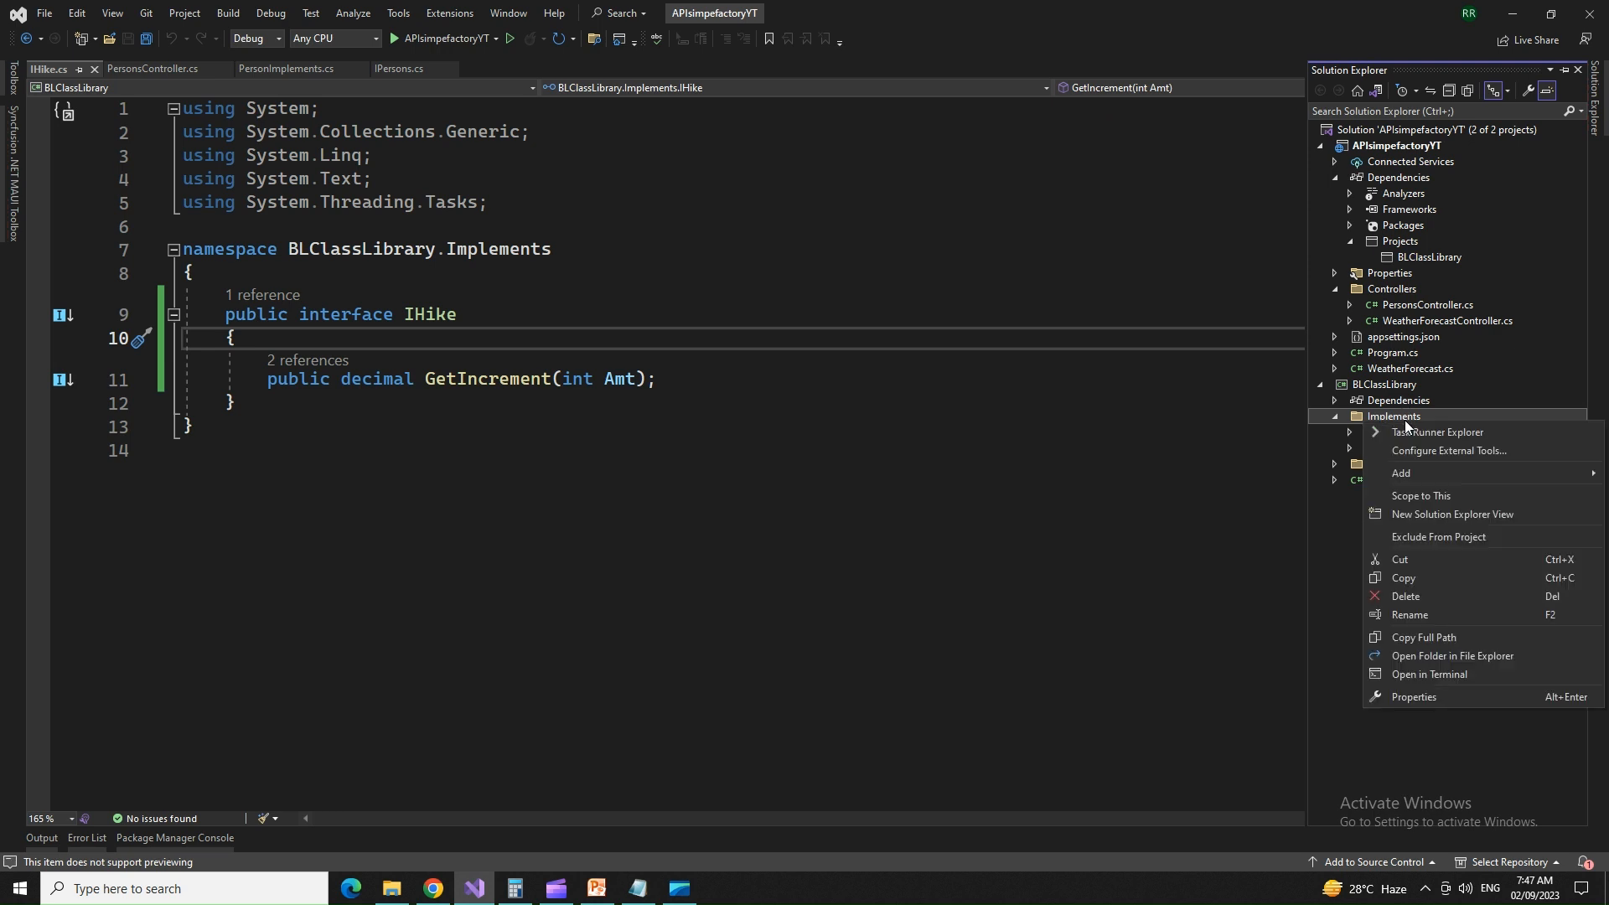
{"action": "left_click", "coordinate": [1400, 473]}
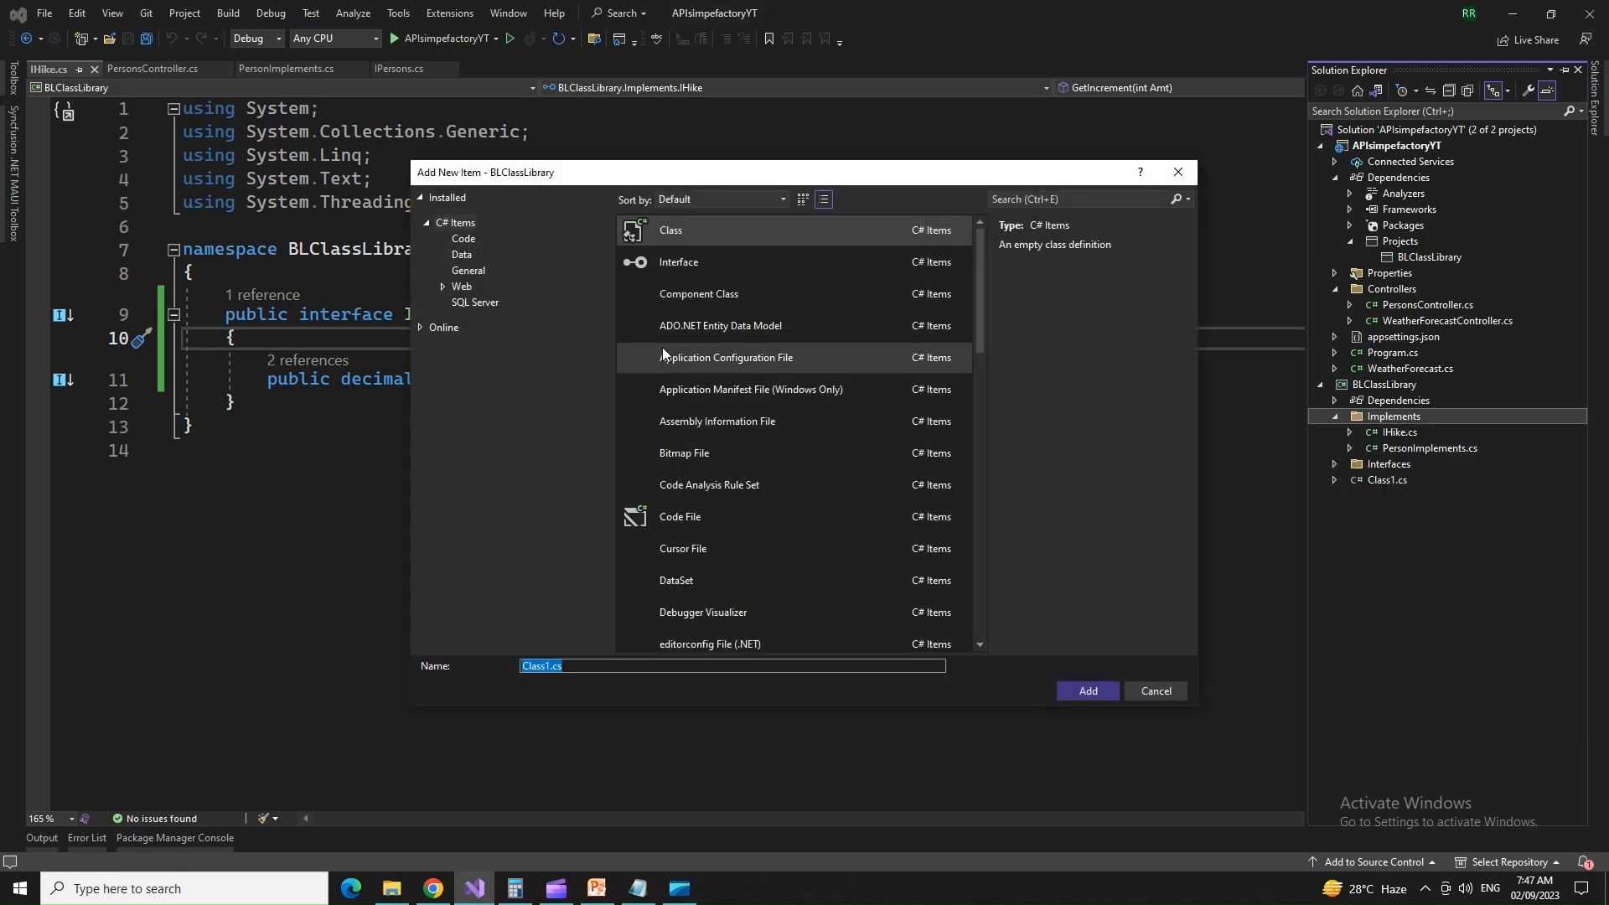
{"action": "left_click", "coordinate": [679, 262]}
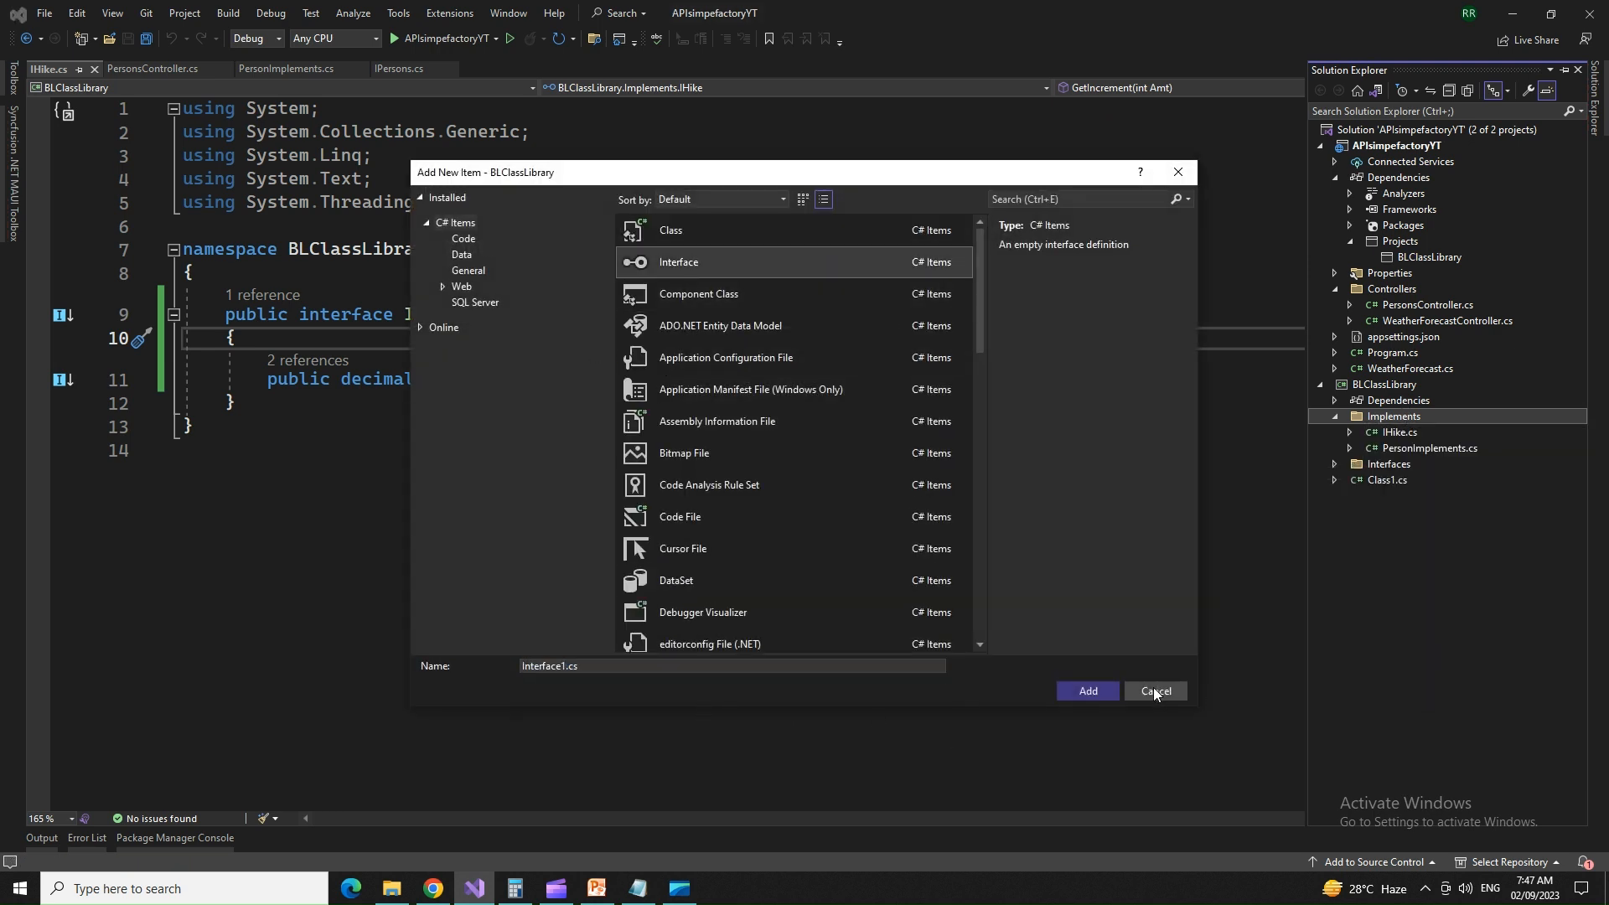
{"action": "left_click", "coordinate": [1156, 690]}
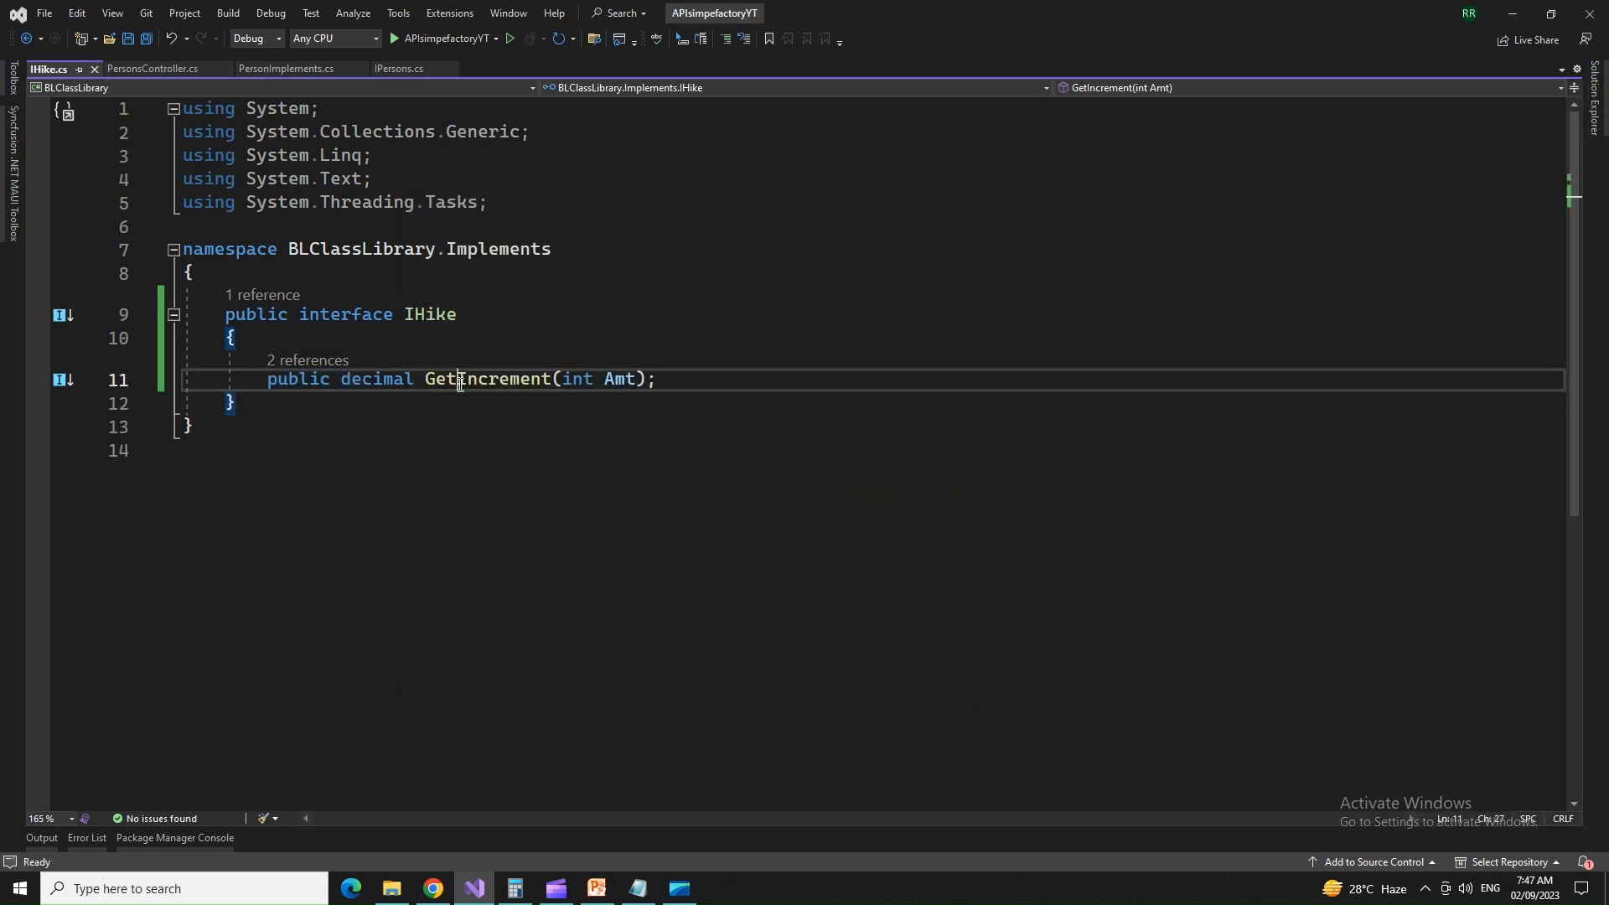
{"action": "double_click", "coordinate": [486, 378]}
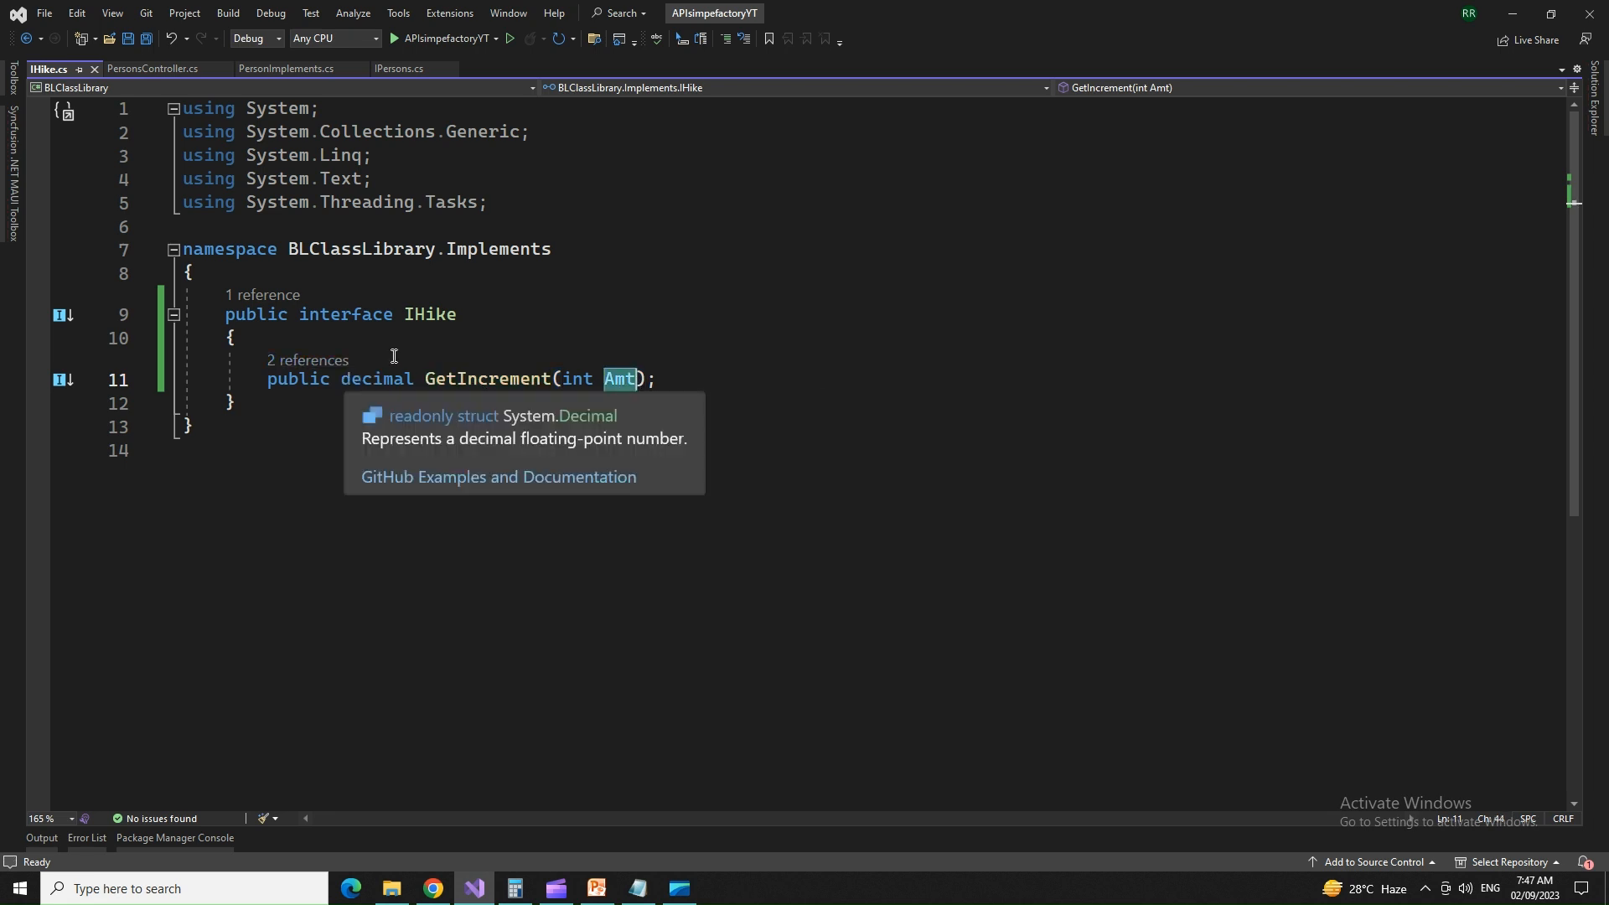
{"action": "left_click", "coordinate": [285, 69]}
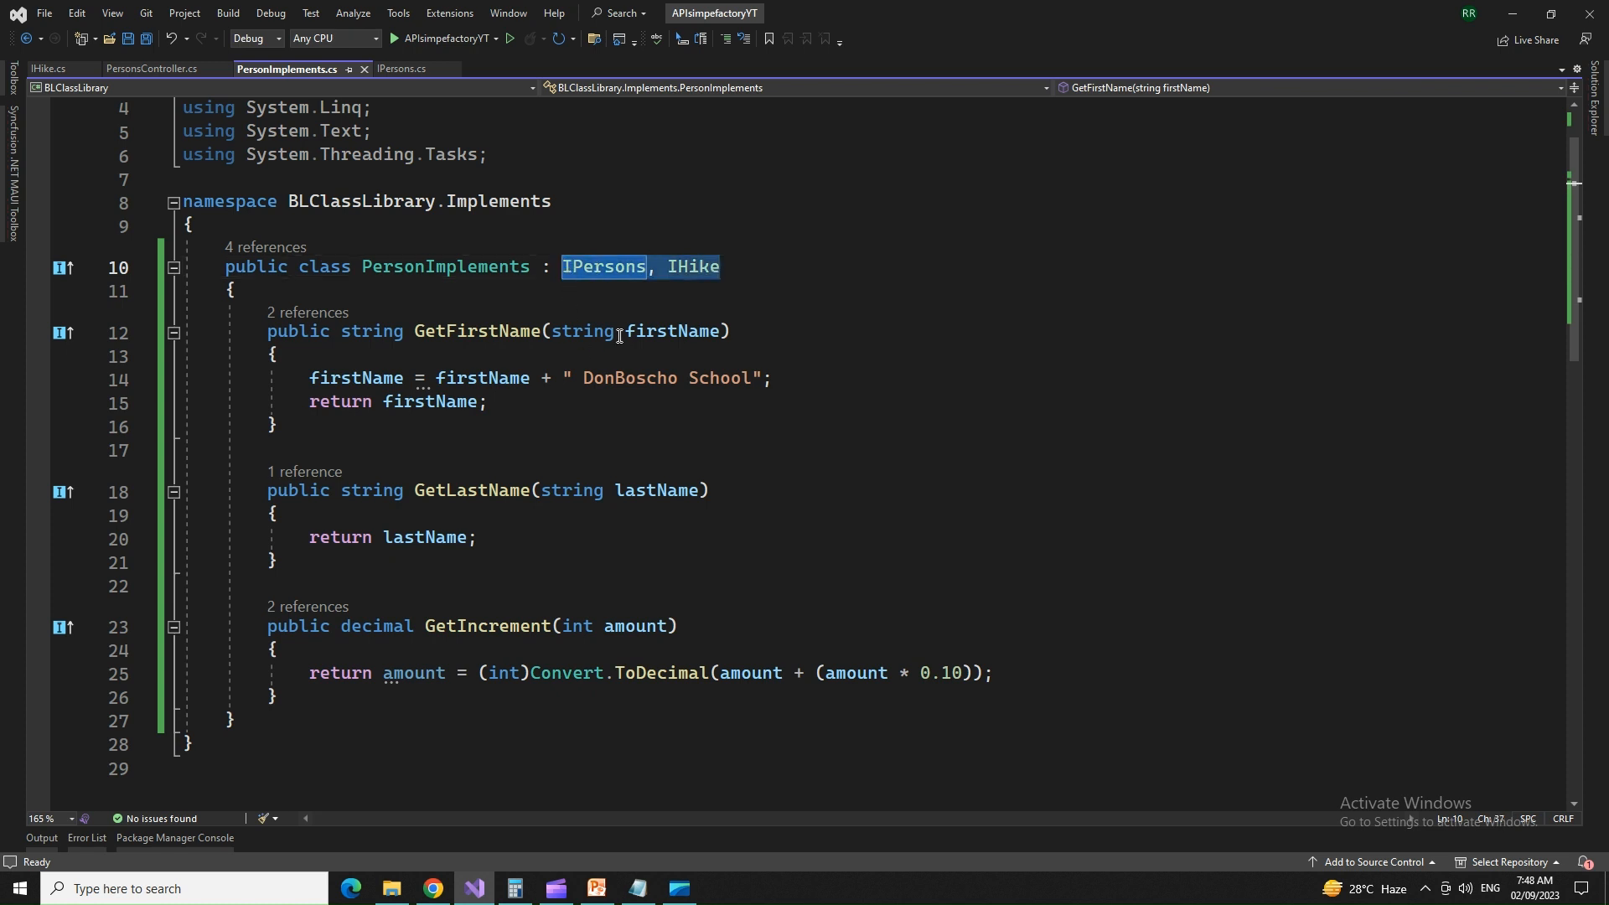
{"action": "mouse_move", "coordinate": [612, 267]}
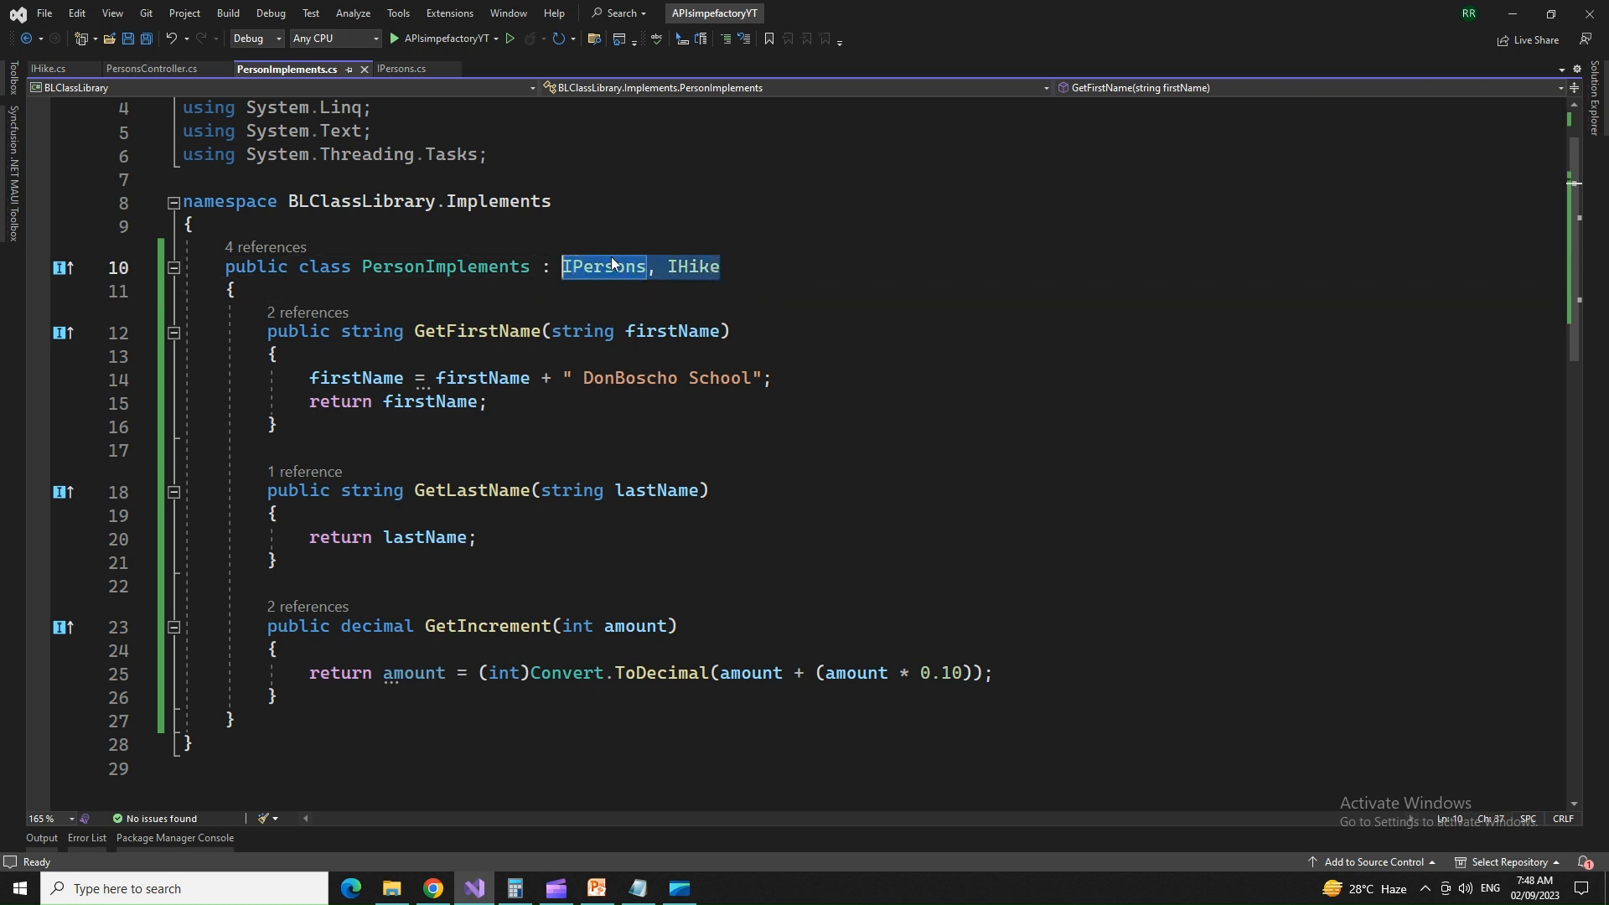
Step: Highlight the IPersons and IHike interface names on the PersonImplements class
{"action": "double_click", "coordinate": [445, 267]}
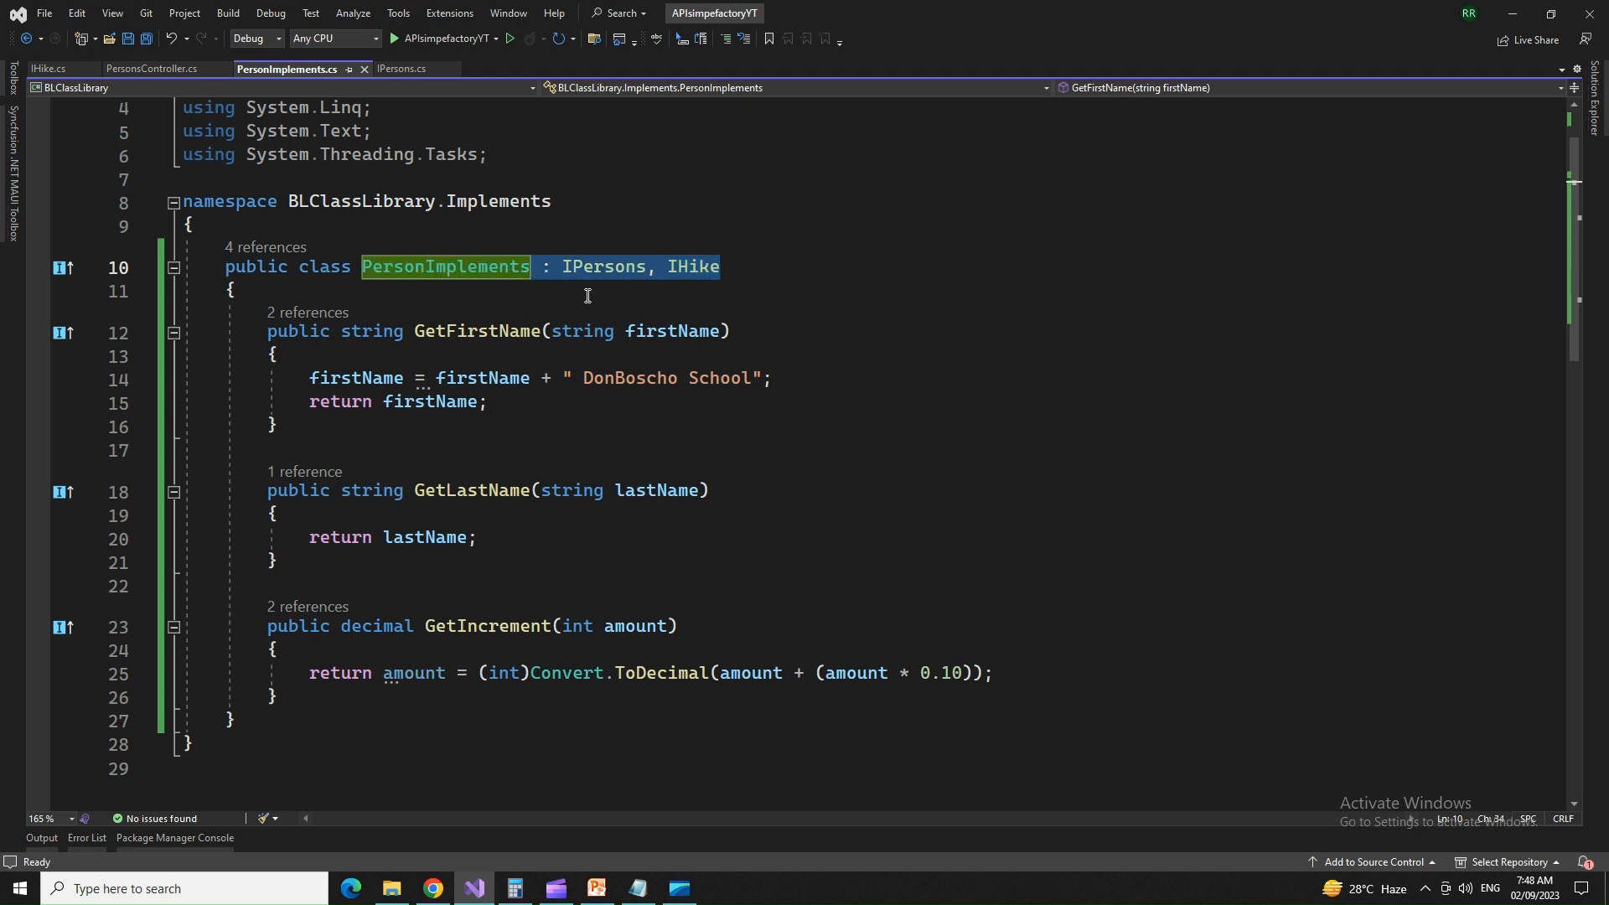
{"action": "left_click", "coordinate": [231, 289]}
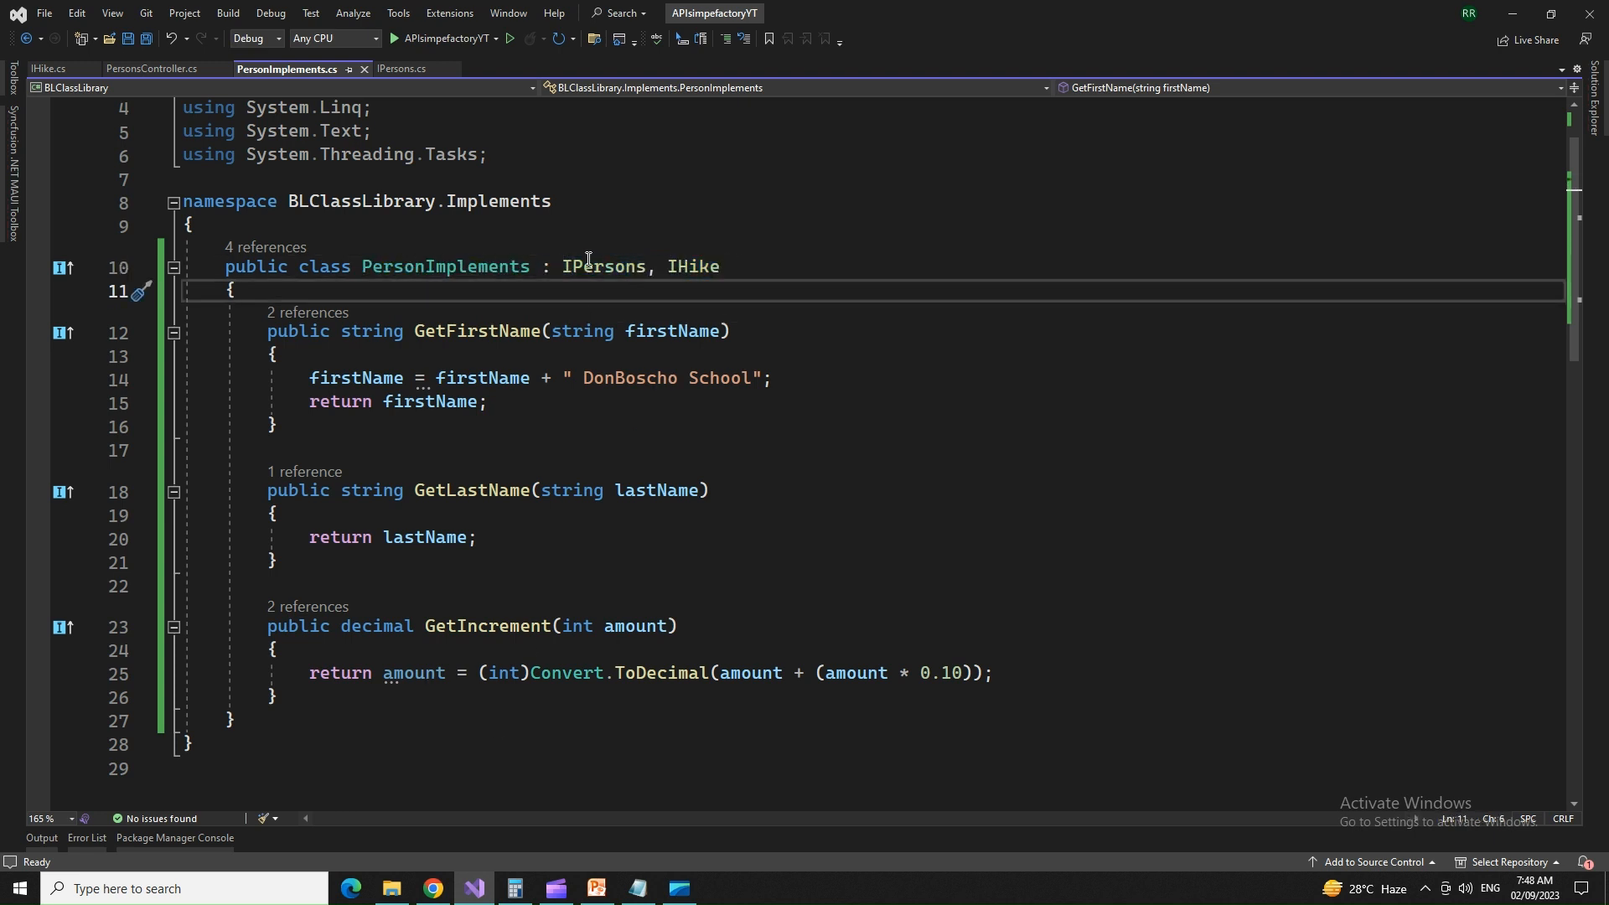
{"action": "double_click", "coordinate": [693, 267]}
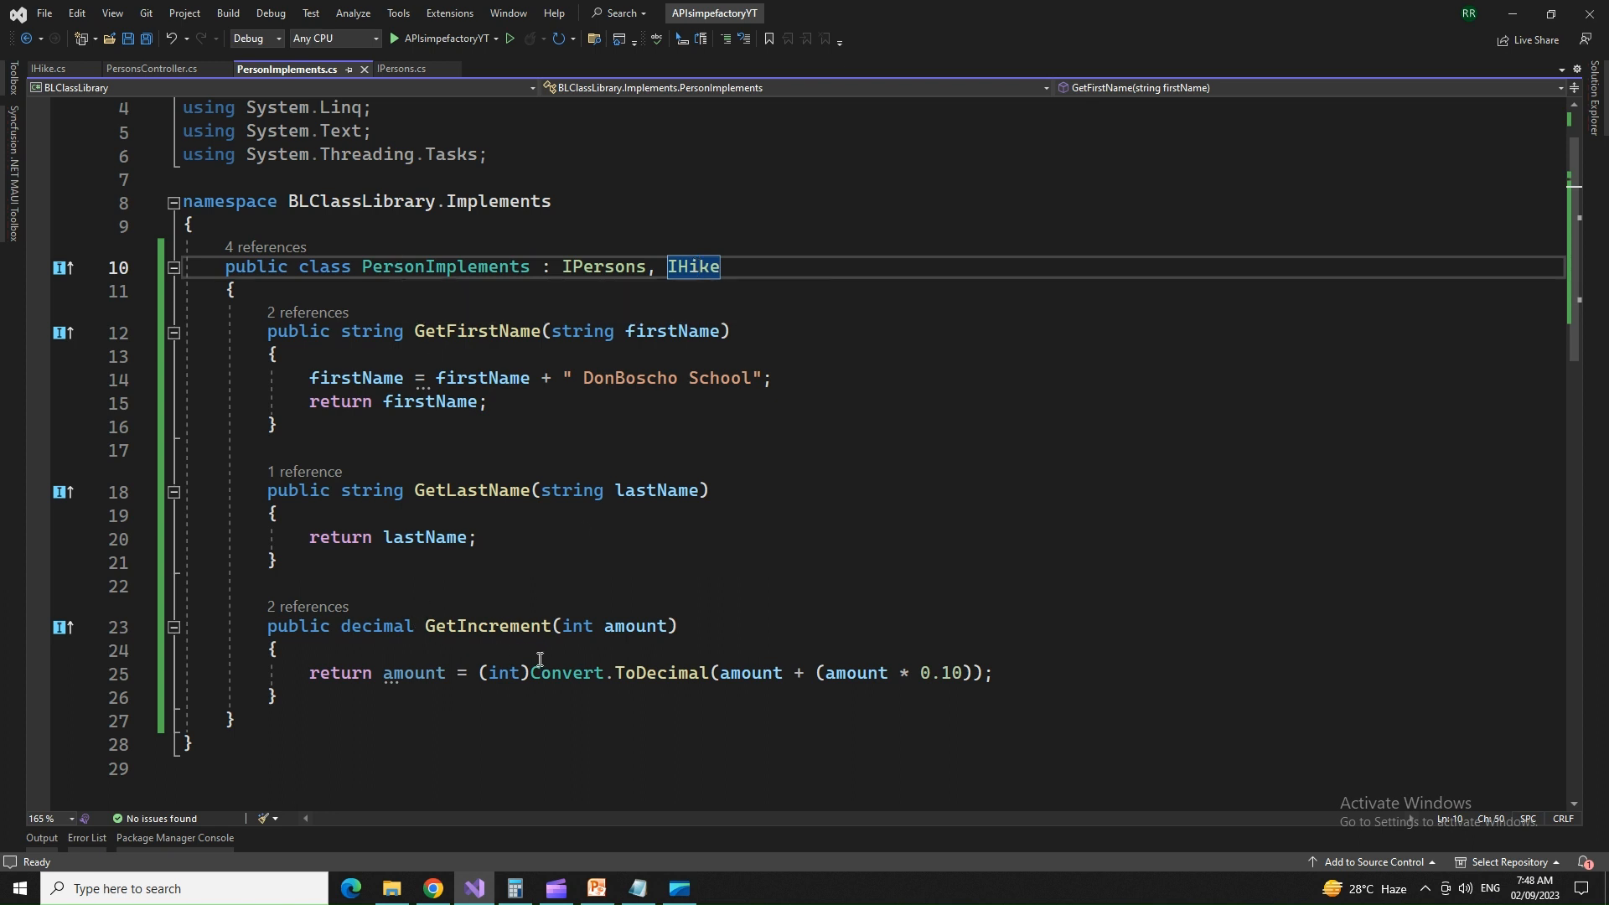
Step: Select the whole GetIncrement method and delete the selection
{"action": "left_click", "coordinate": [276, 651]}
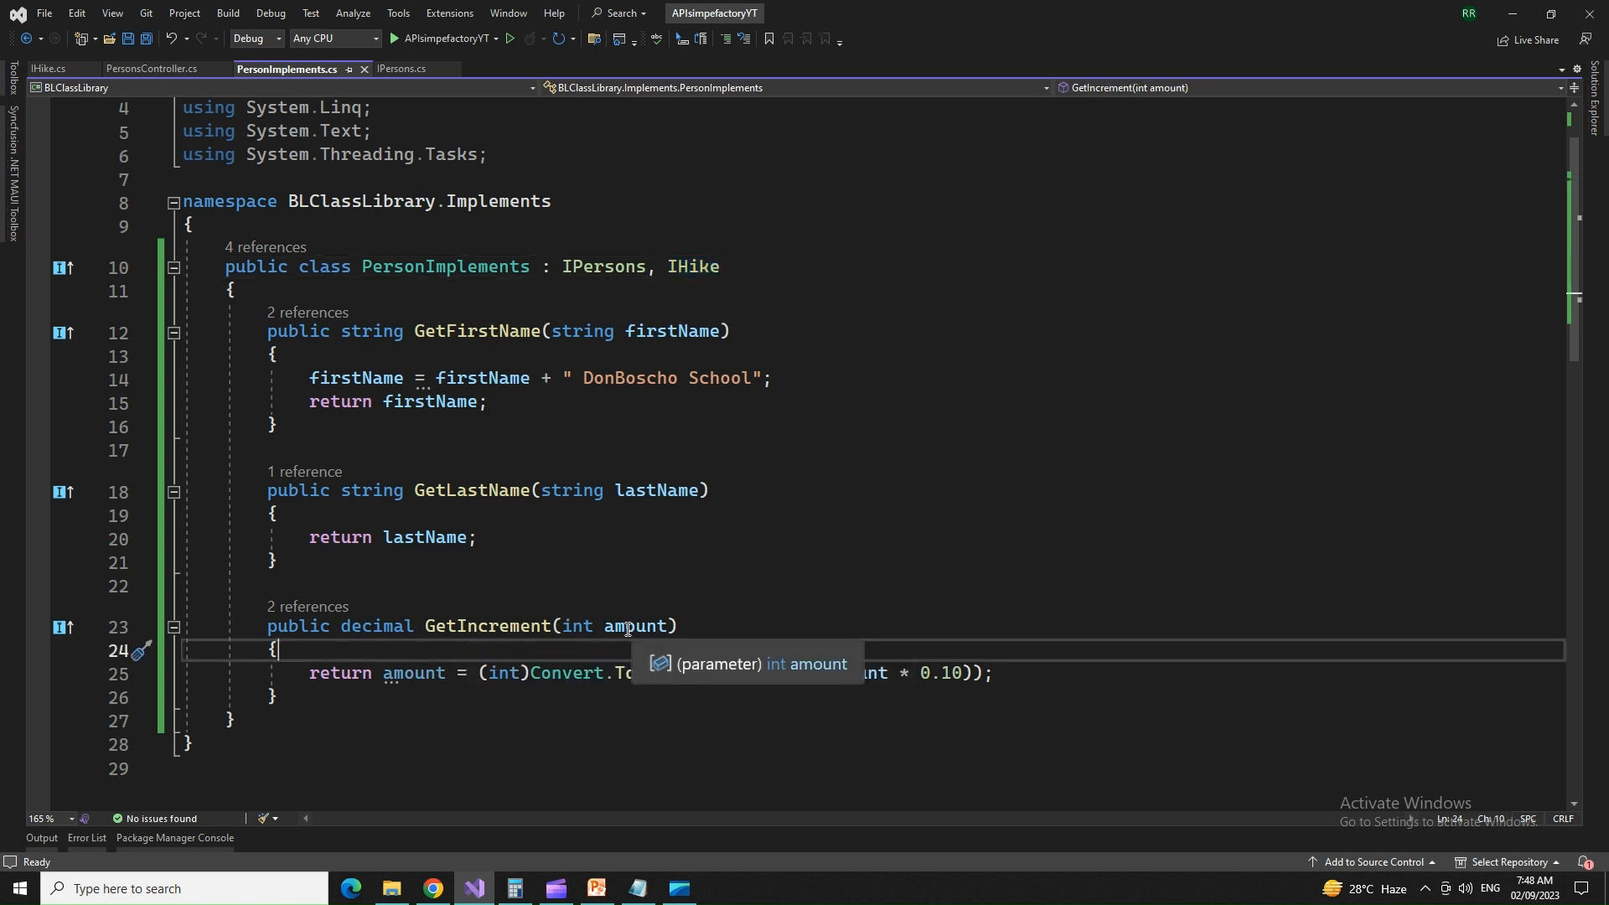
{"action": "mouse_move", "coordinate": [665, 360]}
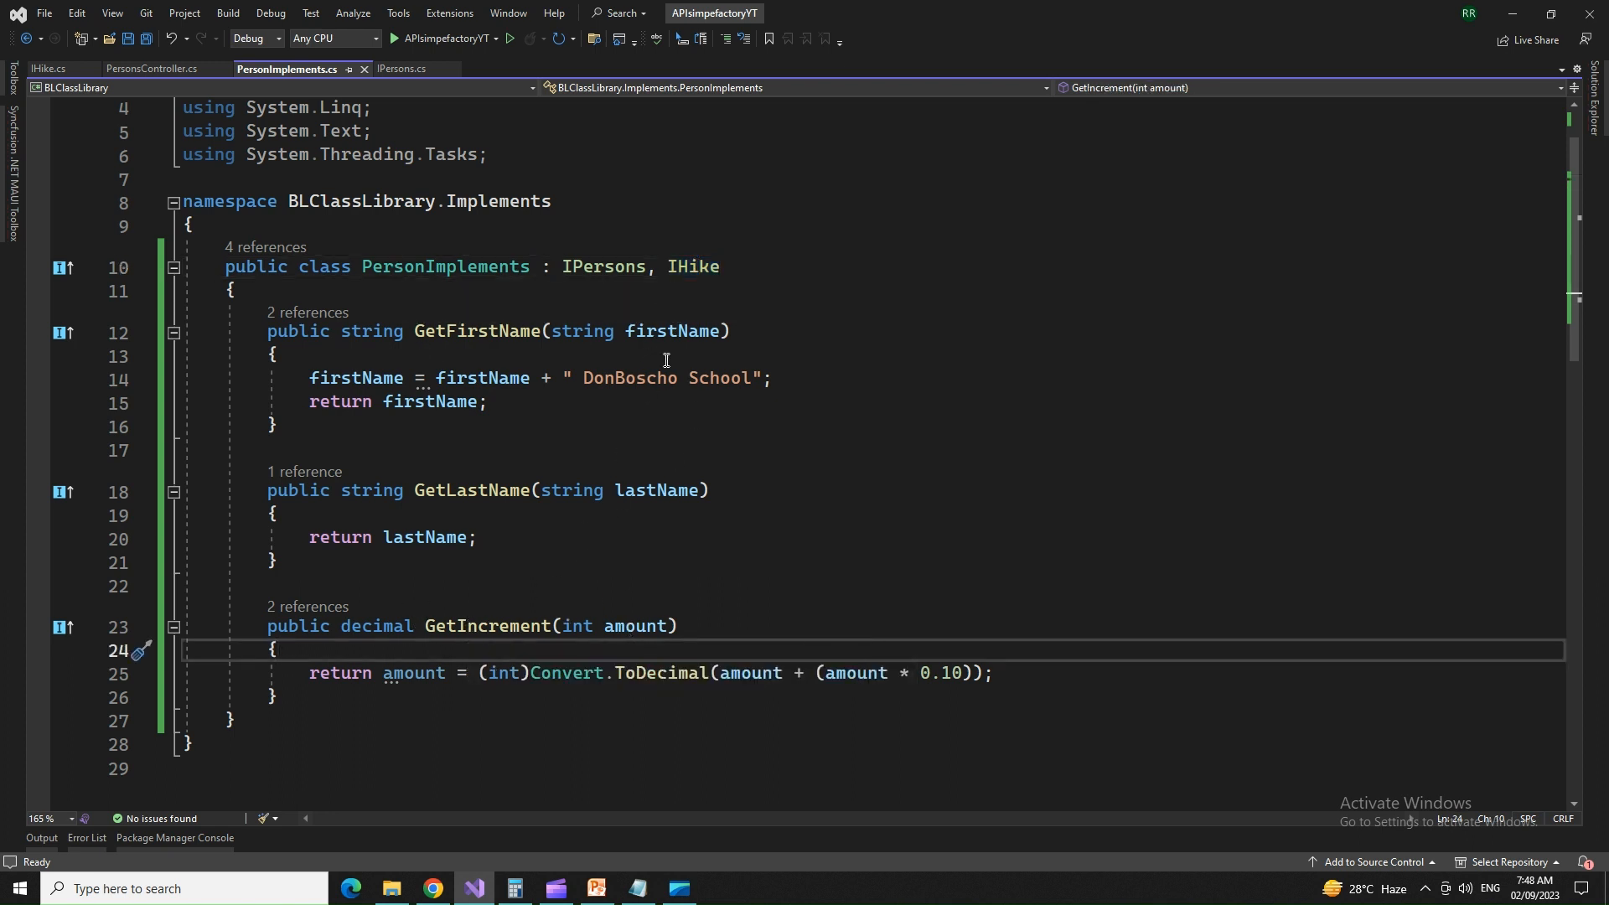
{"action": "left_click_drag", "start_coordinate": [266, 625], "coordinate": [276, 698]}
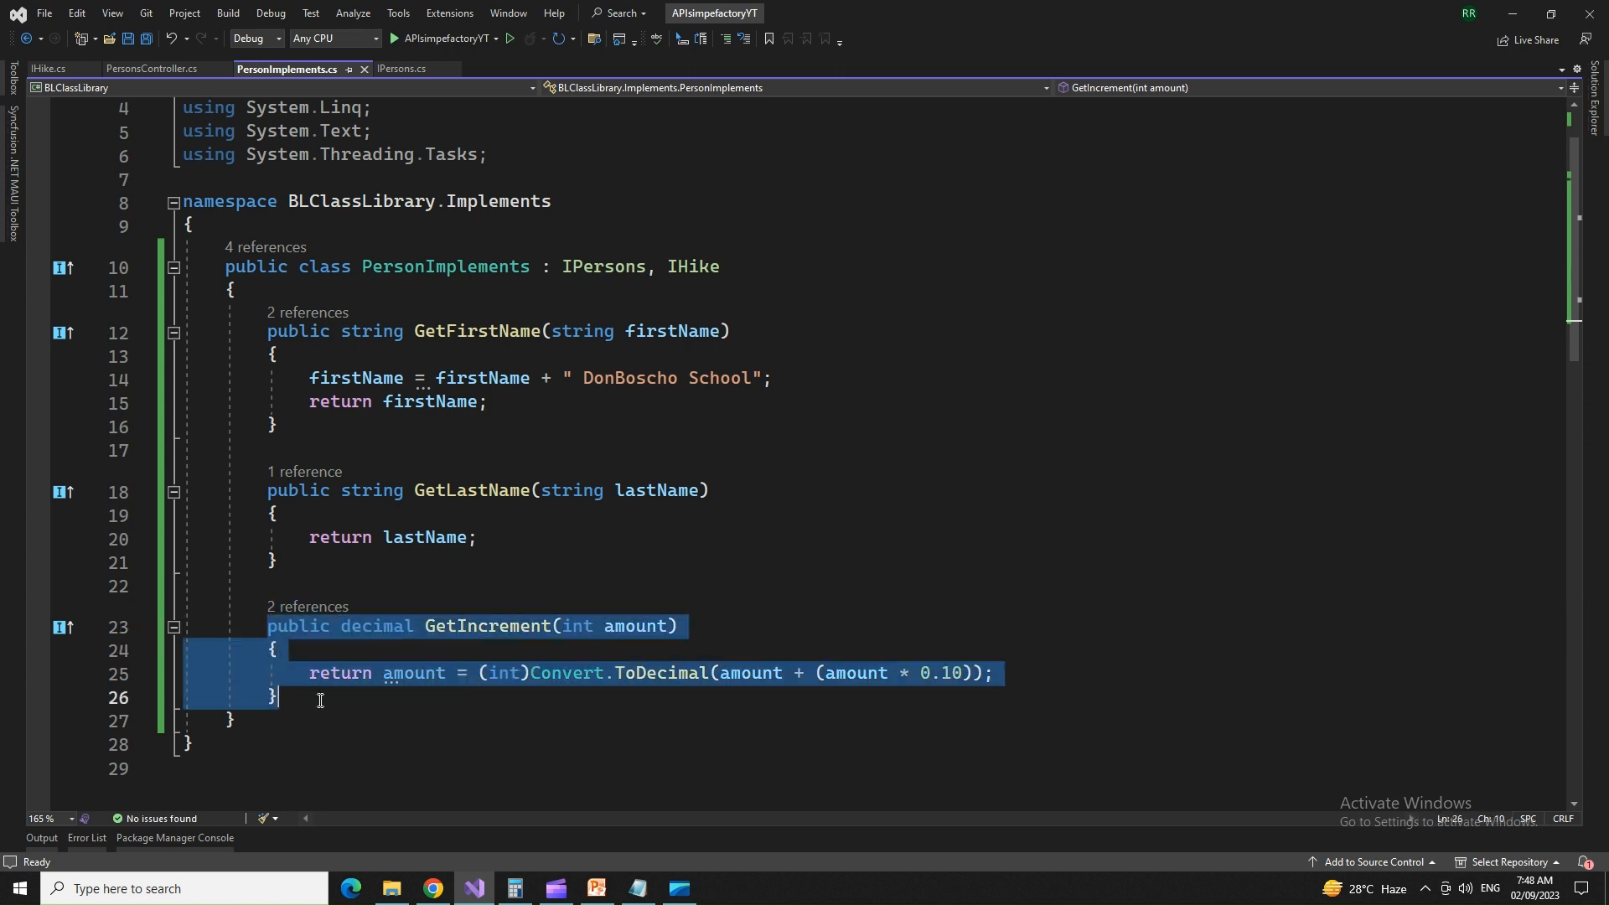
{"action": "key", "text": "Delete"}
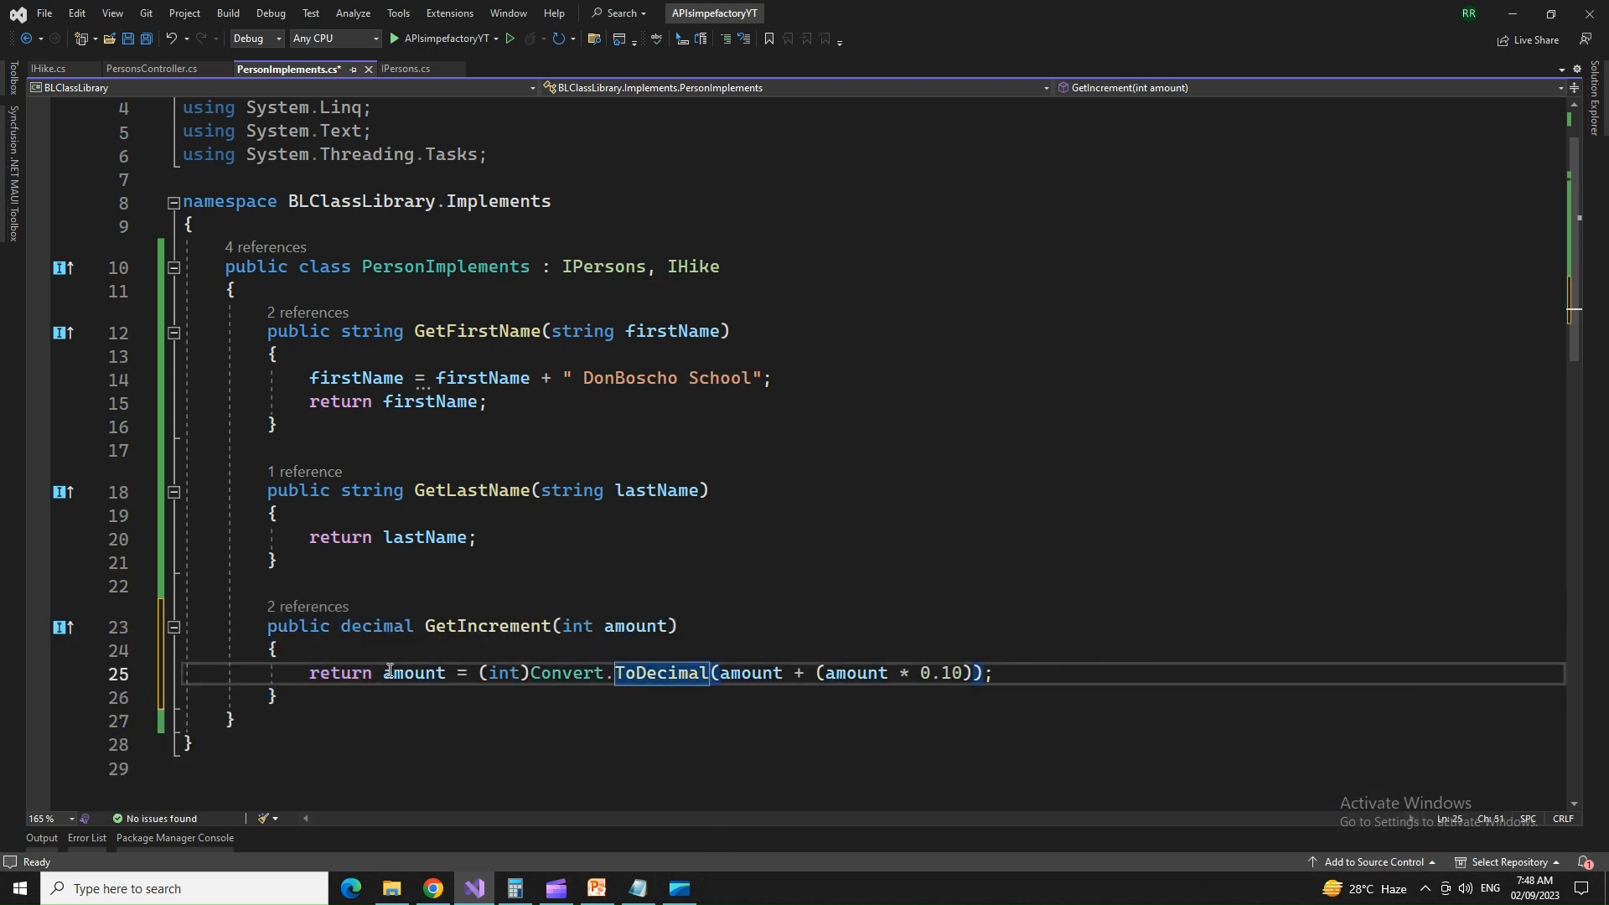
{"action": "mouse_move", "coordinate": [437, 684]}
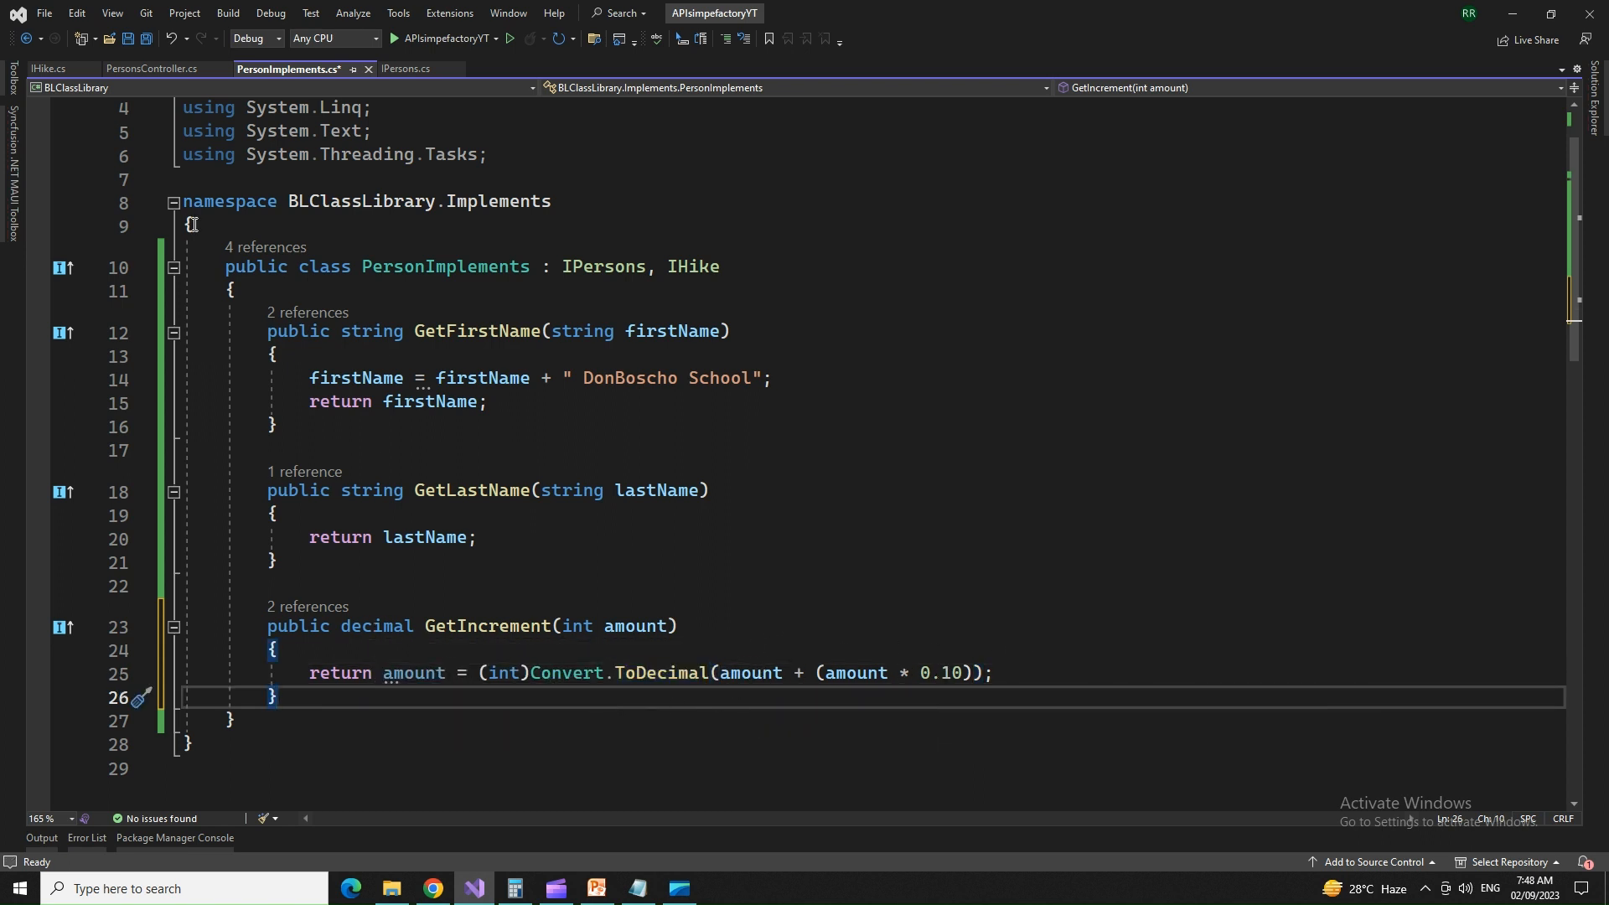
{"action": "mouse_move", "coordinate": [154, 67]}
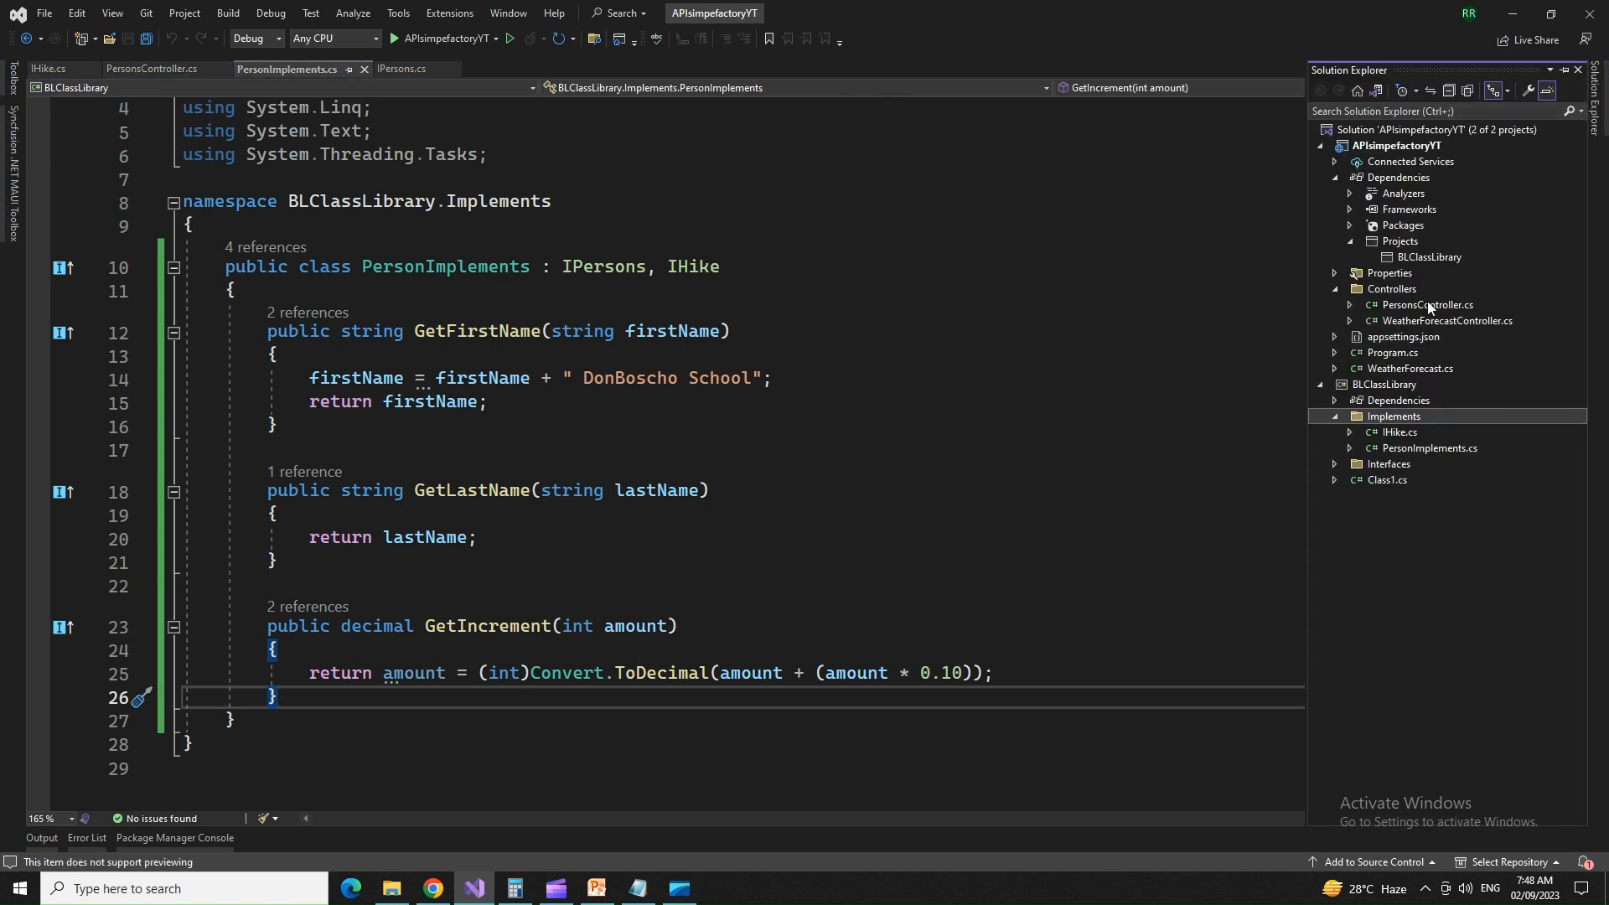
Step: Add BLClassLibrary as a project reference to the APIsimpefactoryYT web API project
{"action": "left_click", "coordinate": [1319, 144]}
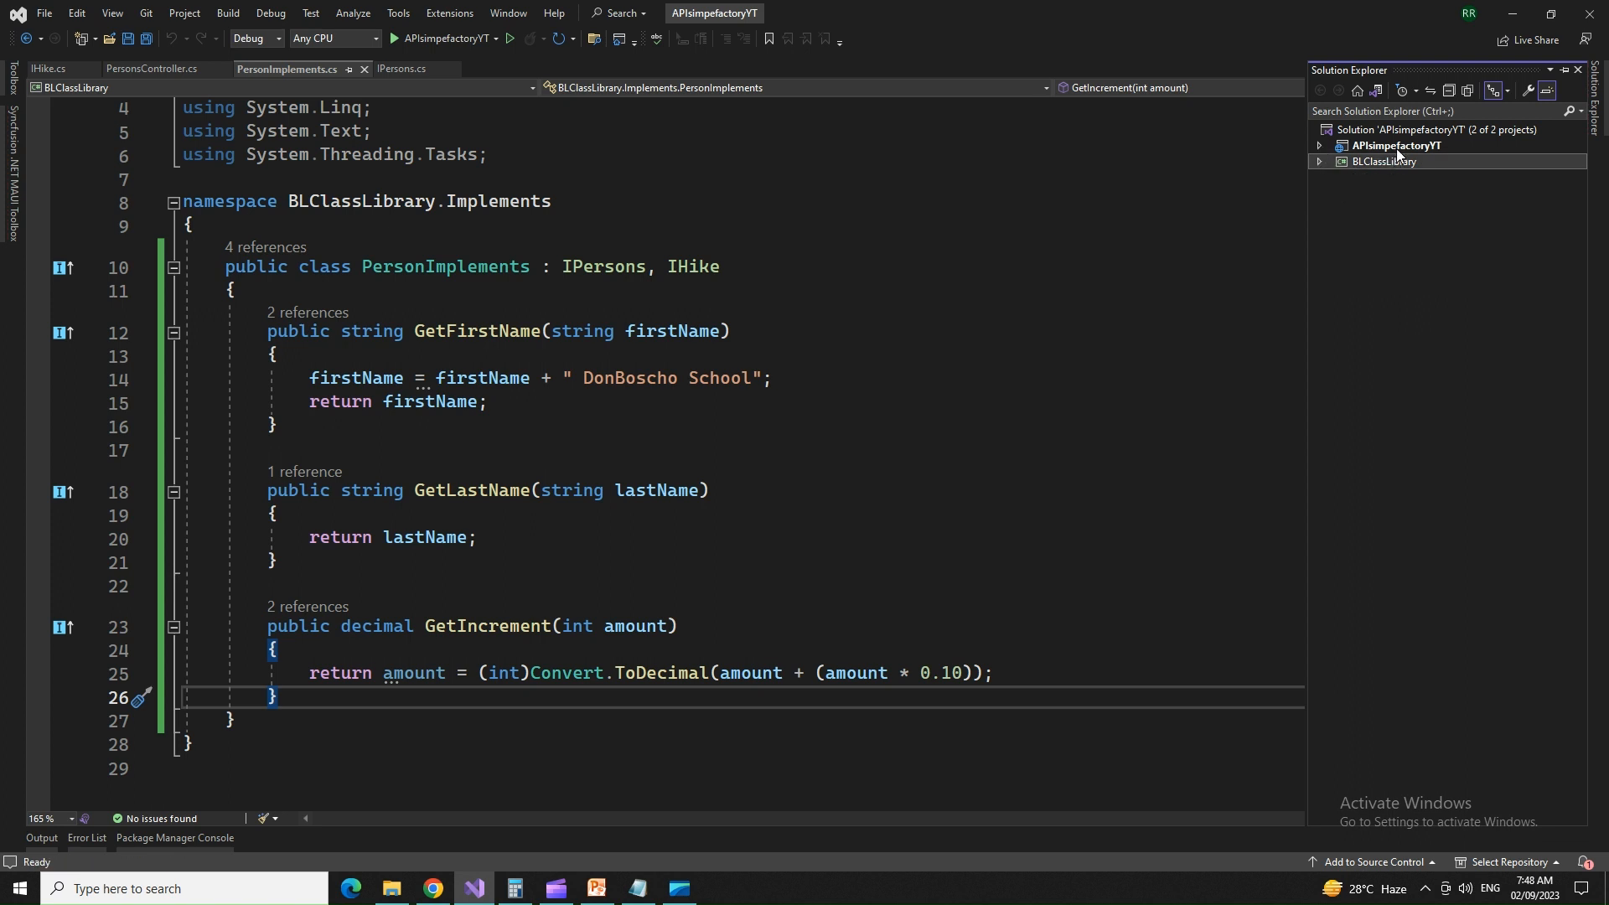
{"action": "left_click", "coordinate": [1395, 144]}
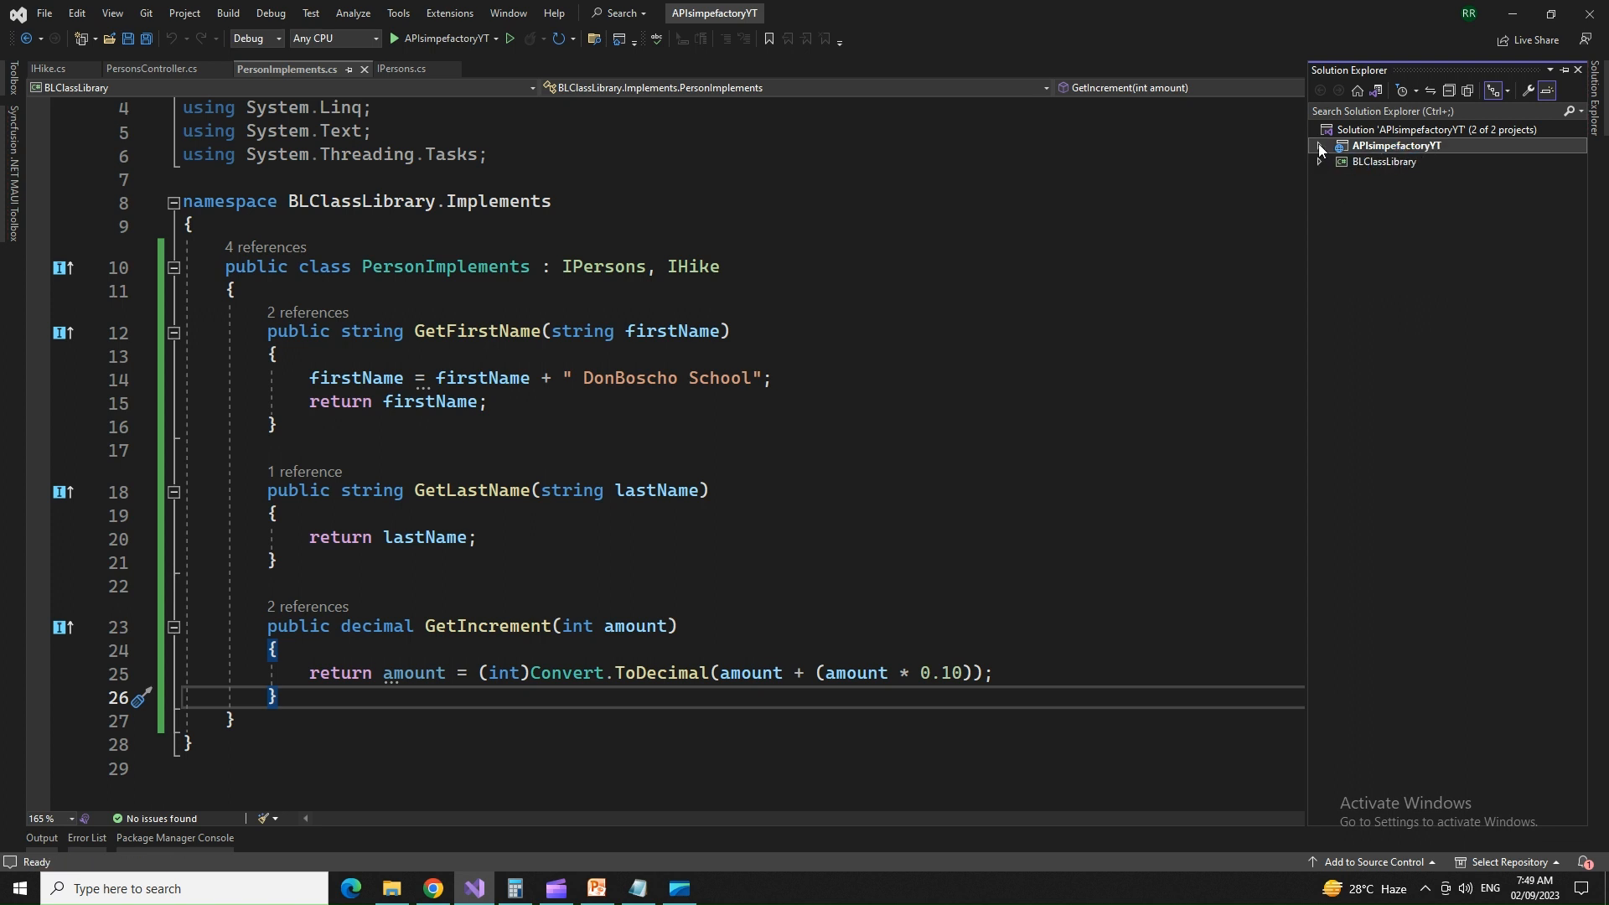
{"action": "left_click", "coordinate": [1321, 146]}
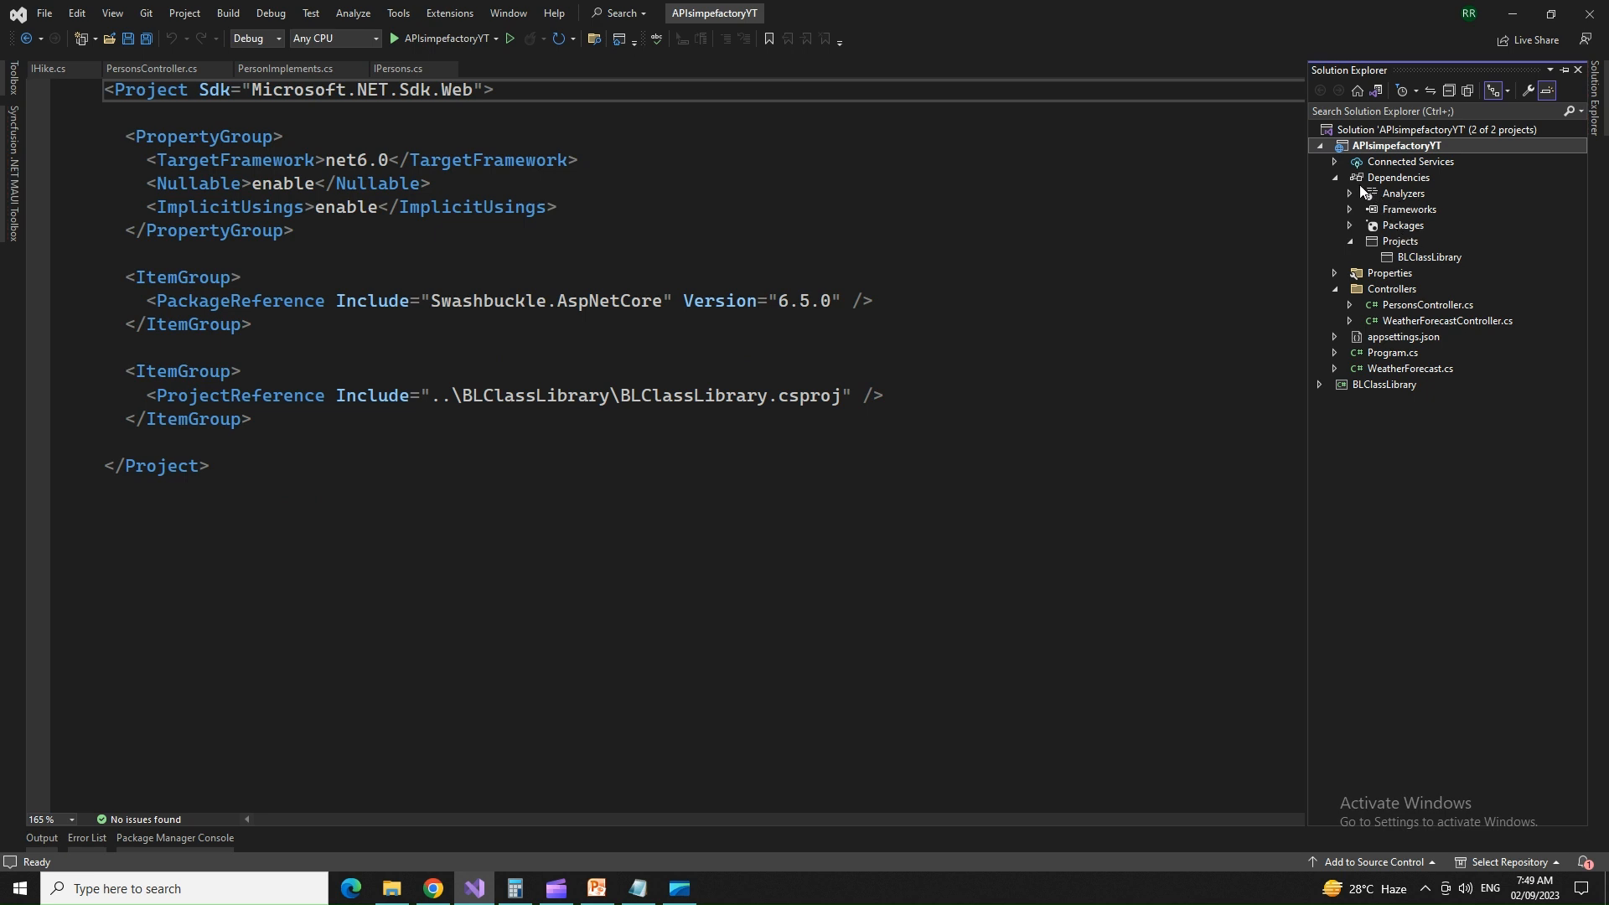
{"action": "right_click", "coordinate": [1400, 178]}
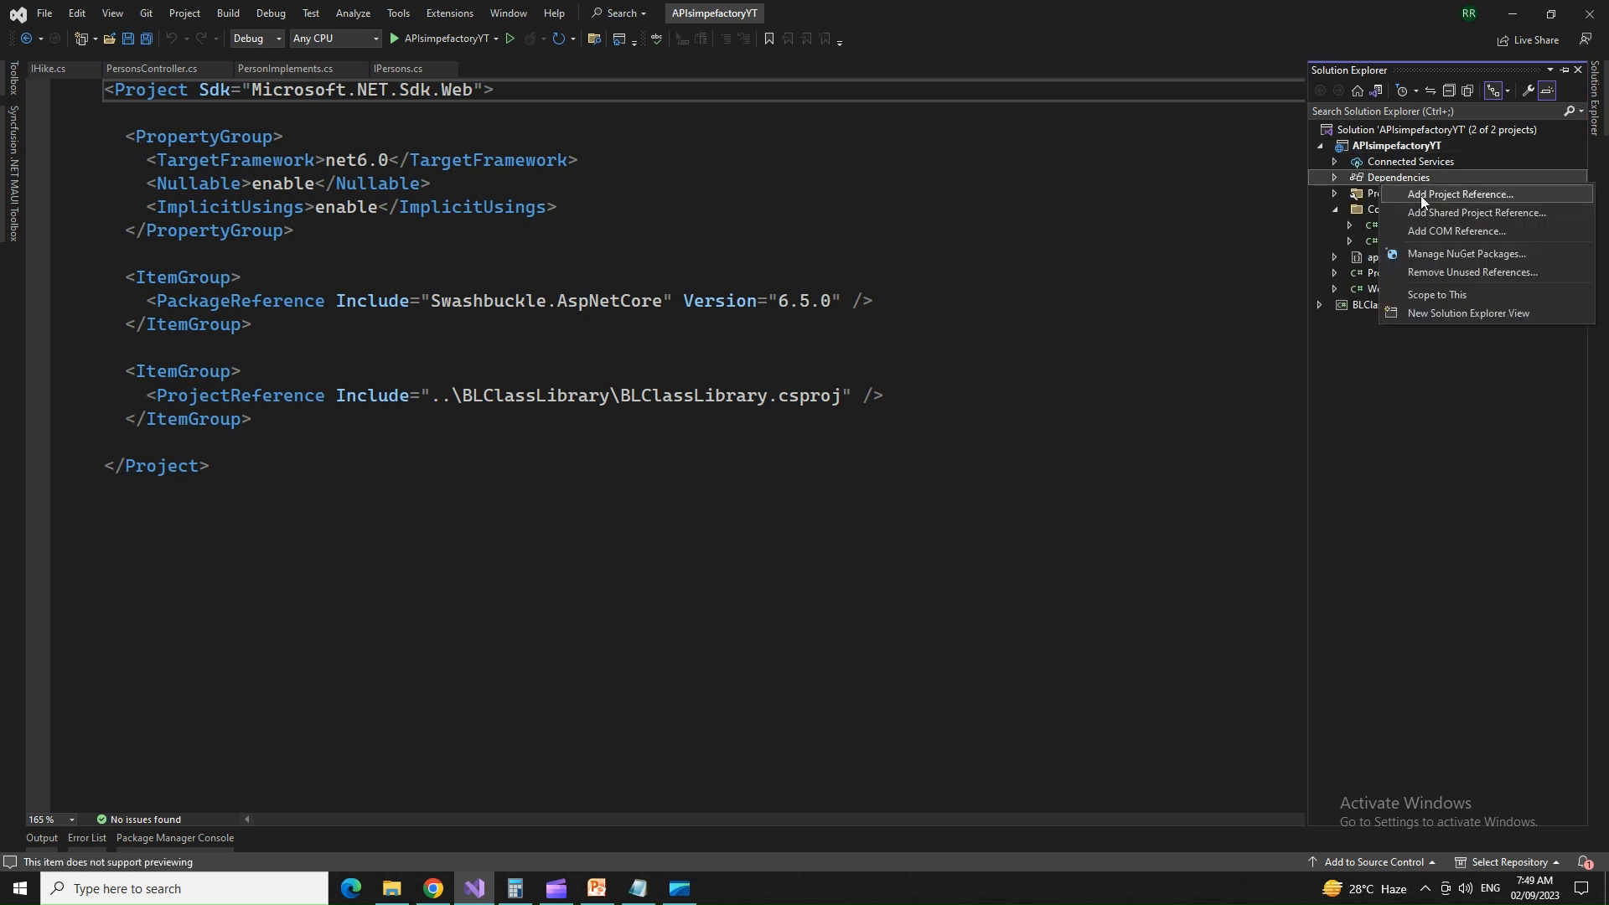
{"action": "left_click", "coordinate": [1465, 195]}
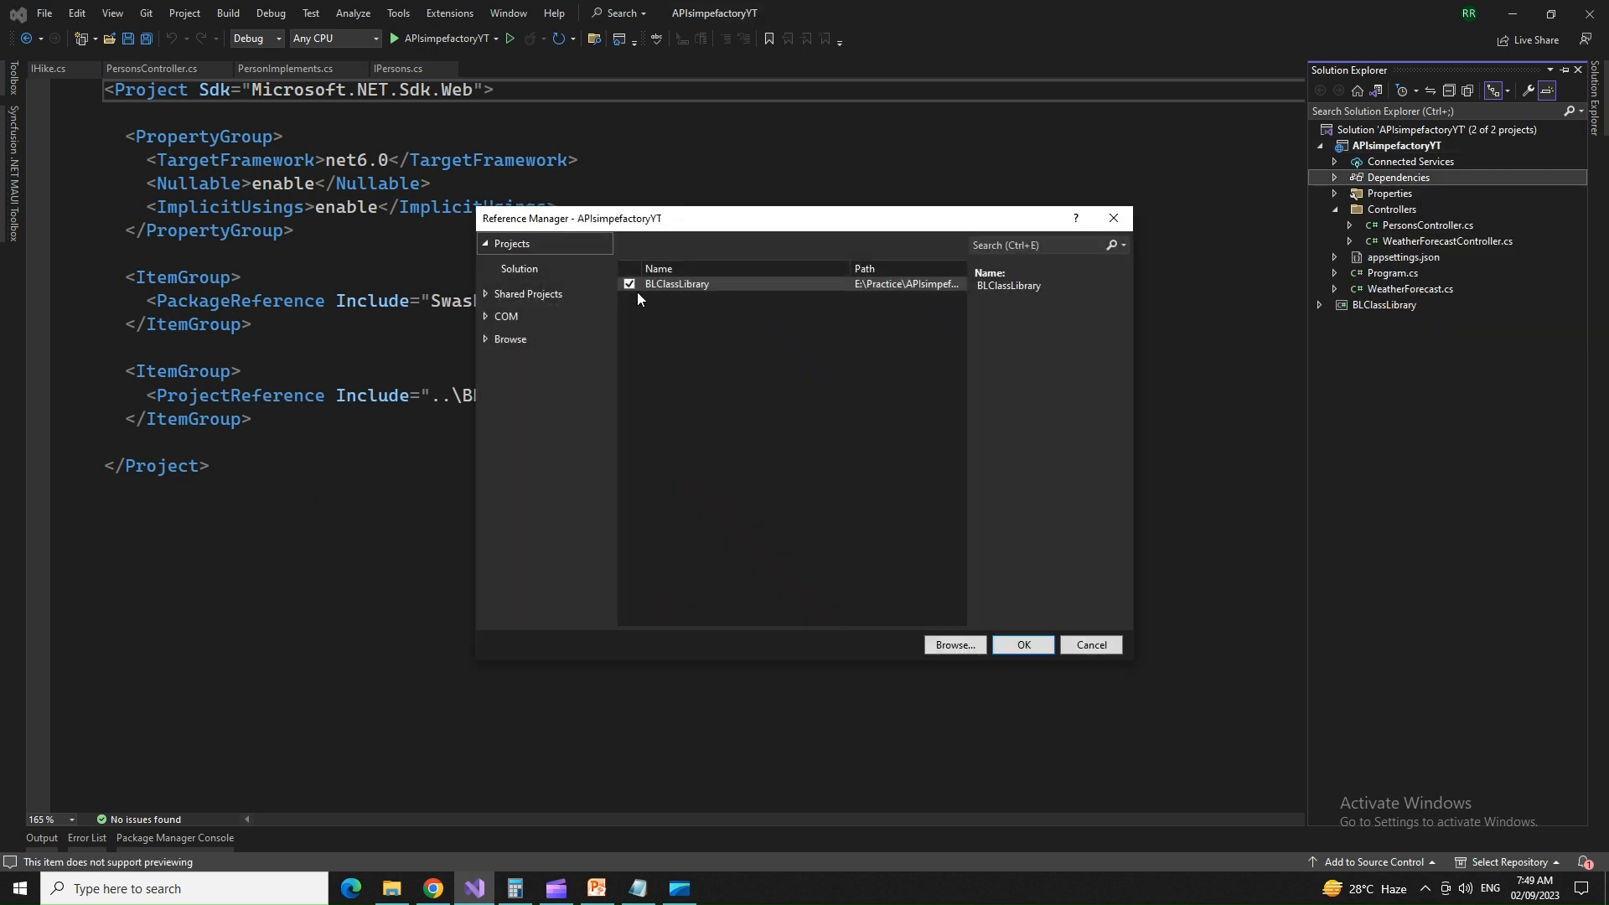
{"action": "left_click", "coordinate": [1022, 644]}
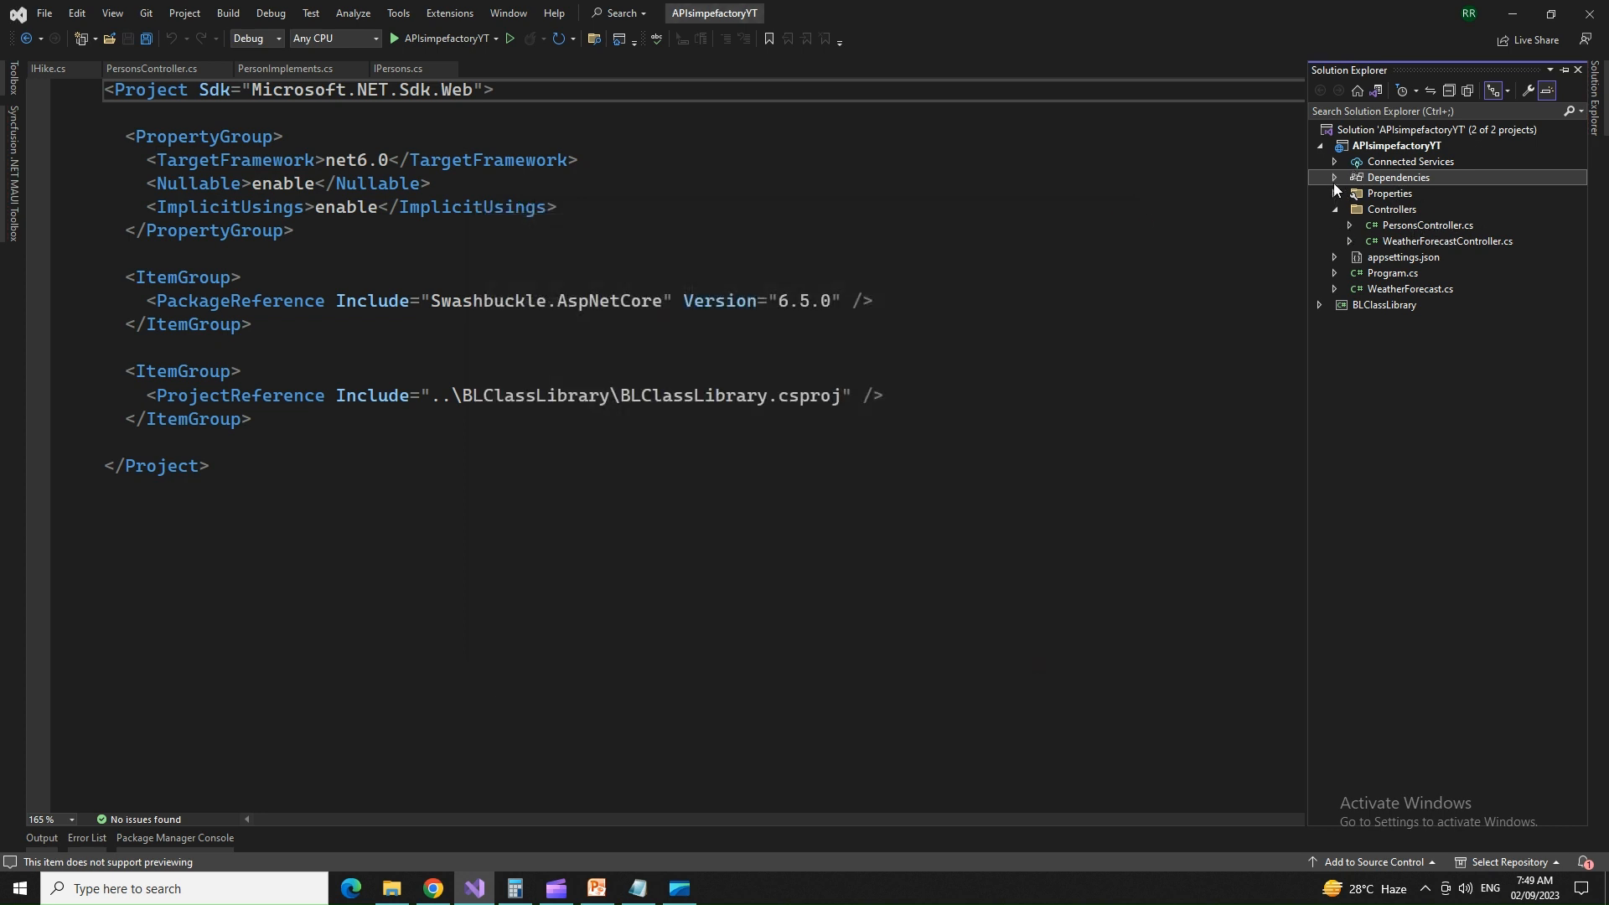
Step: Verify BLClassLibrary appears under the API project's Dependencies > Projects node
{"action": "left_click", "coordinate": [1334, 177]}
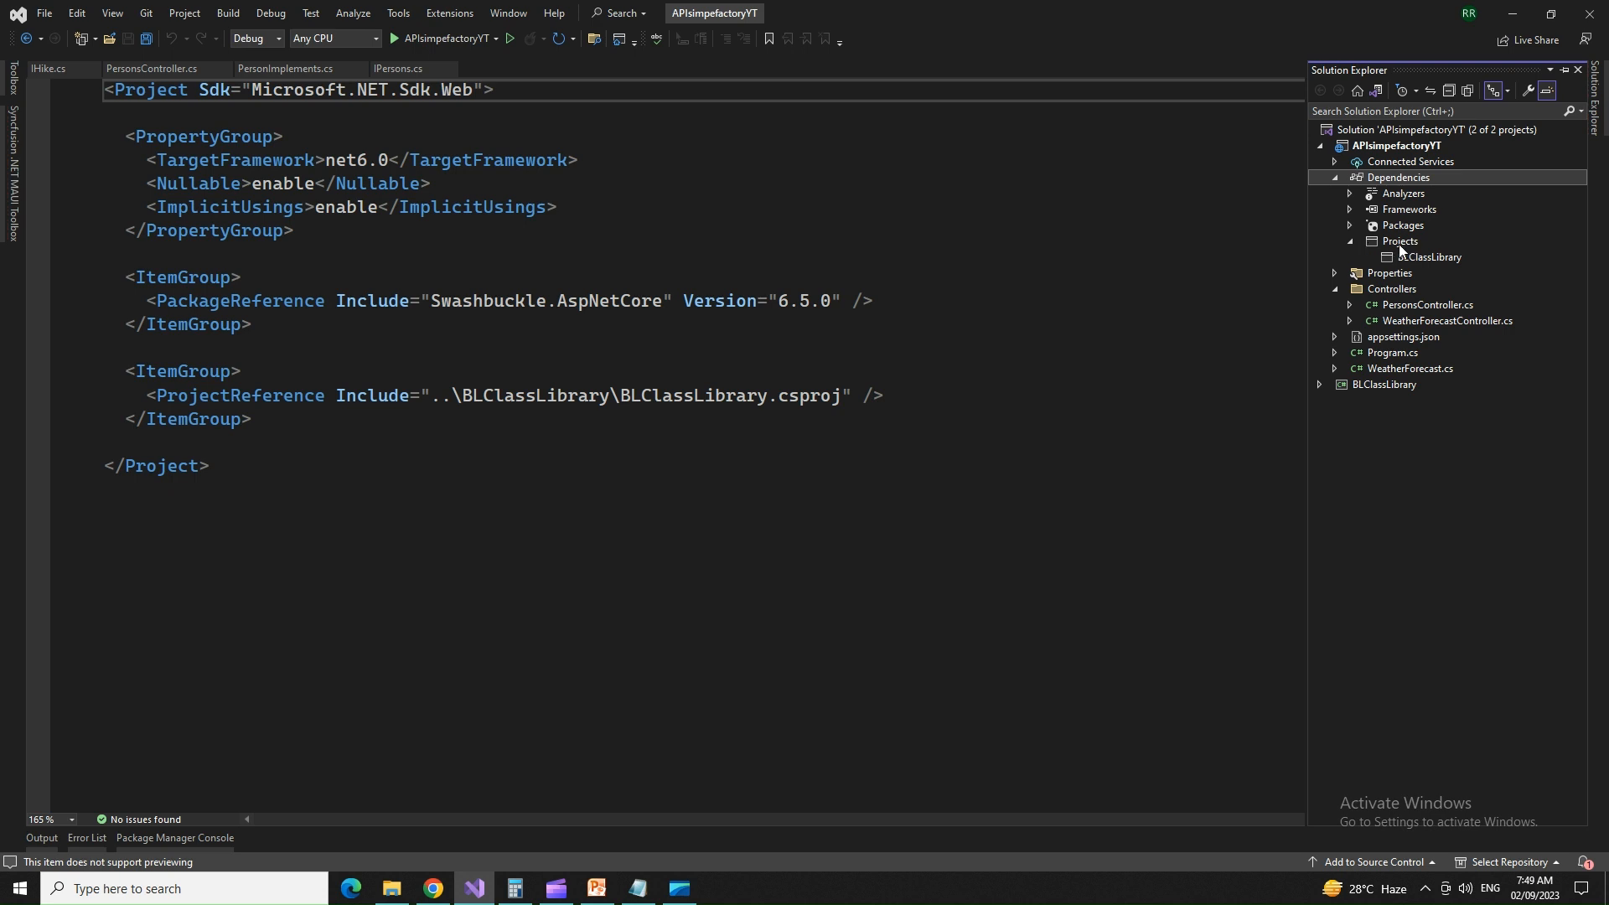
{"action": "left_click", "coordinate": [1430, 256]}
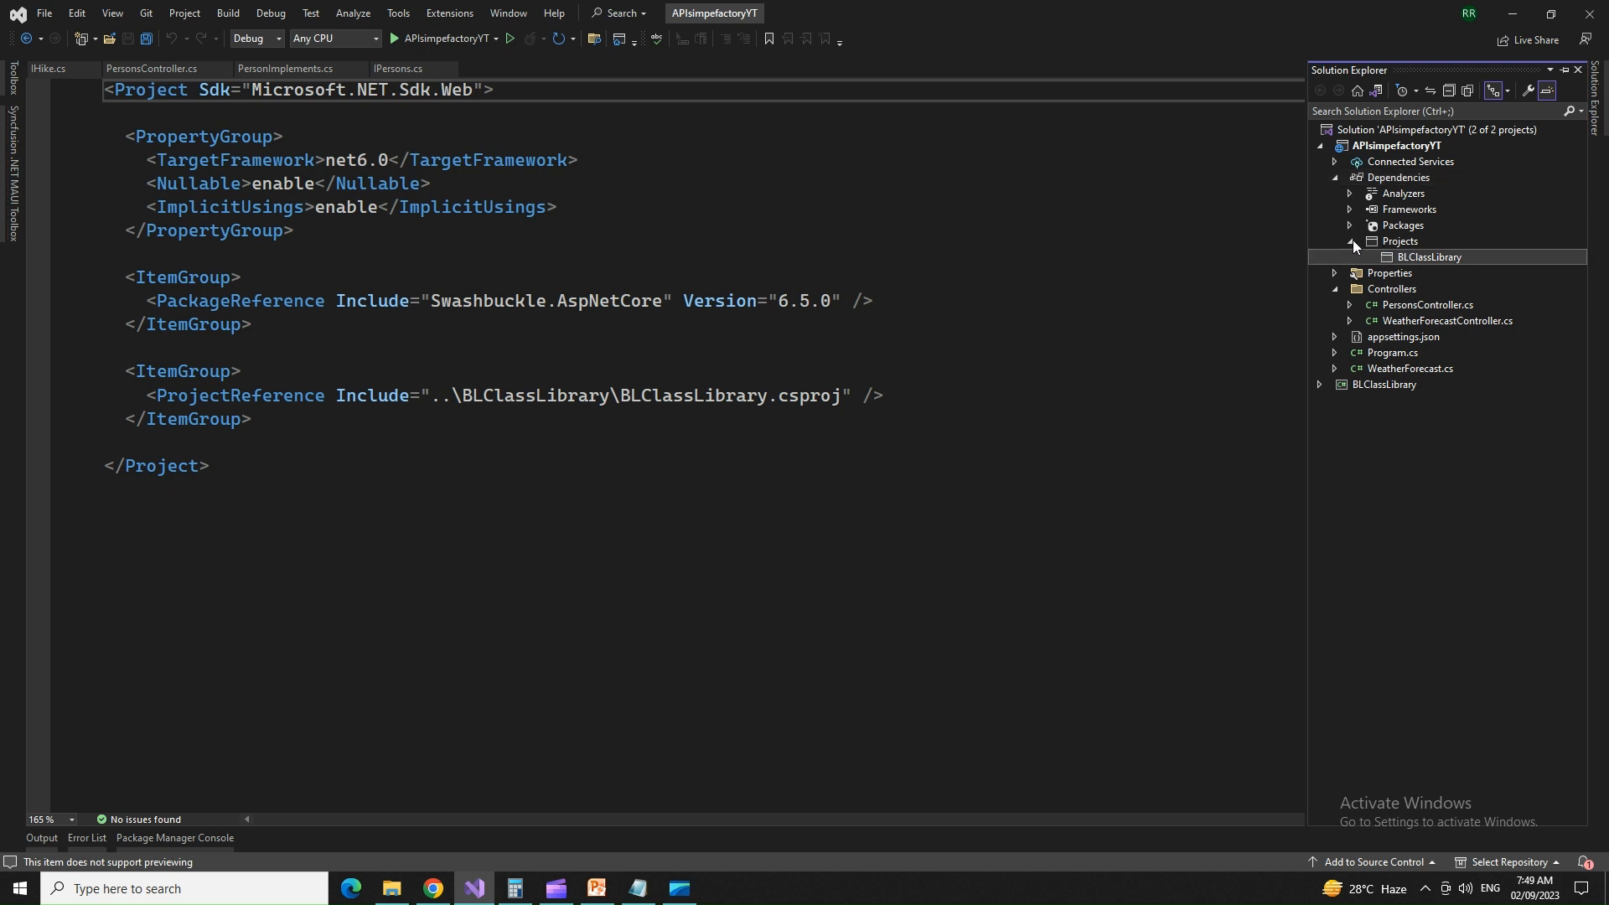
{"action": "left_click", "coordinate": [1334, 178]}
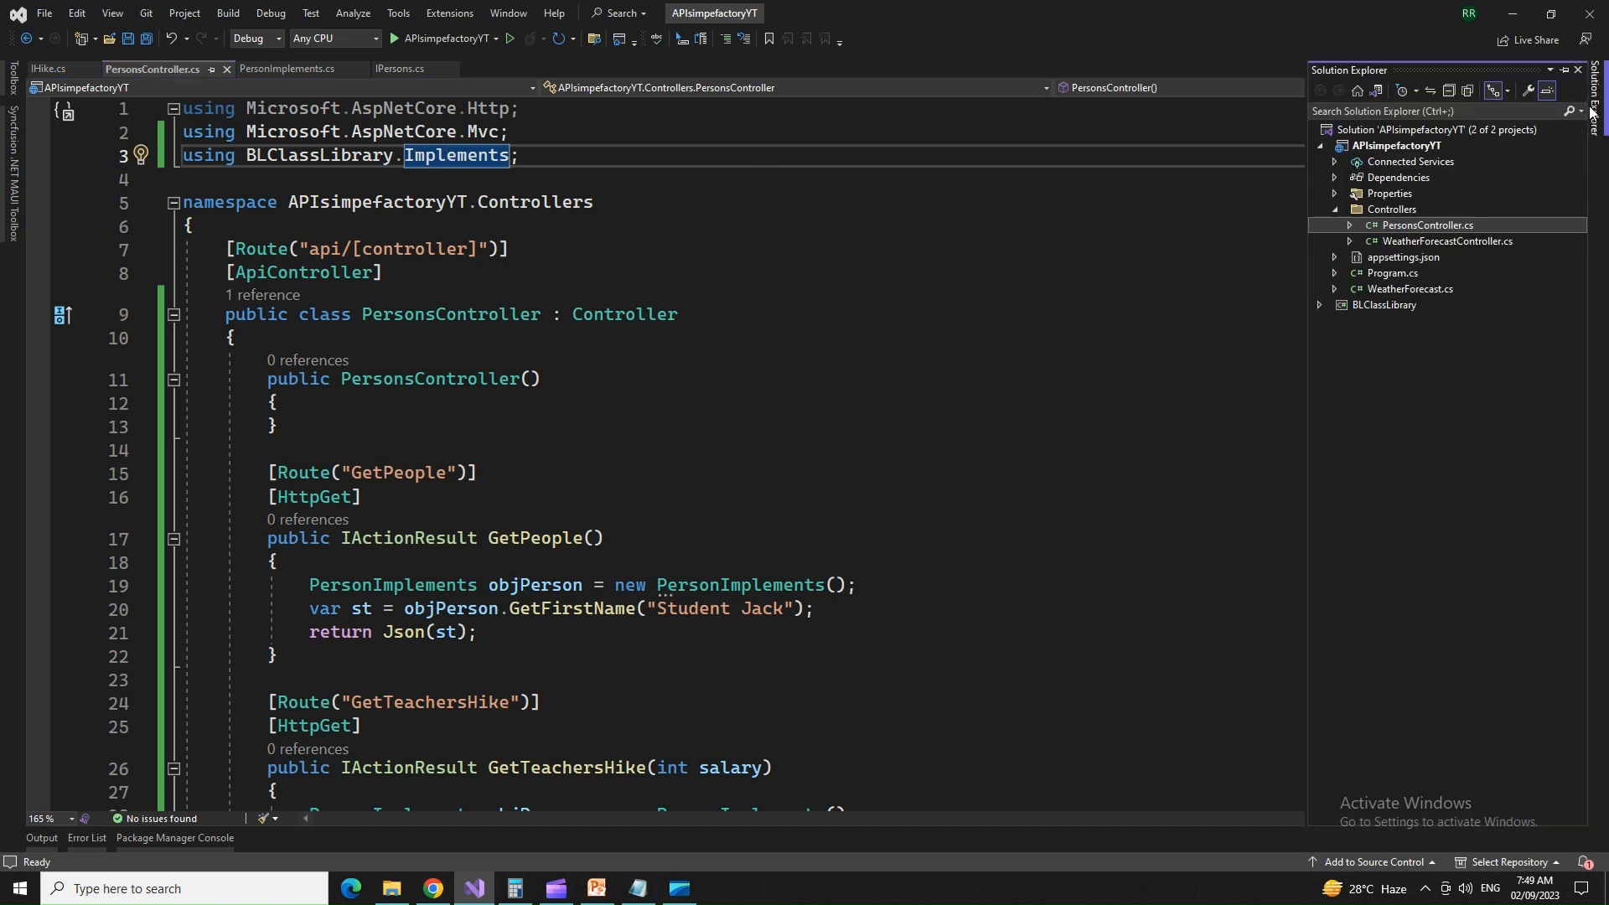
Step: Expand BLClassLibrary and its Interfaces folder to show IHike, PersonImplements and IPersons
{"action": "left_click", "coordinate": [1319, 305]}
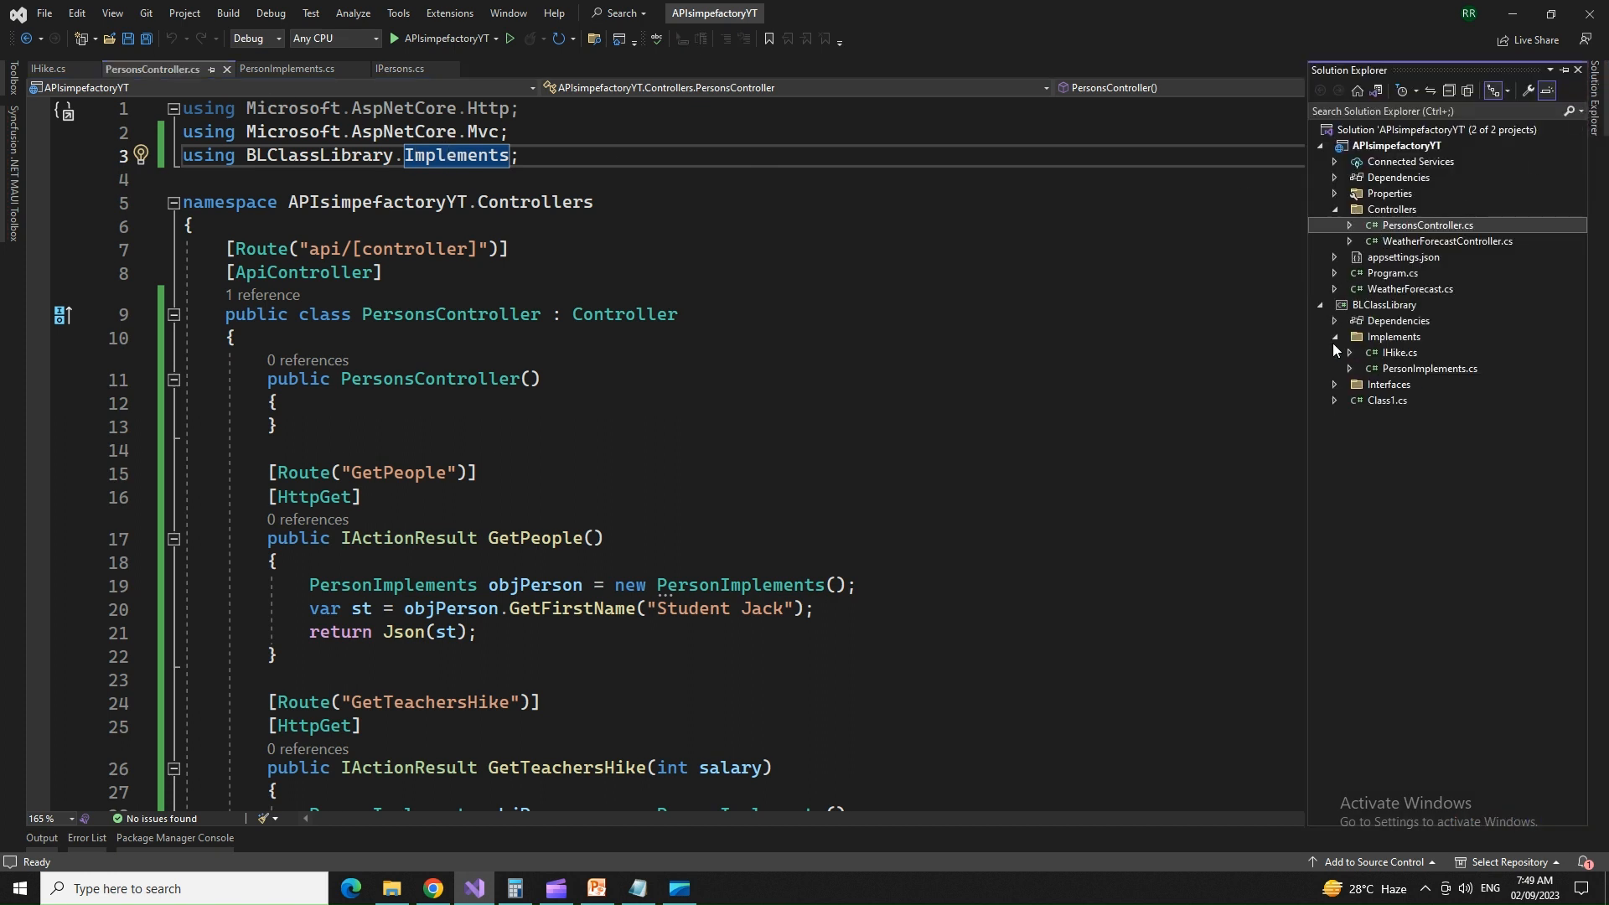
{"action": "mouse_move", "coordinate": [1423, 377]}
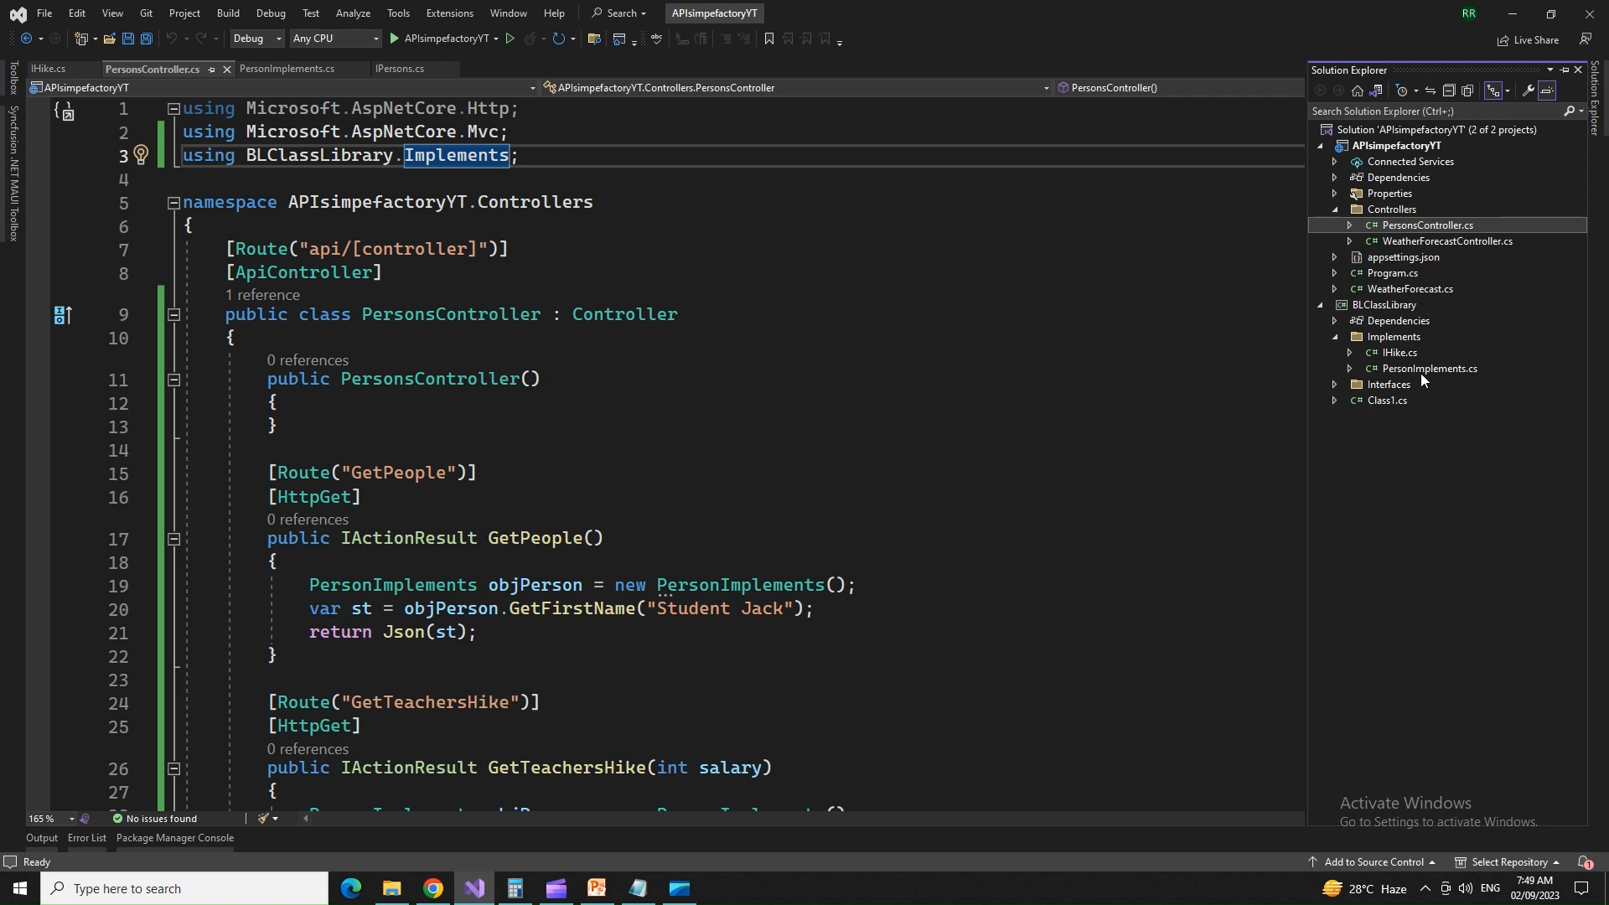
{"action": "mouse_move", "coordinate": [1411, 371]}
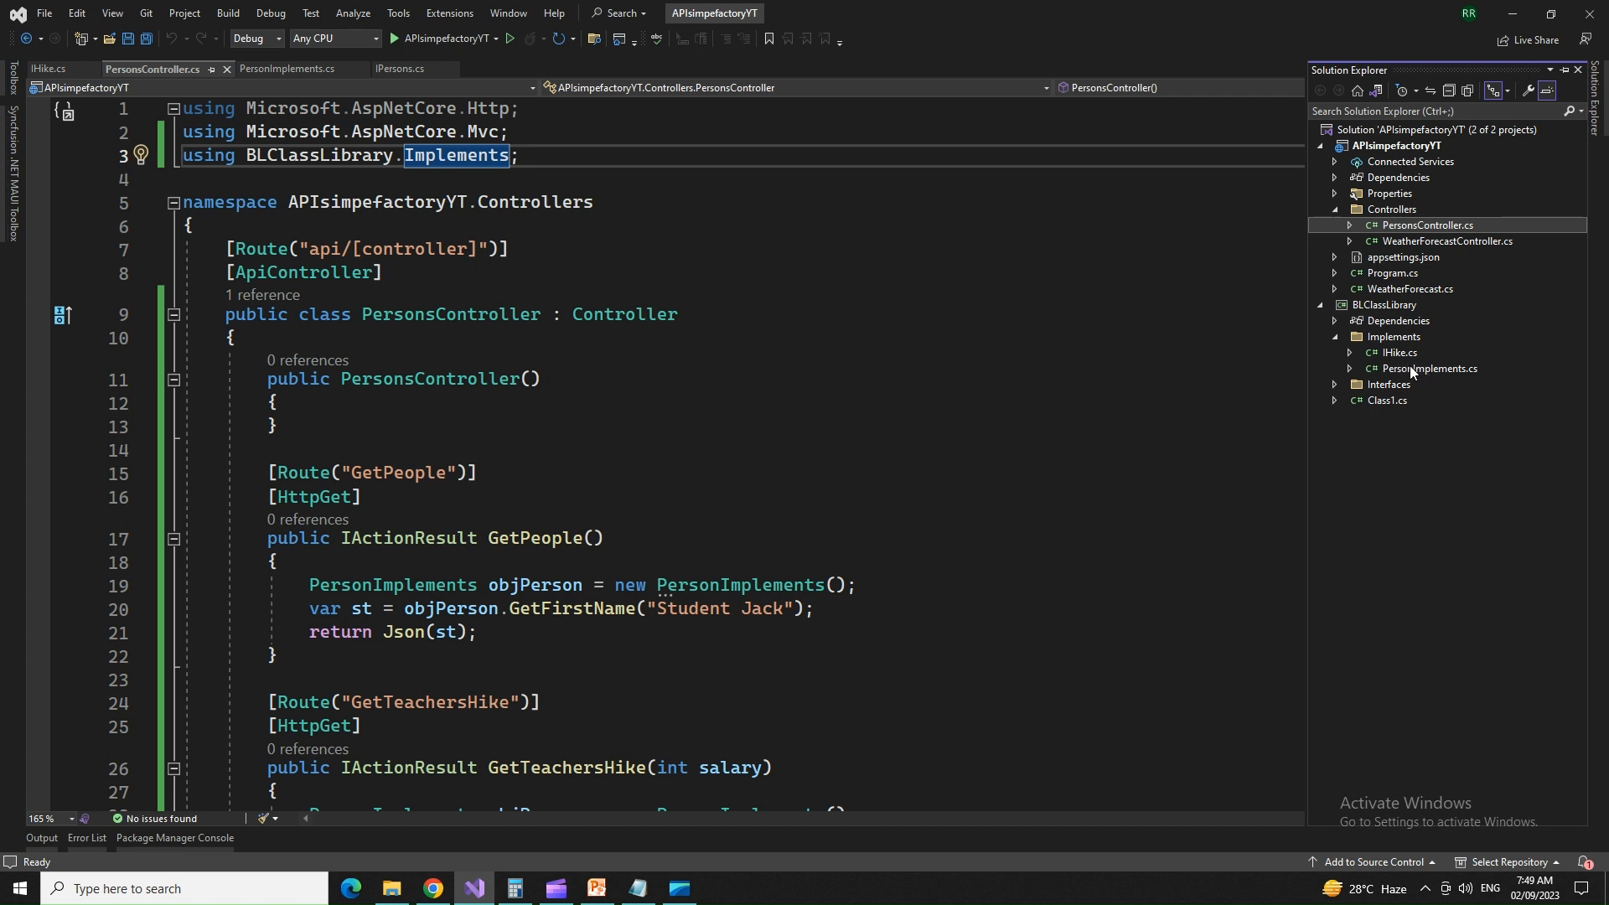
{"action": "left_click", "coordinate": [1334, 384]}
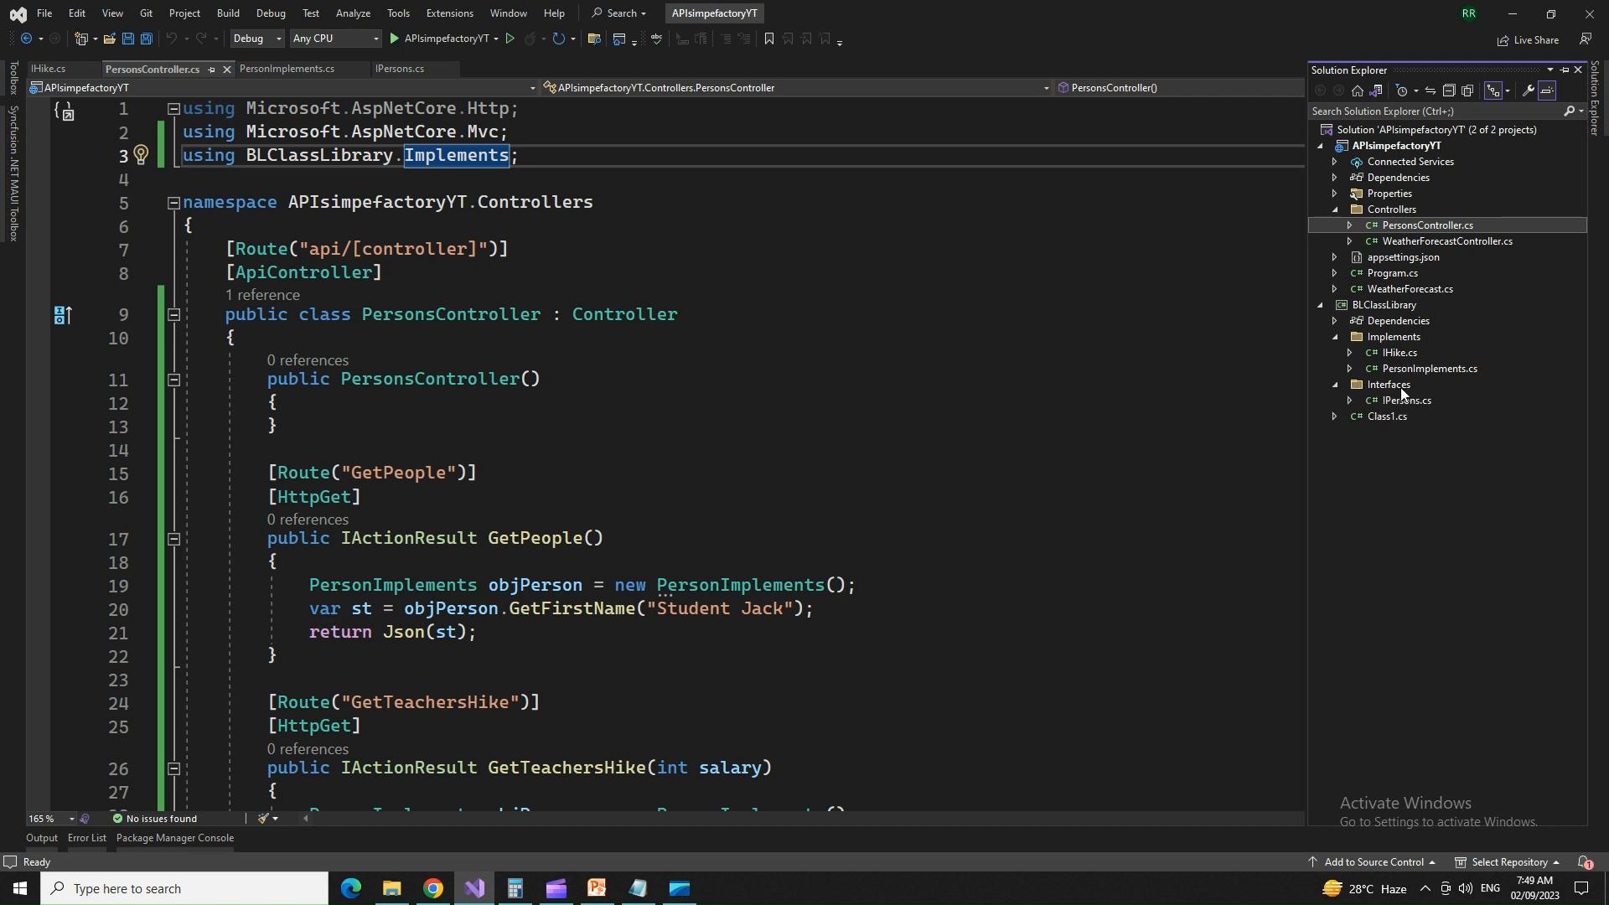
{"action": "mouse_move", "coordinate": [1378, 353]}
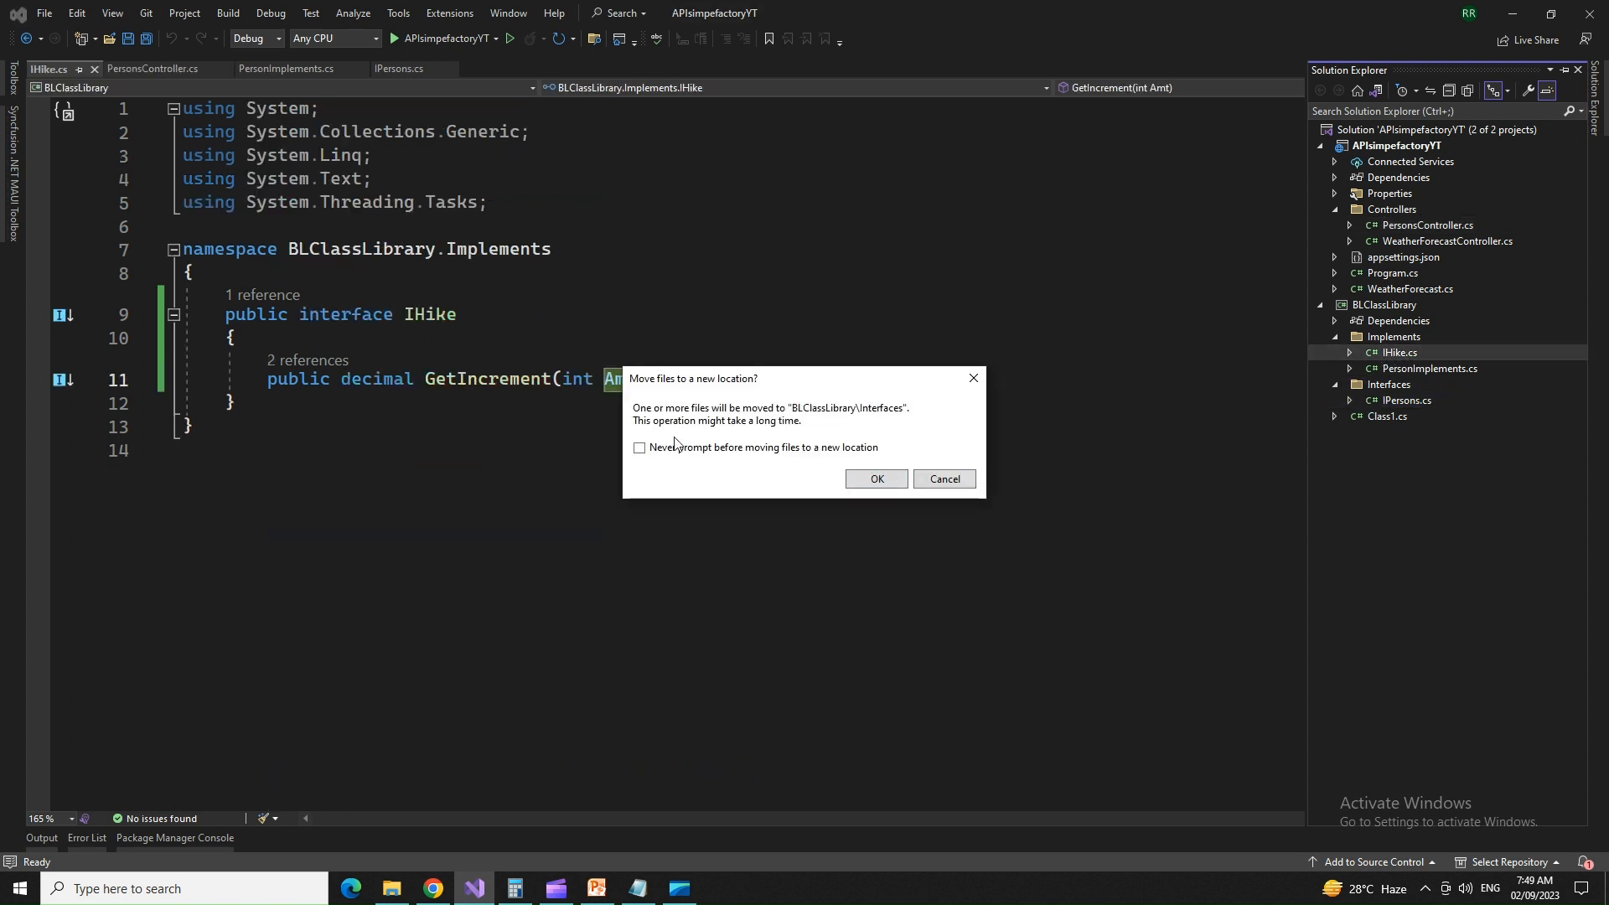
Step: Move IHike.cs into Interfaces with namespace BLClassLibrary.Interfaces and rebuild the solution
{"action": "left_click", "coordinate": [877, 479]}
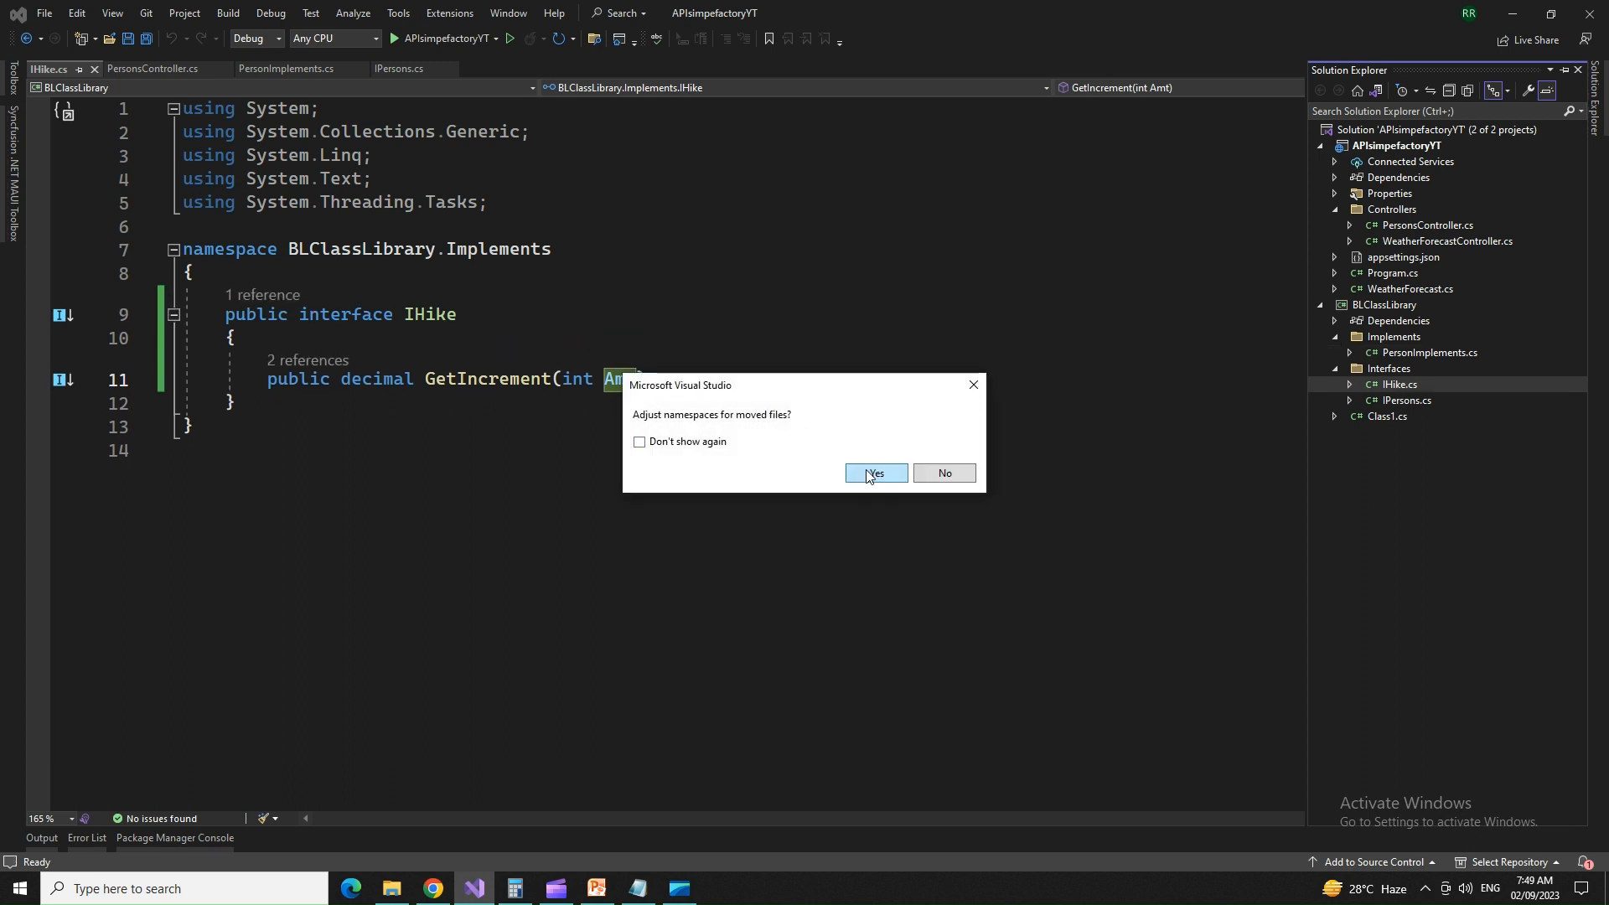
{"action": "left_click", "coordinate": [875, 473]}
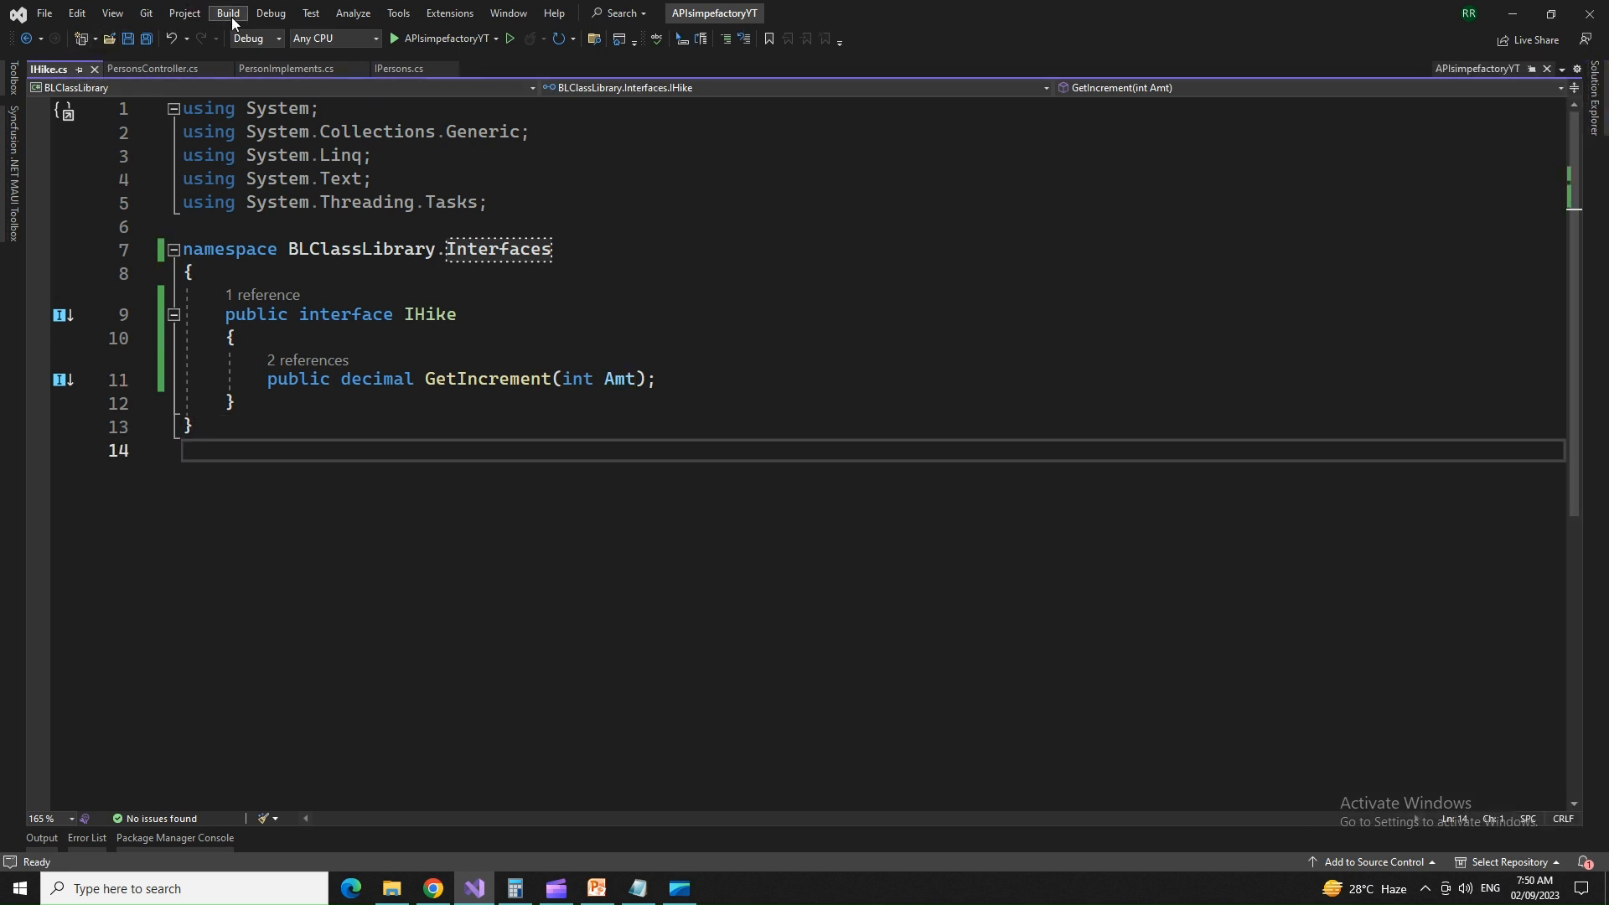
{"action": "left_click", "coordinate": [228, 14]}
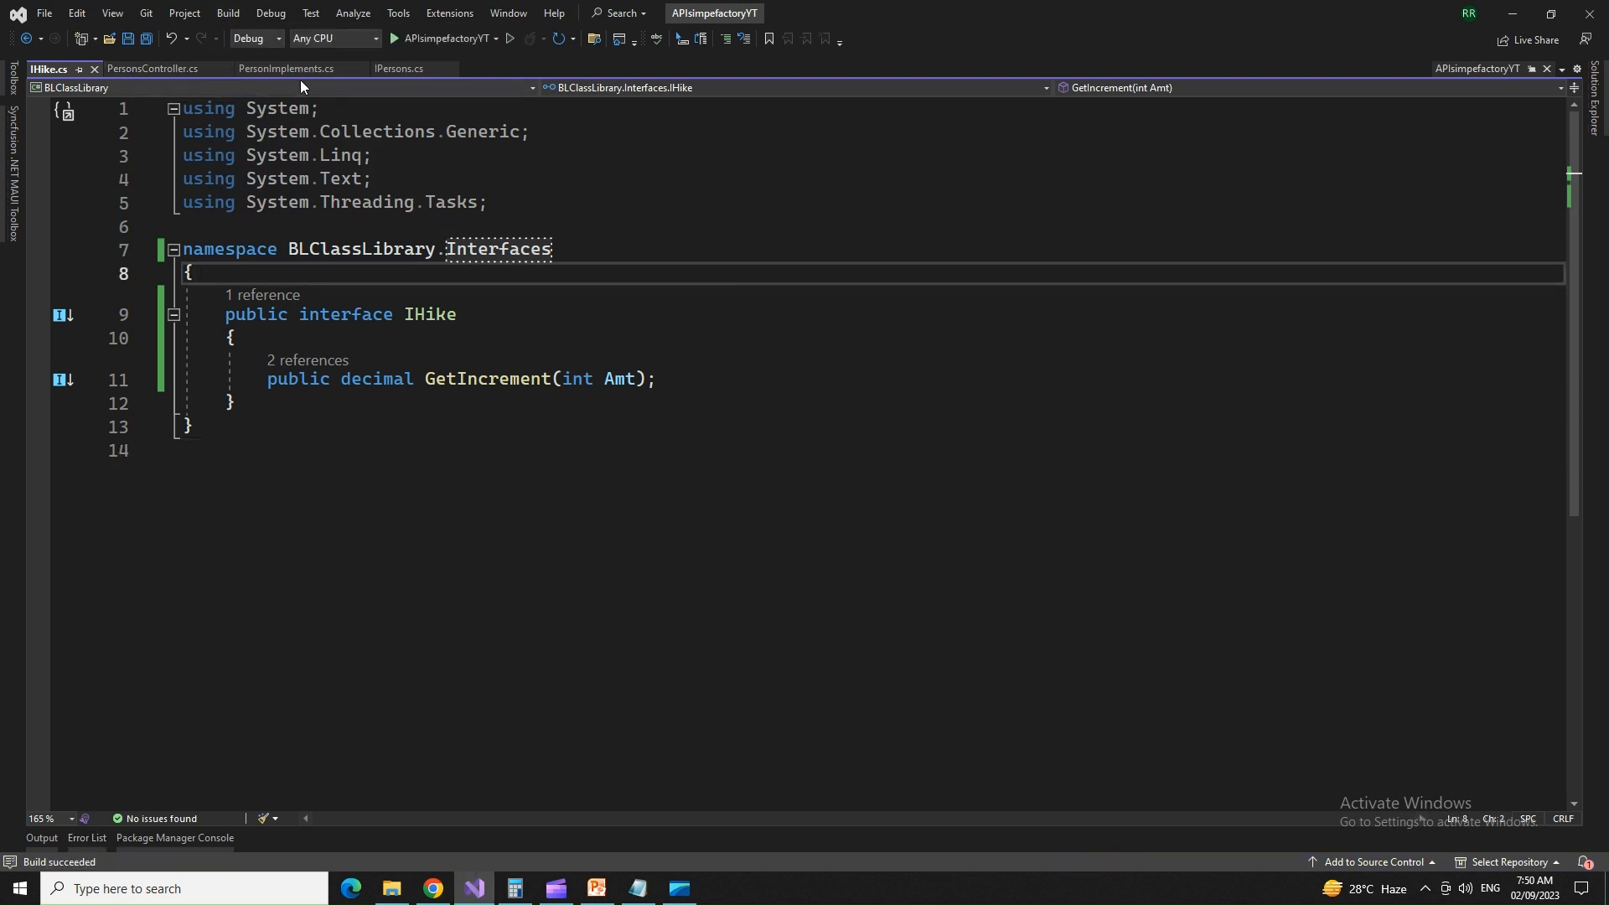
Step: Check PersonImplements now imports the Interfaces namespace, then return to PersonsController
{"action": "left_click", "coordinate": [287, 67]}
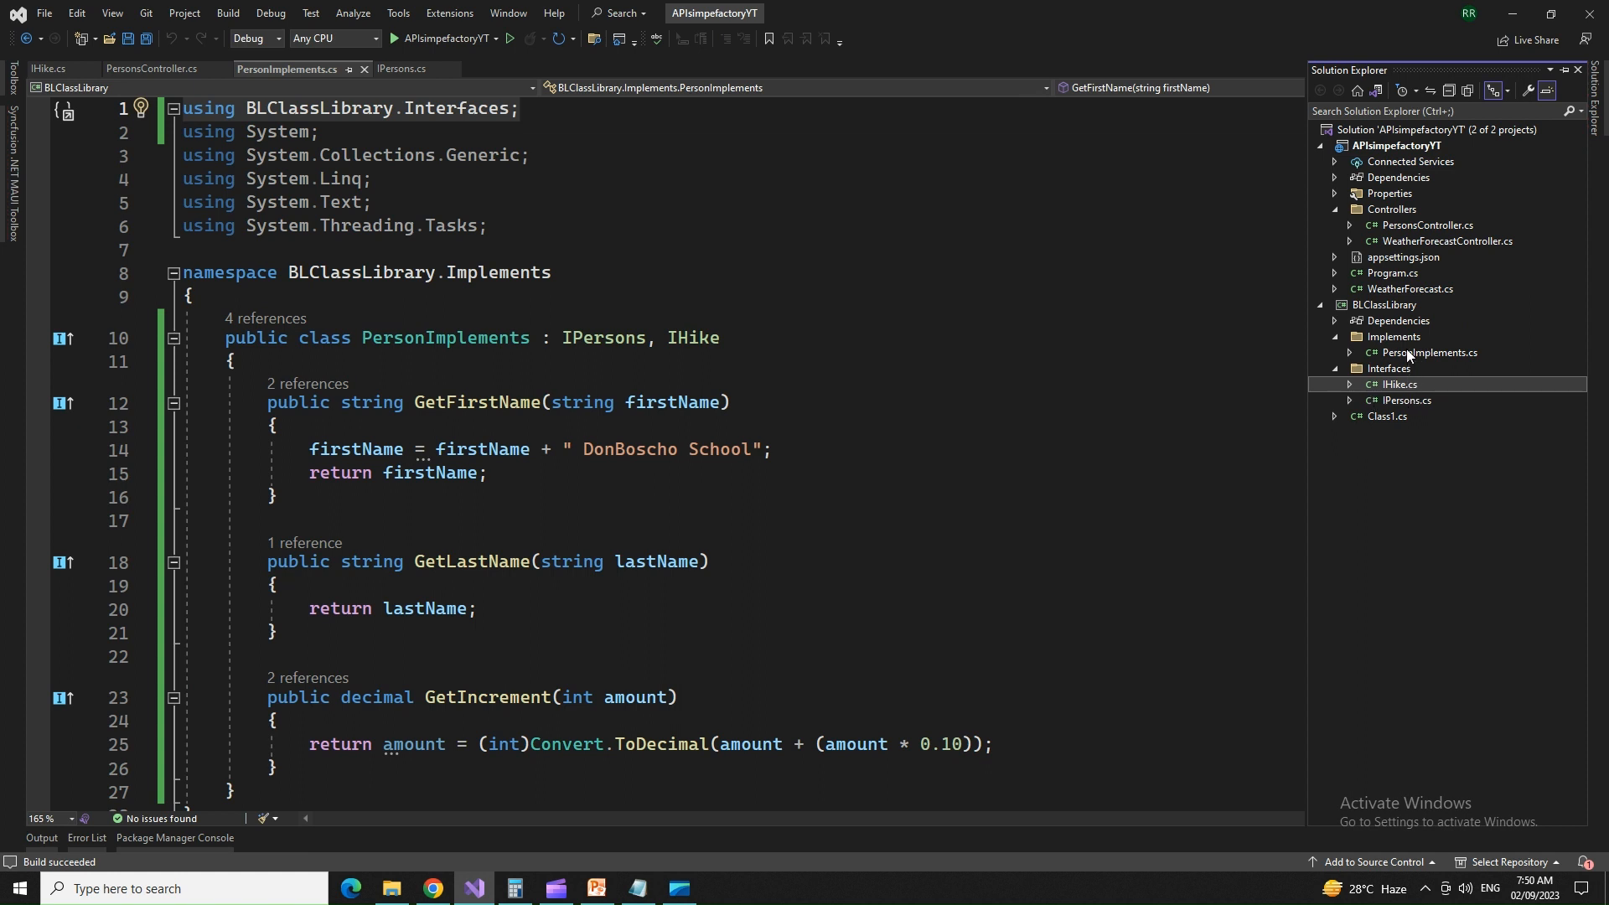
{"action": "left_click", "coordinate": [1428, 352]}
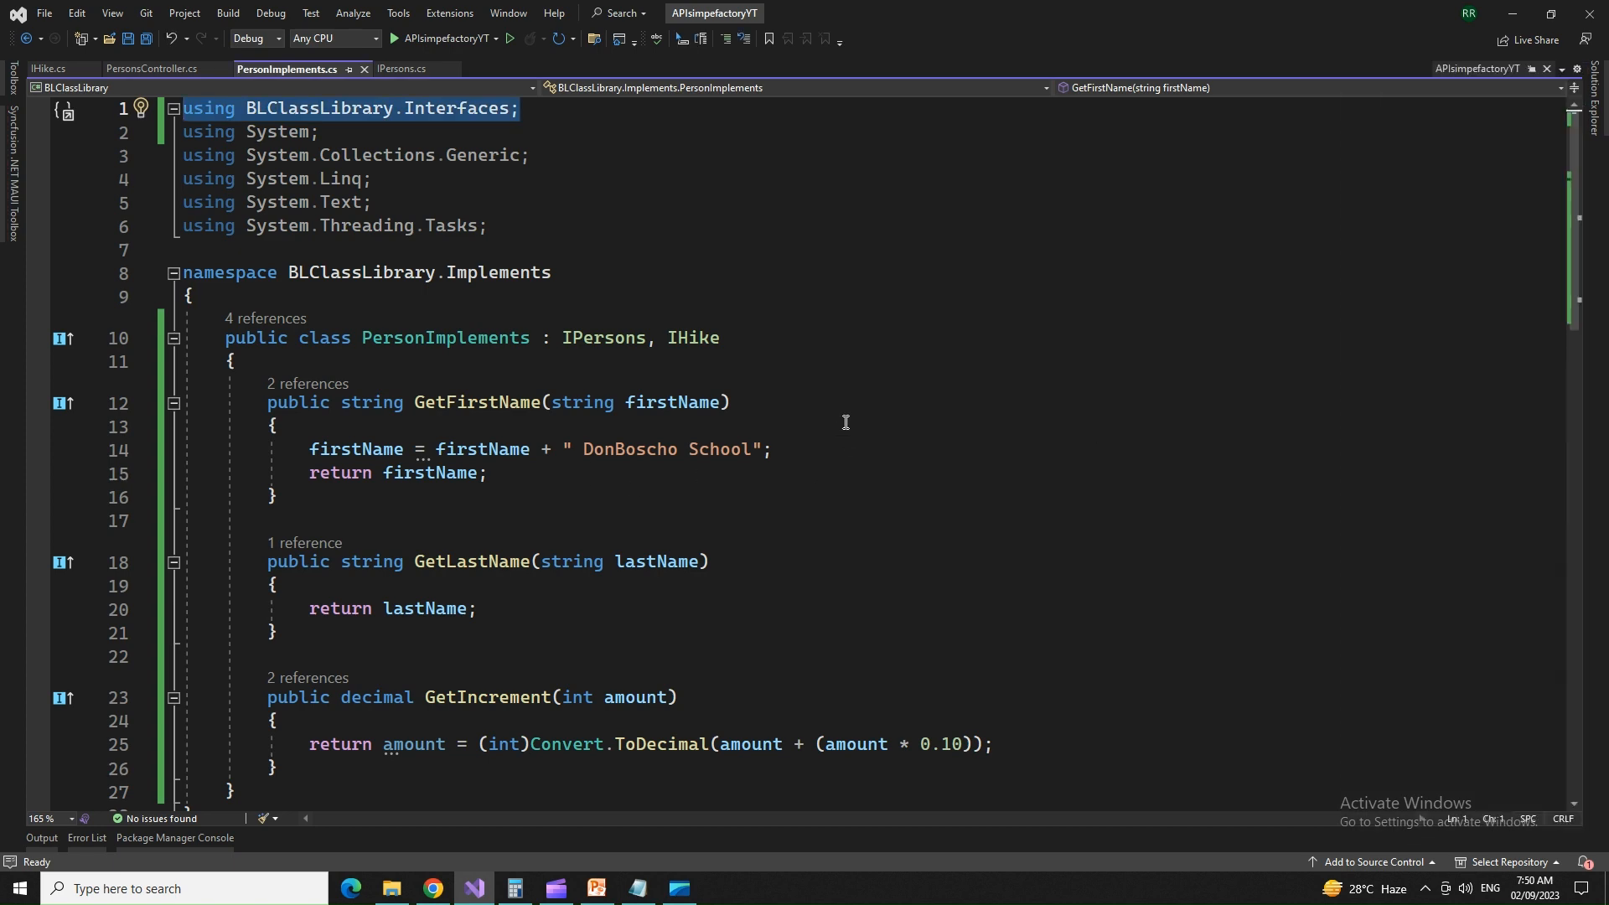
{"action": "mouse_move", "coordinate": [954, 519]}
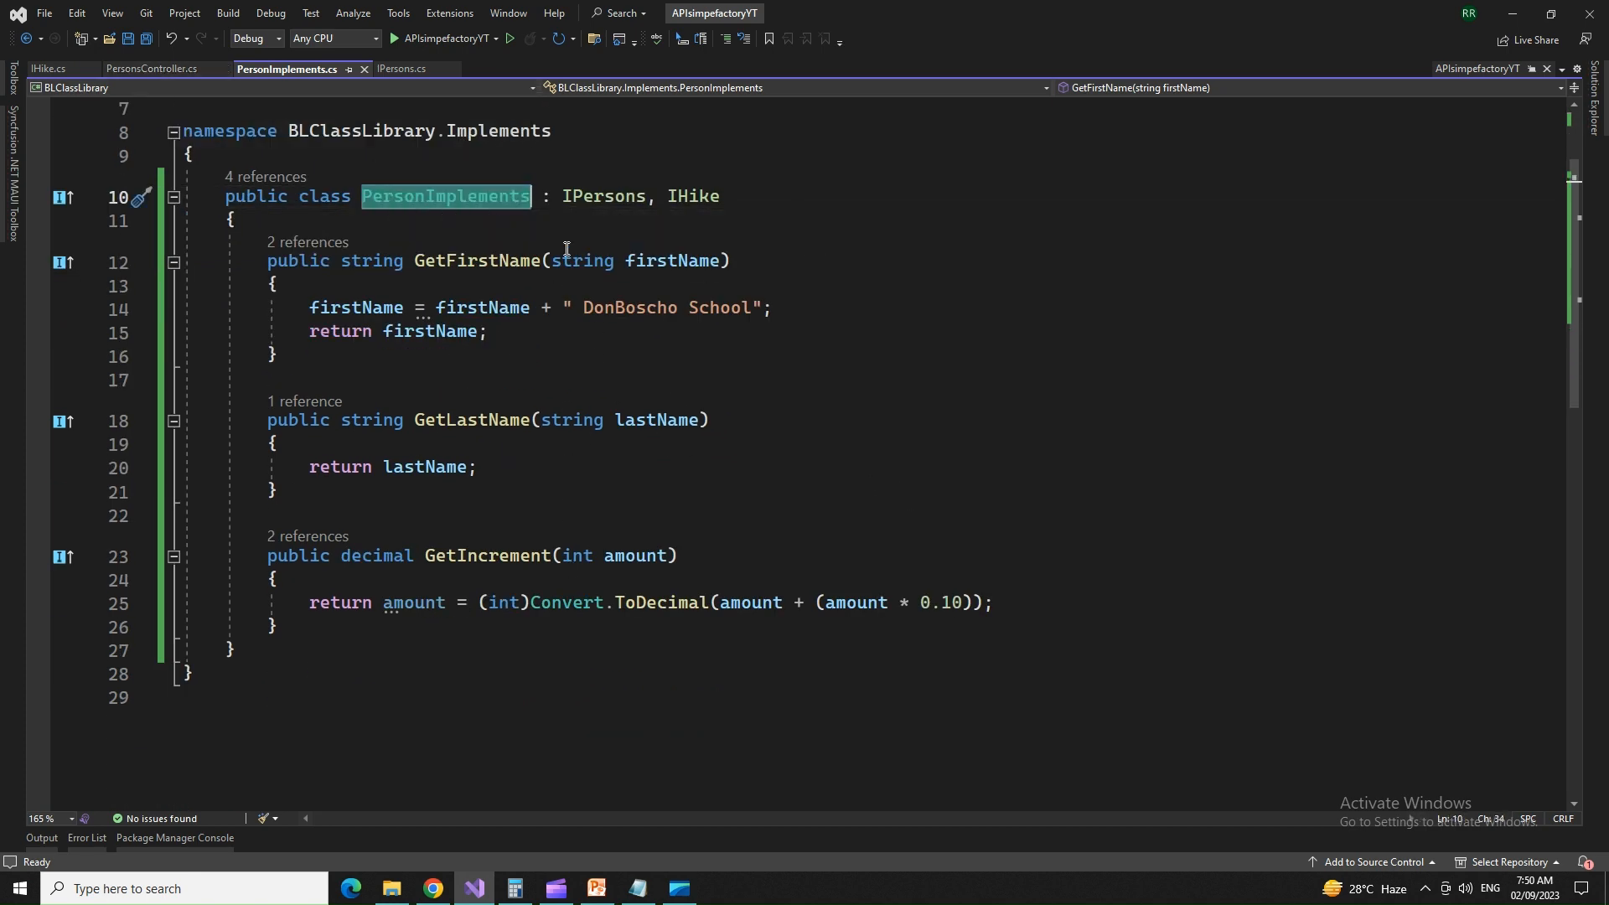
{"action": "left_click", "coordinate": [150, 68]}
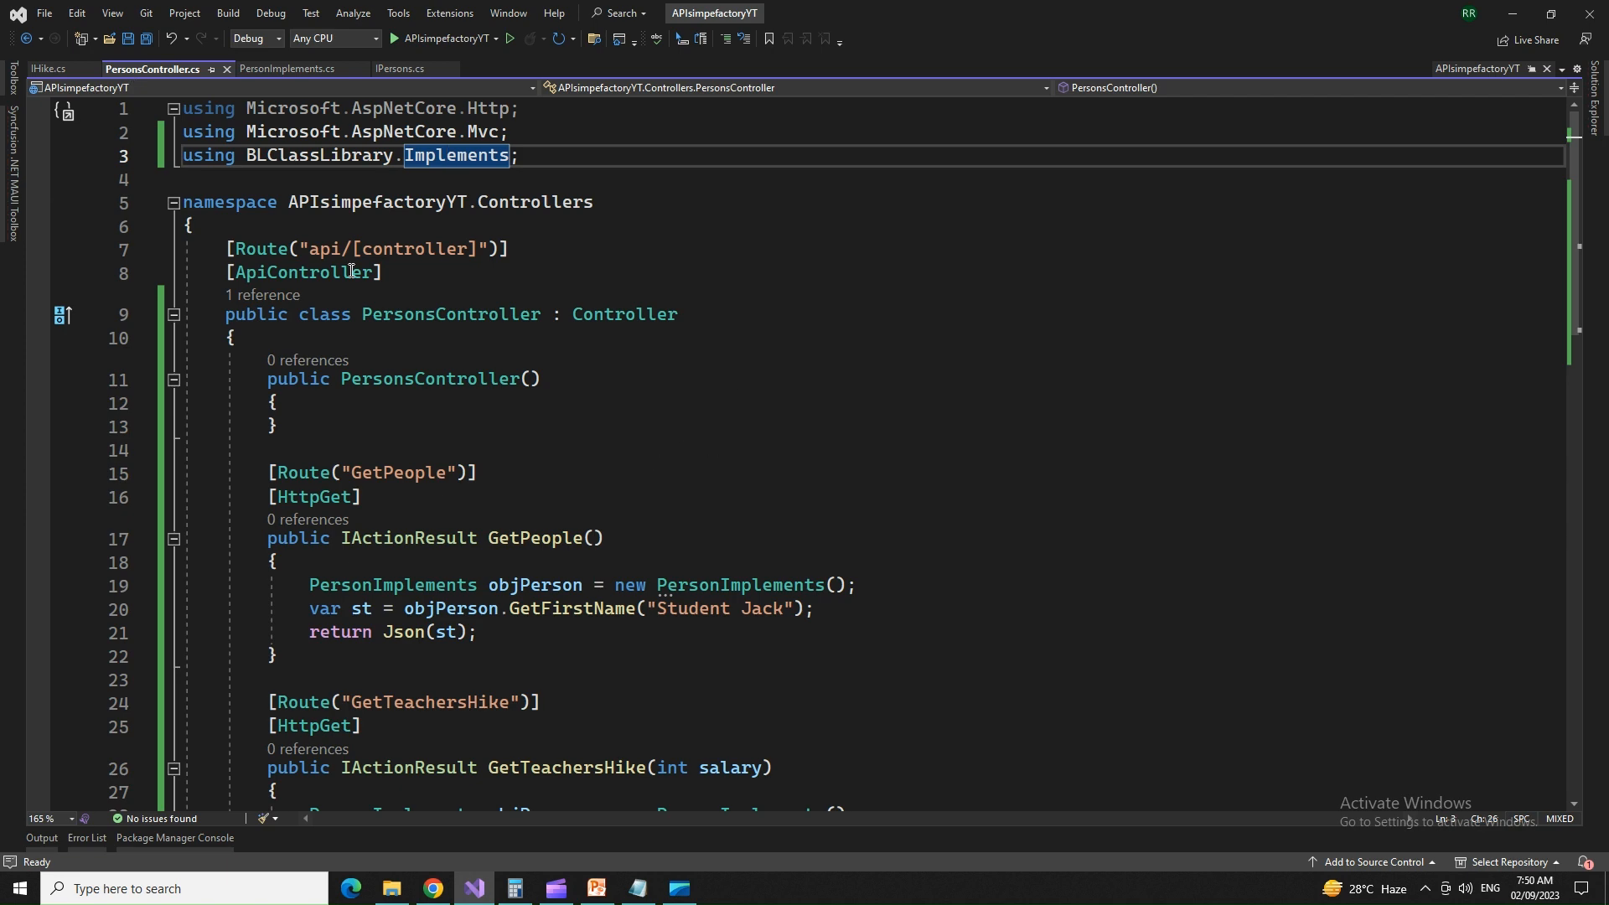
Step: Scroll through PersonsController while removing its empty constructor and launching the API
{"action": "scroll", "scroll_direction": "down", "scroll_amount": 3}
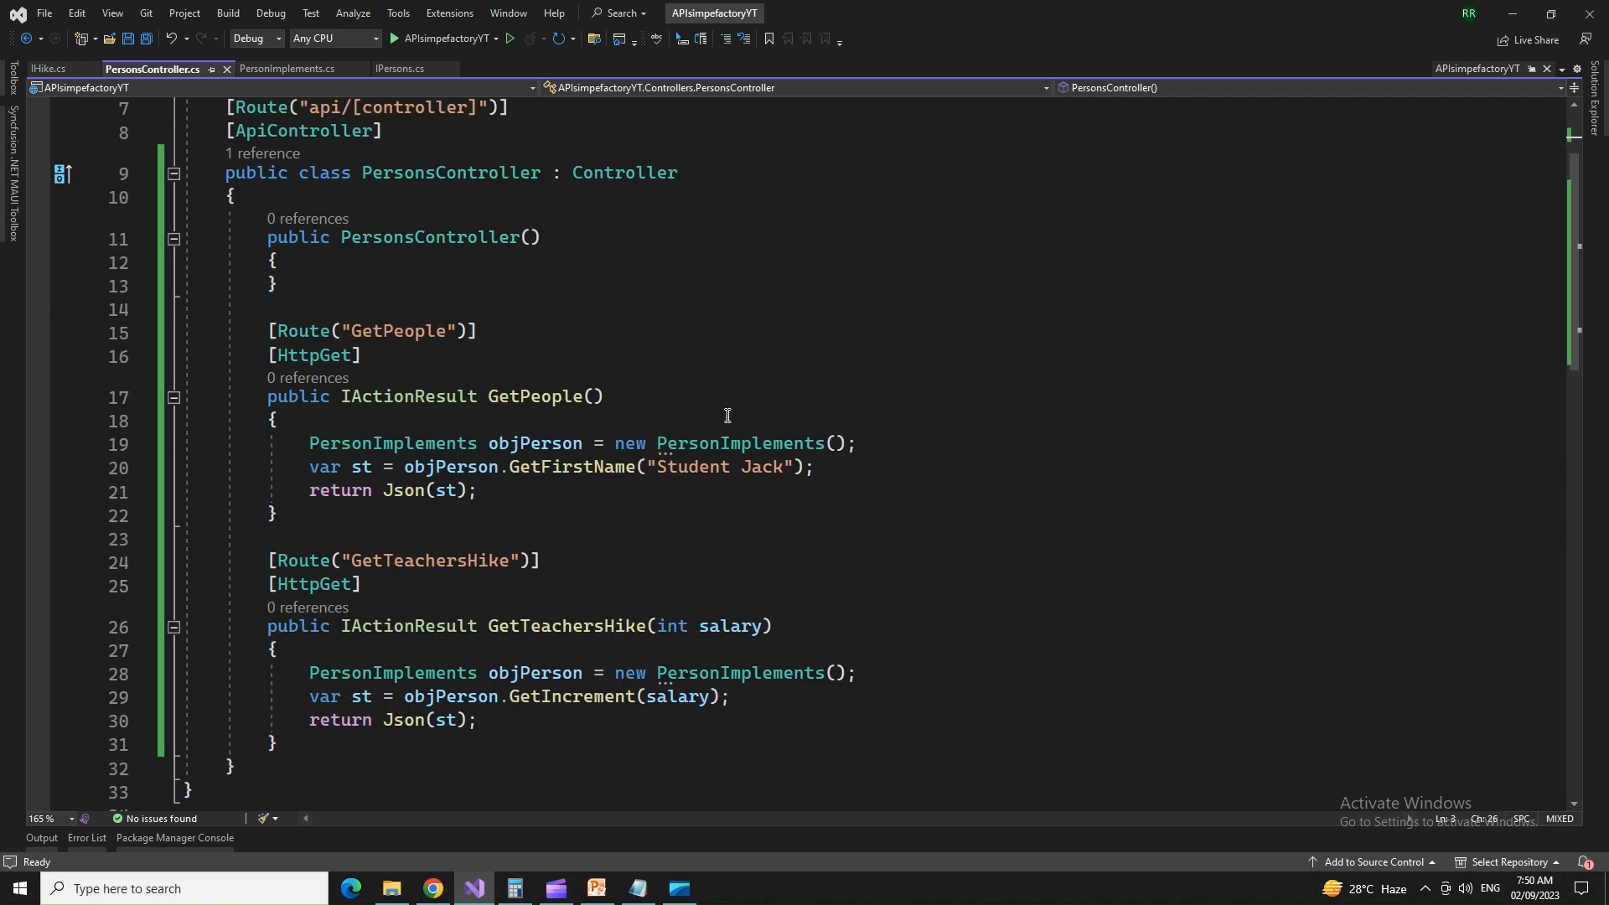
{"action": "mouse_move", "coordinate": [458, 332]}
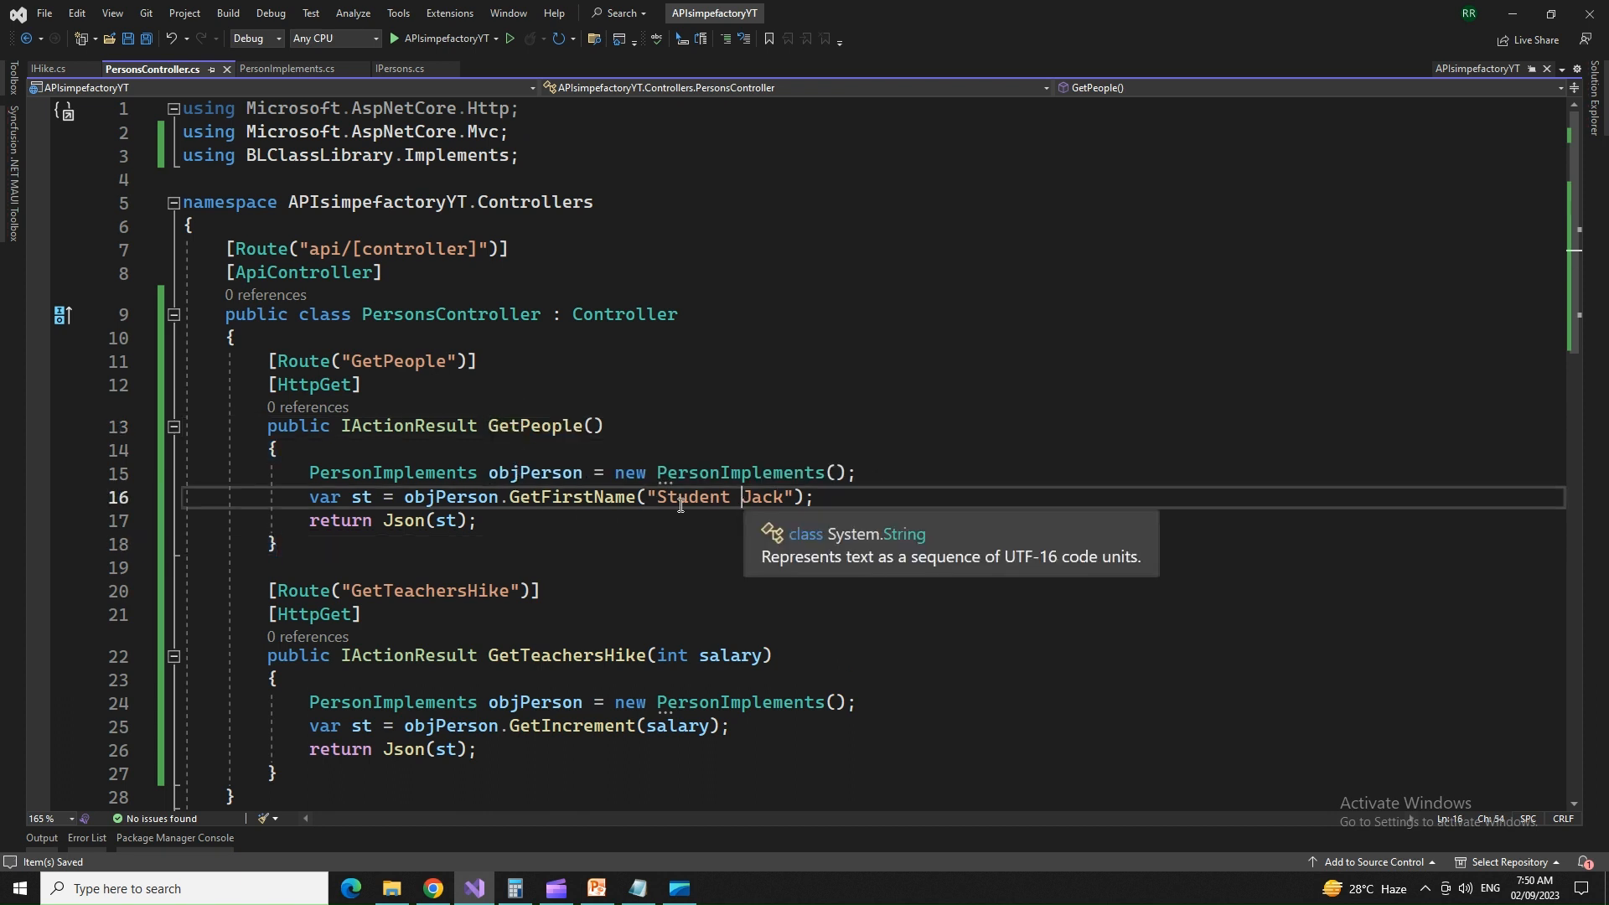
{"action": "mouse_move", "coordinate": [295, 590]}
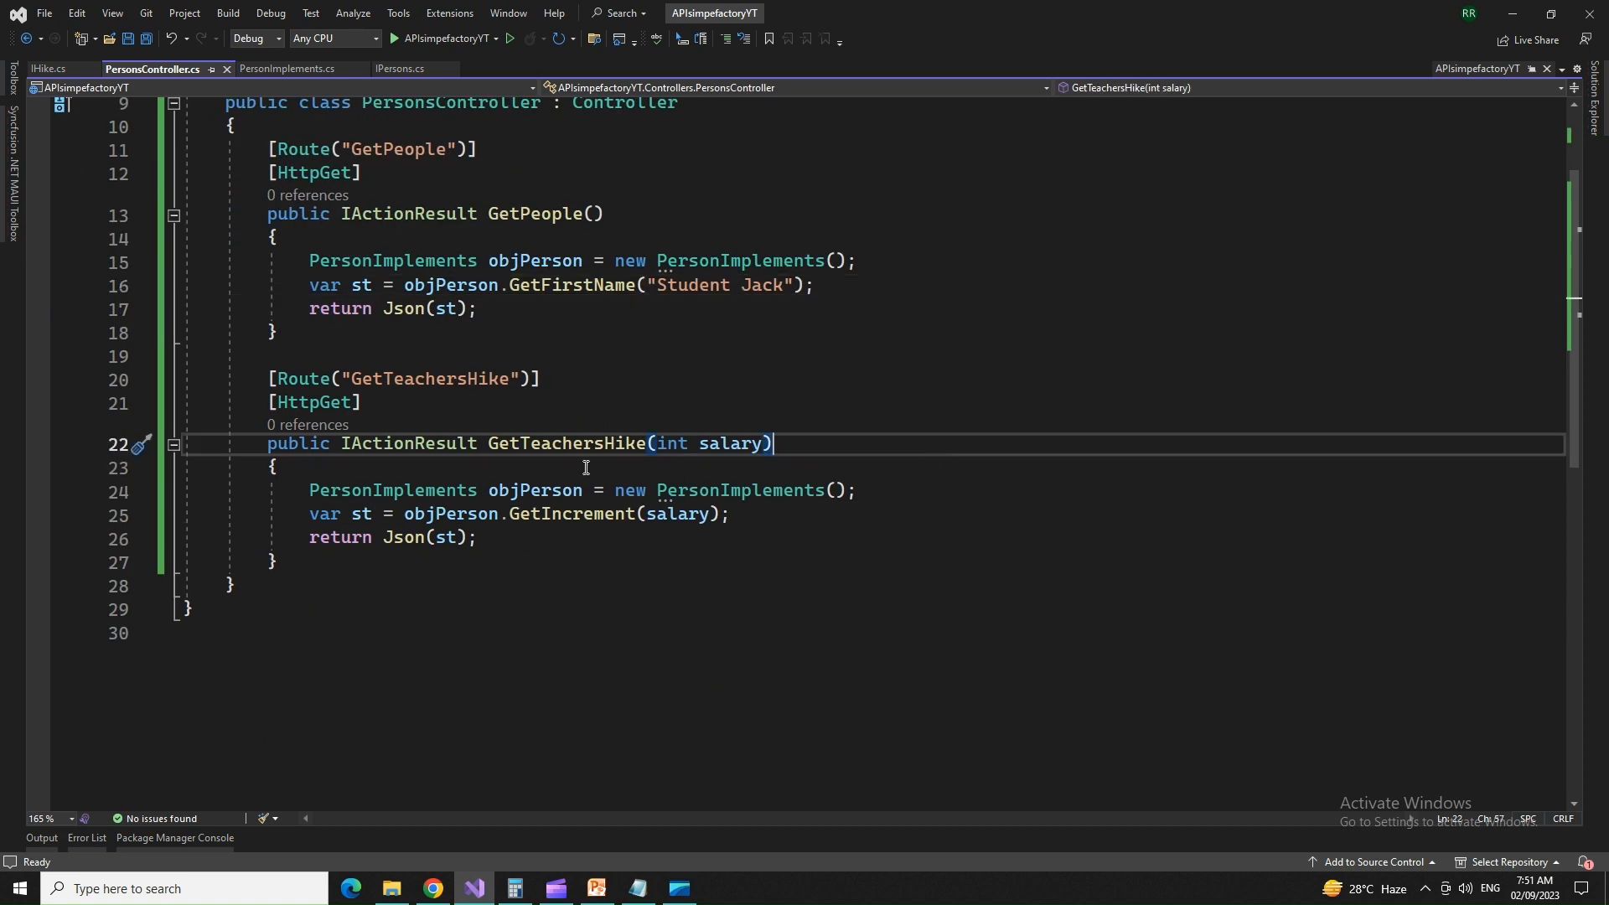
{"action": "mouse_move", "coordinate": [659, 310]}
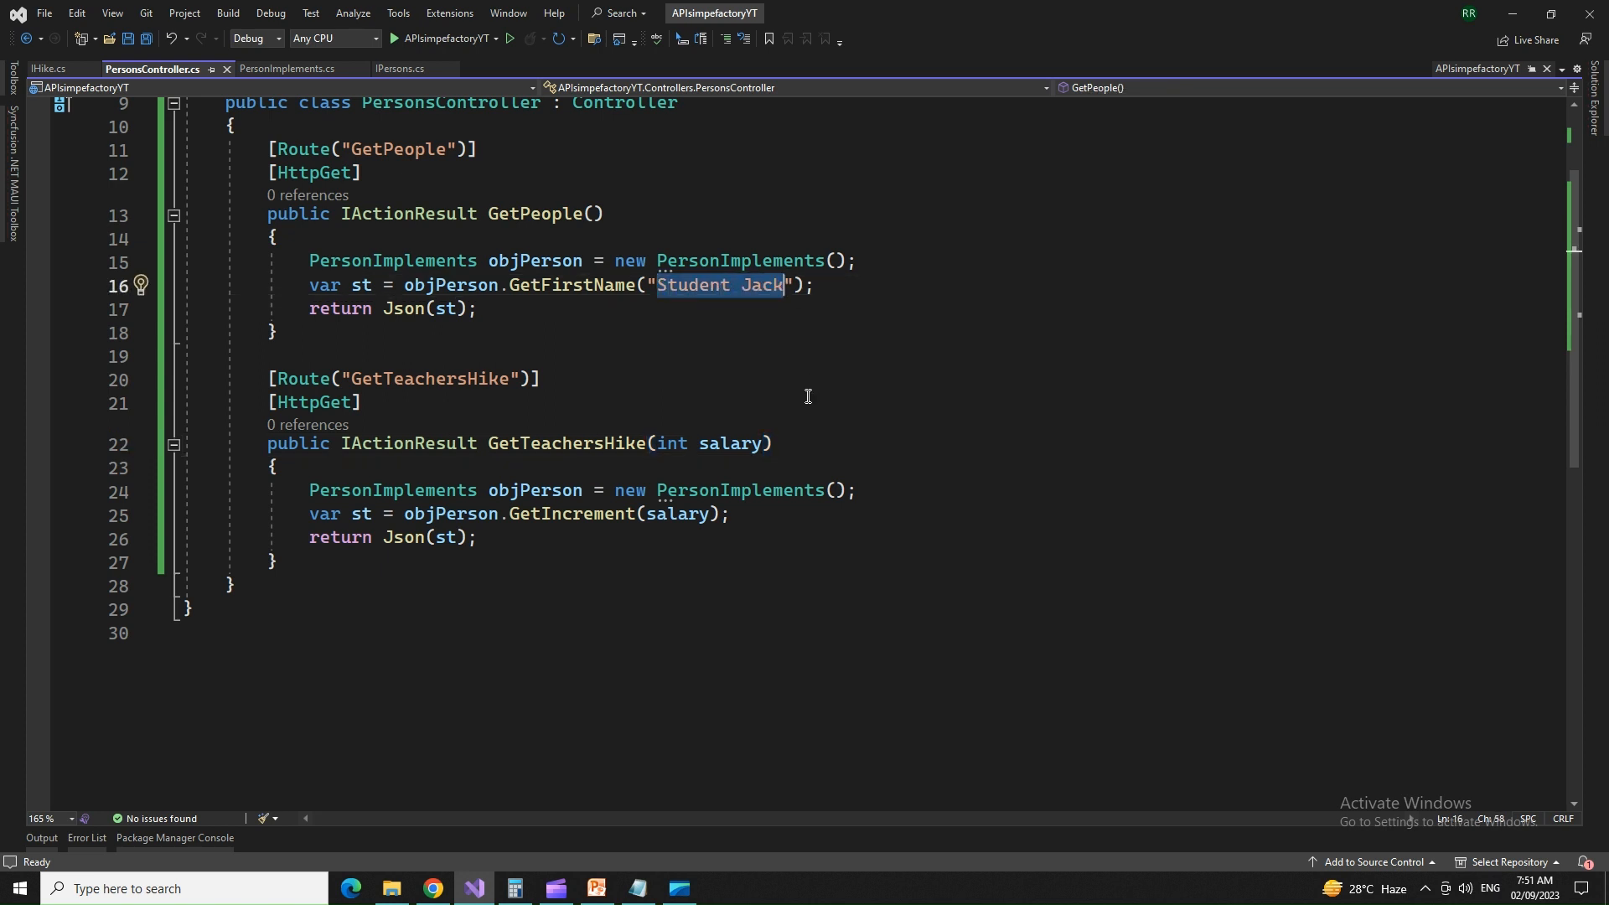
{"action": "mouse_move", "coordinate": [739, 399]}
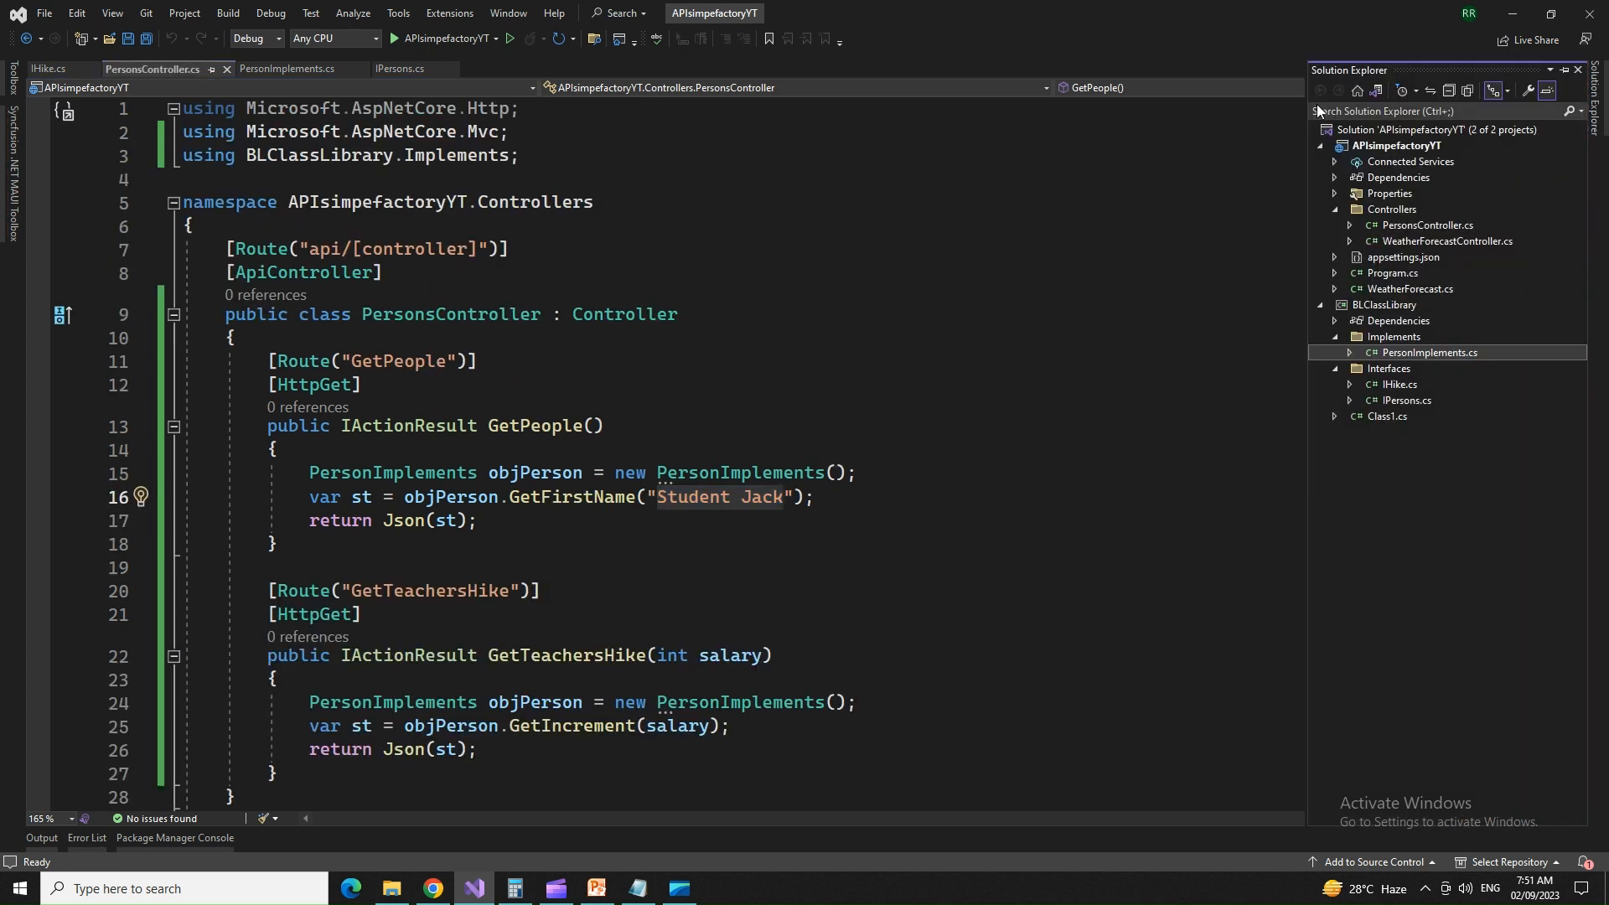
{"action": "mouse_move", "coordinate": [1265, 325]}
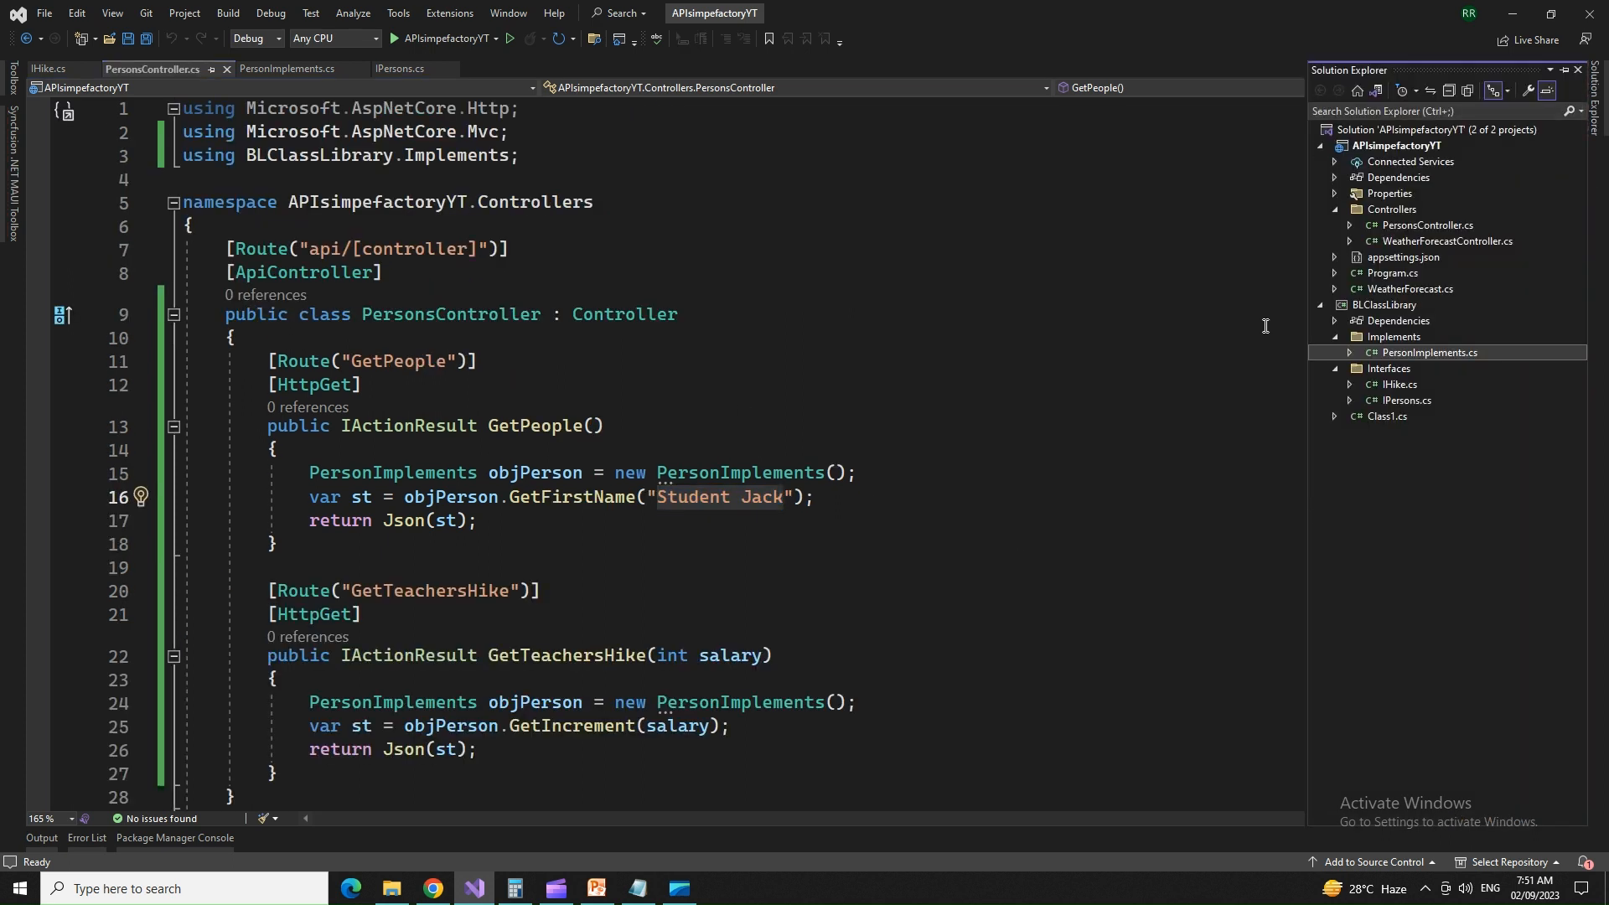
{"action": "mouse_move", "coordinate": [905, 338]}
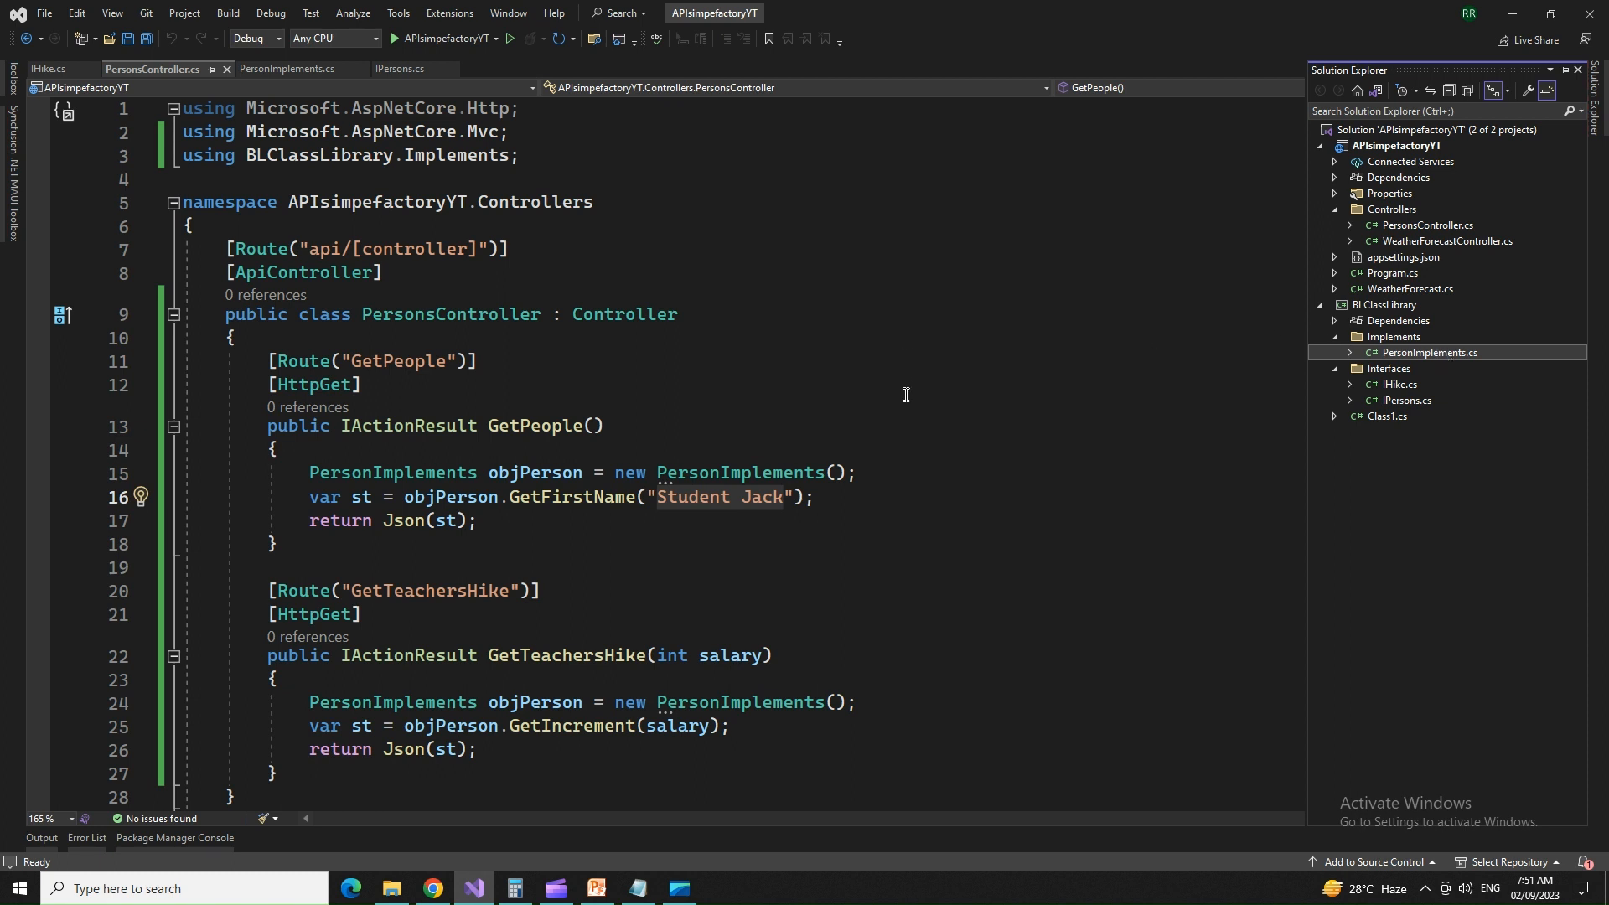
{"action": "mouse_move", "coordinate": [1082, 436]}
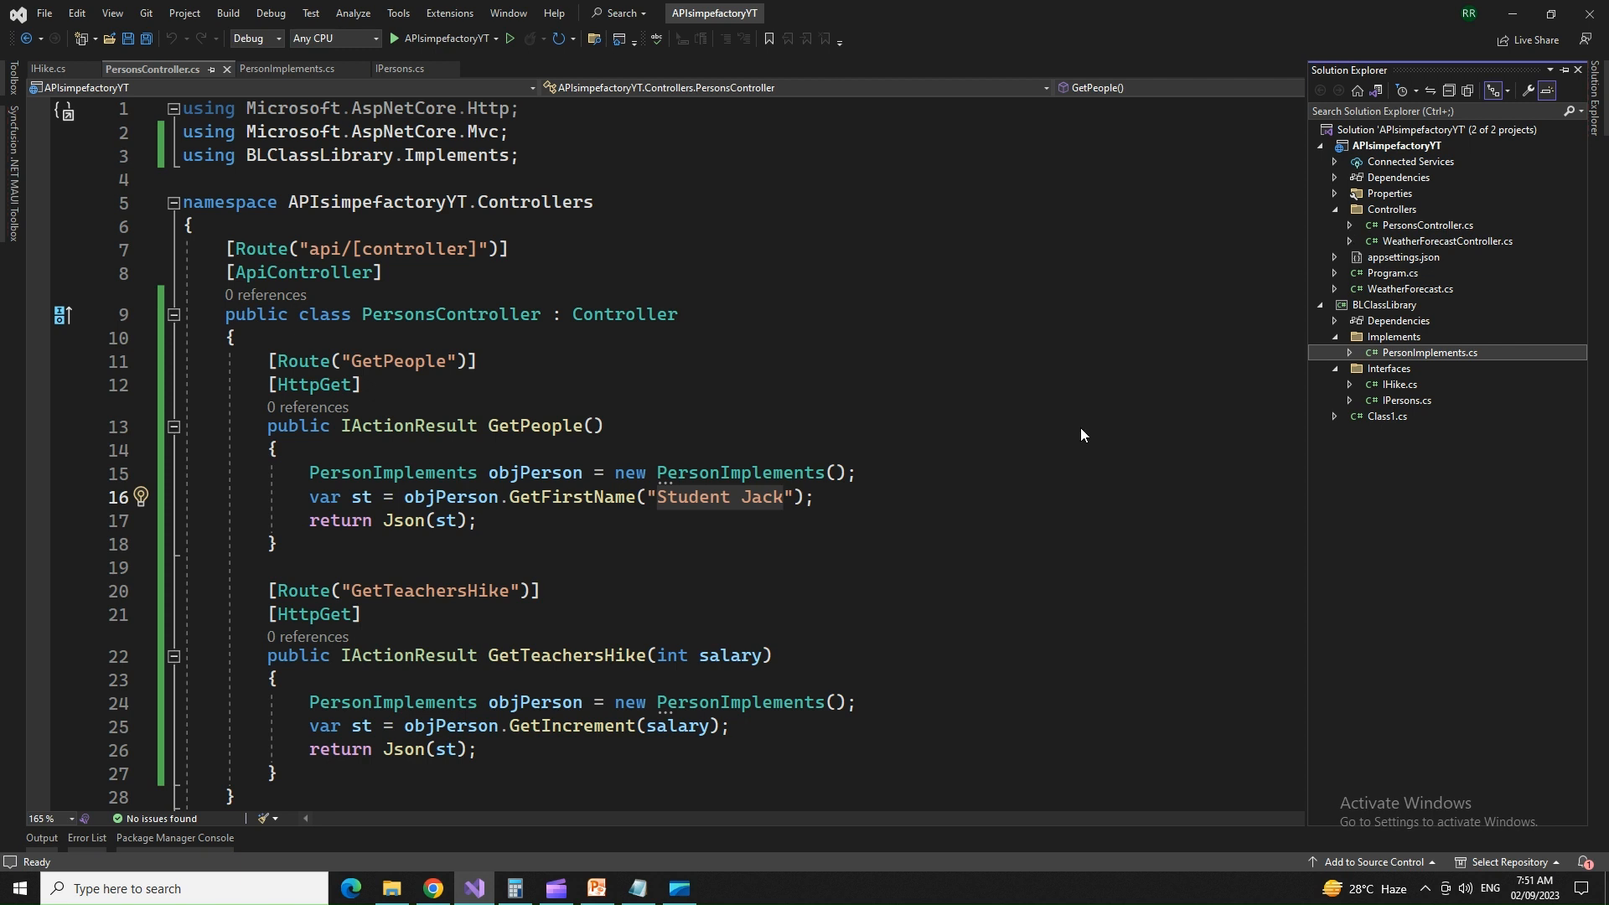
{"action": "mouse_move", "coordinate": [275, 76]}
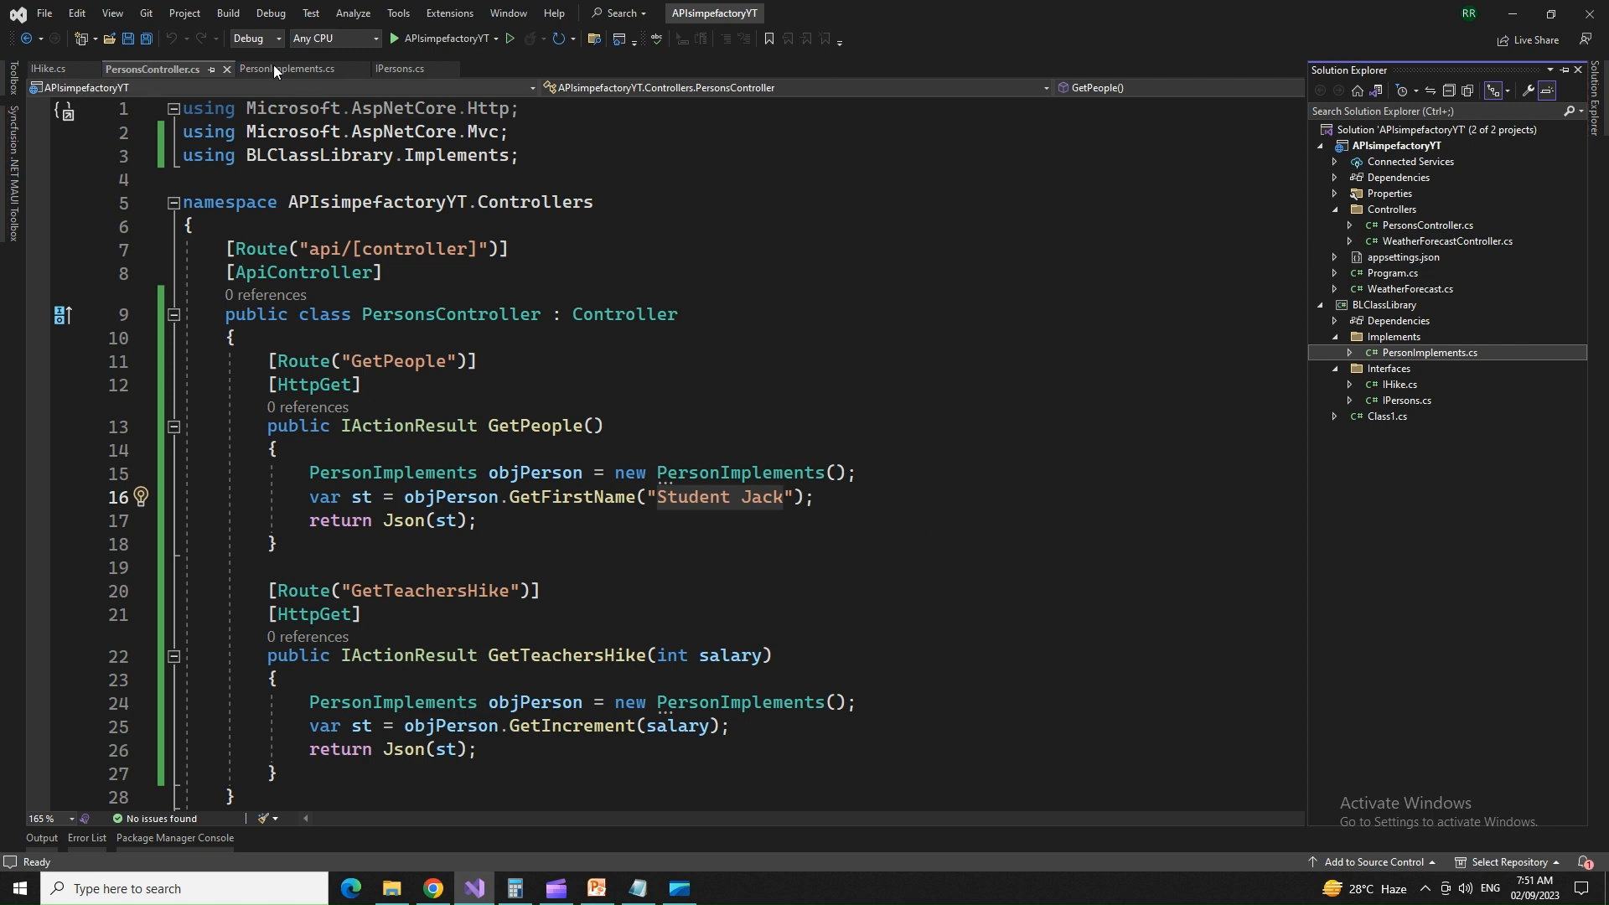
{"action": "mouse_move", "coordinate": [1182, 707]}
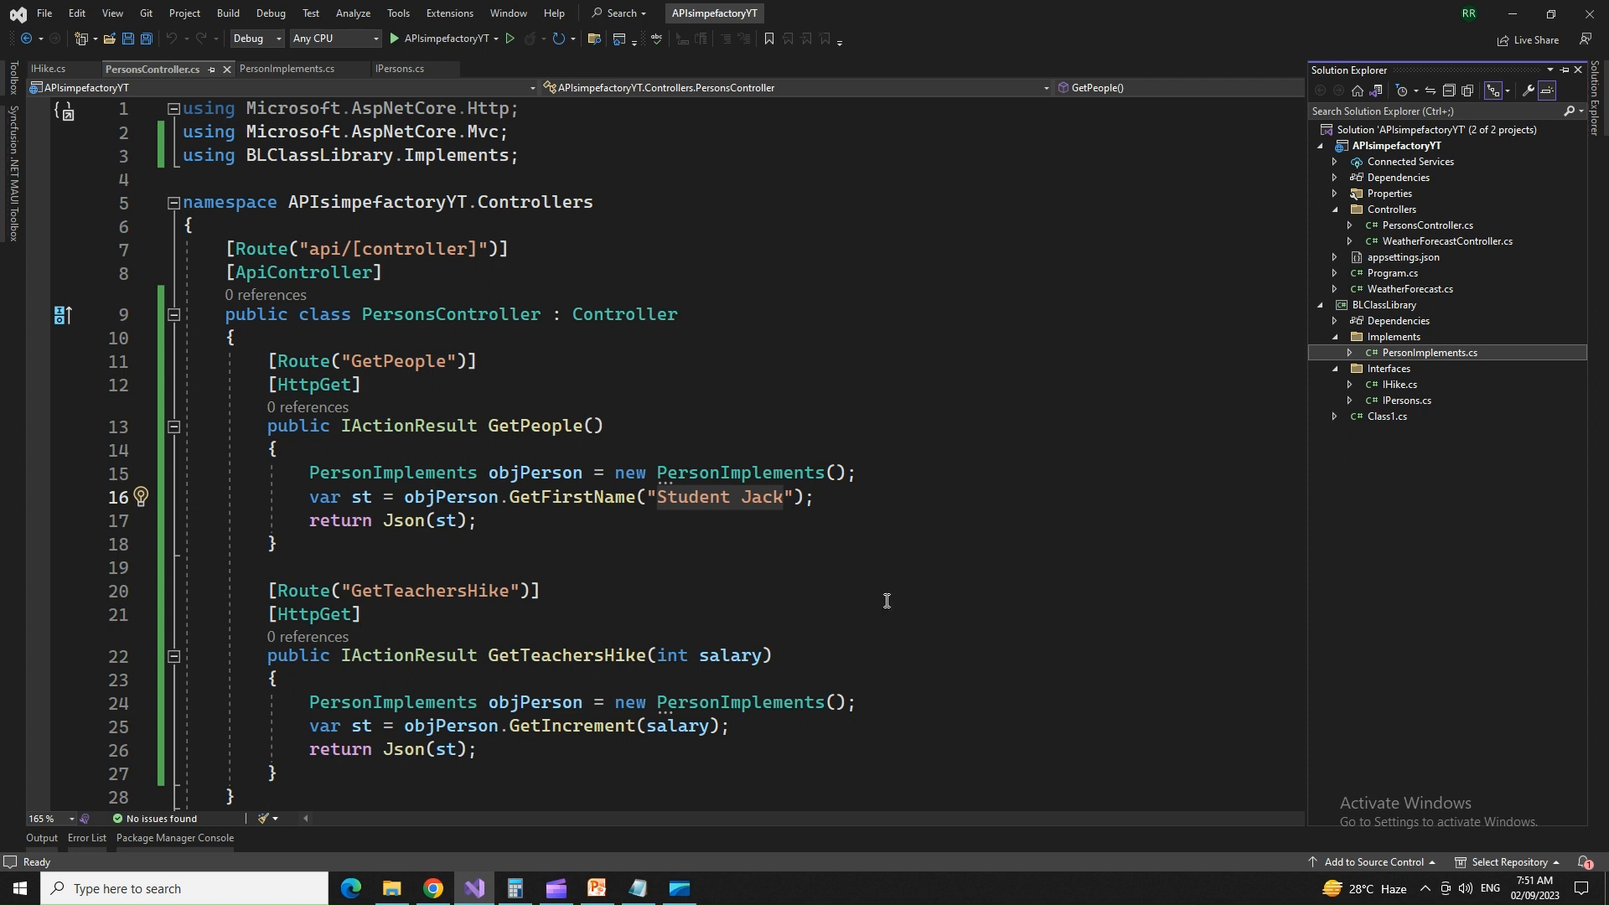
{"action": "mouse_move", "coordinate": [794, 453]}
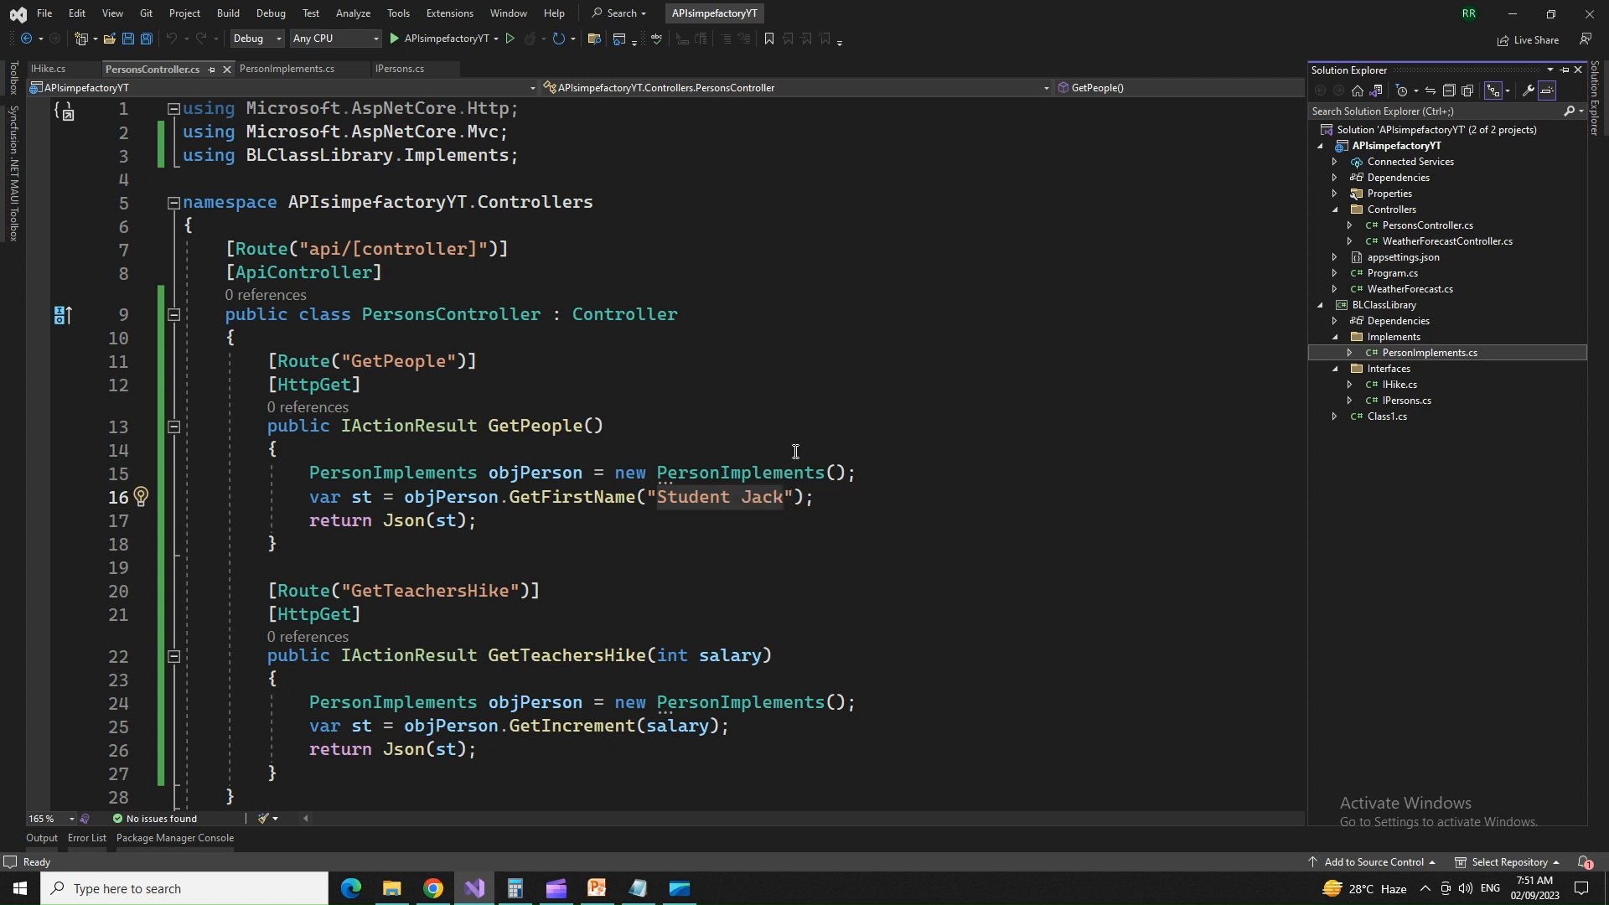
{"action": "scroll", "scroll_direction": "down", "scroll_amount": 3}
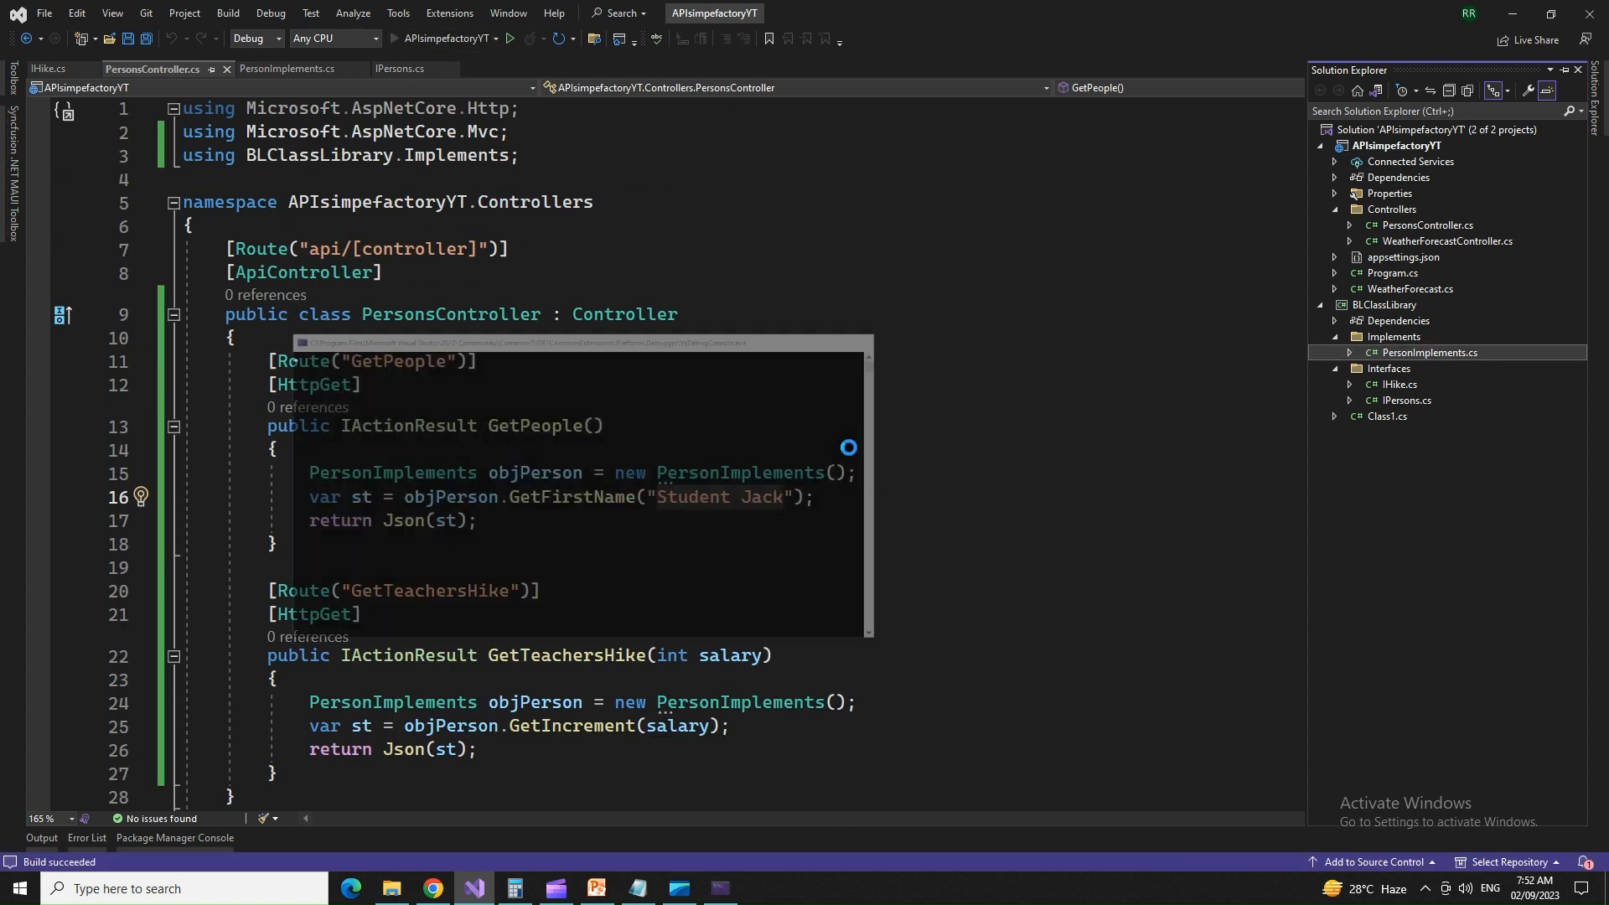
Step: Execute GET /api/Persons/GetPeople and highlight the returned "Student Jack DonBoscho School"
{"action": "left_click", "coordinate": [531, 38]}
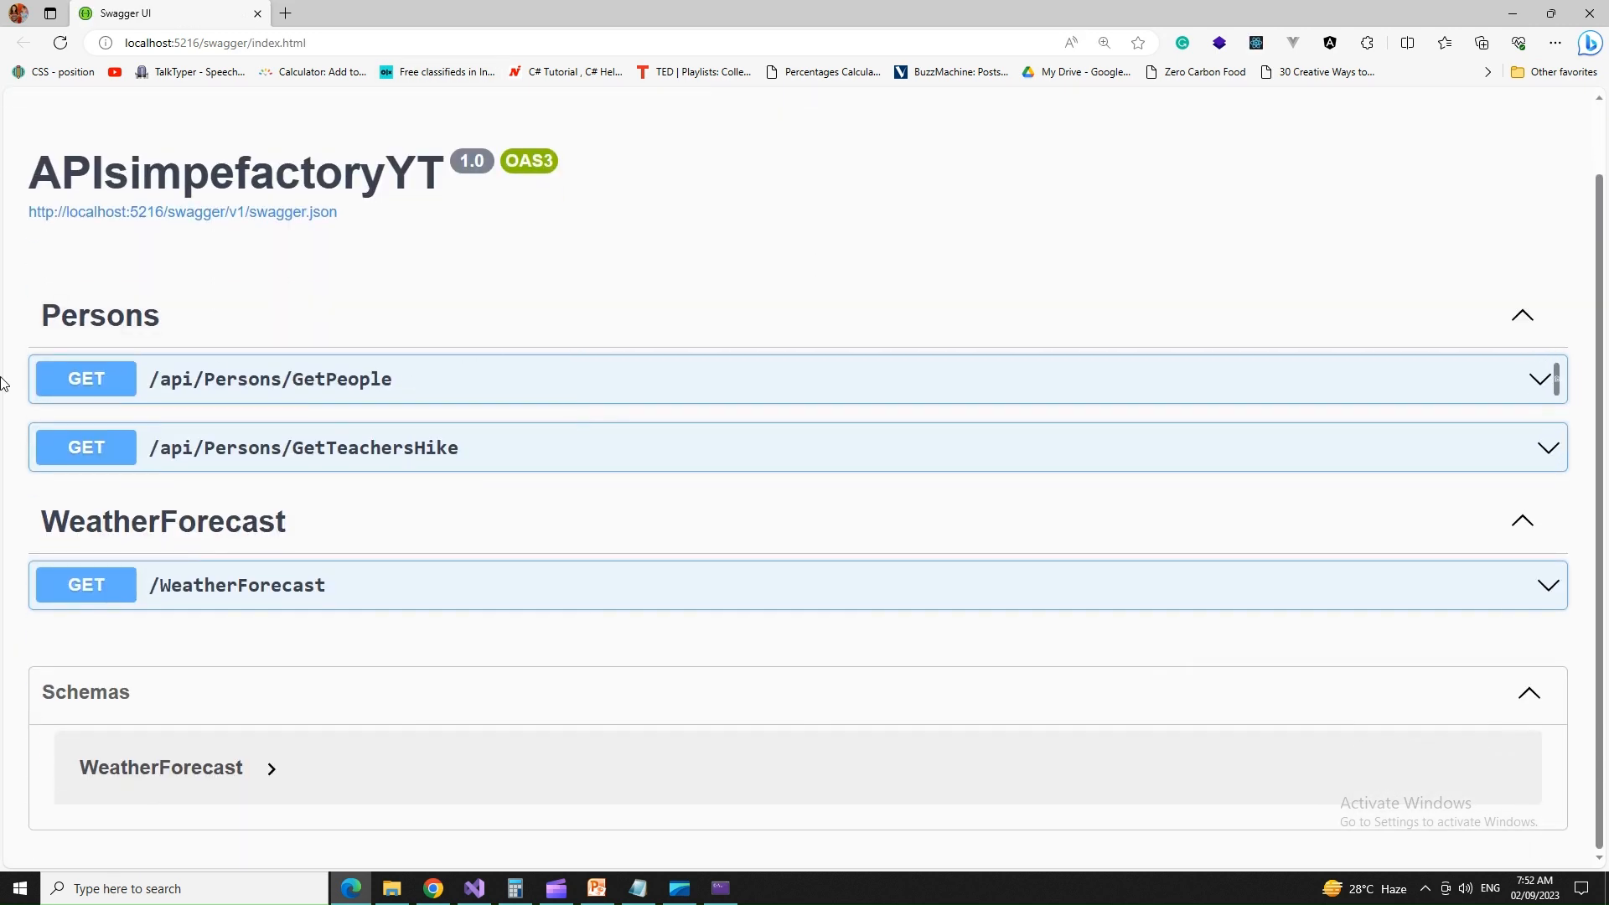
{"action": "mouse_move", "coordinate": [88, 396]}
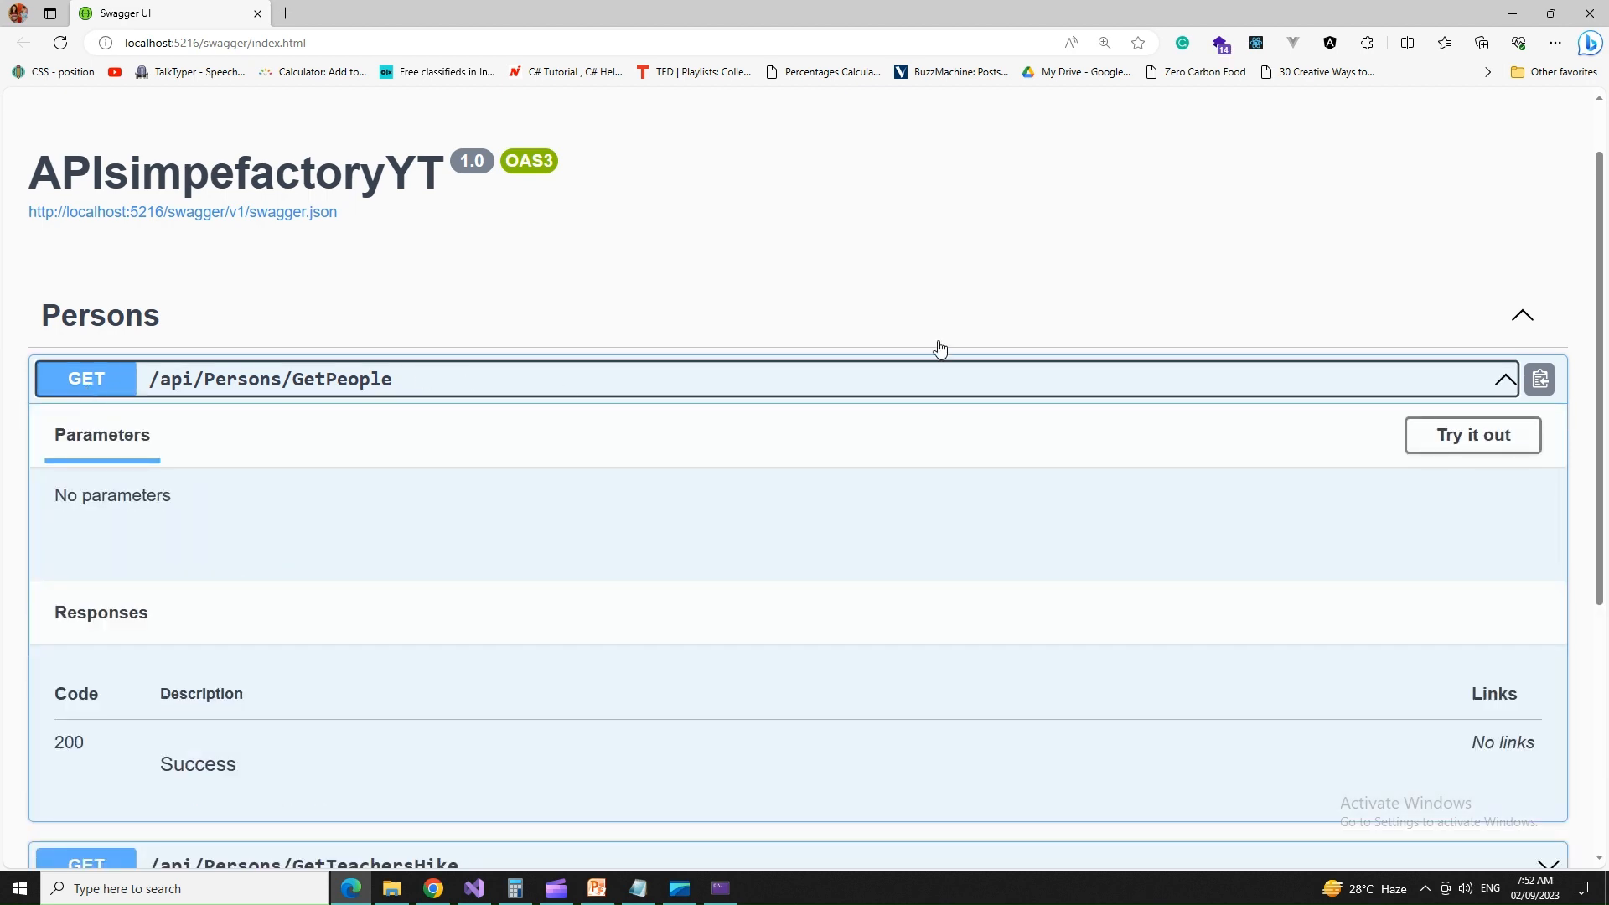
{"action": "scroll", "scroll_direction": "down", "scroll_amount": 3}
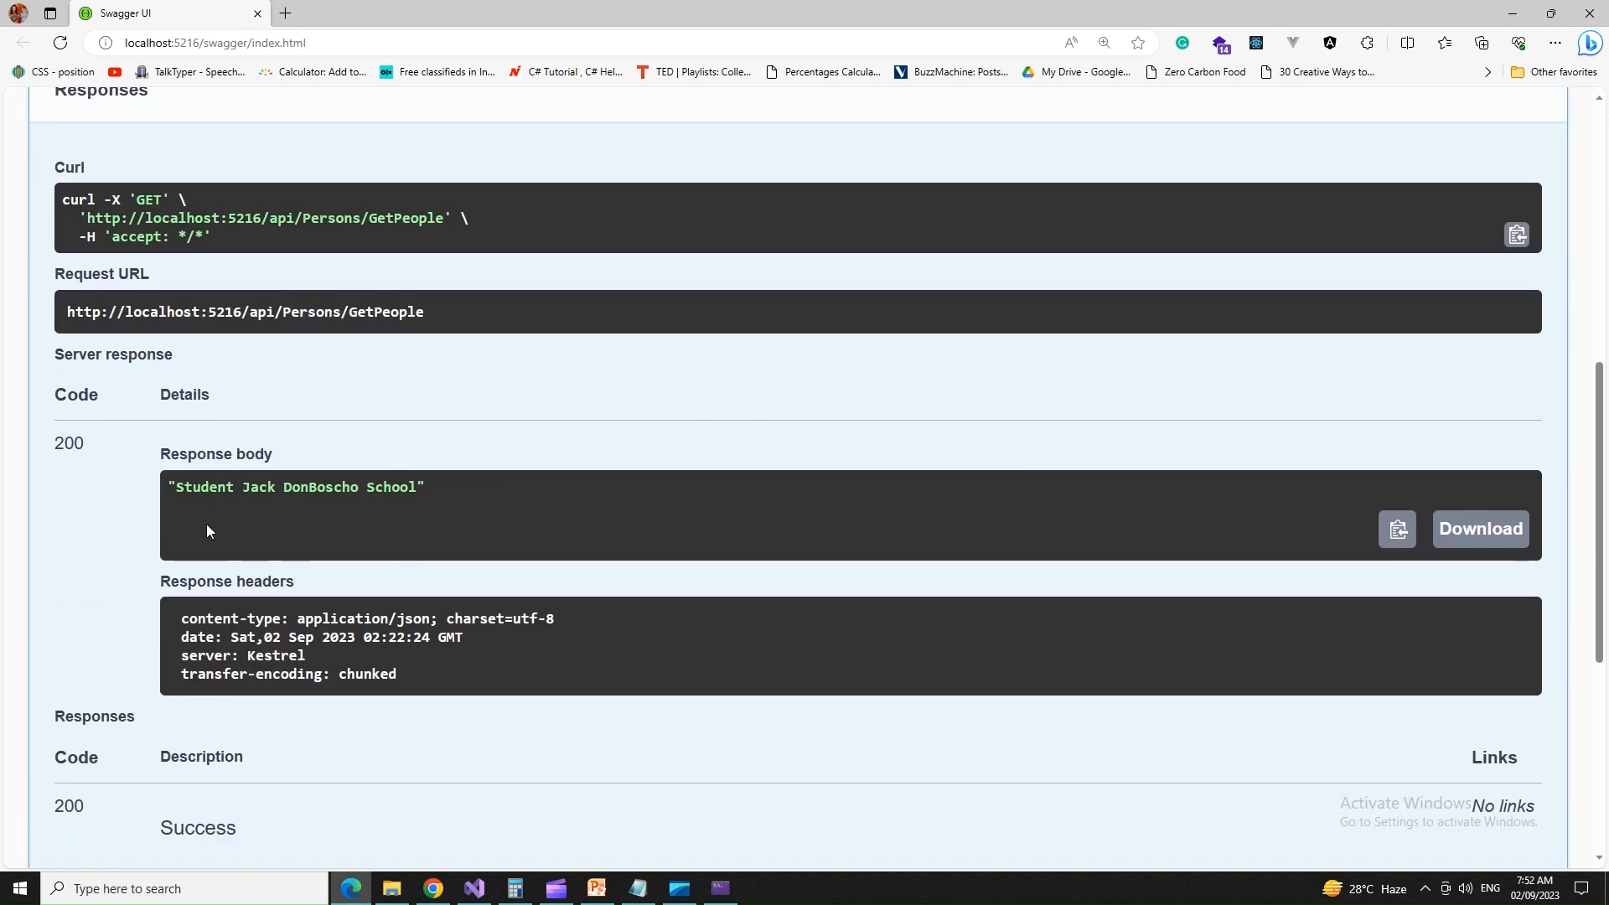
{"action": "double_click", "coordinate": [352, 486]}
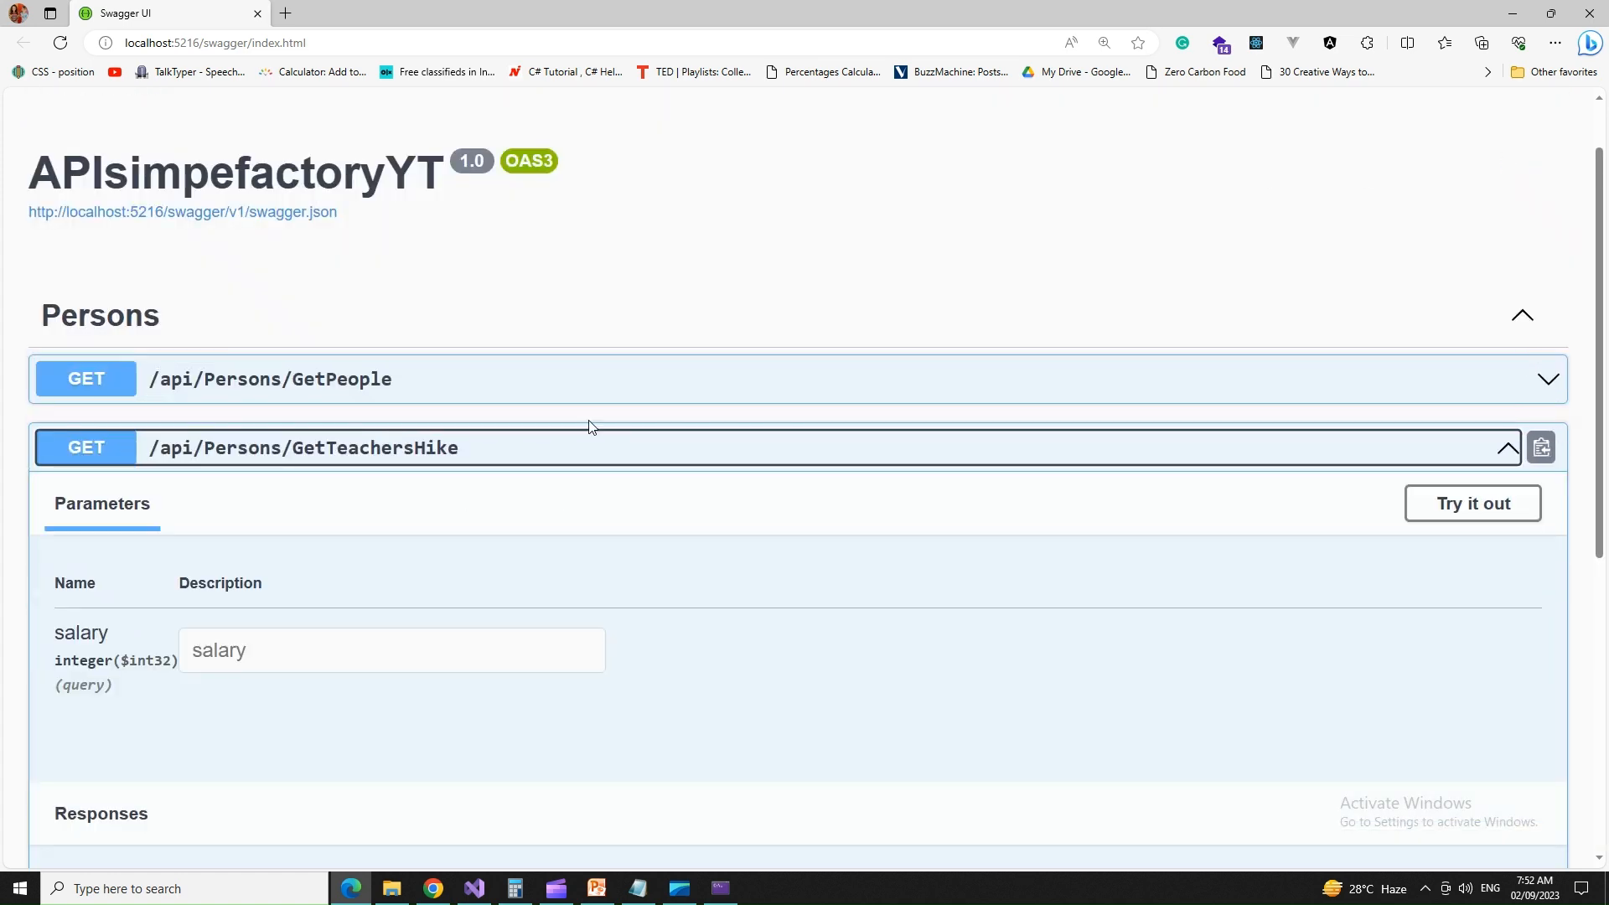
Step: Try out GetTeachersHike with salary 5000 and execute the request
{"action": "scroll", "scroll_direction": "down", "scroll_amount": 3}
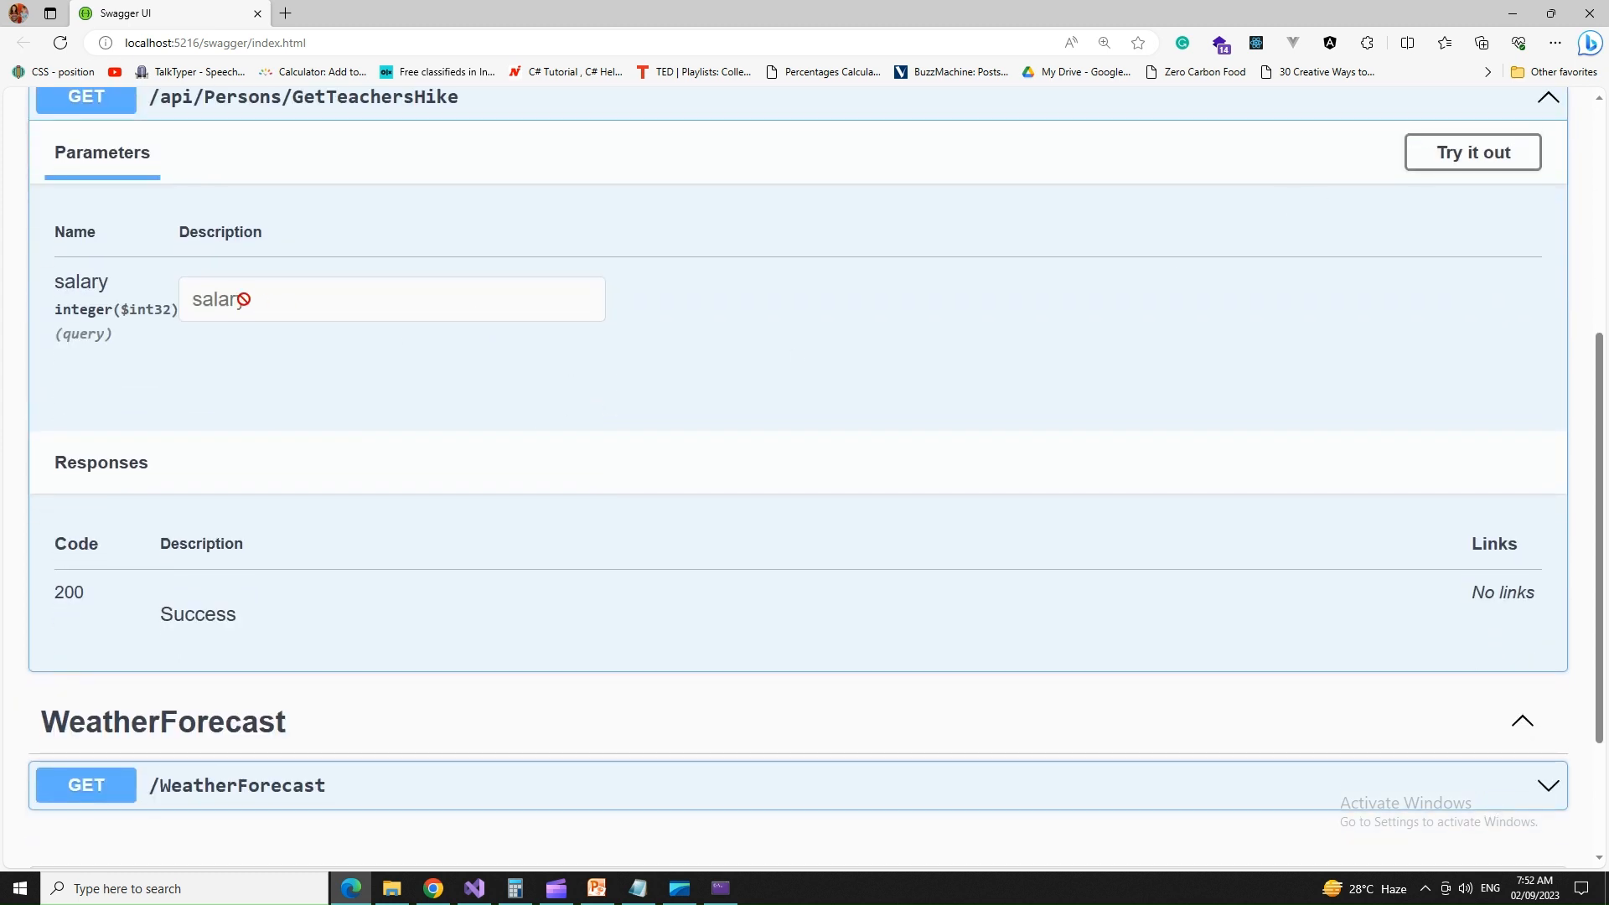
{"action": "left_click", "coordinate": [1472, 152]}
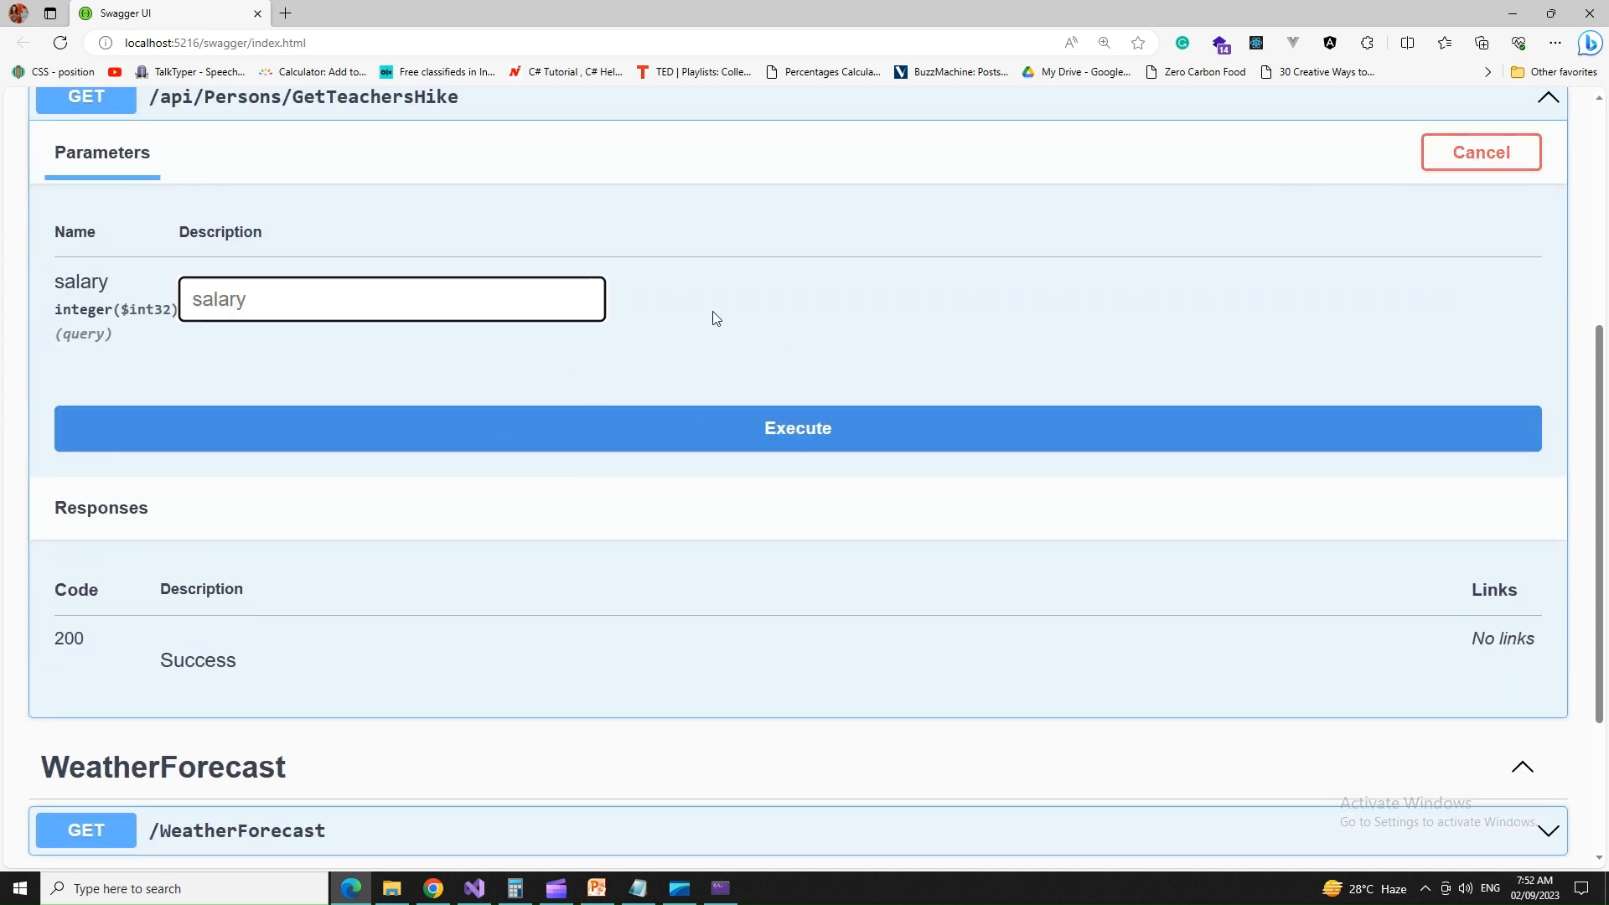
{"action": "scroll", "scroll_direction": "down", "scroll_amount": 3}
{"action": "type", "text": "5"}
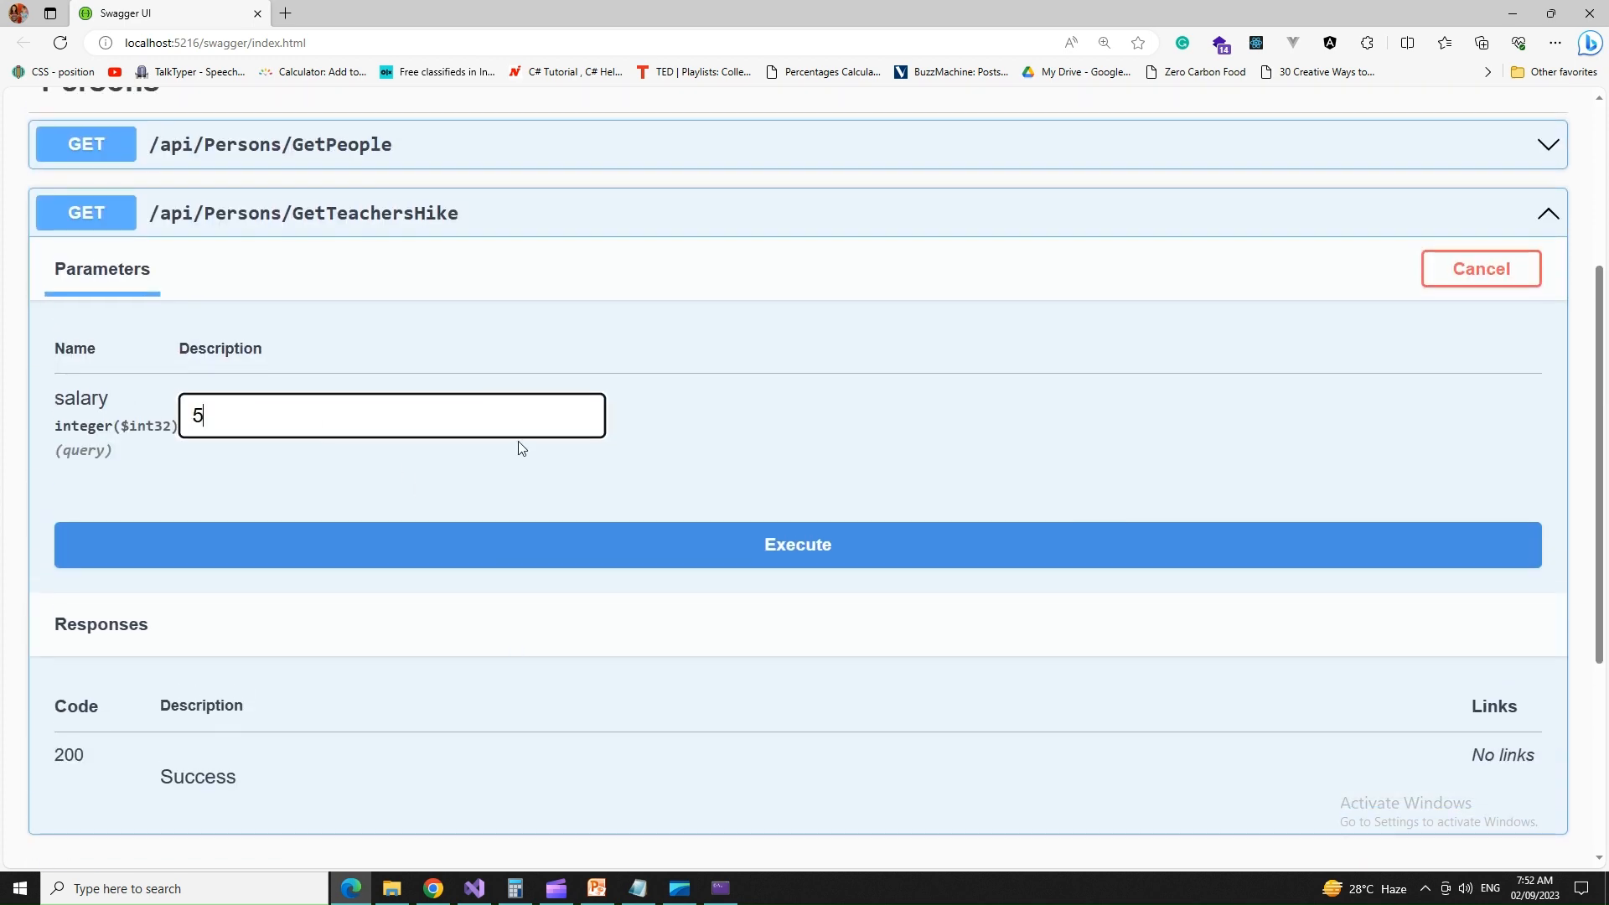
{"action": "type", "text": "000"}
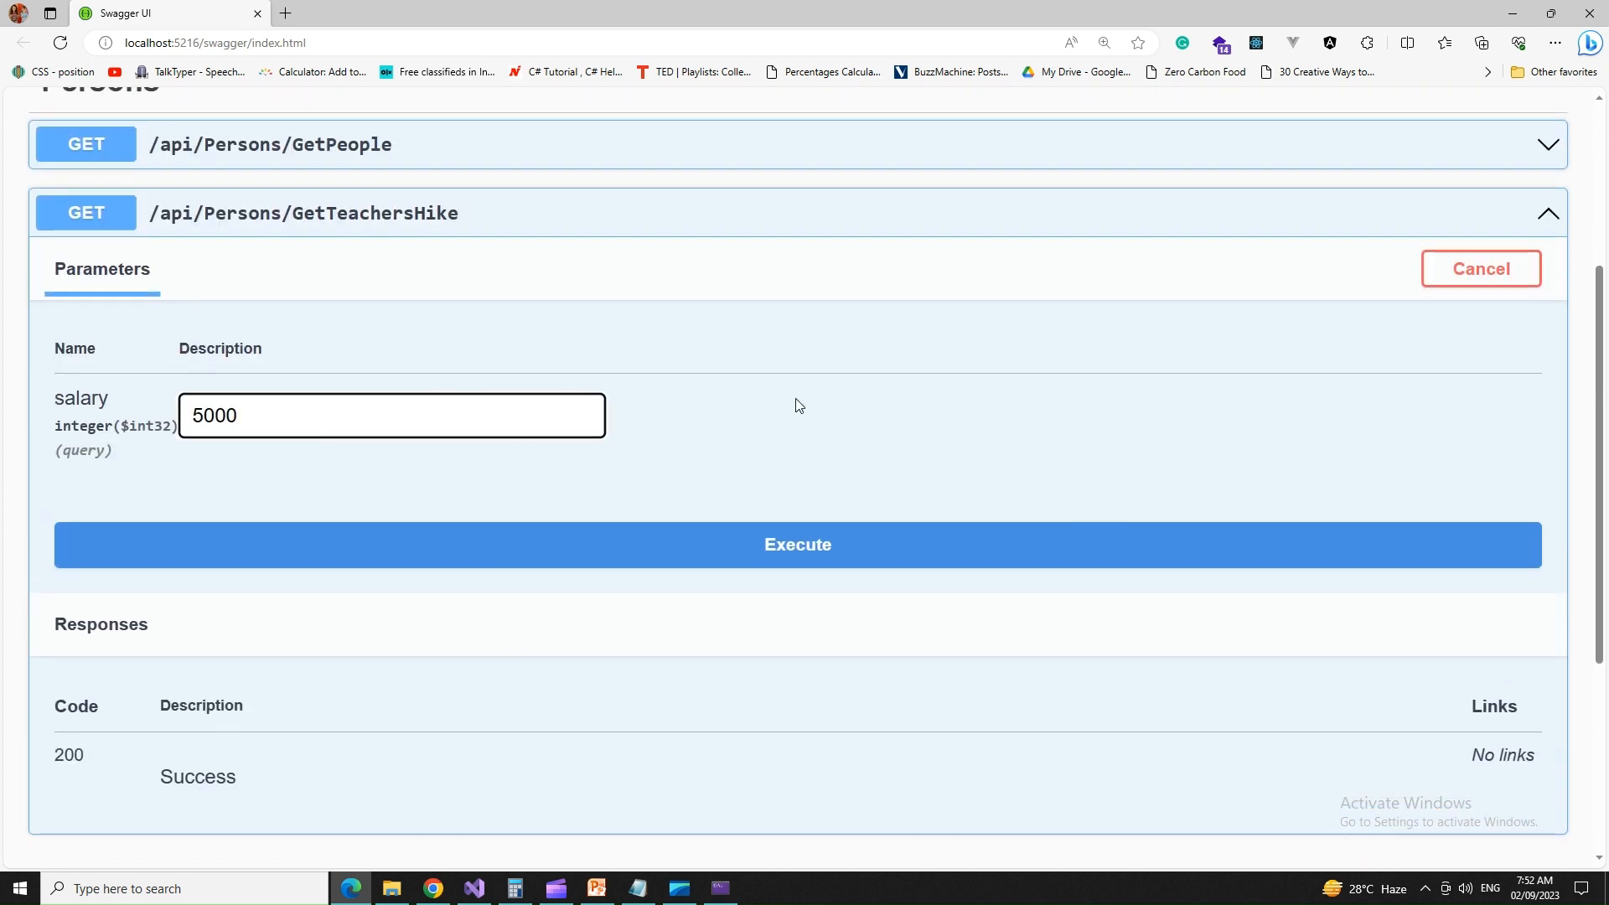
{"action": "left_click", "coordinate": [798, 544]}
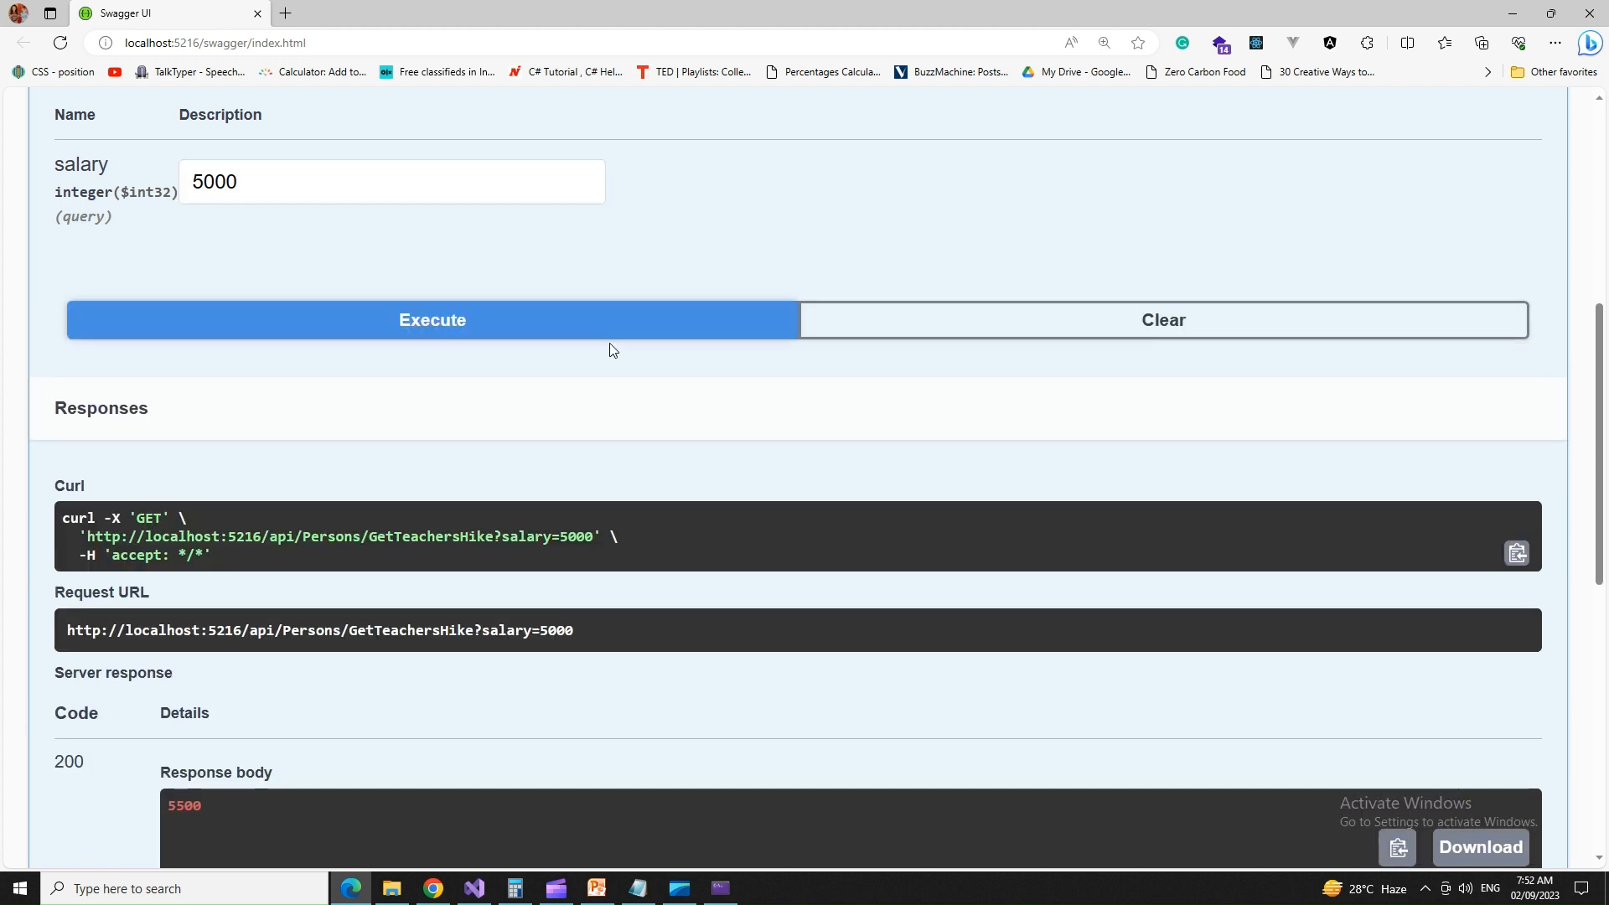
Step: Confirm the 200 response body of 5500, then return to the PersonsController code
{"action": "scroll", "scroll_direction": "down", "scroll_amount": 3}
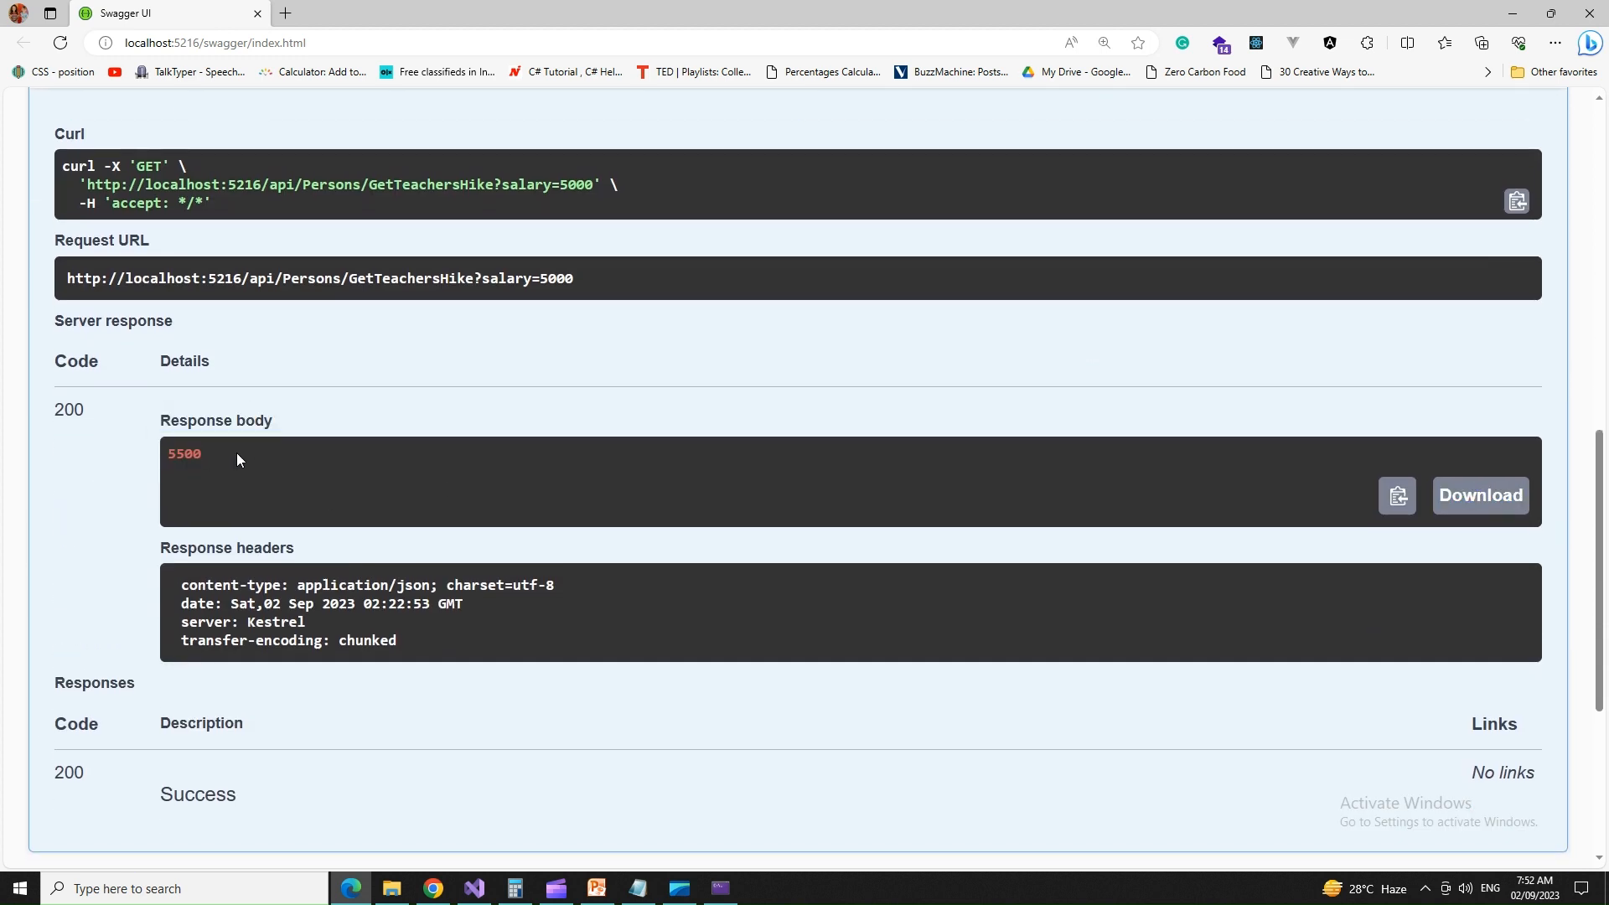
{"action": "double_click", "coordinate": [184, 453]}
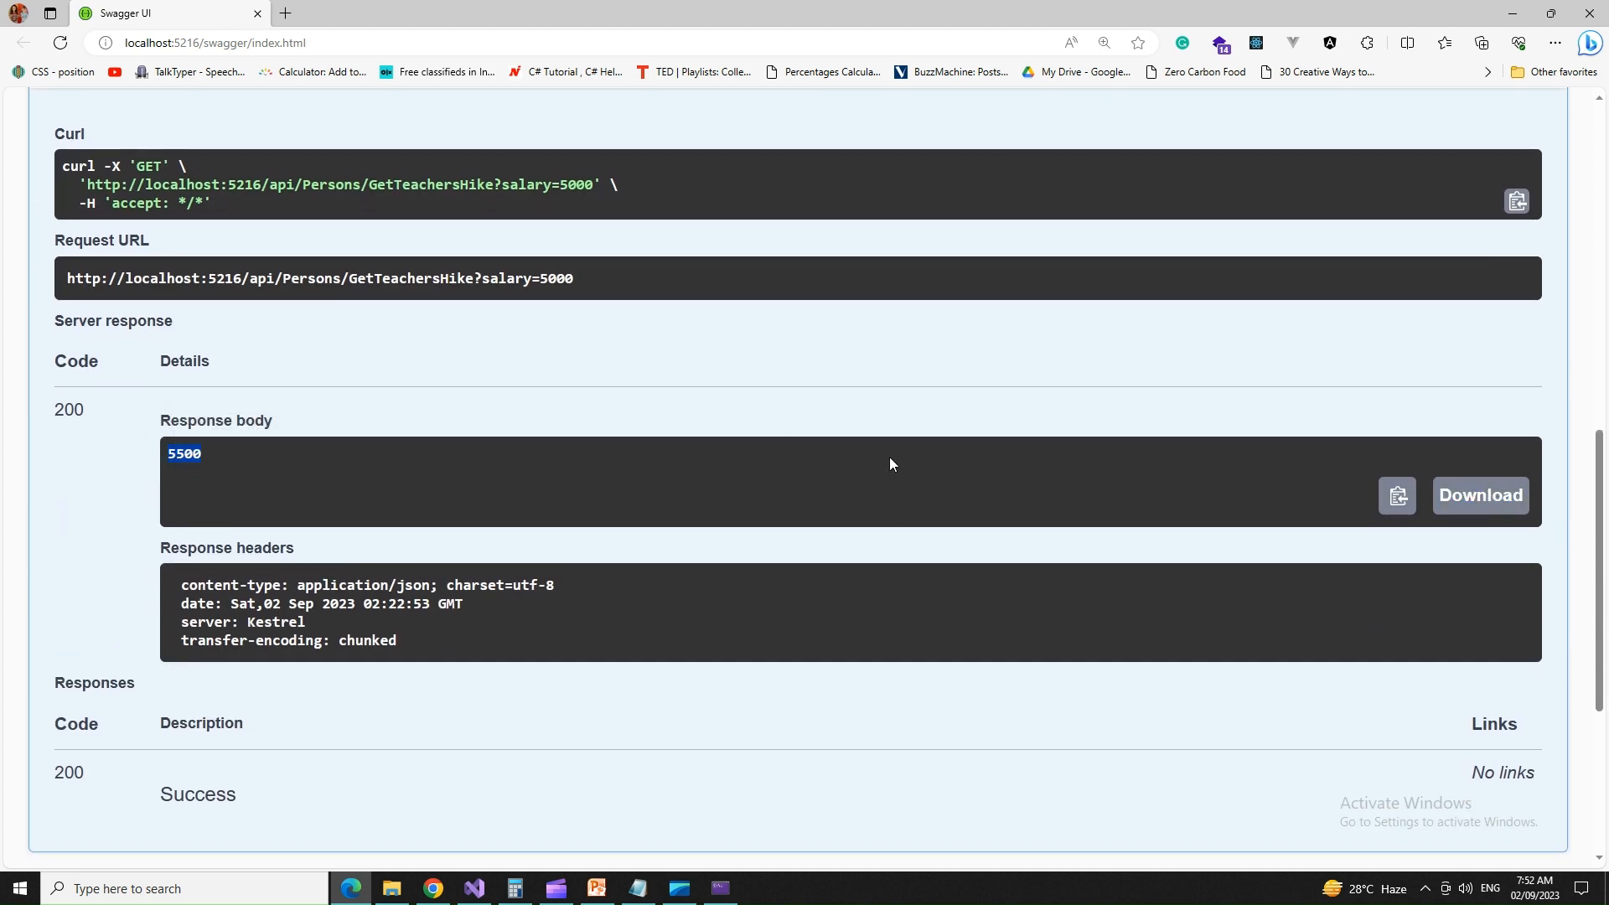
{"action": "scroll", "scroll_direction": "up", "scroll_amount": 3}
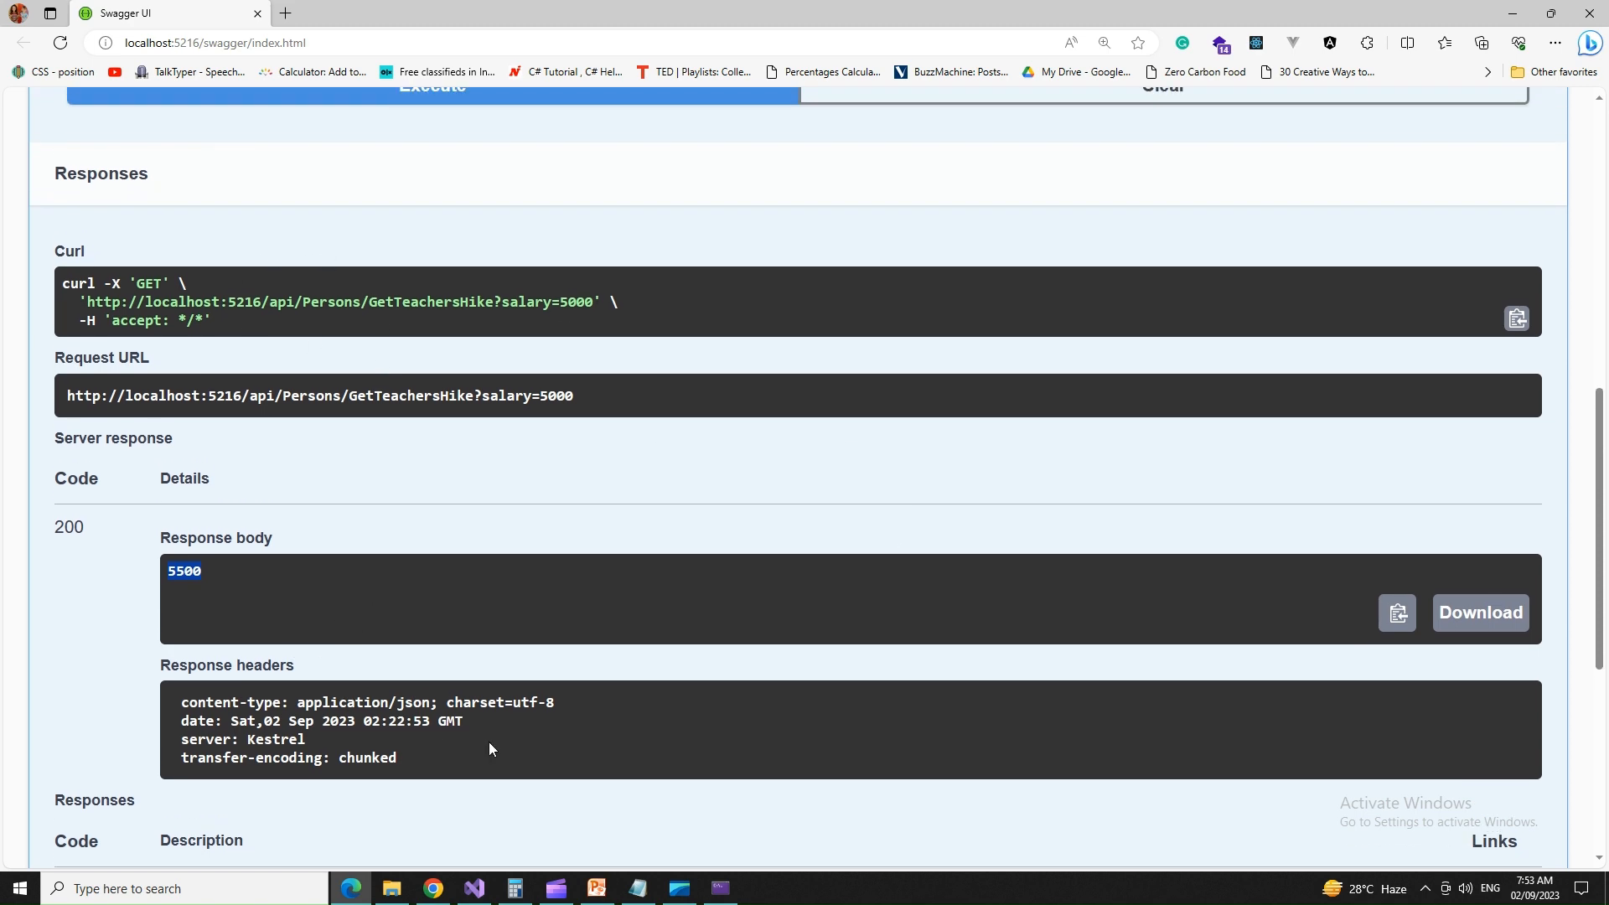
{"action": "scroll", "scroll_direction": "down", "scroll_amount": 3}
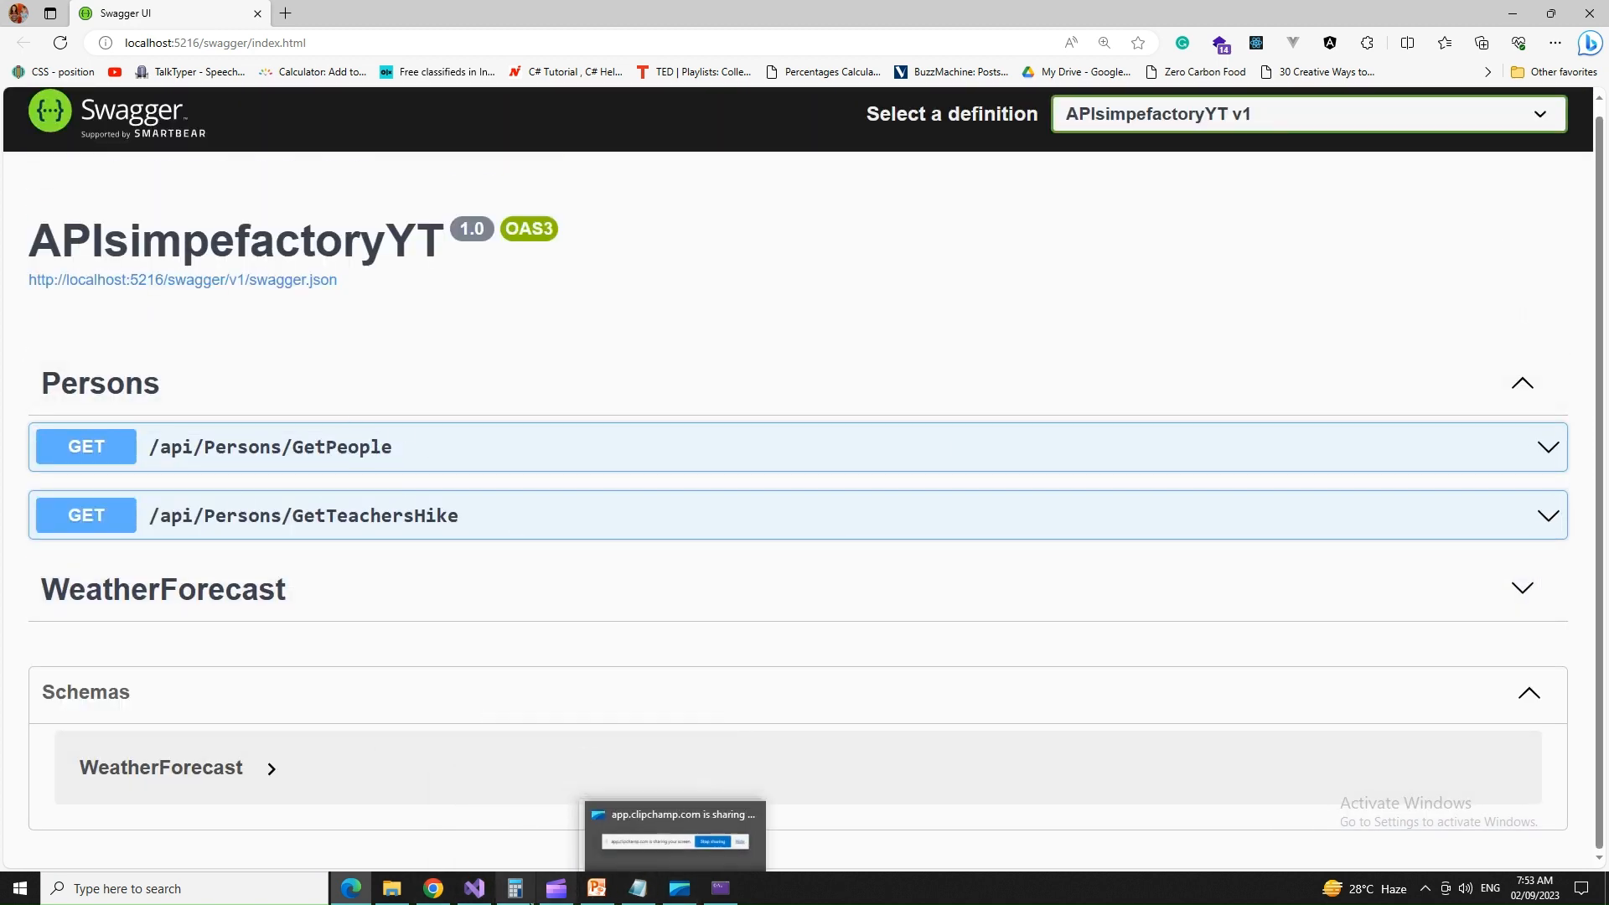
{"action": "left_click", "coordinate": [473, 888]}
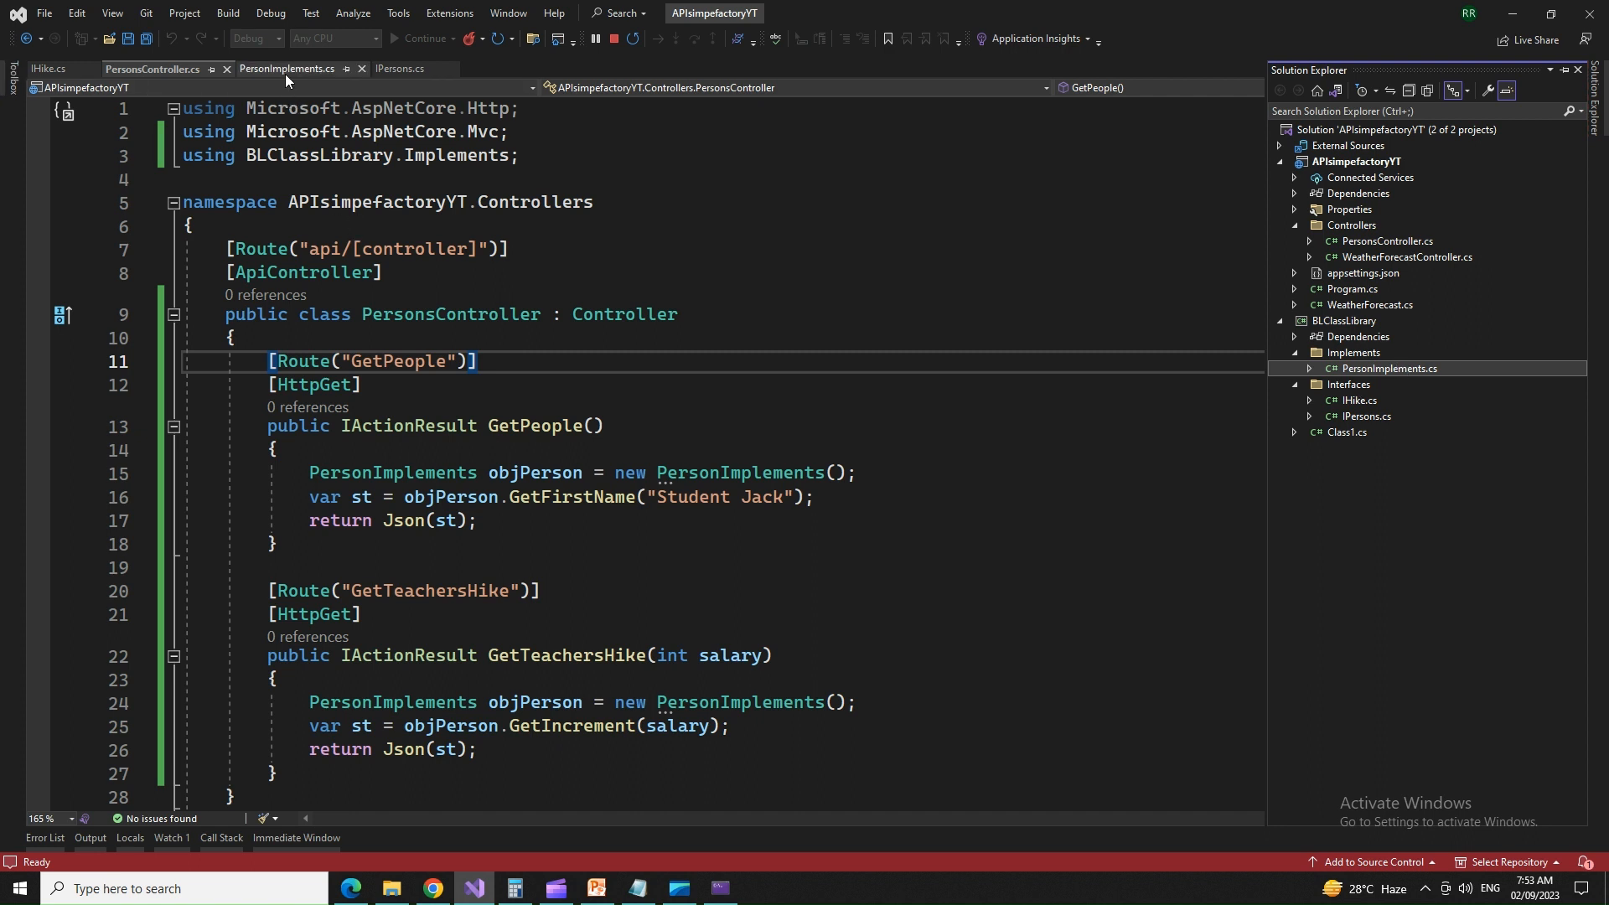
{"action": "left_click", "coordinate": [399, 69]}
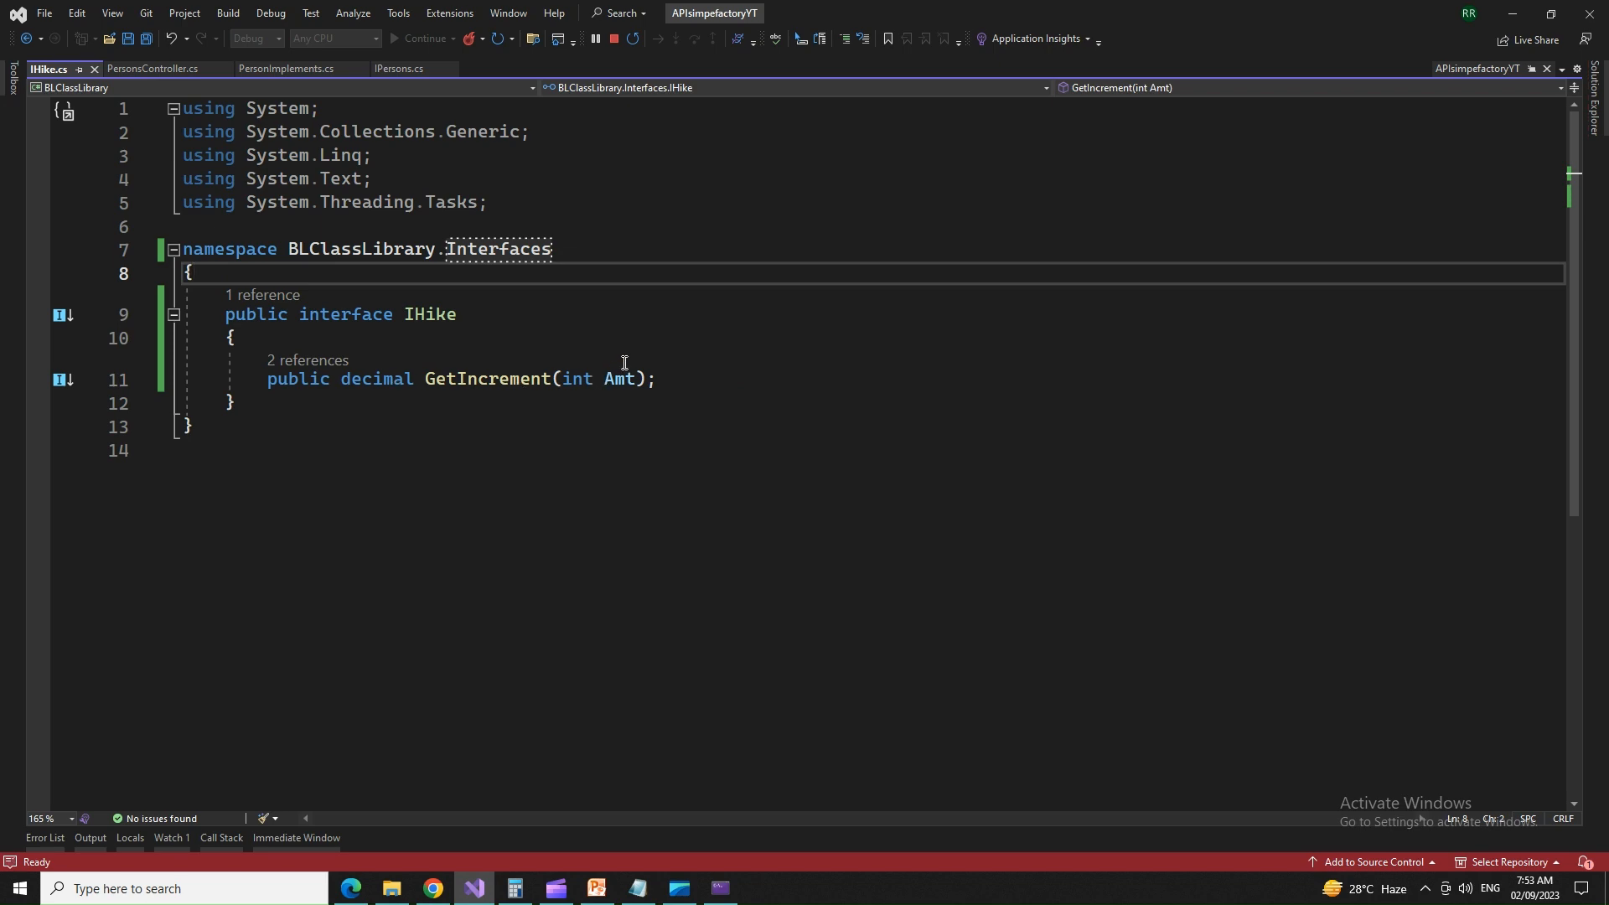
{"action": "left_click", "coordinate": [159, 69]}
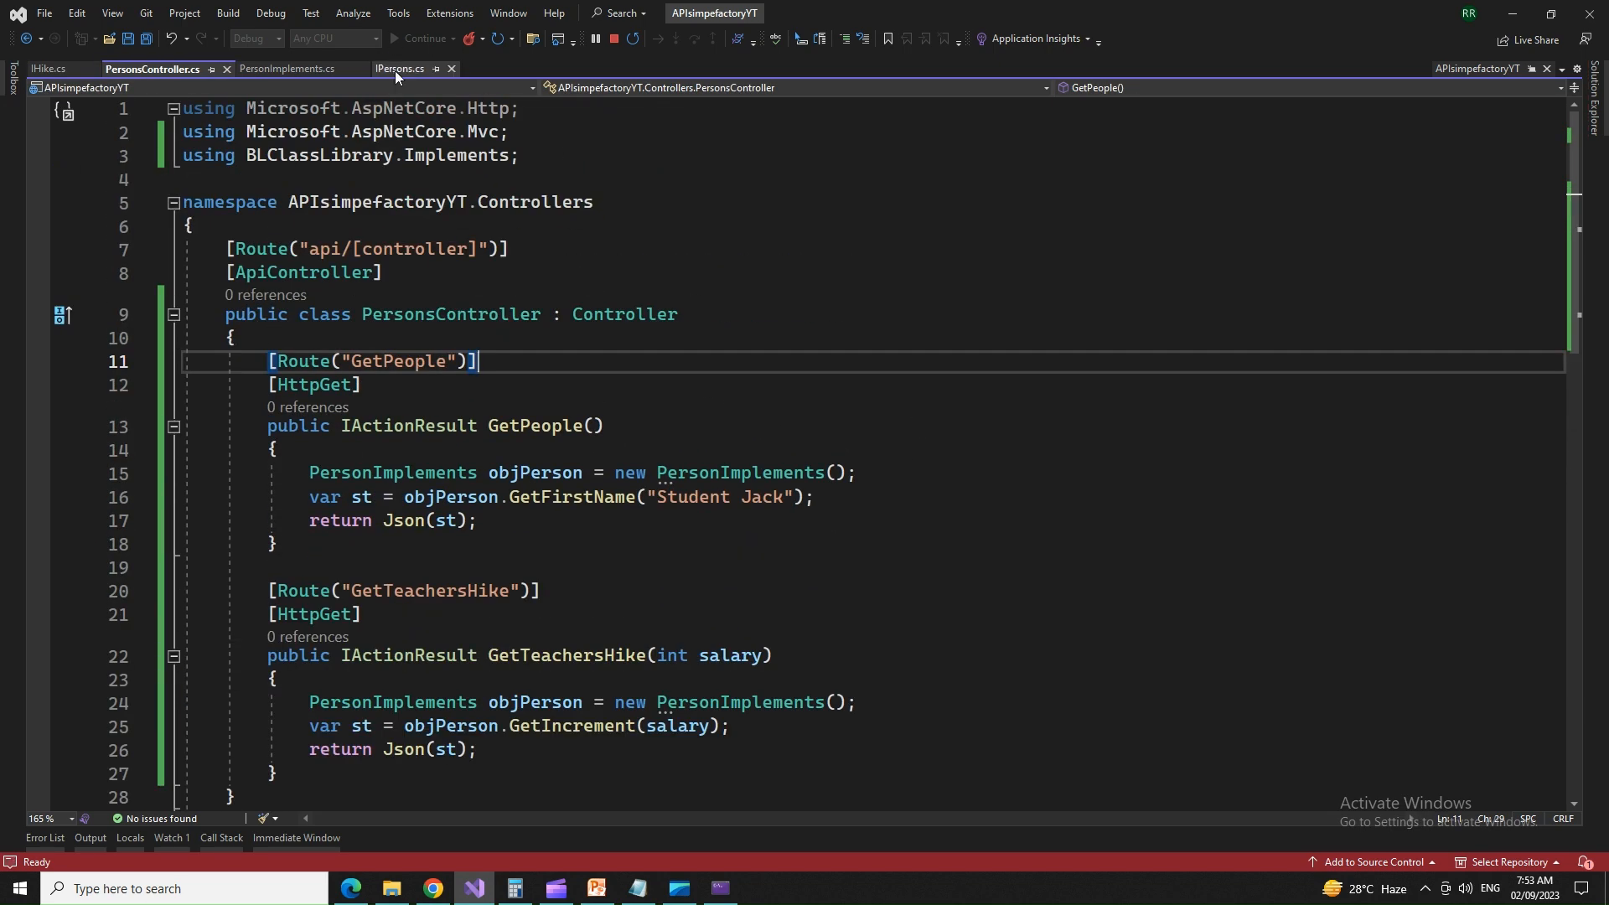
{"action": "left_click", "coordinate": [399, 67]}
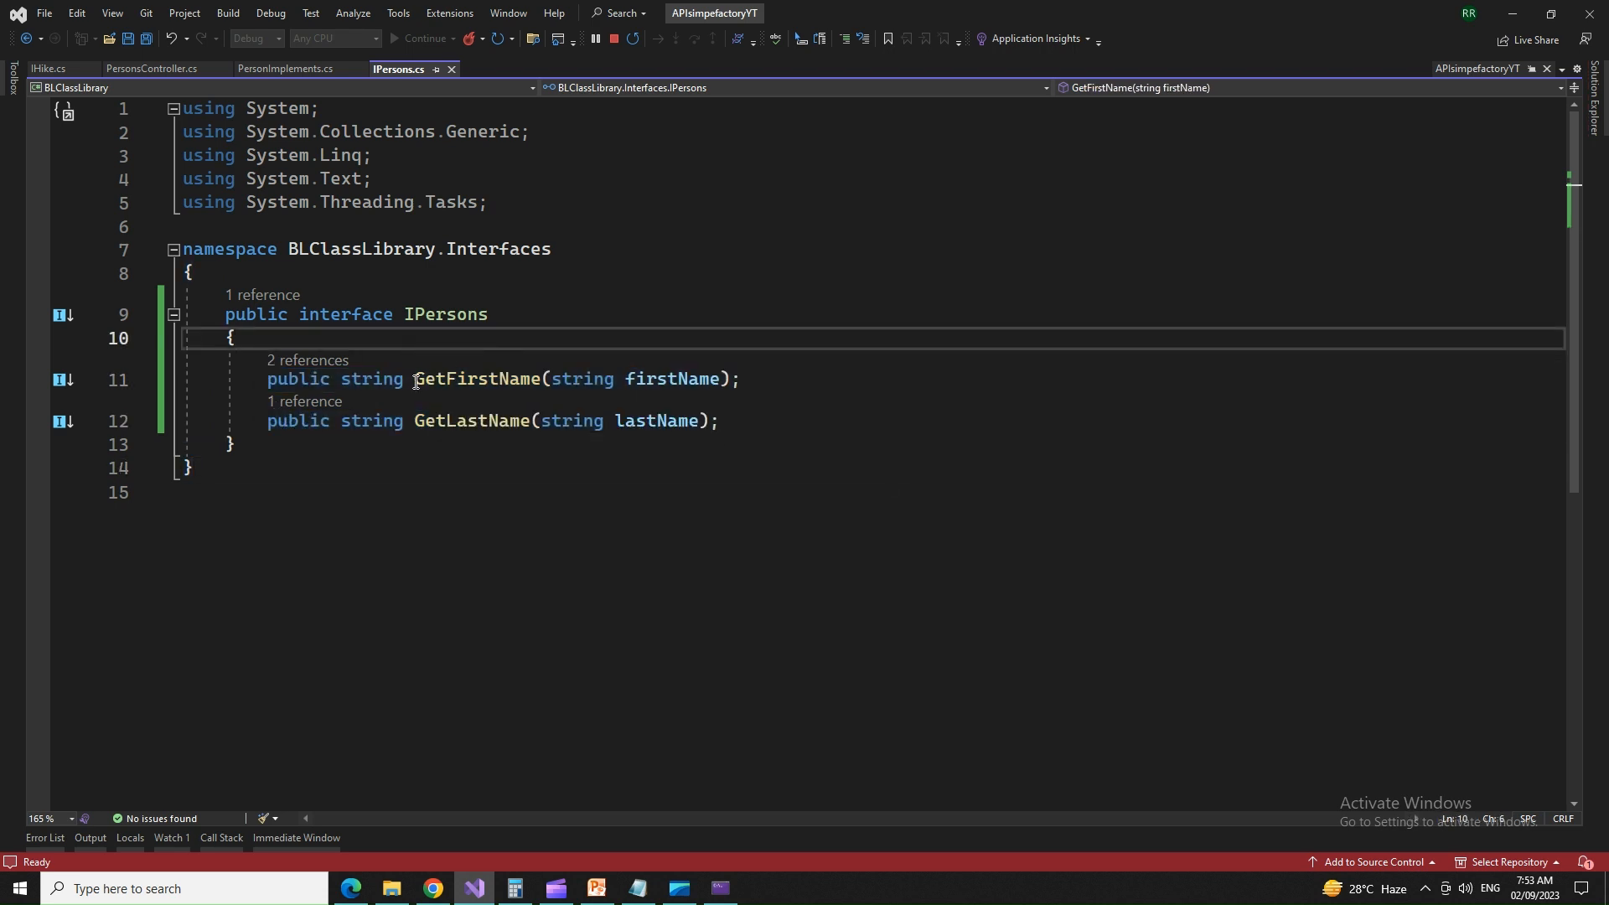
{"action": "double_click", "coordinate": [446, 315]}
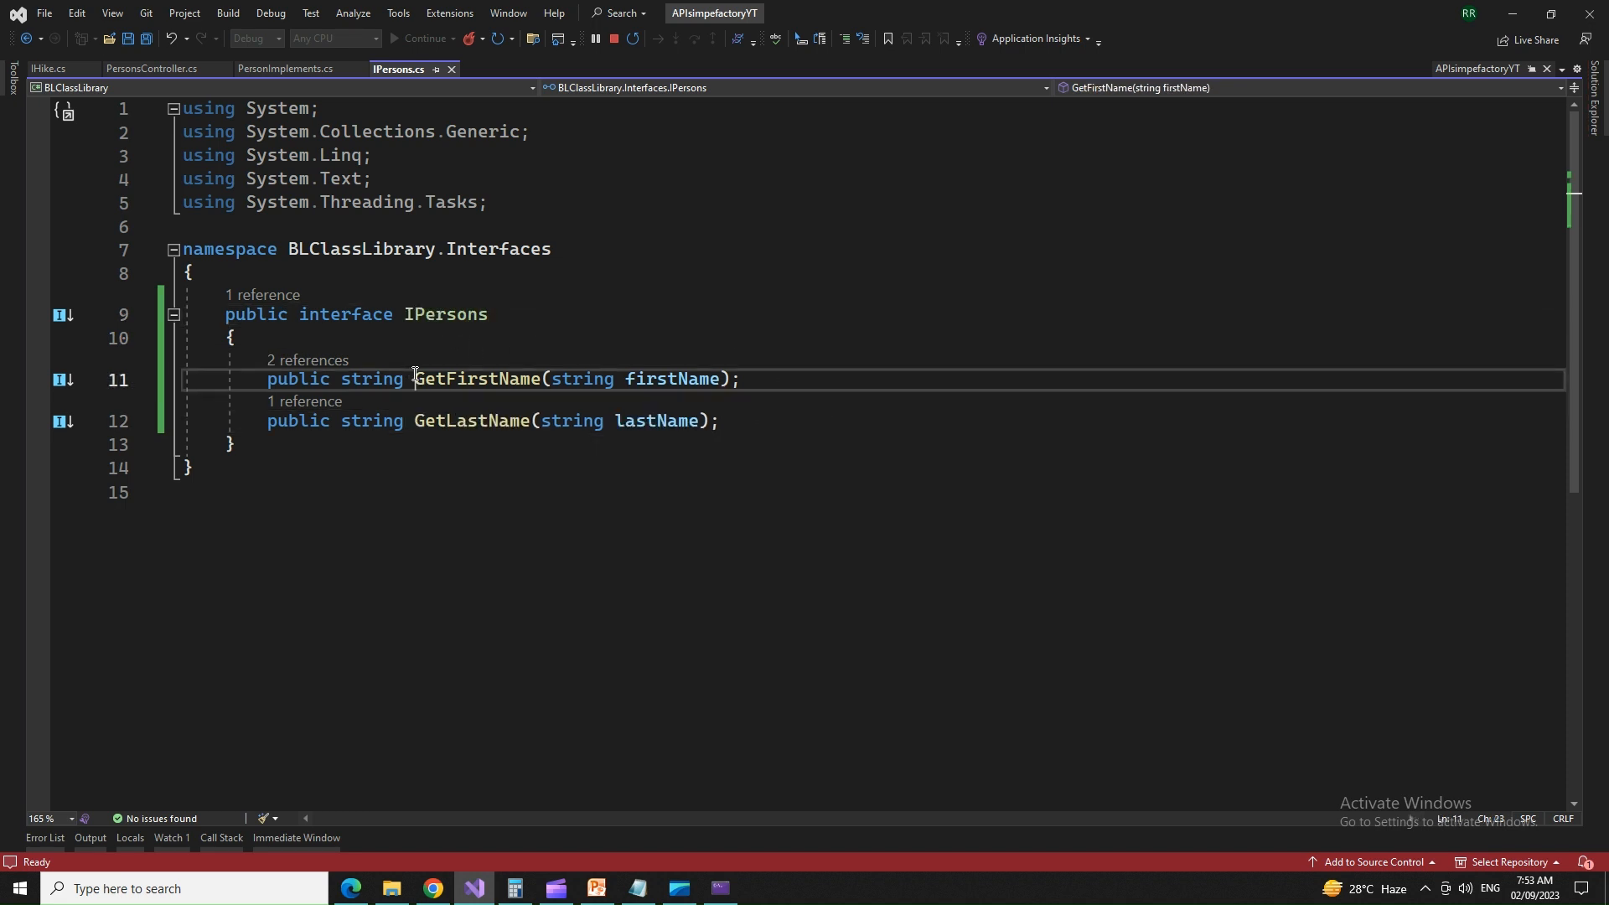
{"action": "double_click", "coordinate": [476, 379]}
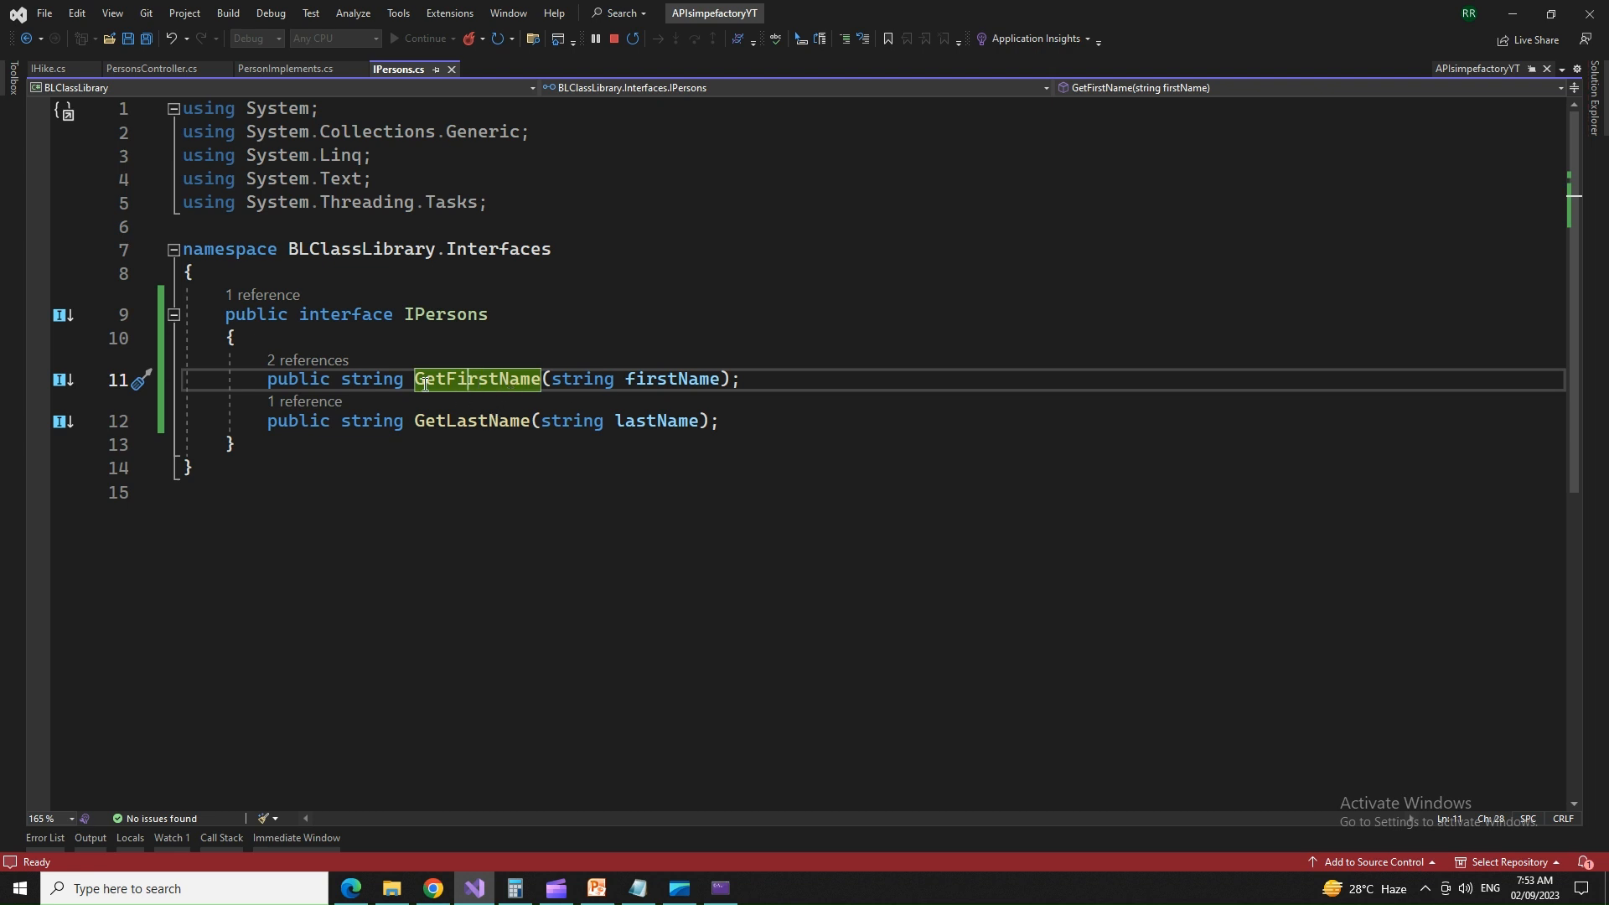
{"action": "left_click", "coordinate": [47, 68]}
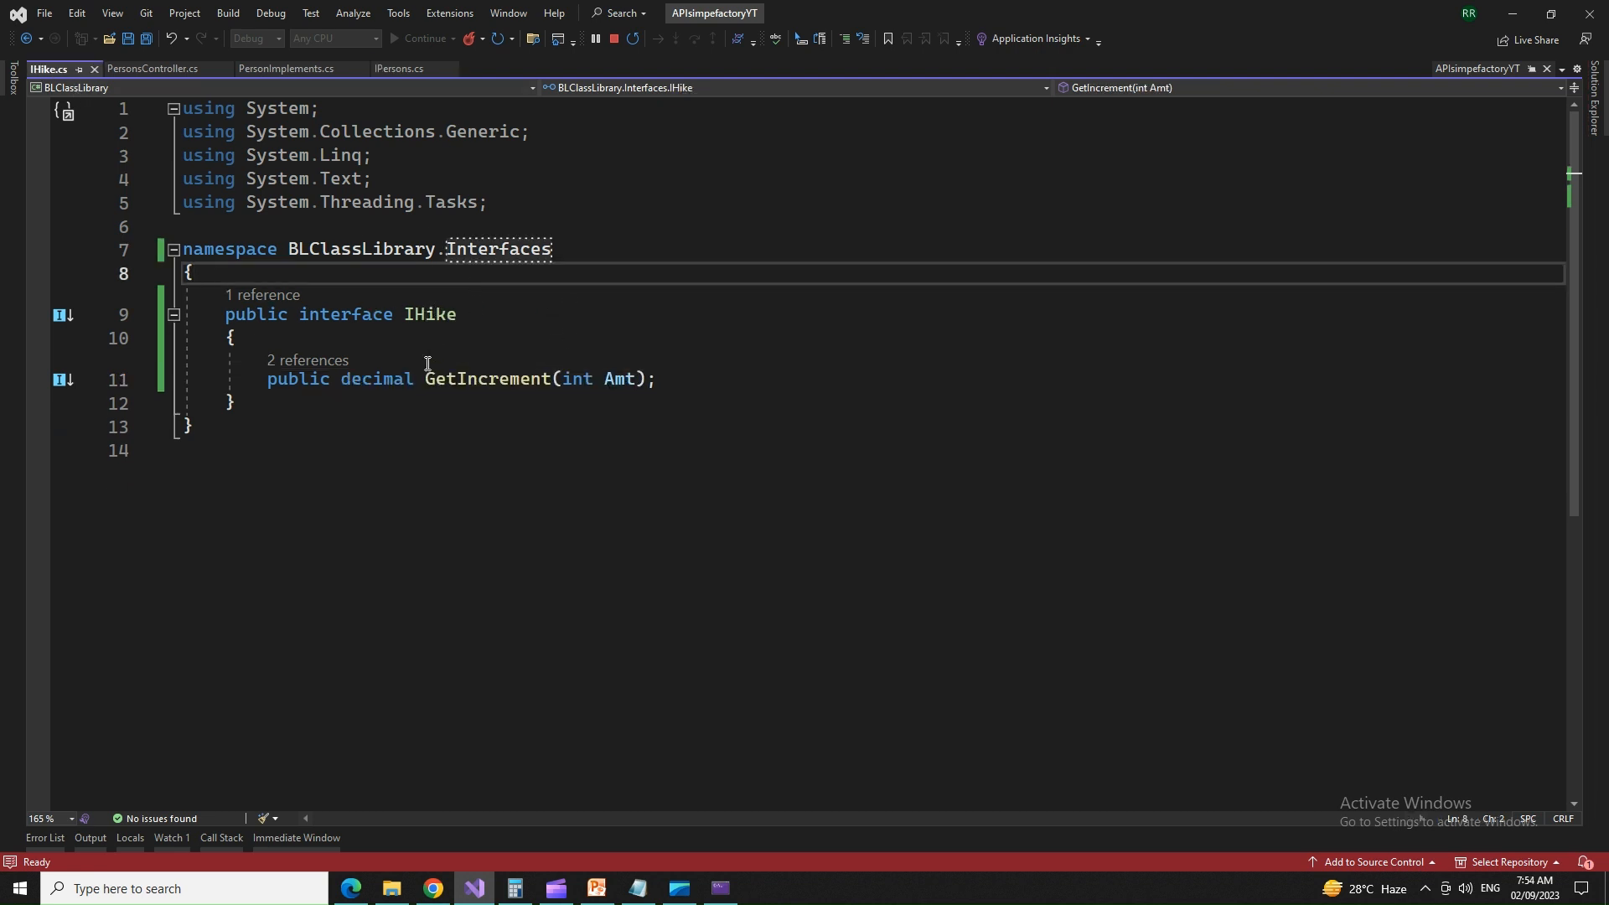
{"action": "double_click", "coordinate": [485, 379]}
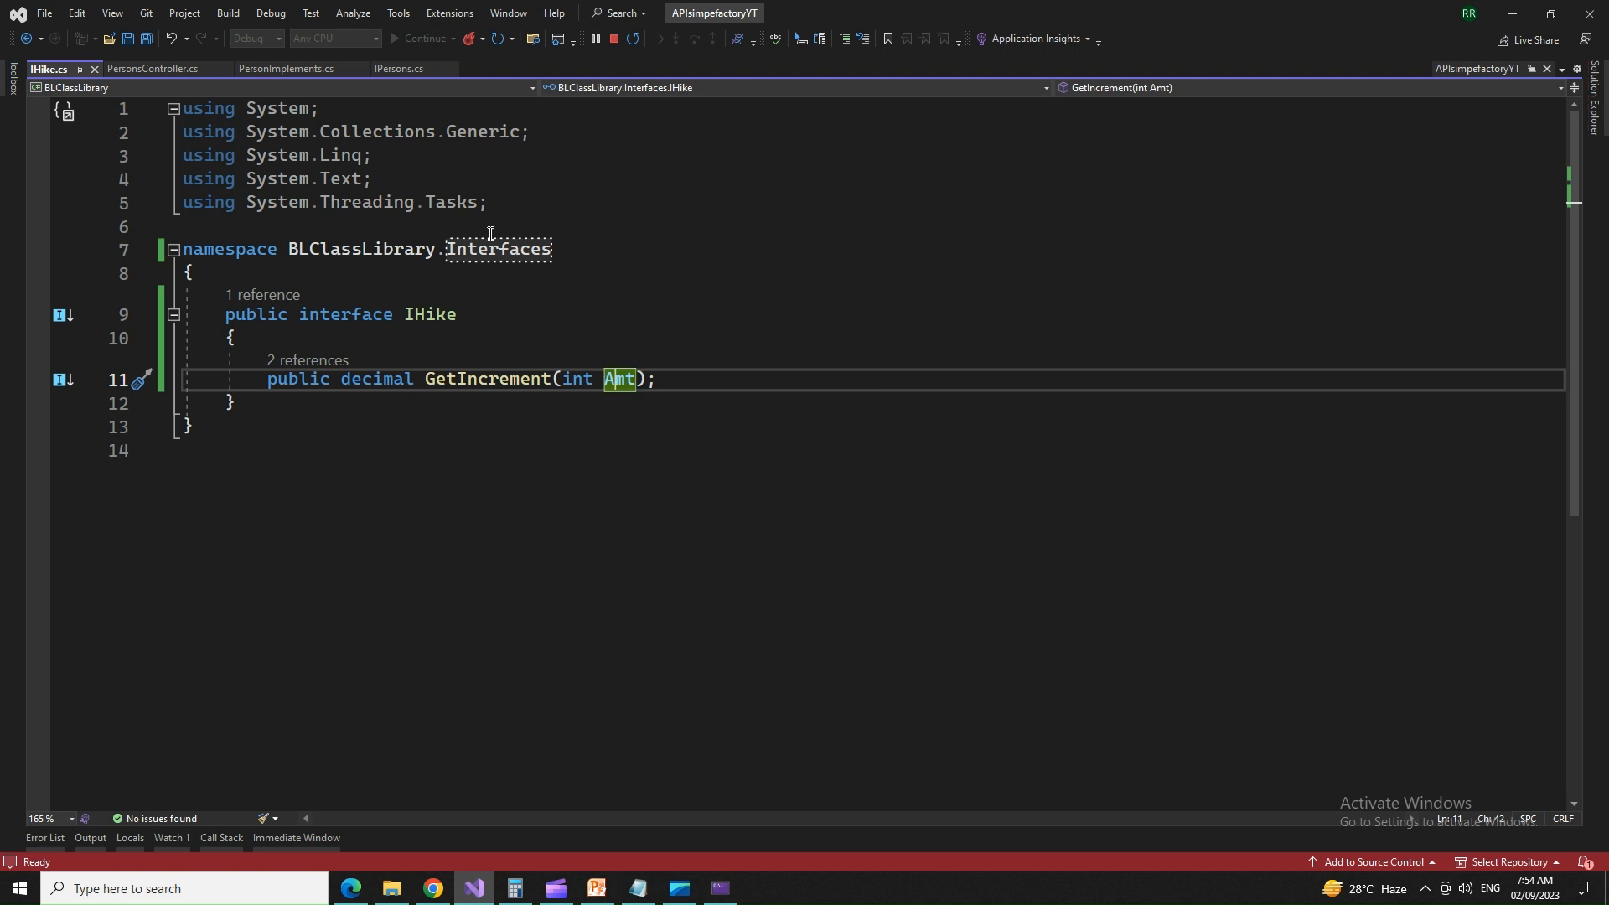
{"action": "mouse_move", "coordinate": [560, 332]}
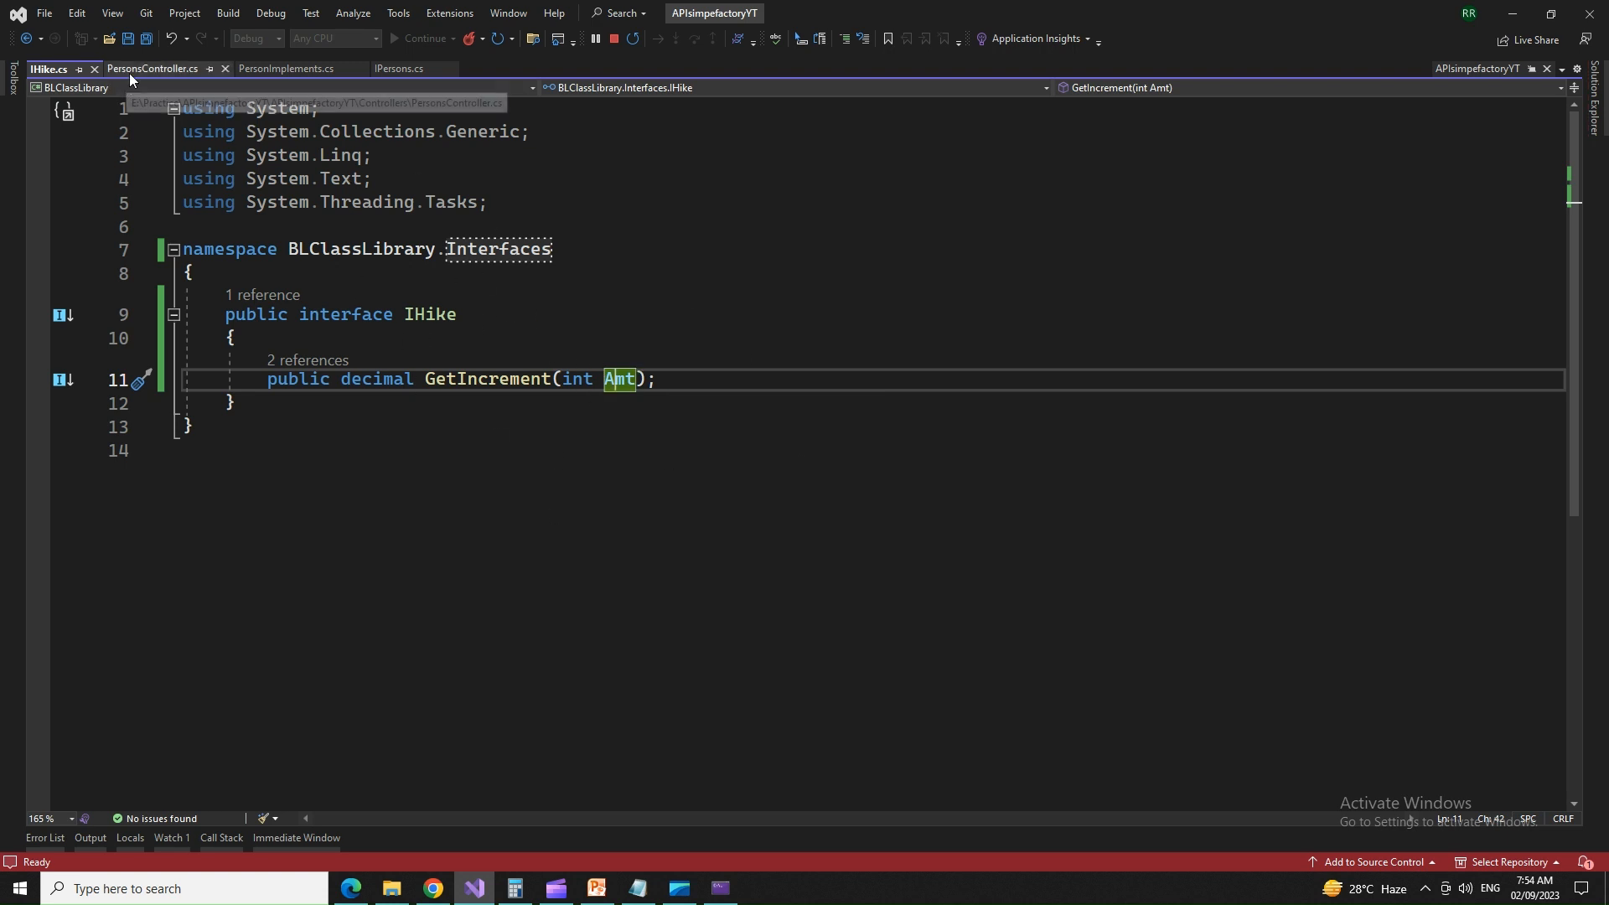
{"action": "left_click", "coordinate": [154, 67]}
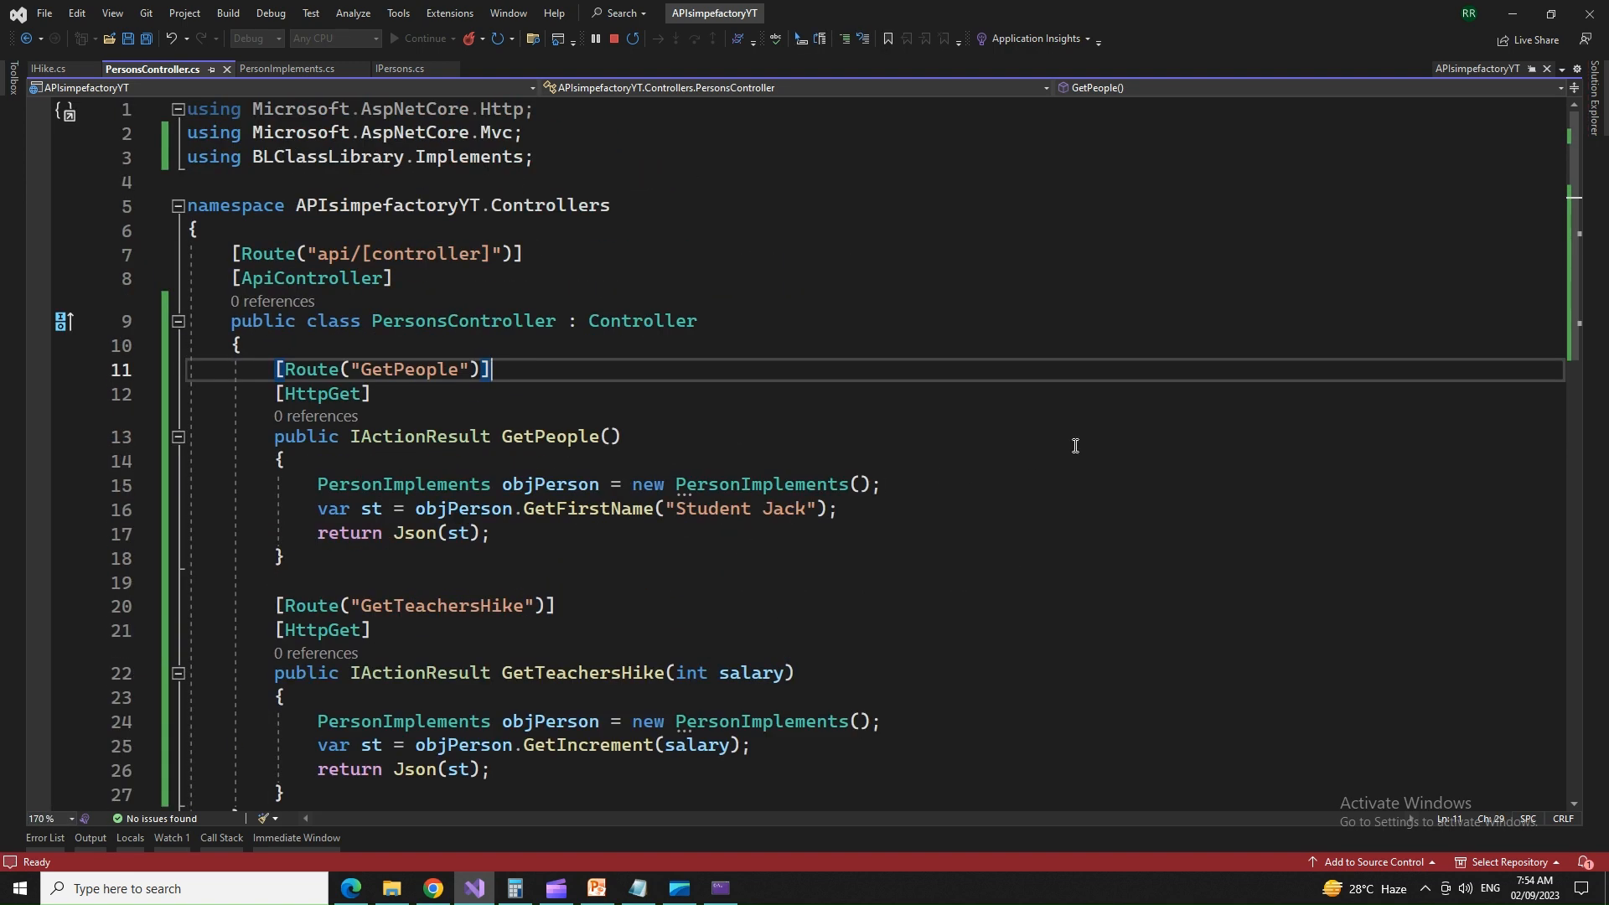
{"action": "scroll", "scroll_direction": "down", "scroll_amount": 3}
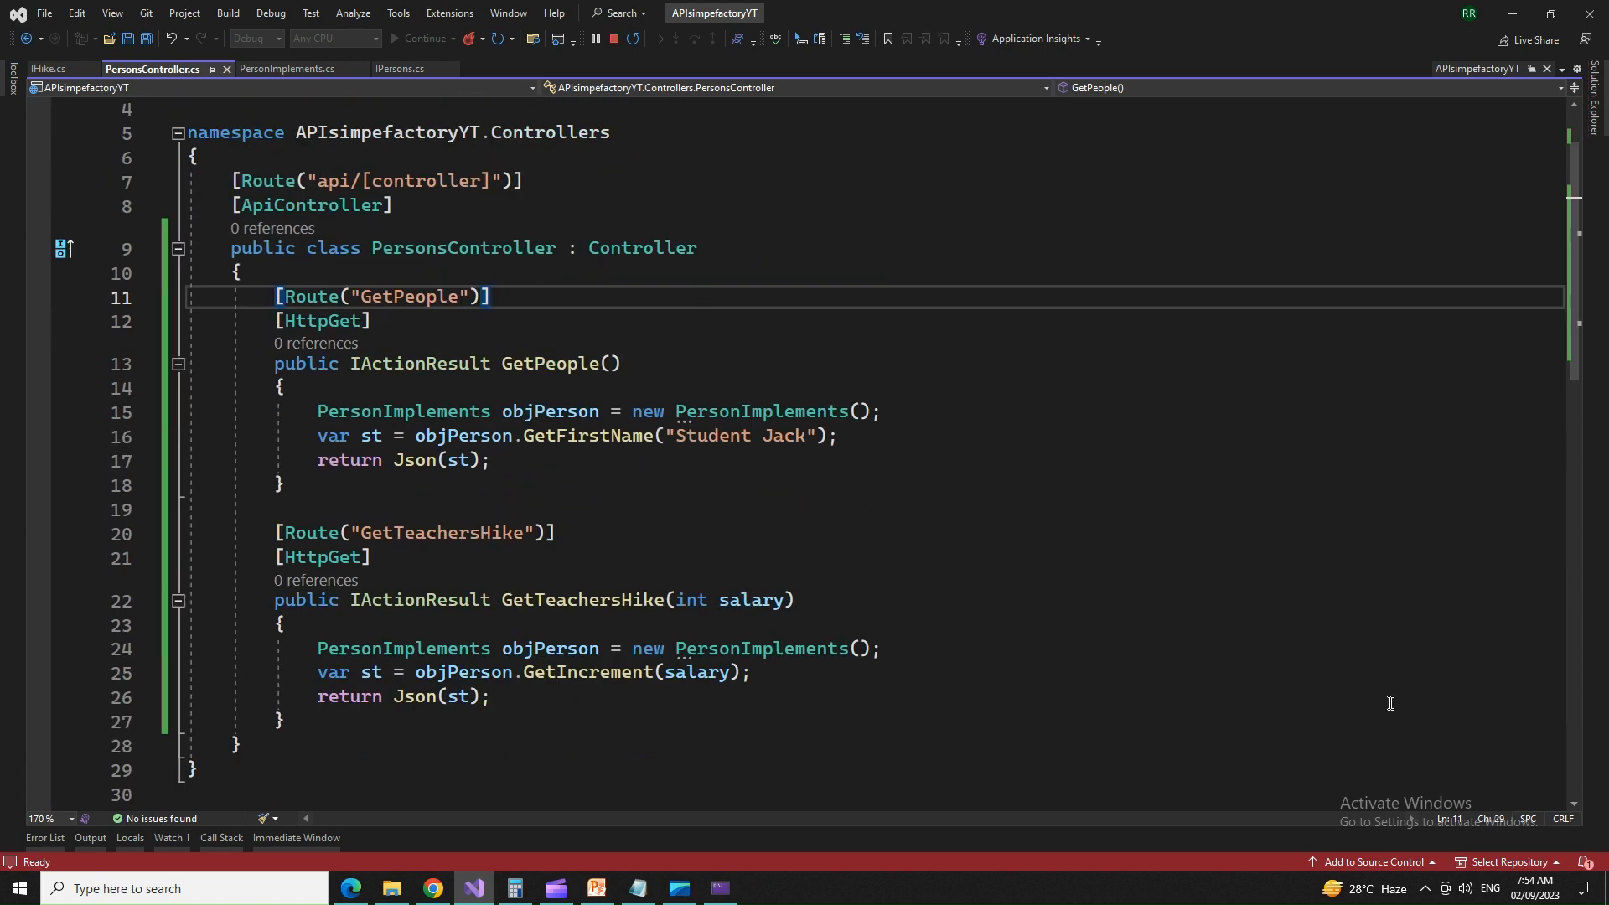